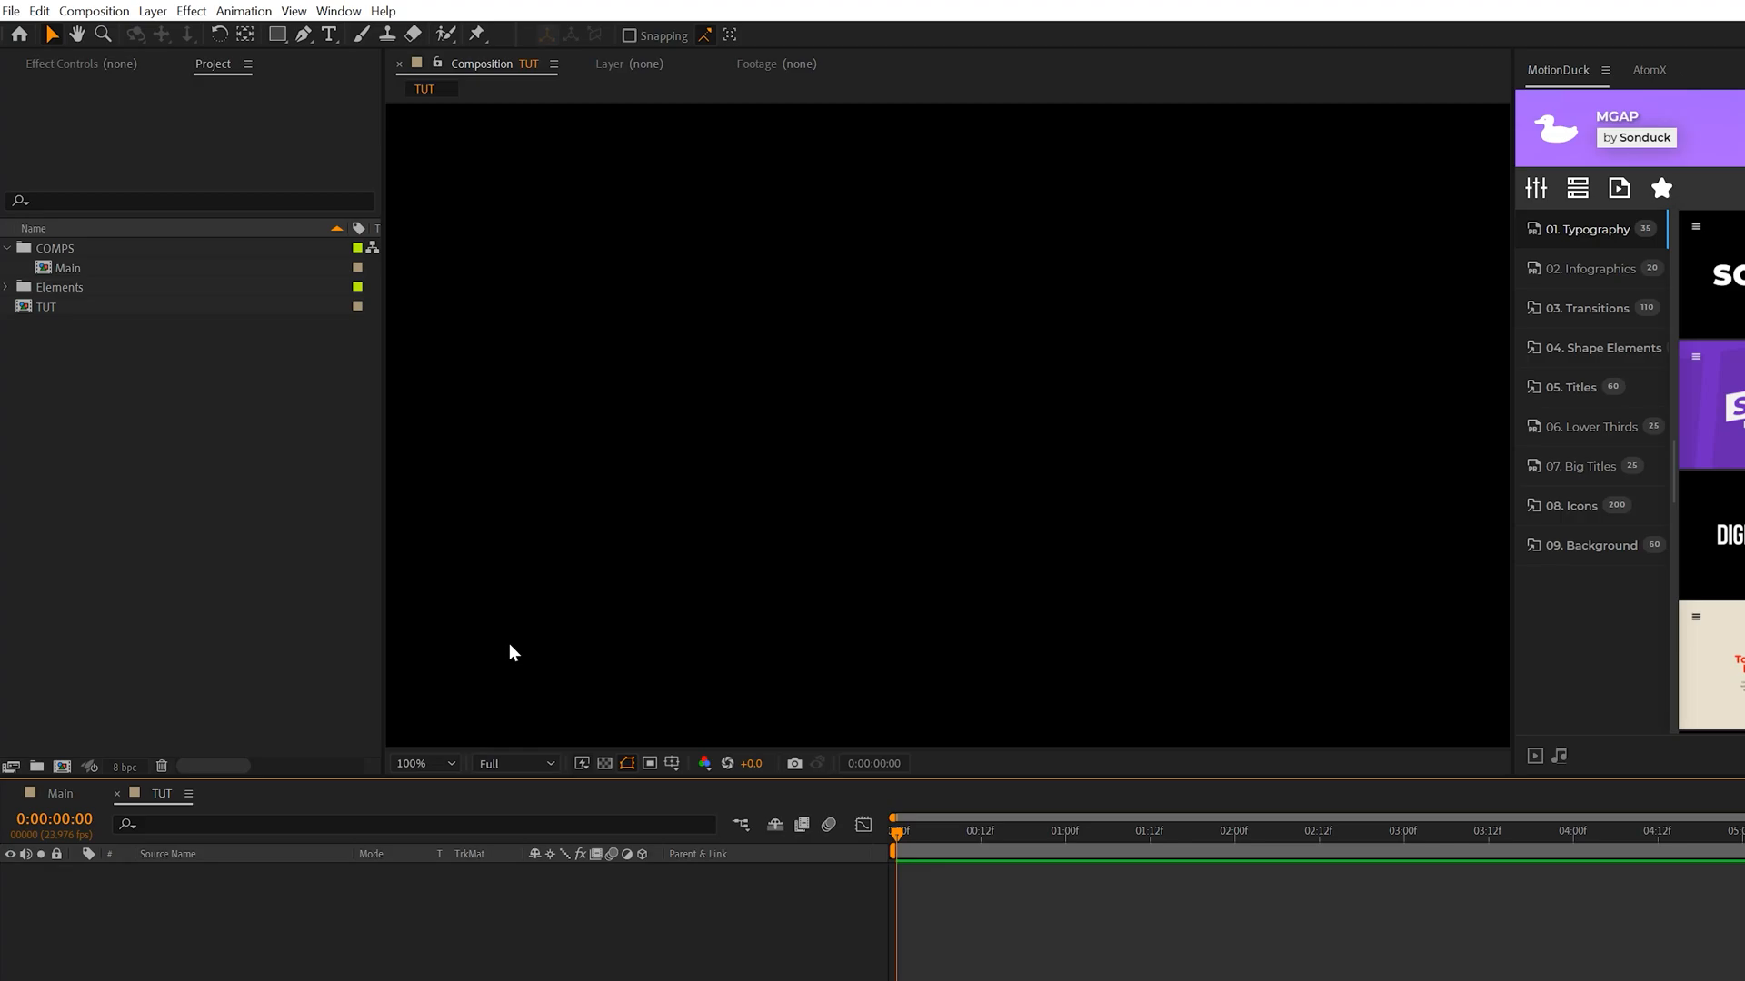
Begin creating a 6000 × 5000 px solid from the Layer menu
{"action": "left_click", "coordinate": [153, 10]}
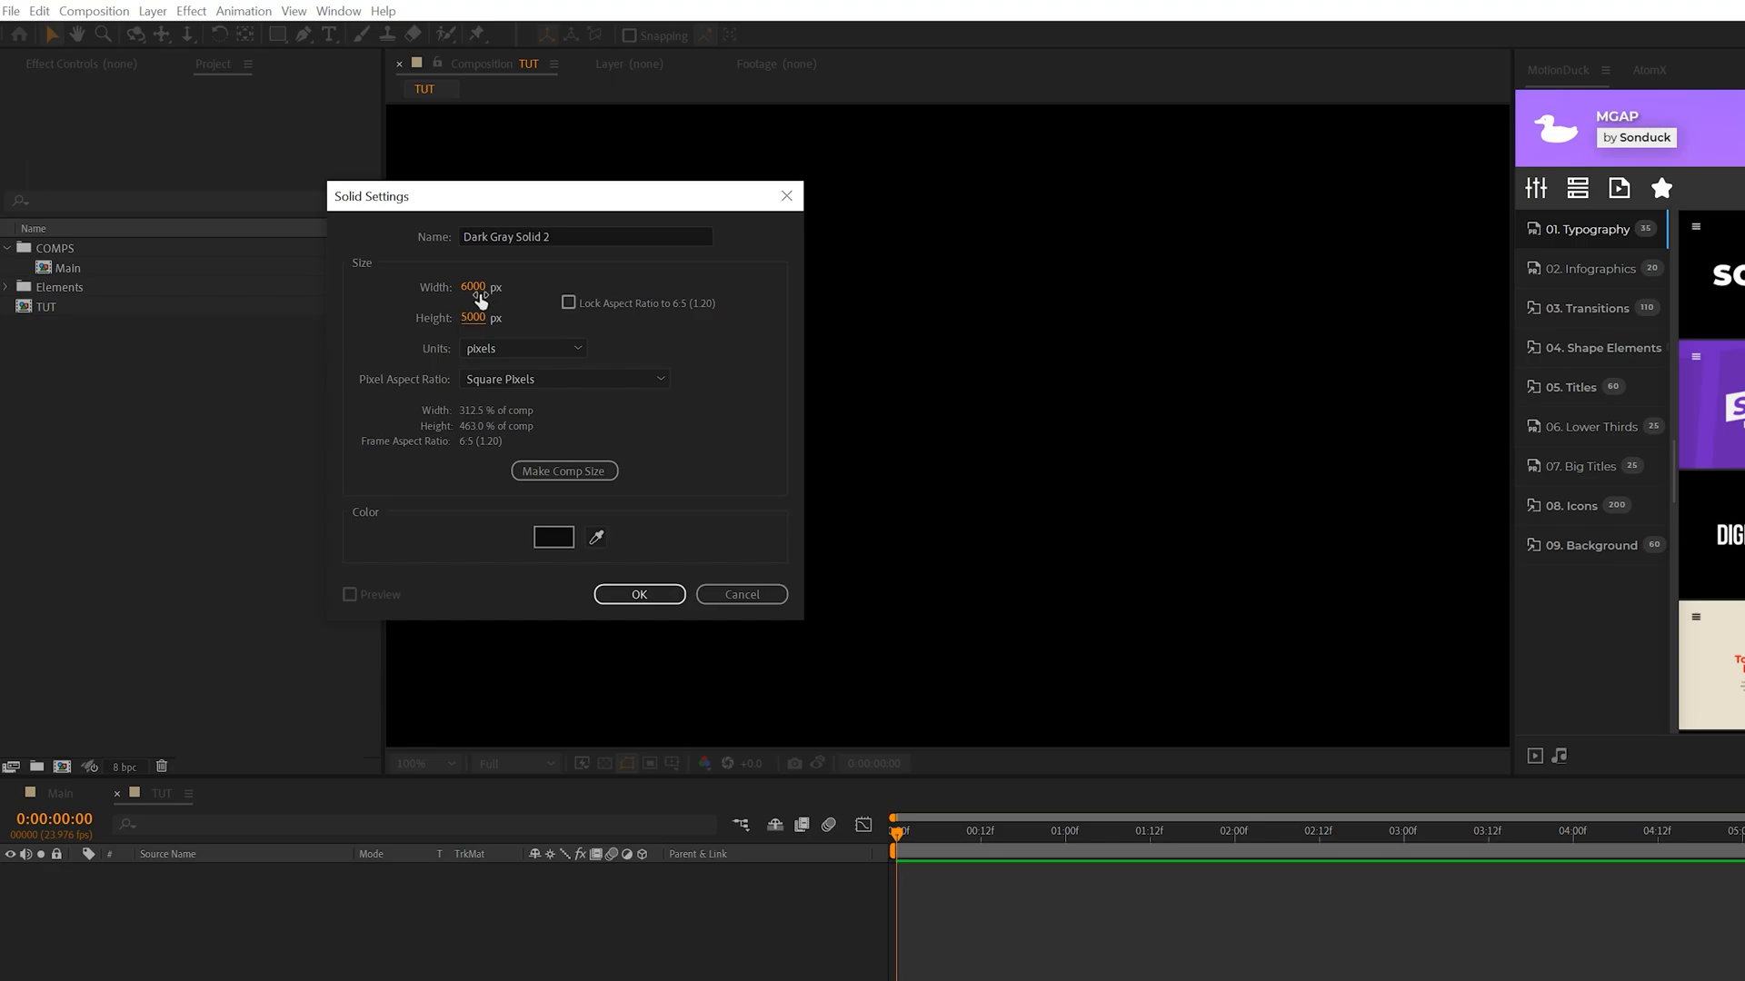
{"action": "mouse_move", "coordinate": [567, 304]}
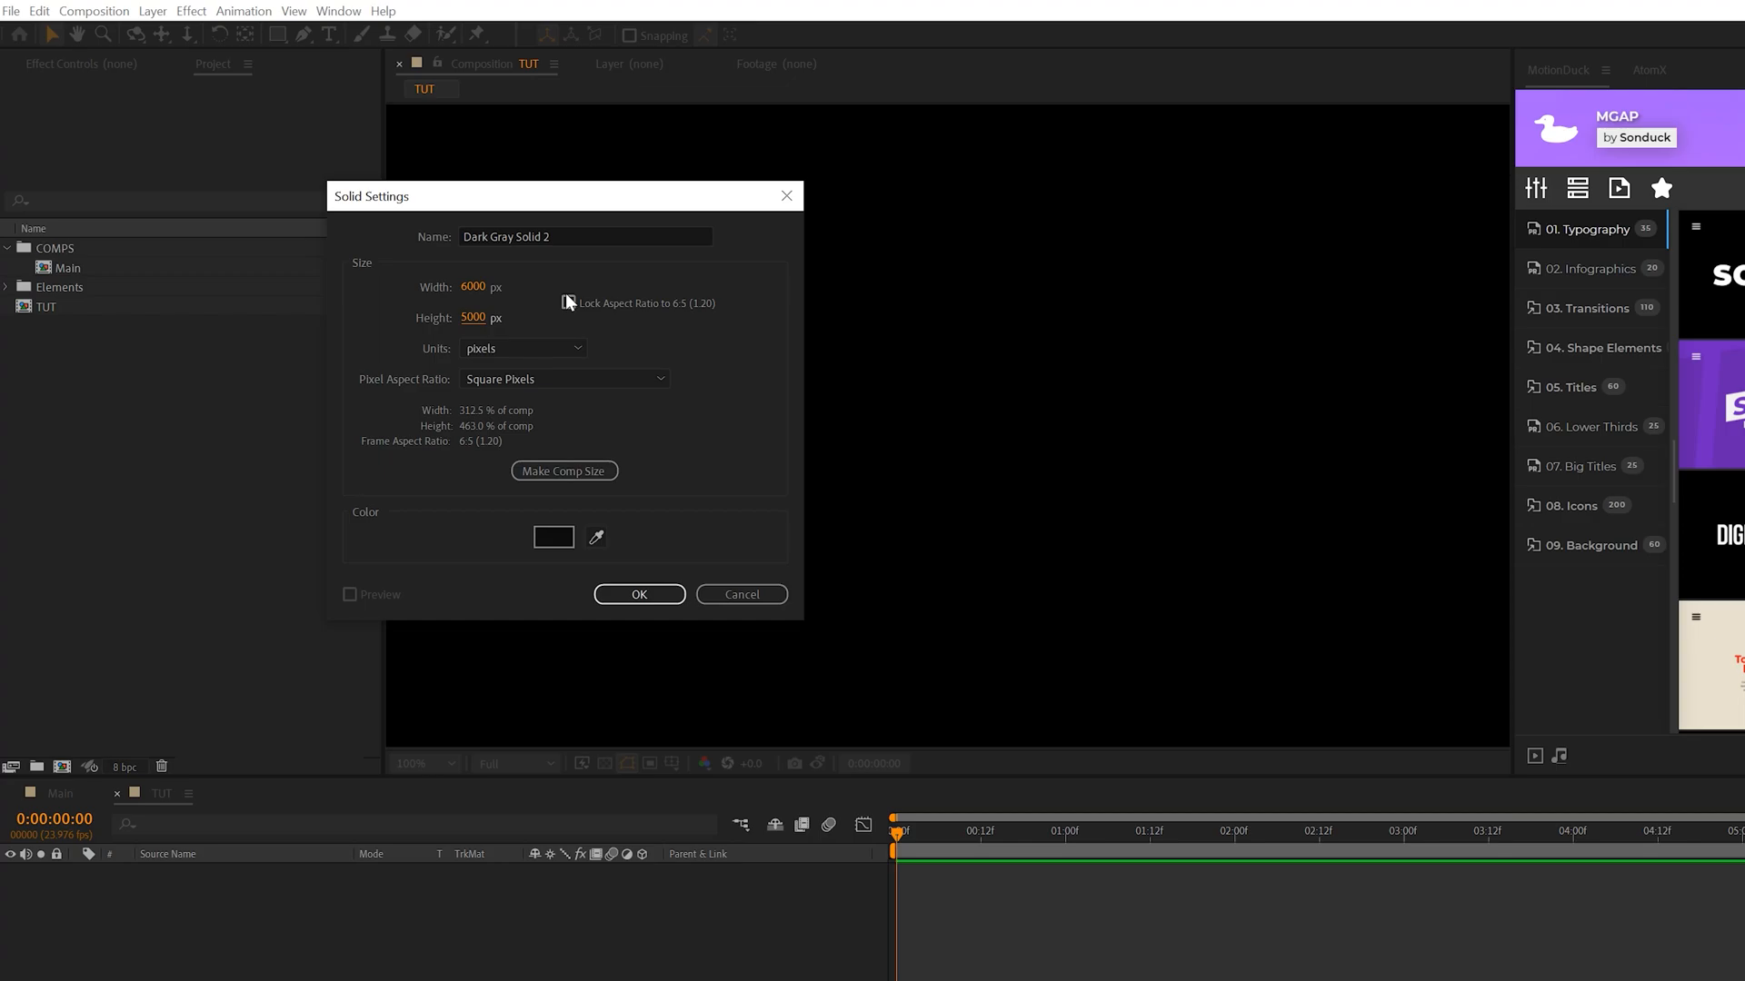
{"action": "mouse_move", "coordinate": [640, 579]}
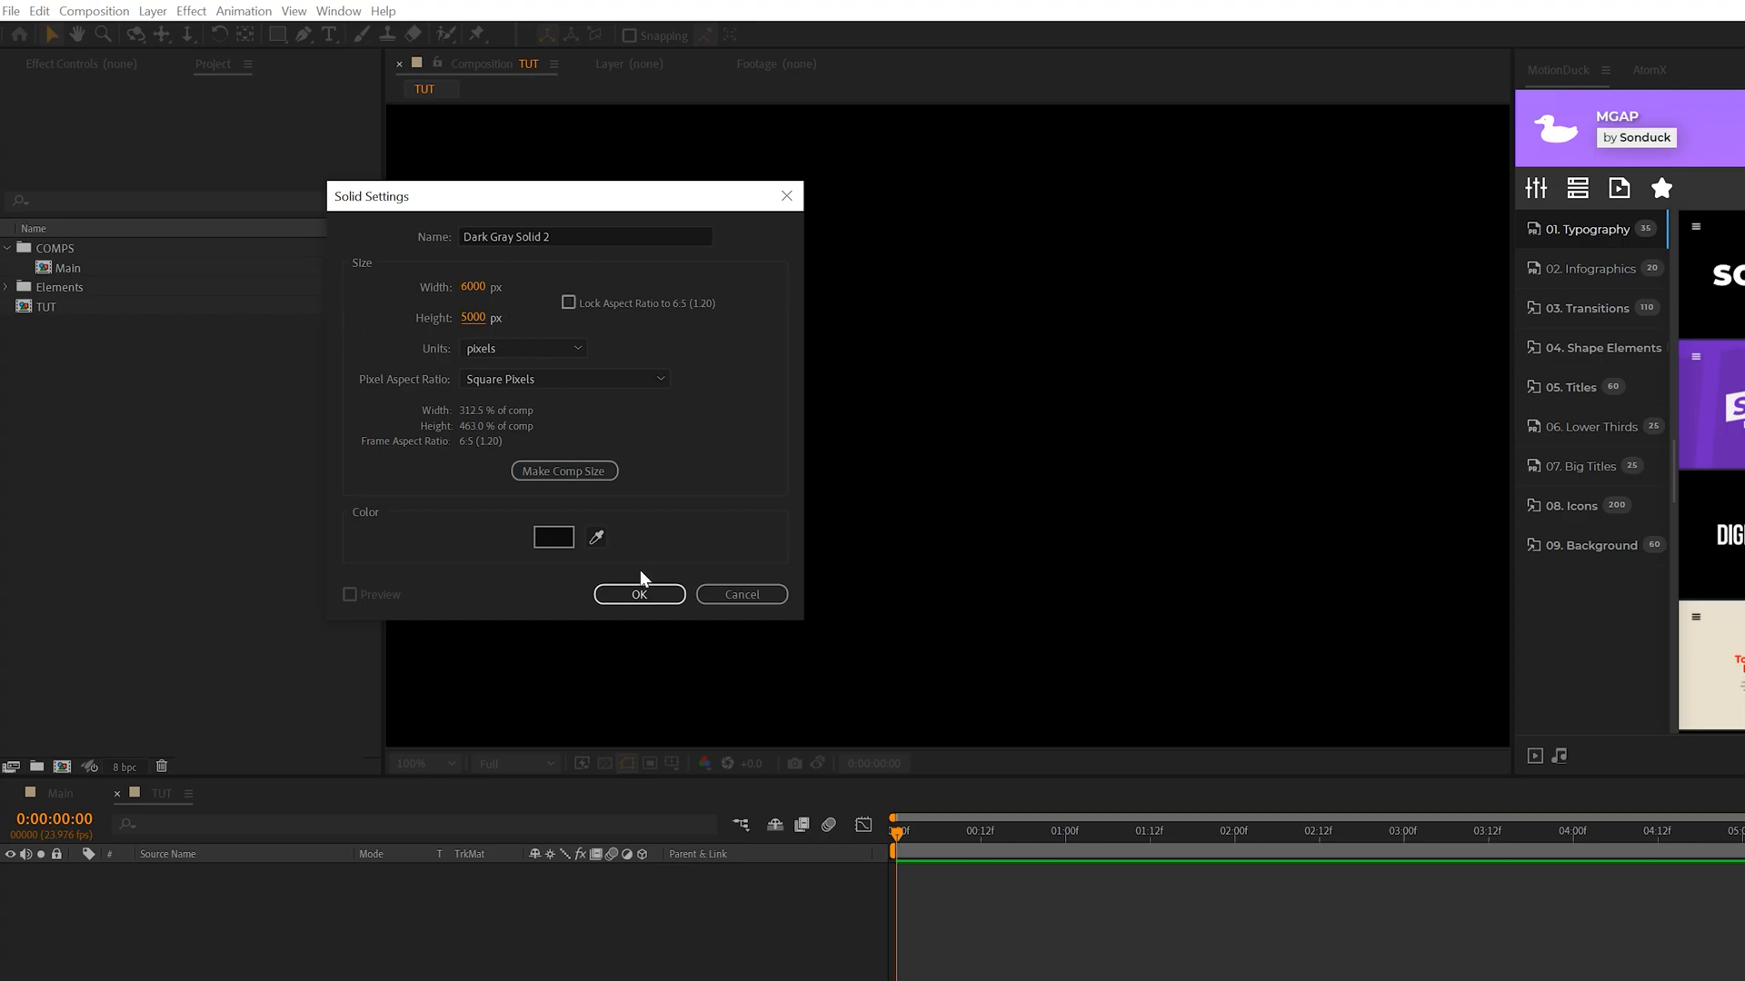
Create the solid; add Spline Fractal Noise: contrast 500, brightness -80, complexity 1, evolution time*2
{"action": "left_click", "coordinate": [639, 593]}
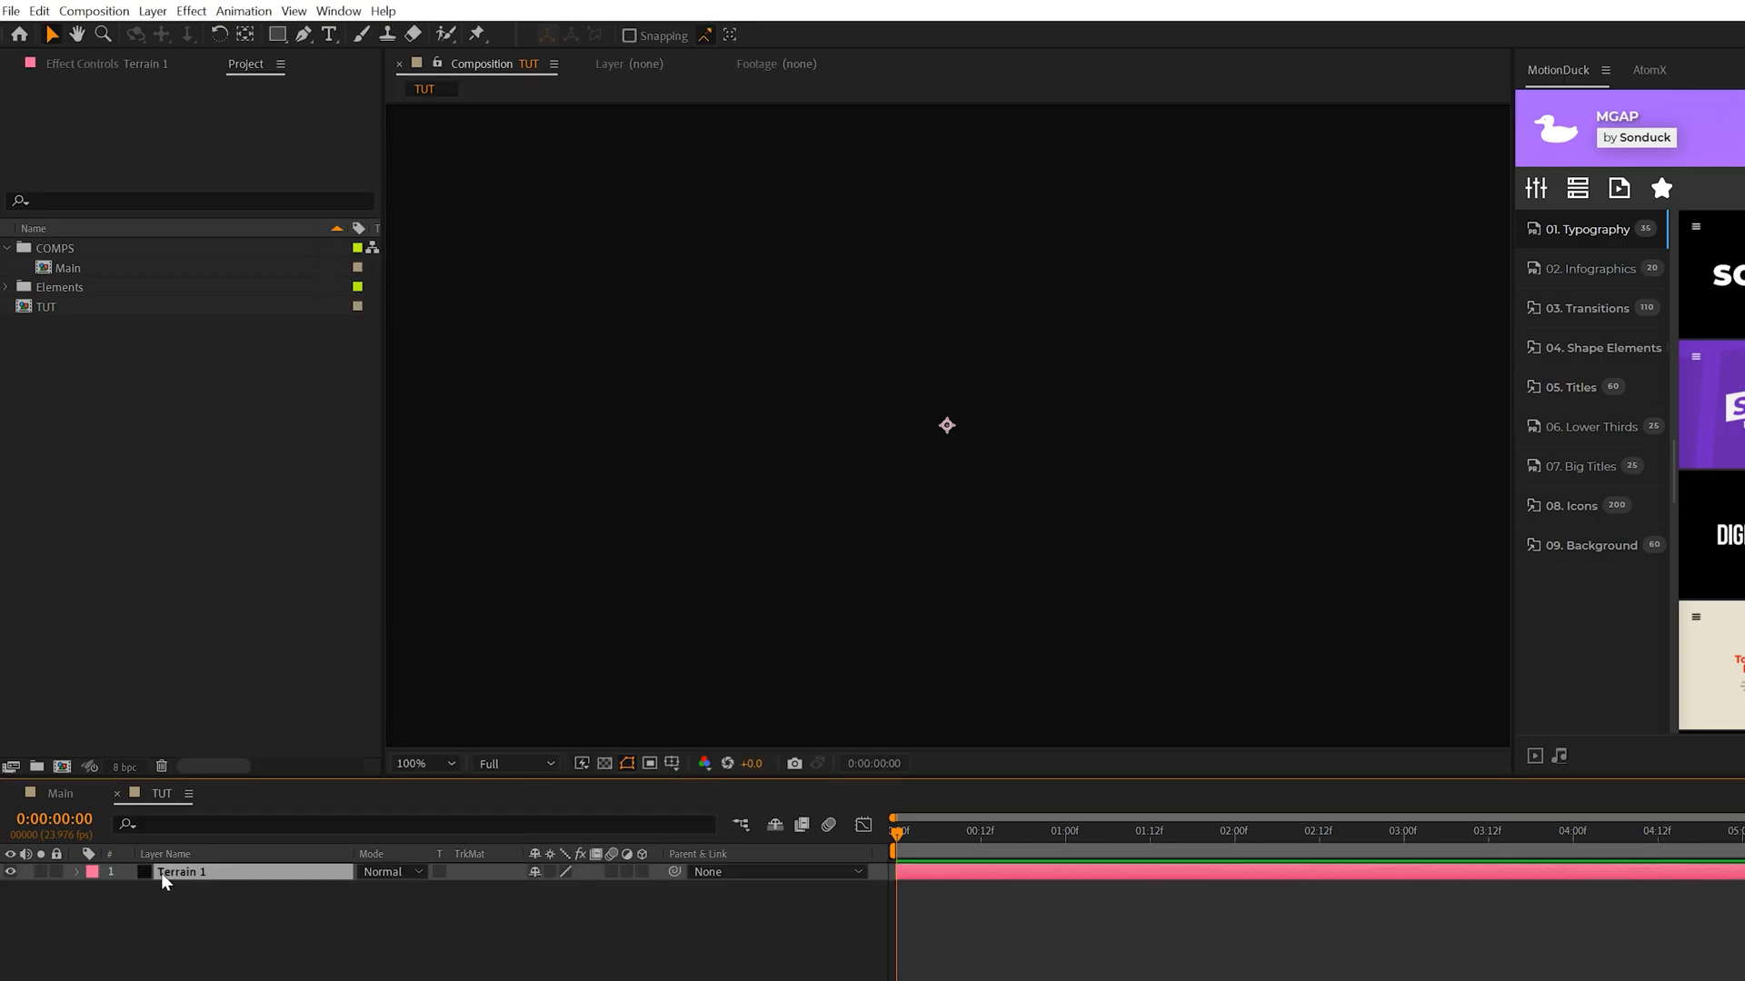
{"action": "left_click", "coordinate": [189, 10]}
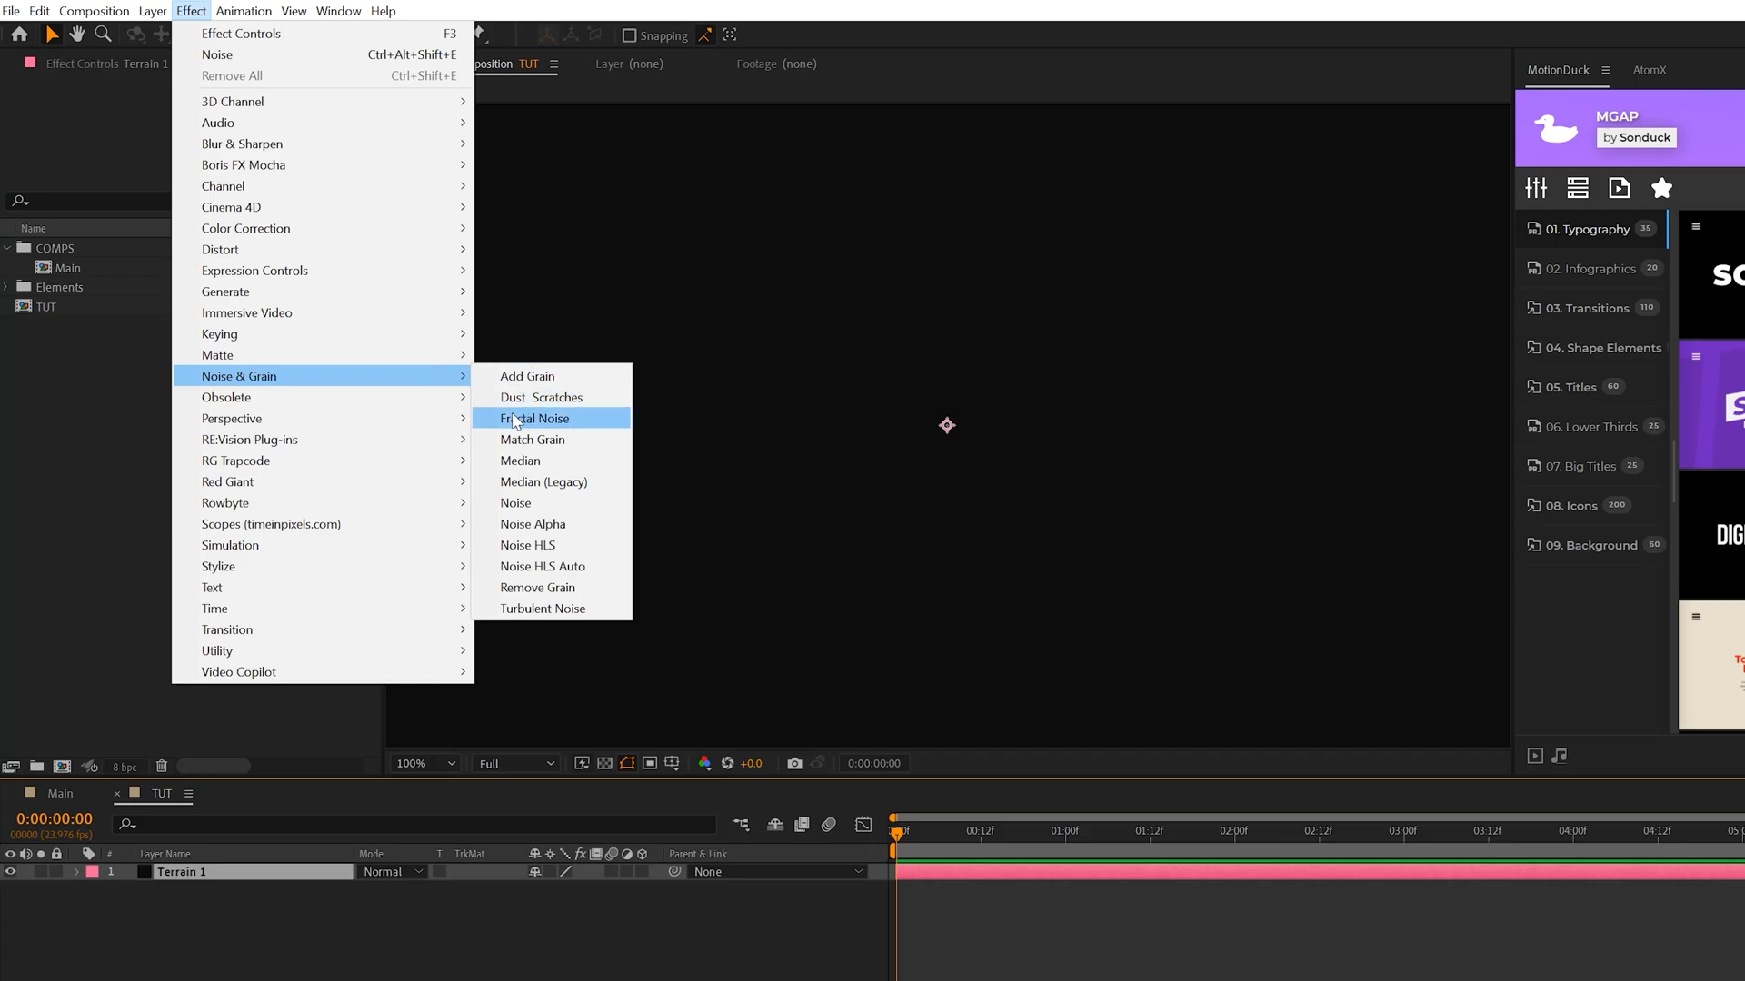
{"action": "left_click", "coordinate": [533, 418]}
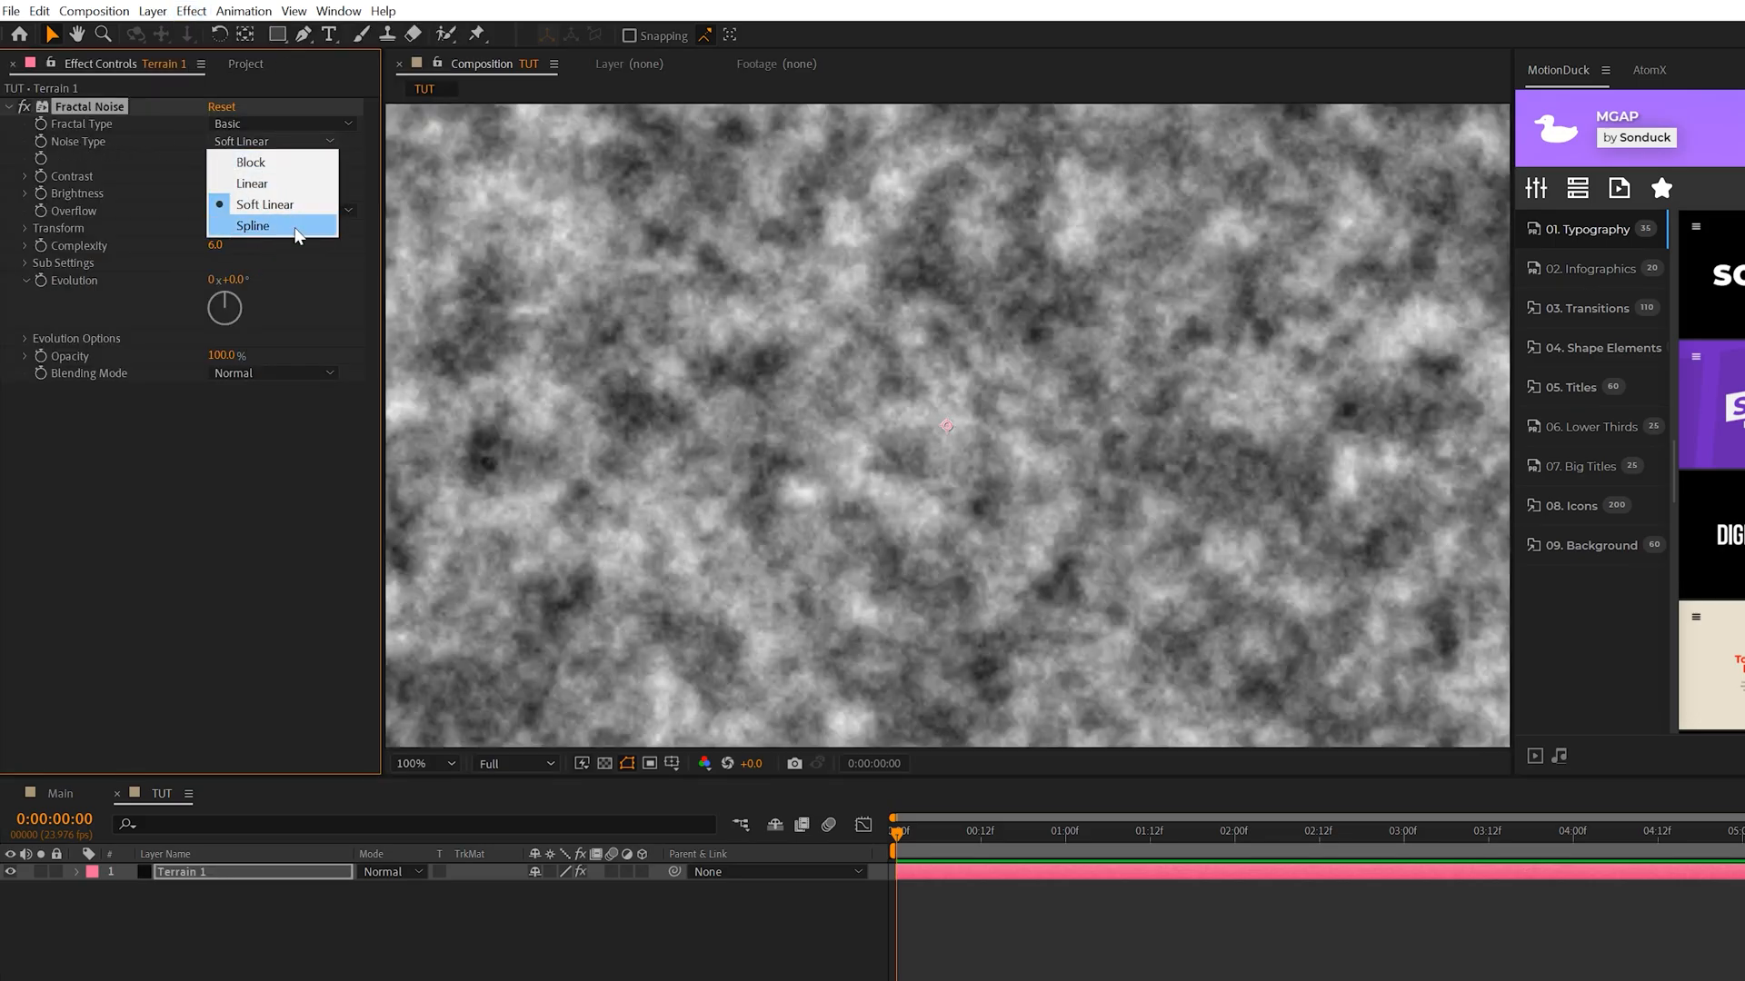
{"action": "left_click", "coordinate": [253, 226]}
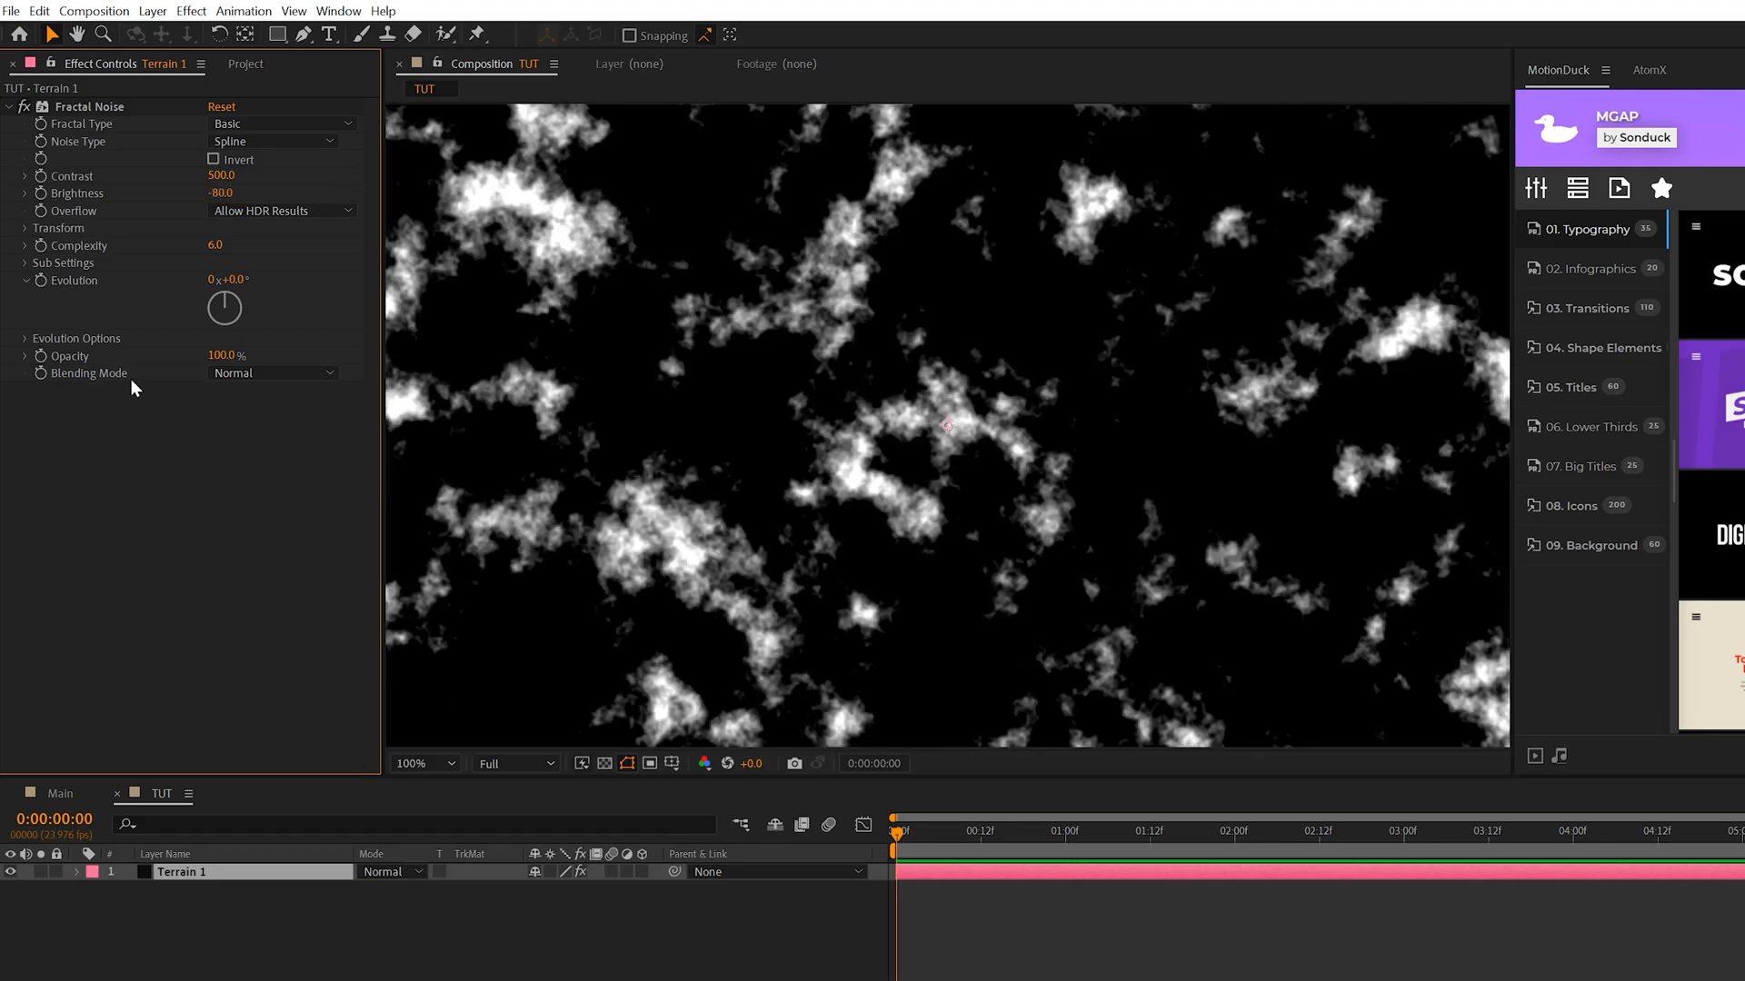
{"action": "left_click", "coordinate": [24, 228]}
{"action": "type", "text": "time*2"}
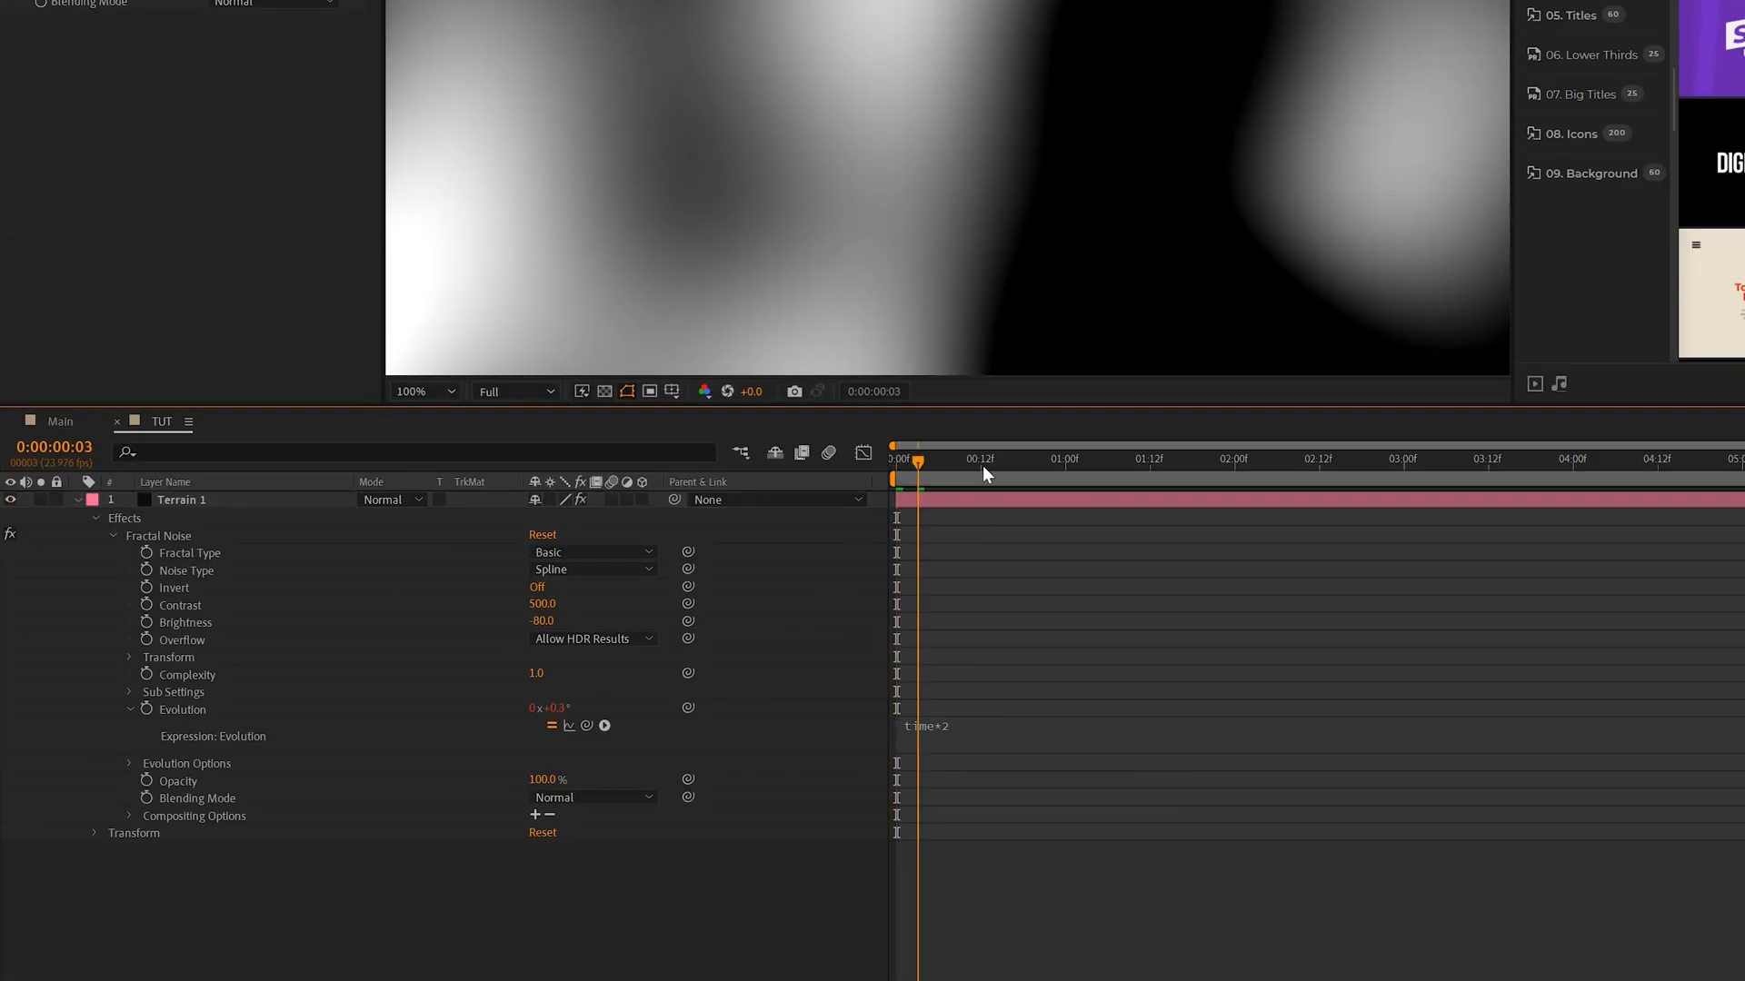
{"action": "key", "text": "home"}
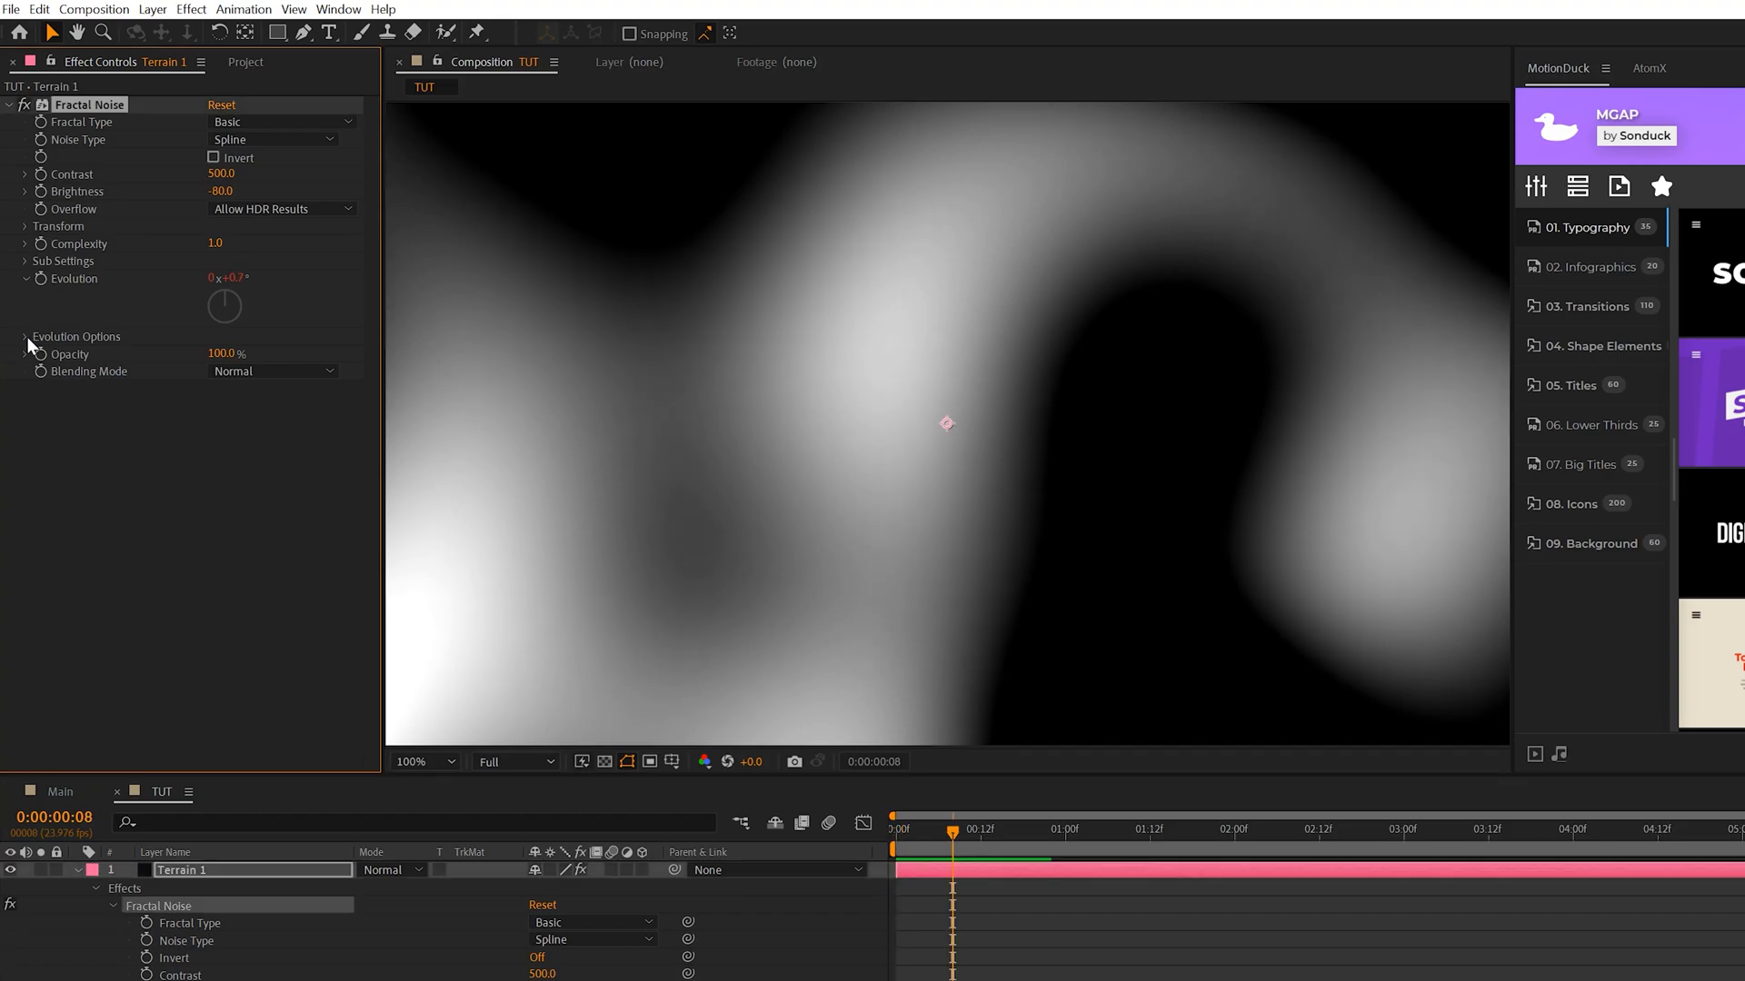
Turn on Cycle Evolution under the Fractal Noise Evolution Options
{"action": "left_click", "coordinate": [25, 336]}
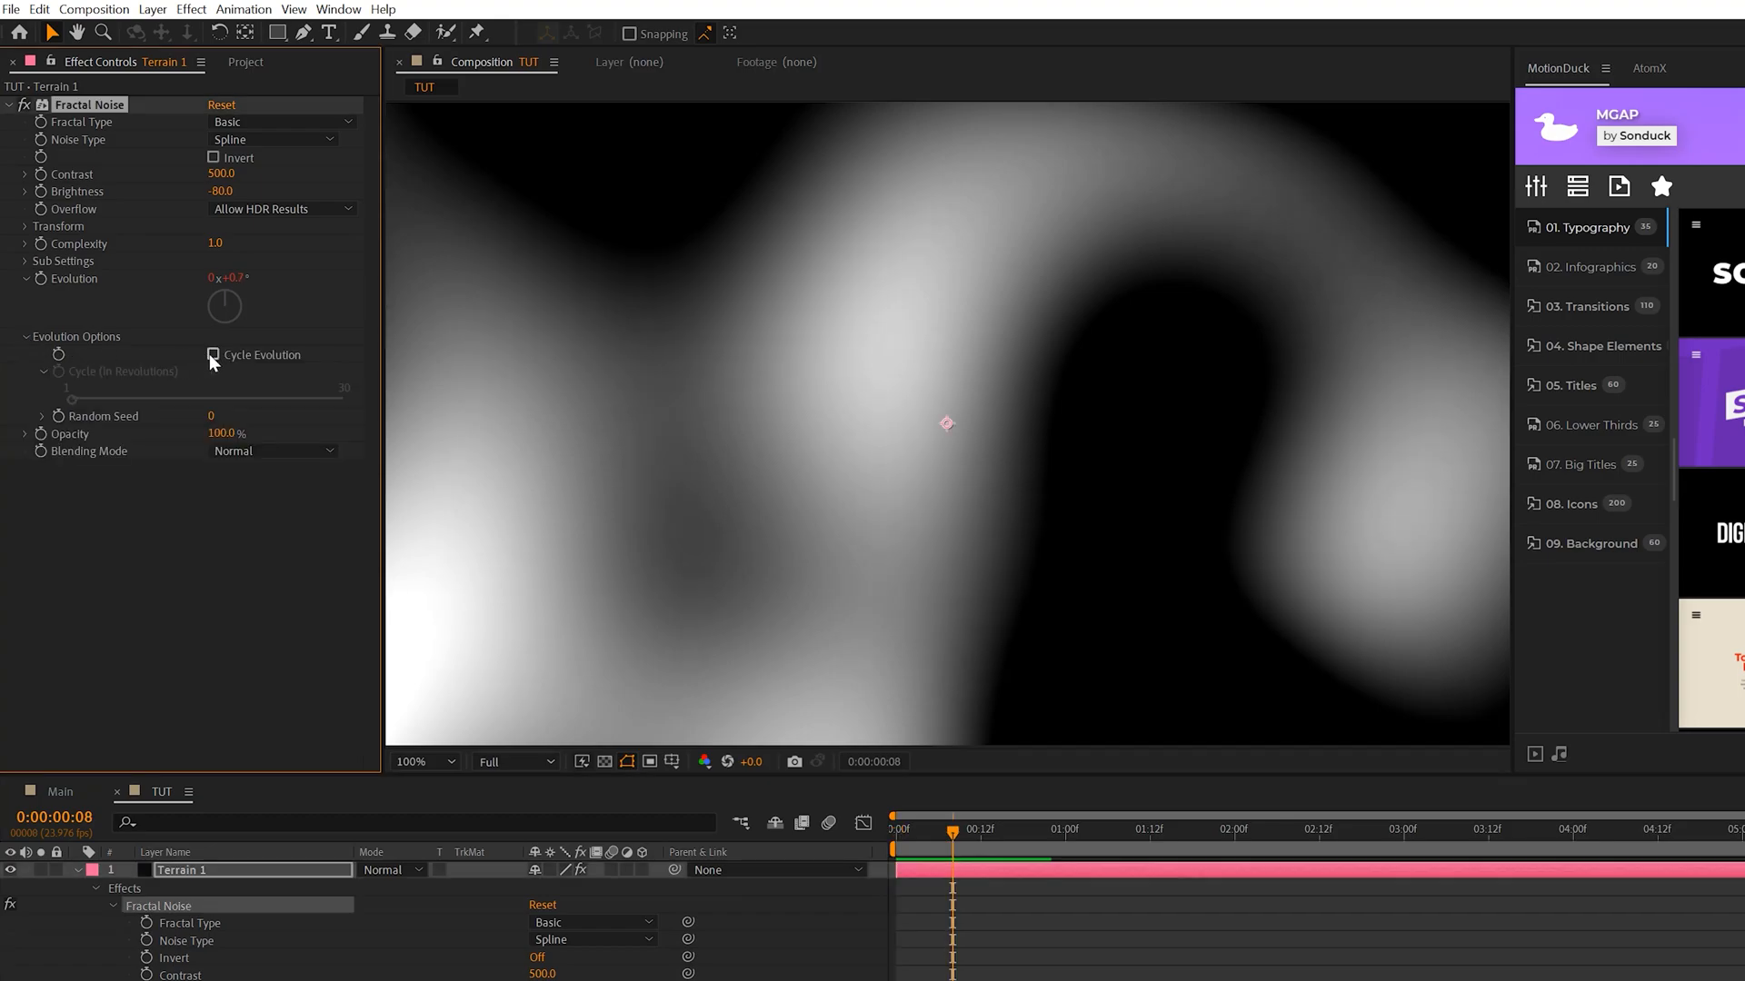
{"action": "left_click", "coordinate": [213, 353]}
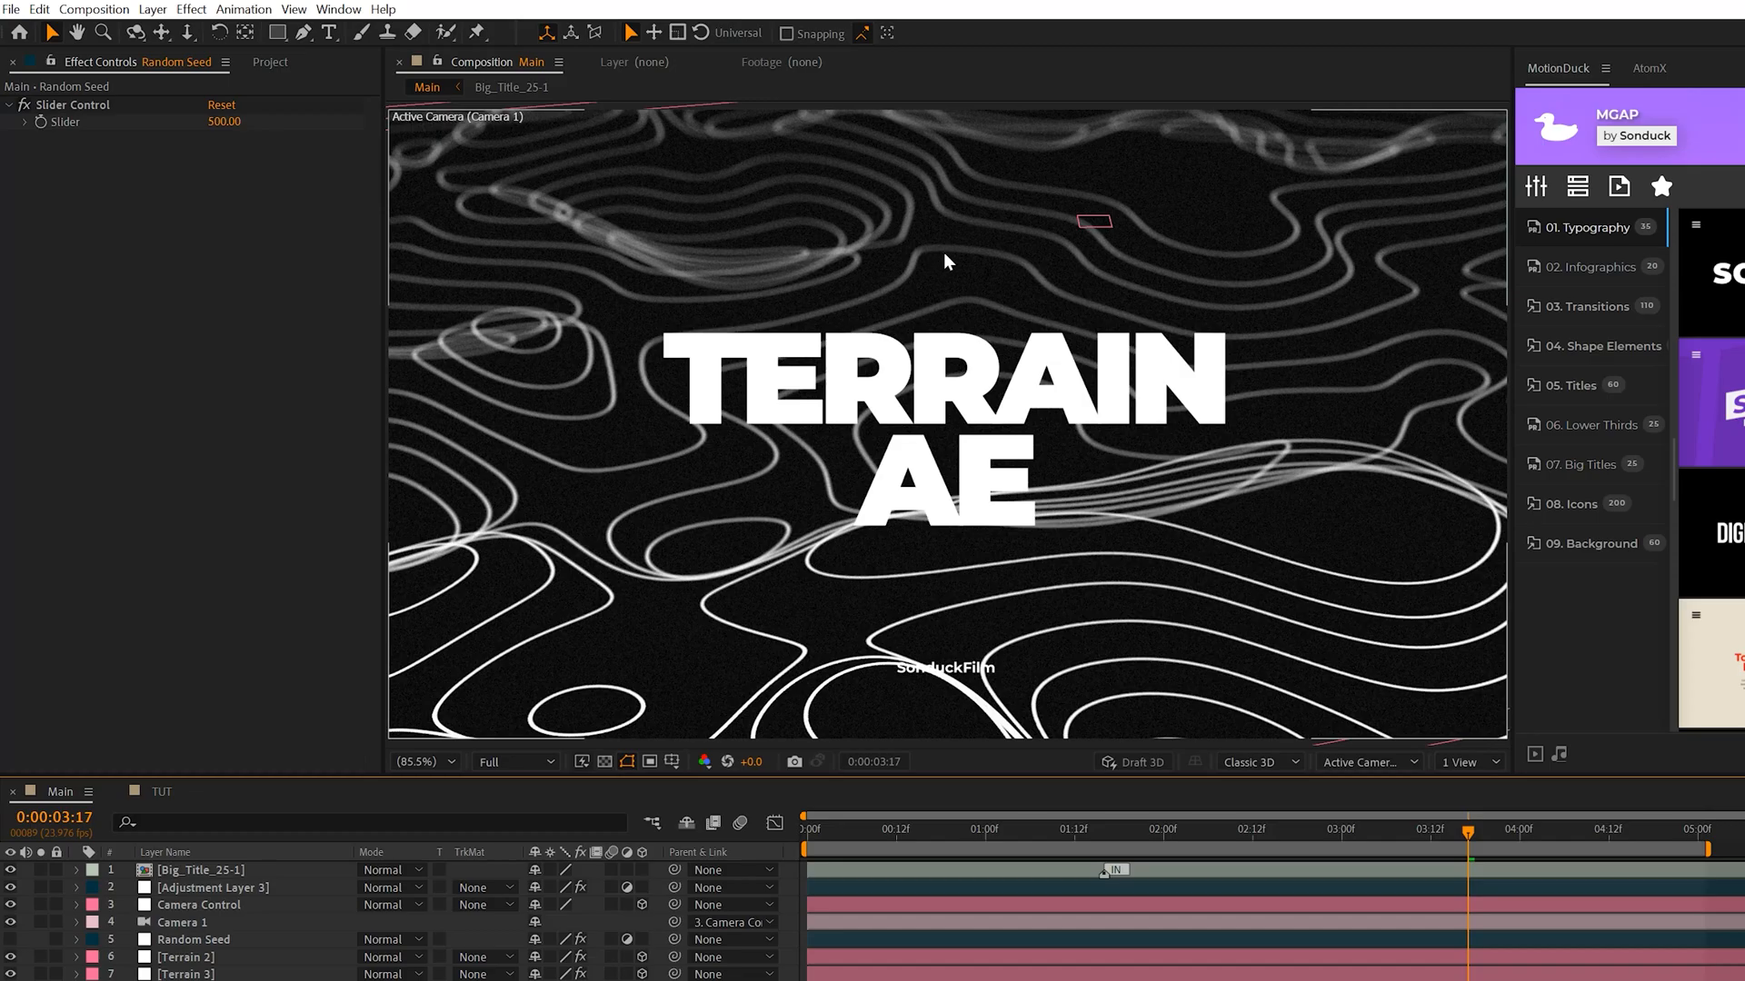
{"action": "mouse_move", "coordinate": [576, 516]}
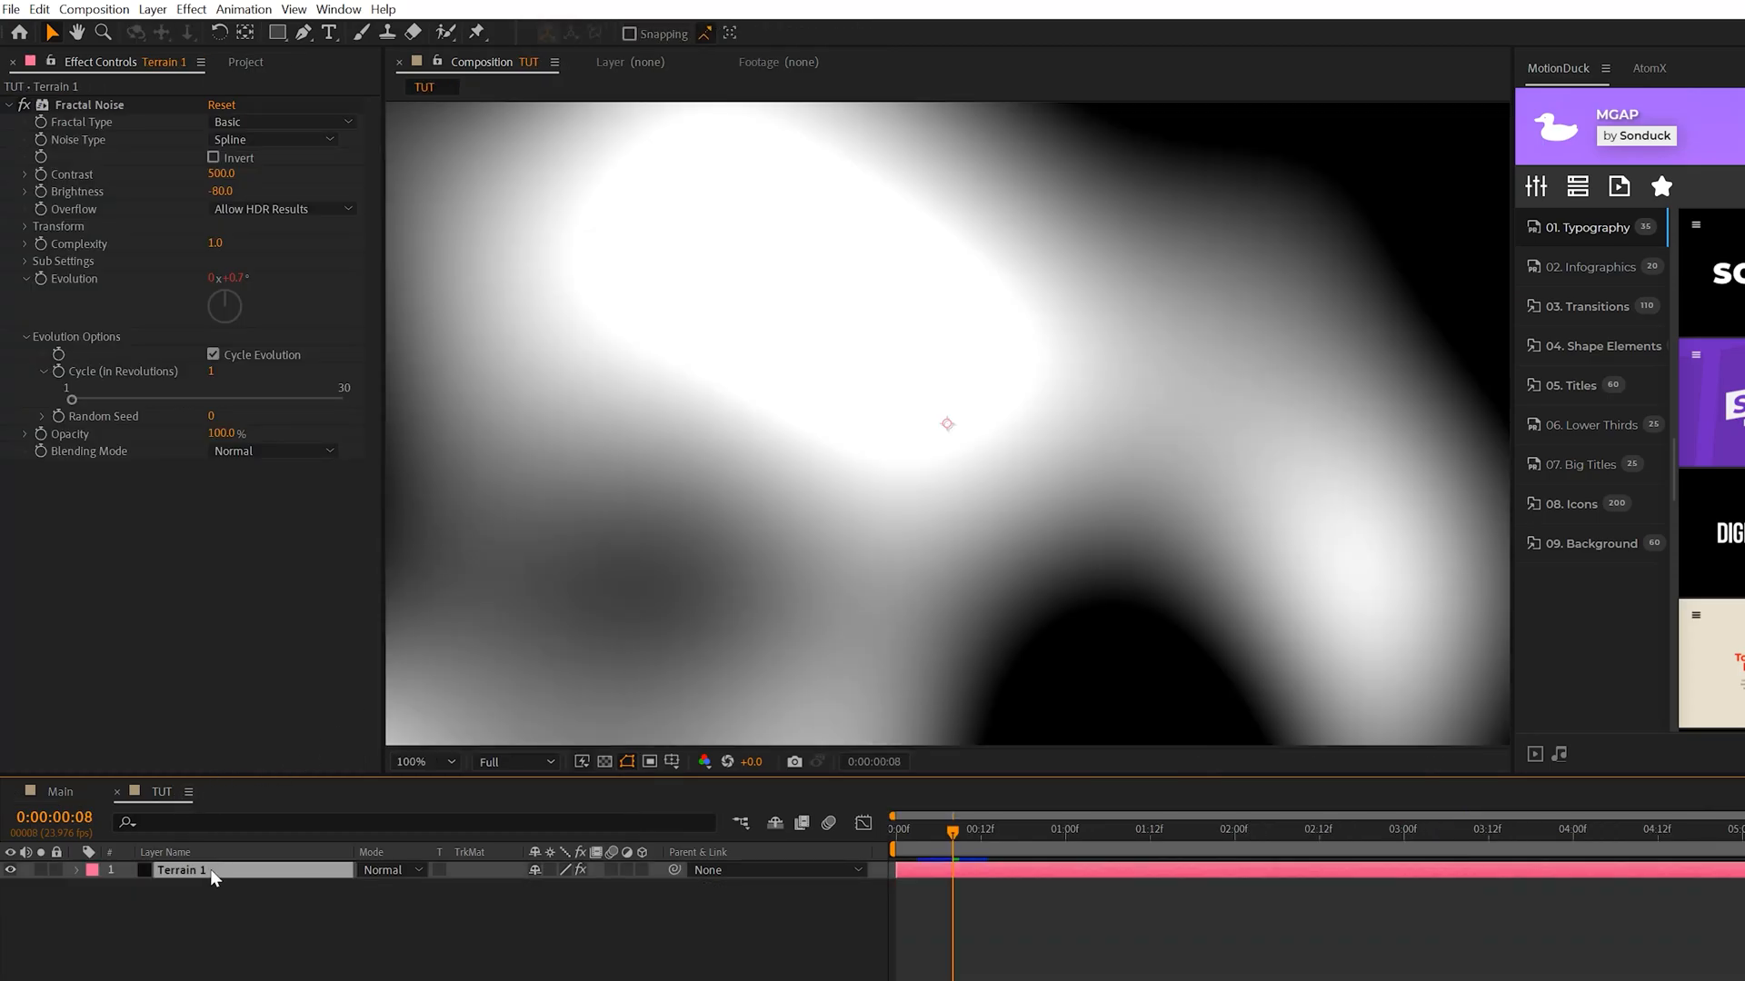
Add a Randon Seed adjustment layer carrying a Slider Control
{"action": "left_click", "coordinate": [153, 9]}
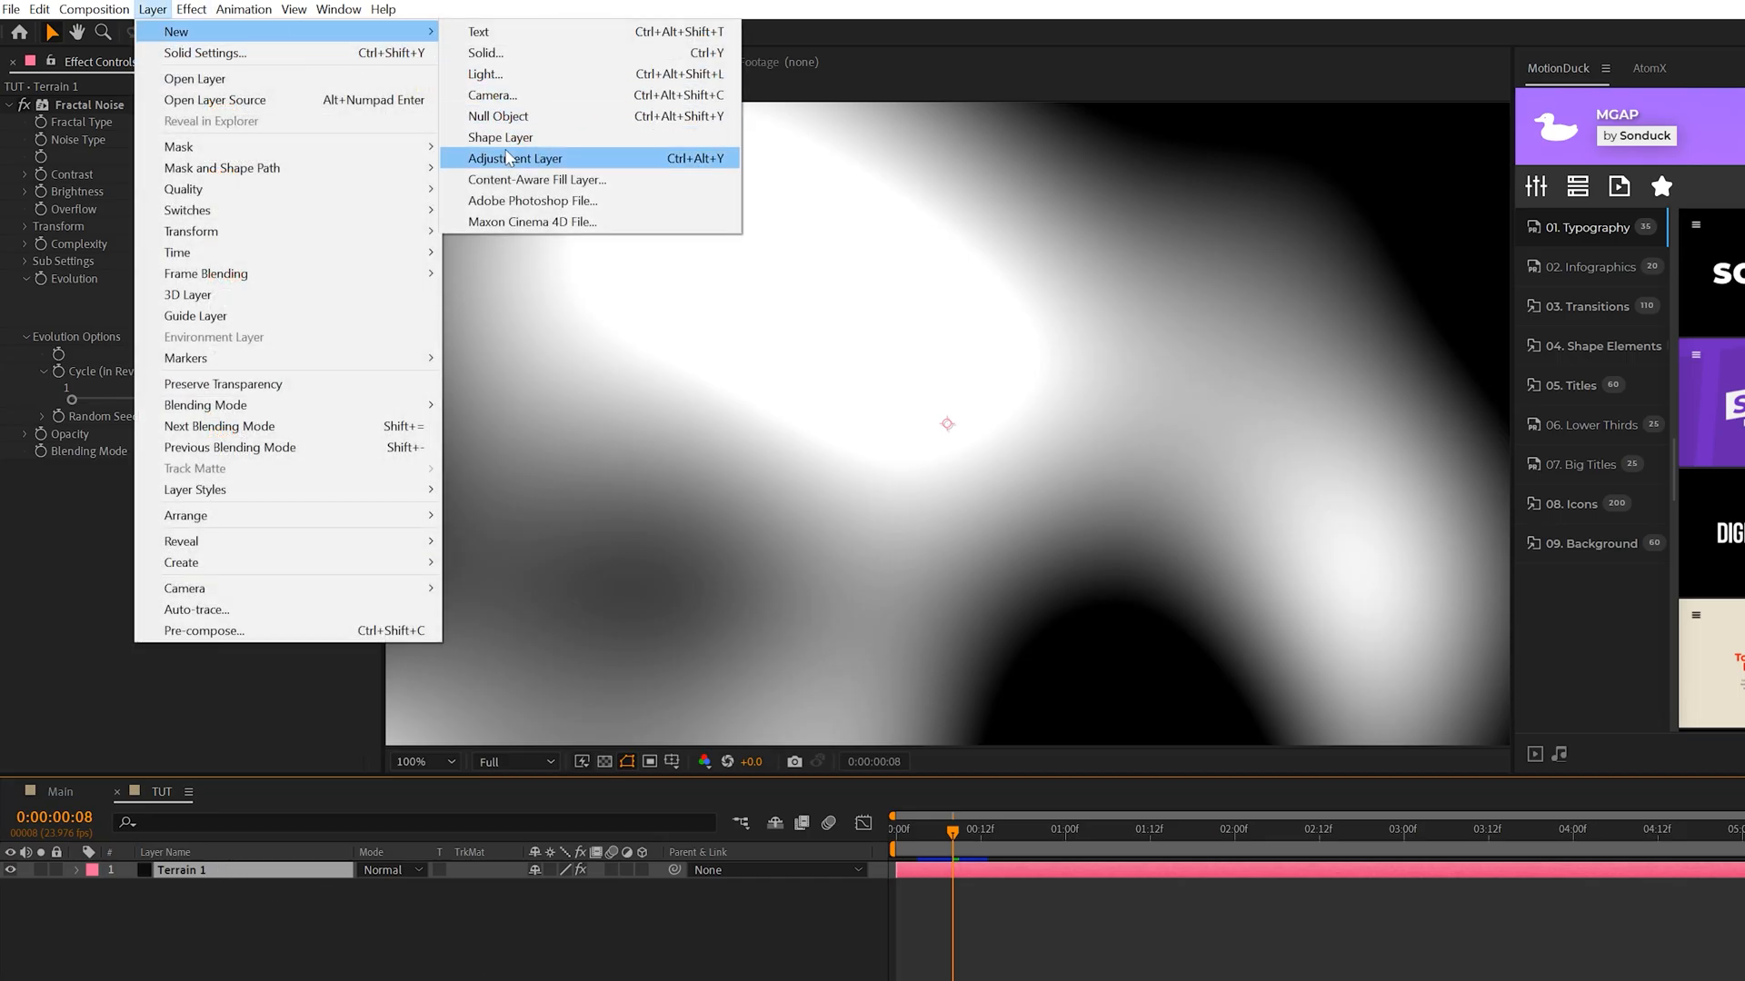
{"action": "left_click", "coordinate": [514, 158]}
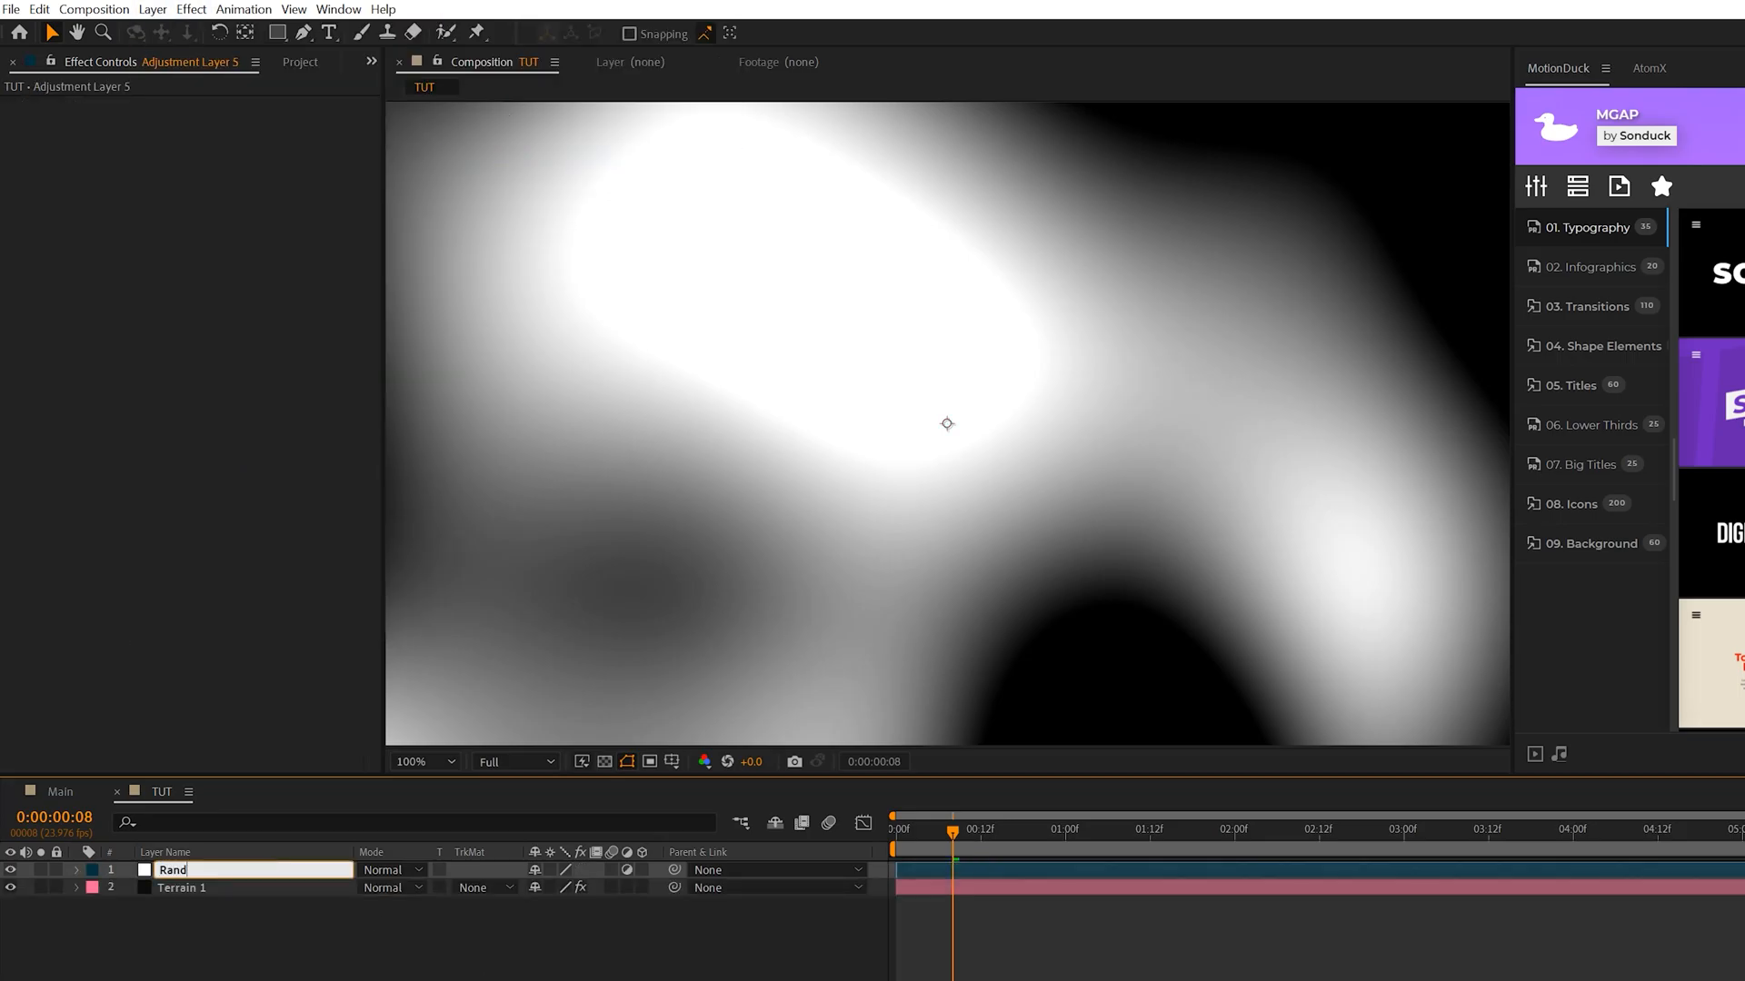
{"action": "left_click", "coordinate": [190, 9]}
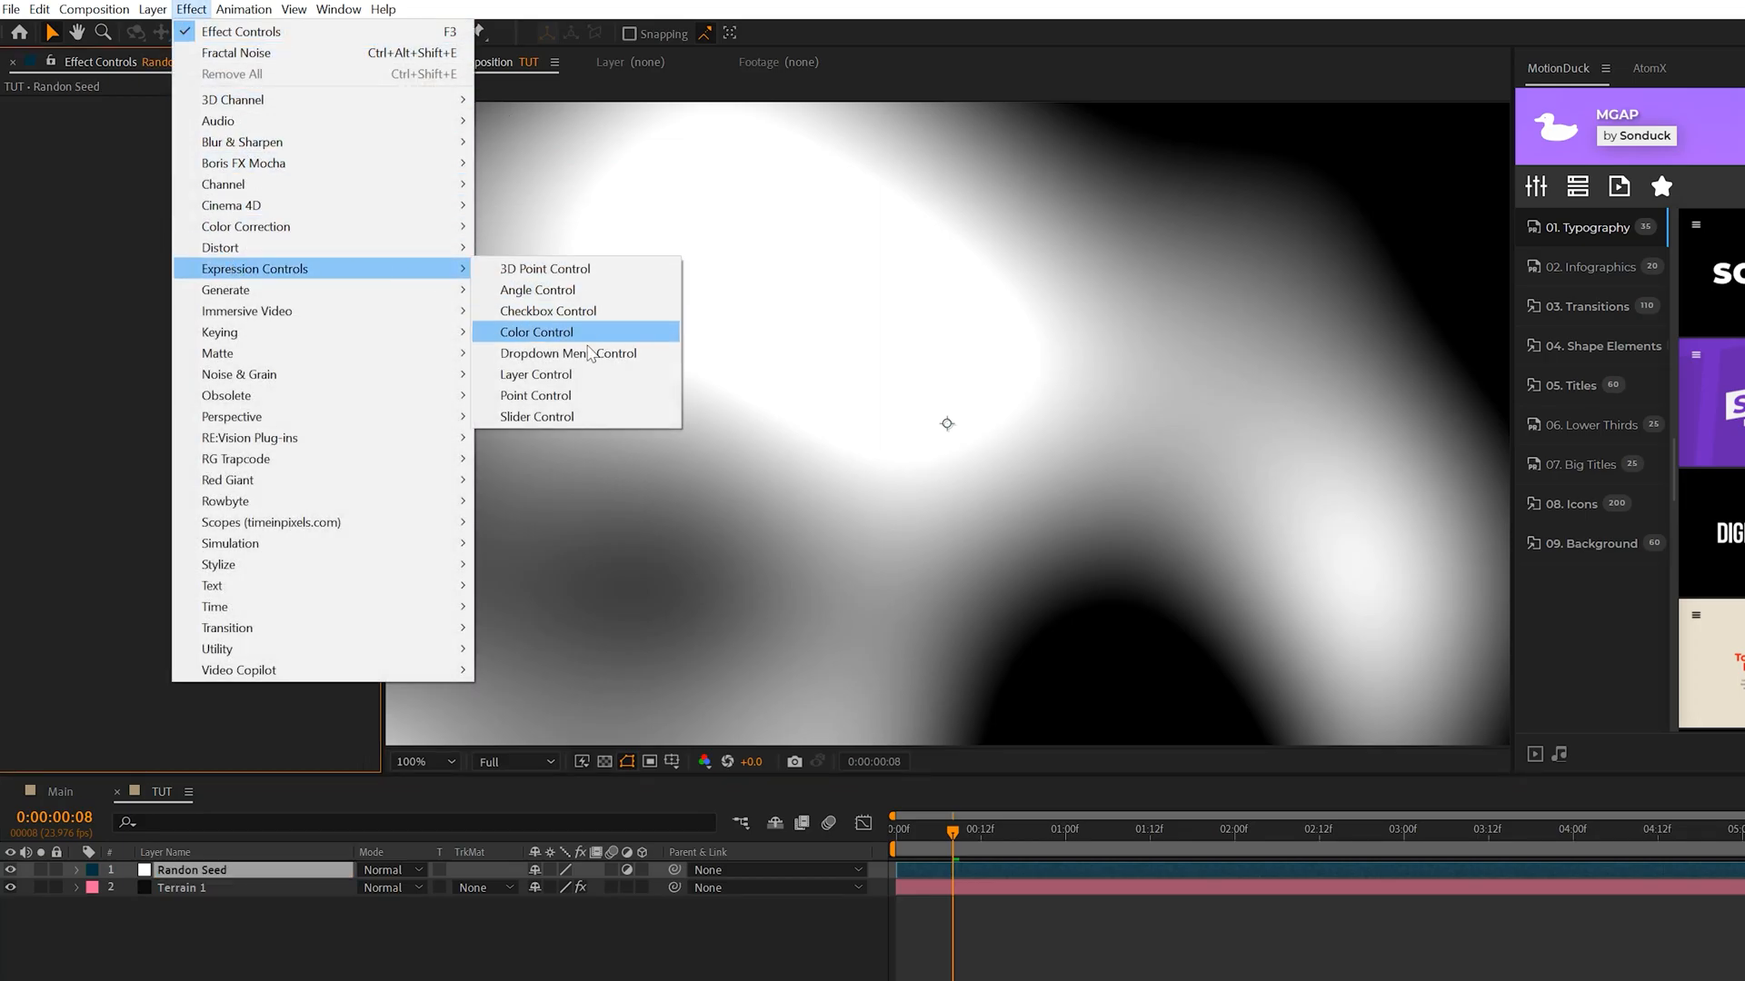
{"action": "left_click", "coordinate": [536, 416]}
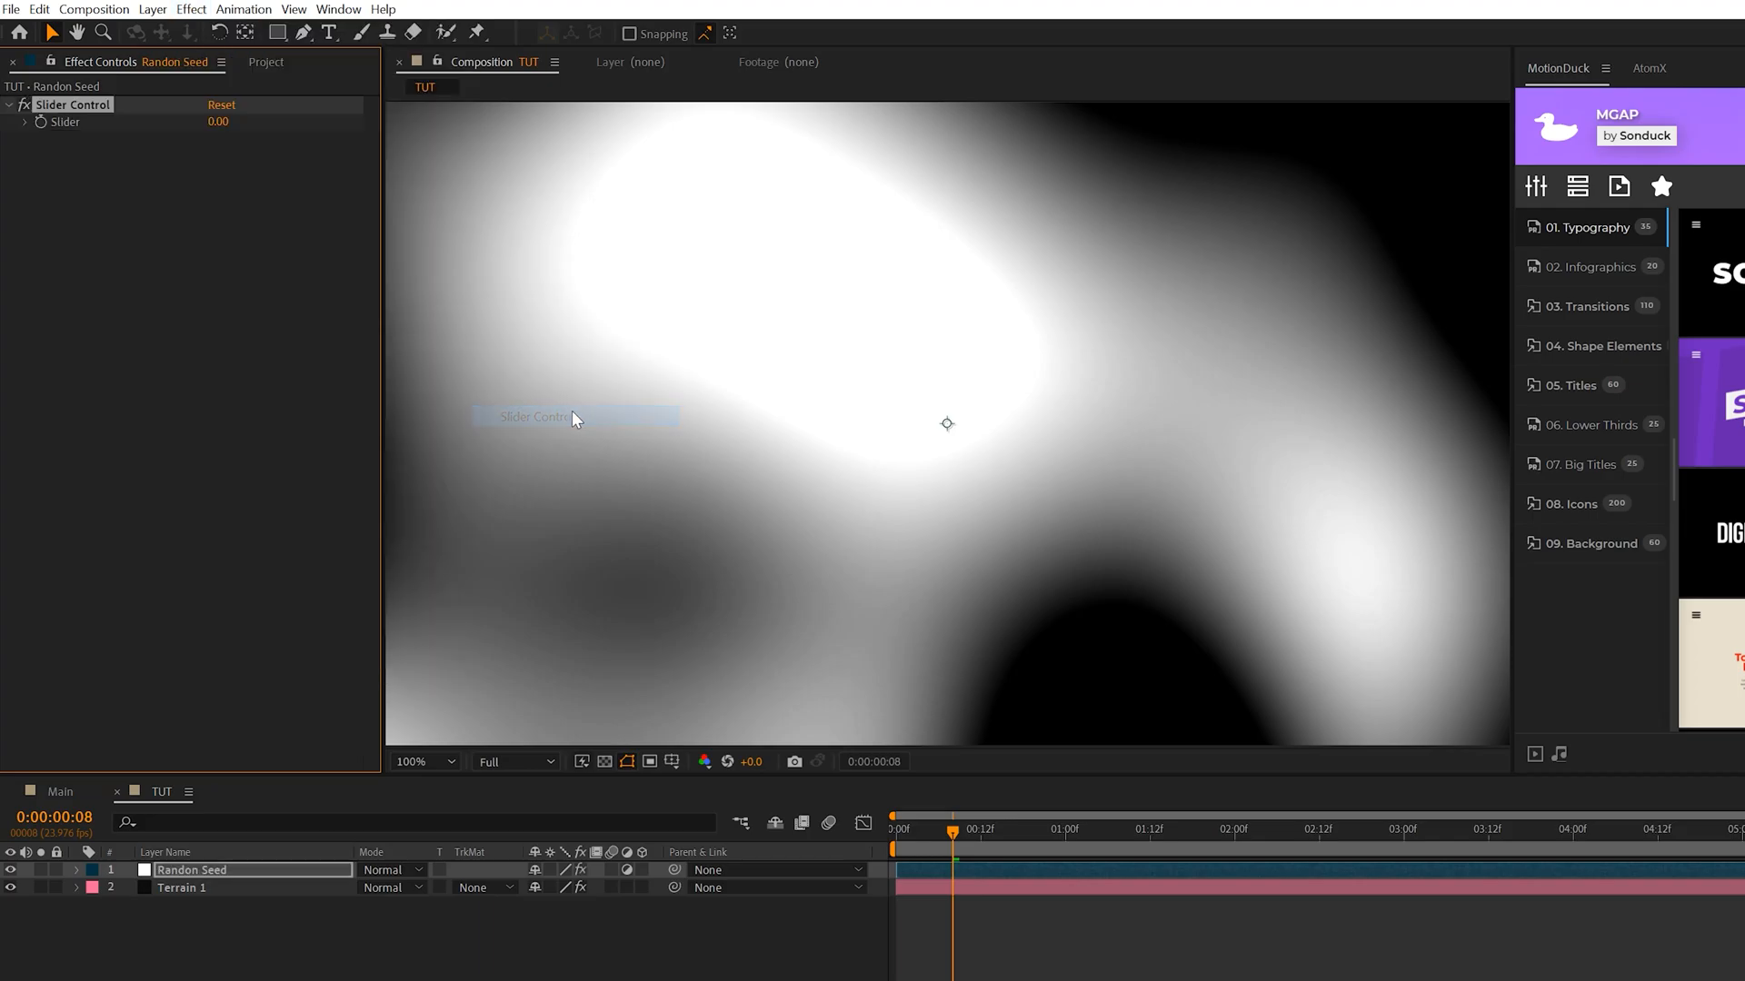
Link Terrain 1's Random Seed to the slider by expression and set it to 778
{"action": "left_click", "coordinate": [181, 888]}
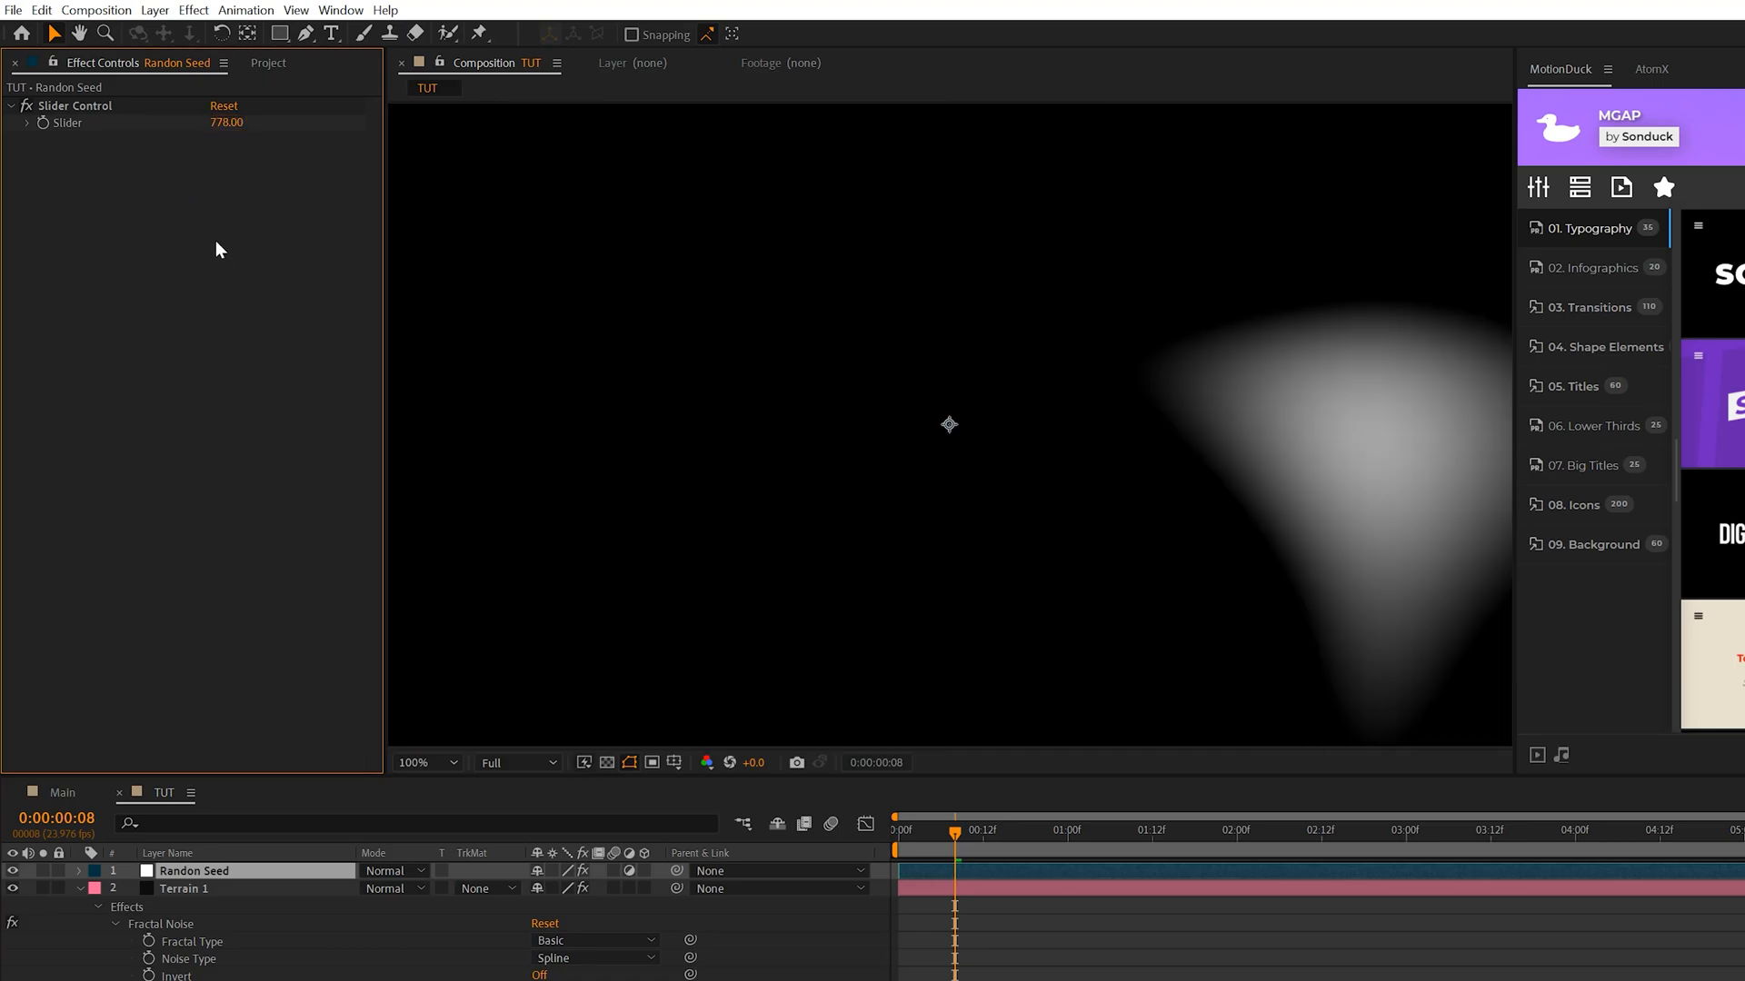
{"action": "mouse_move", "coordinate": [1107, 402]}
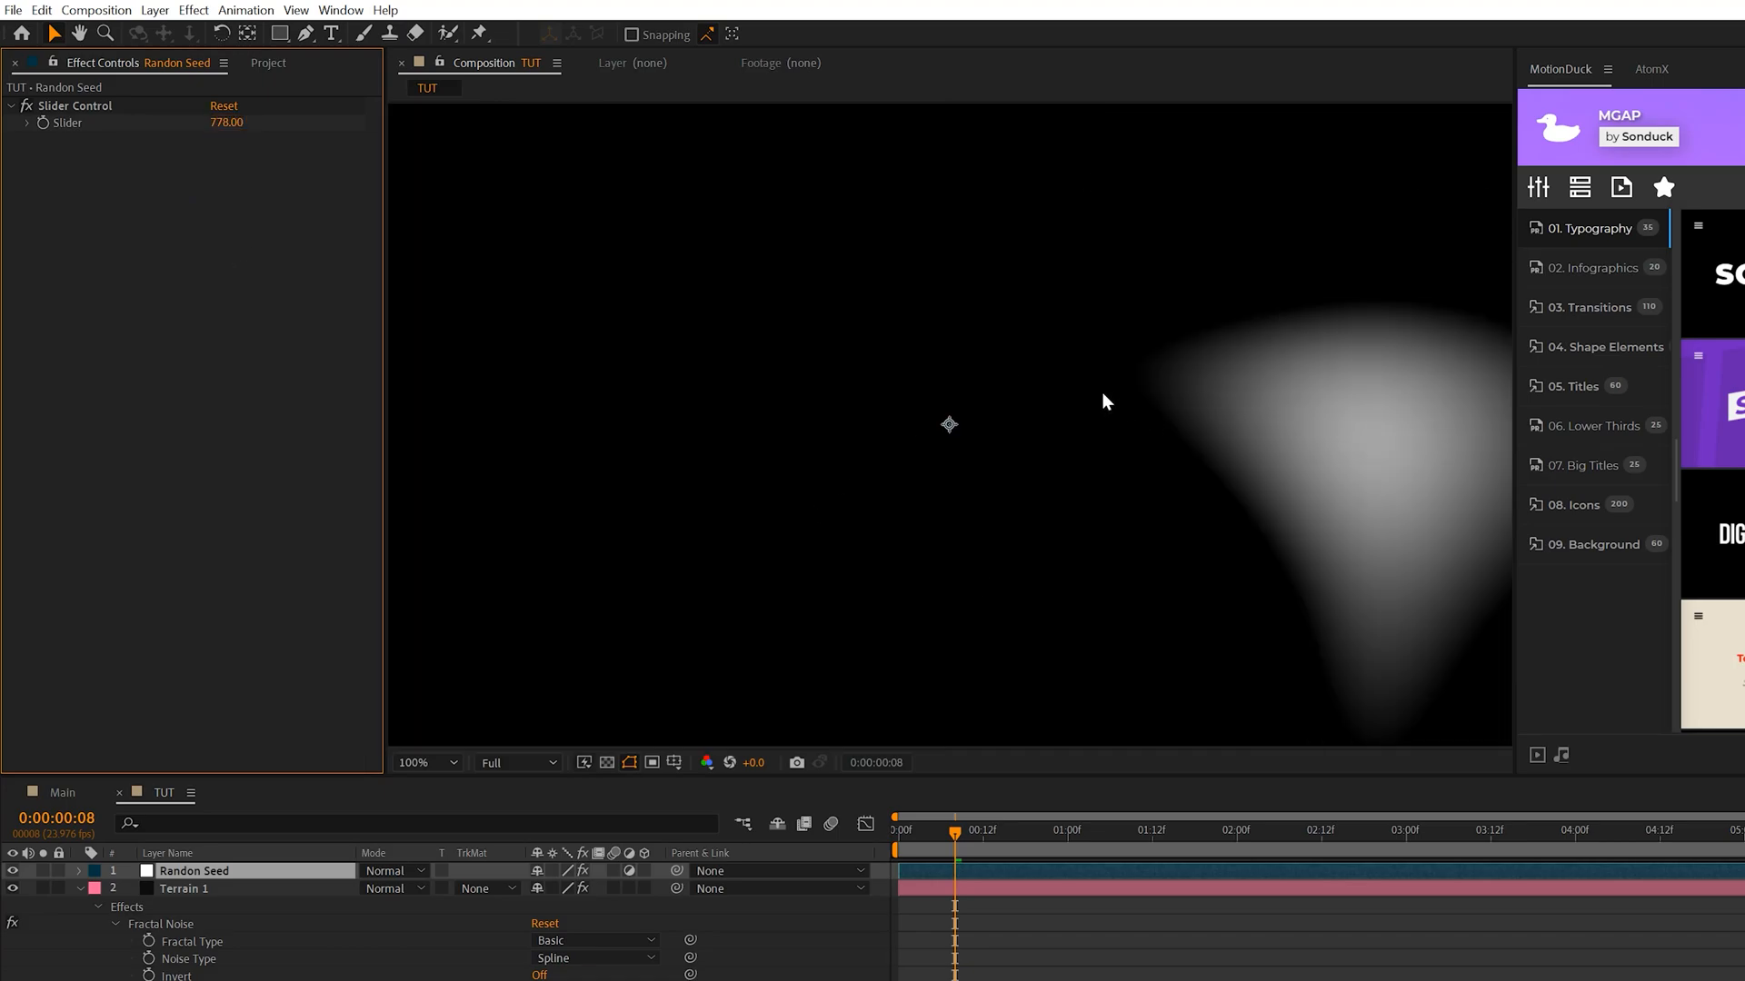
{"action": "left_click", "coordinate": [182, 887]}
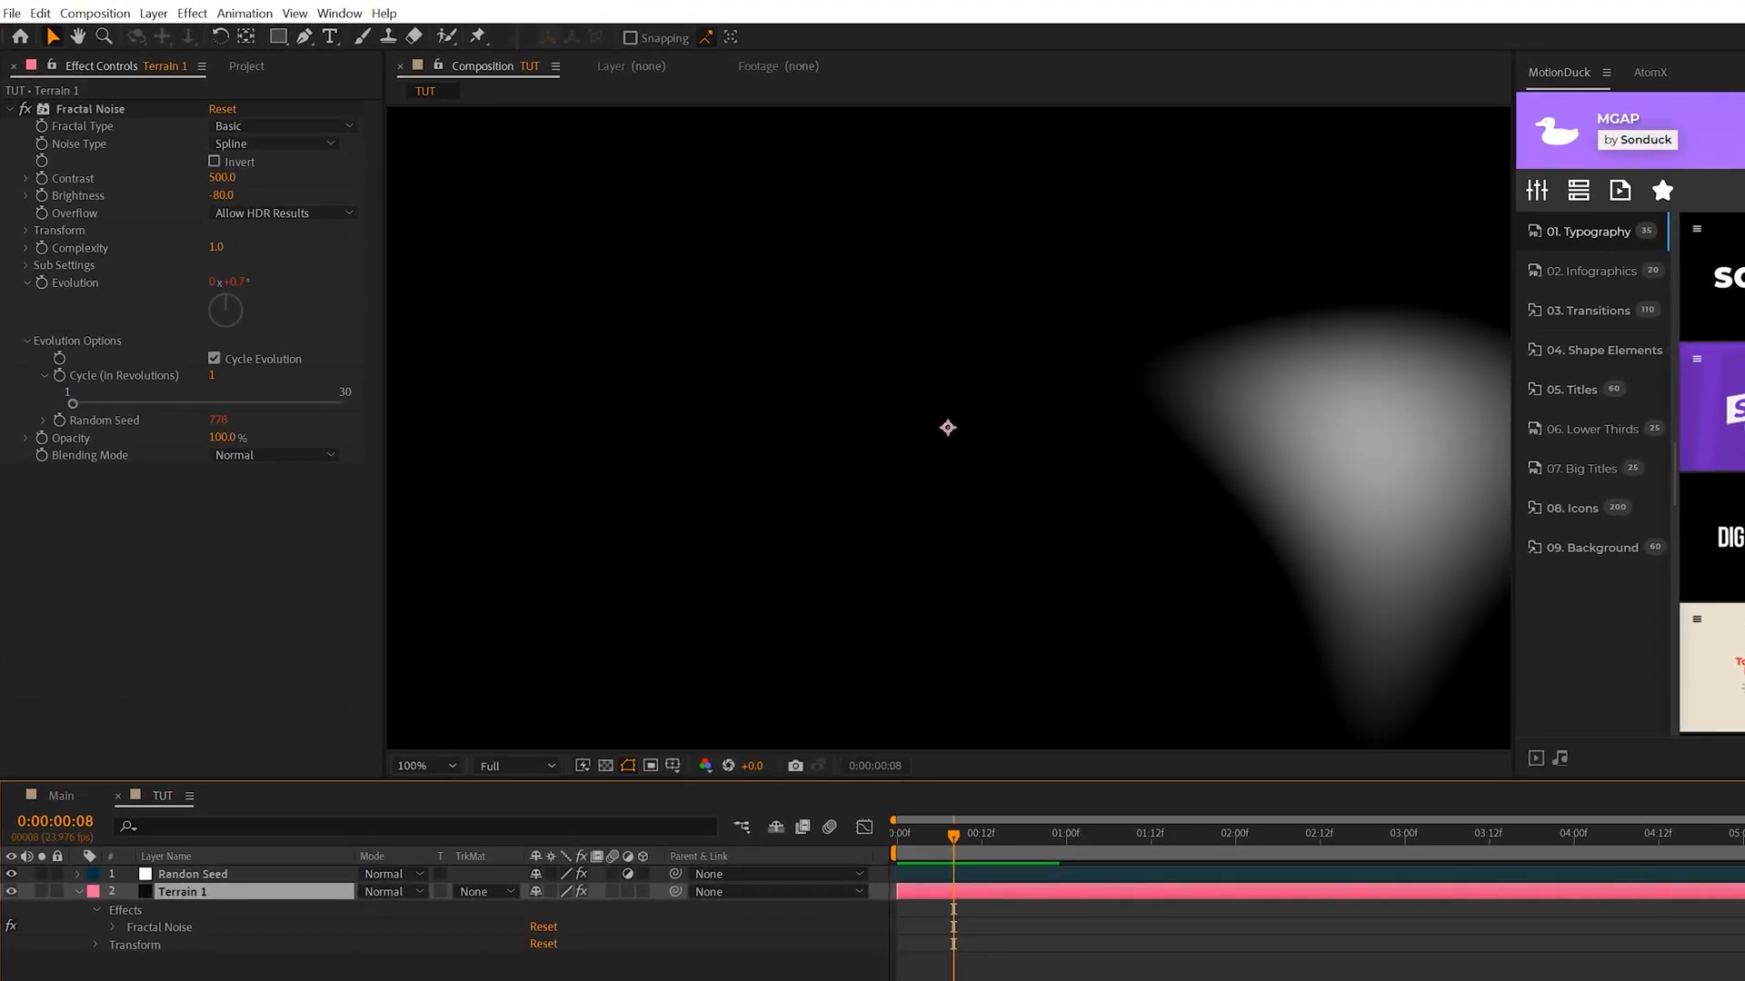
{"action": "mouse_move", "coordinate": [1375, 431]}
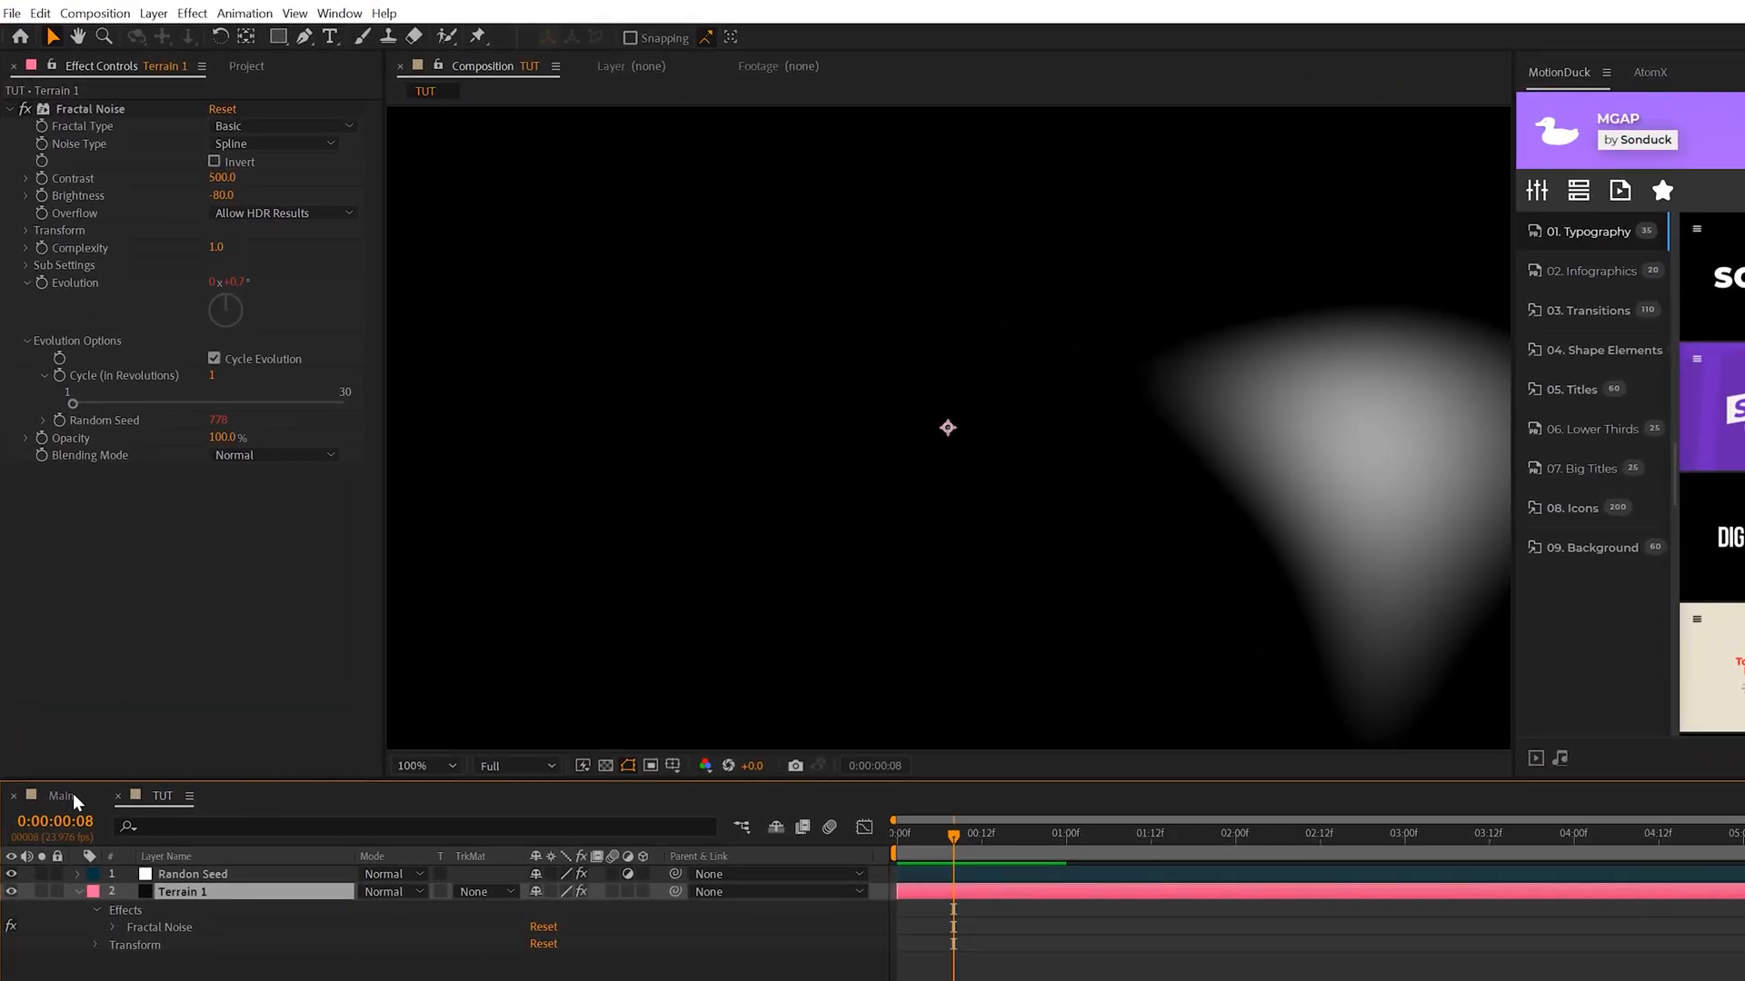
{"action": "left_click", "coordinate": [61, 795]}
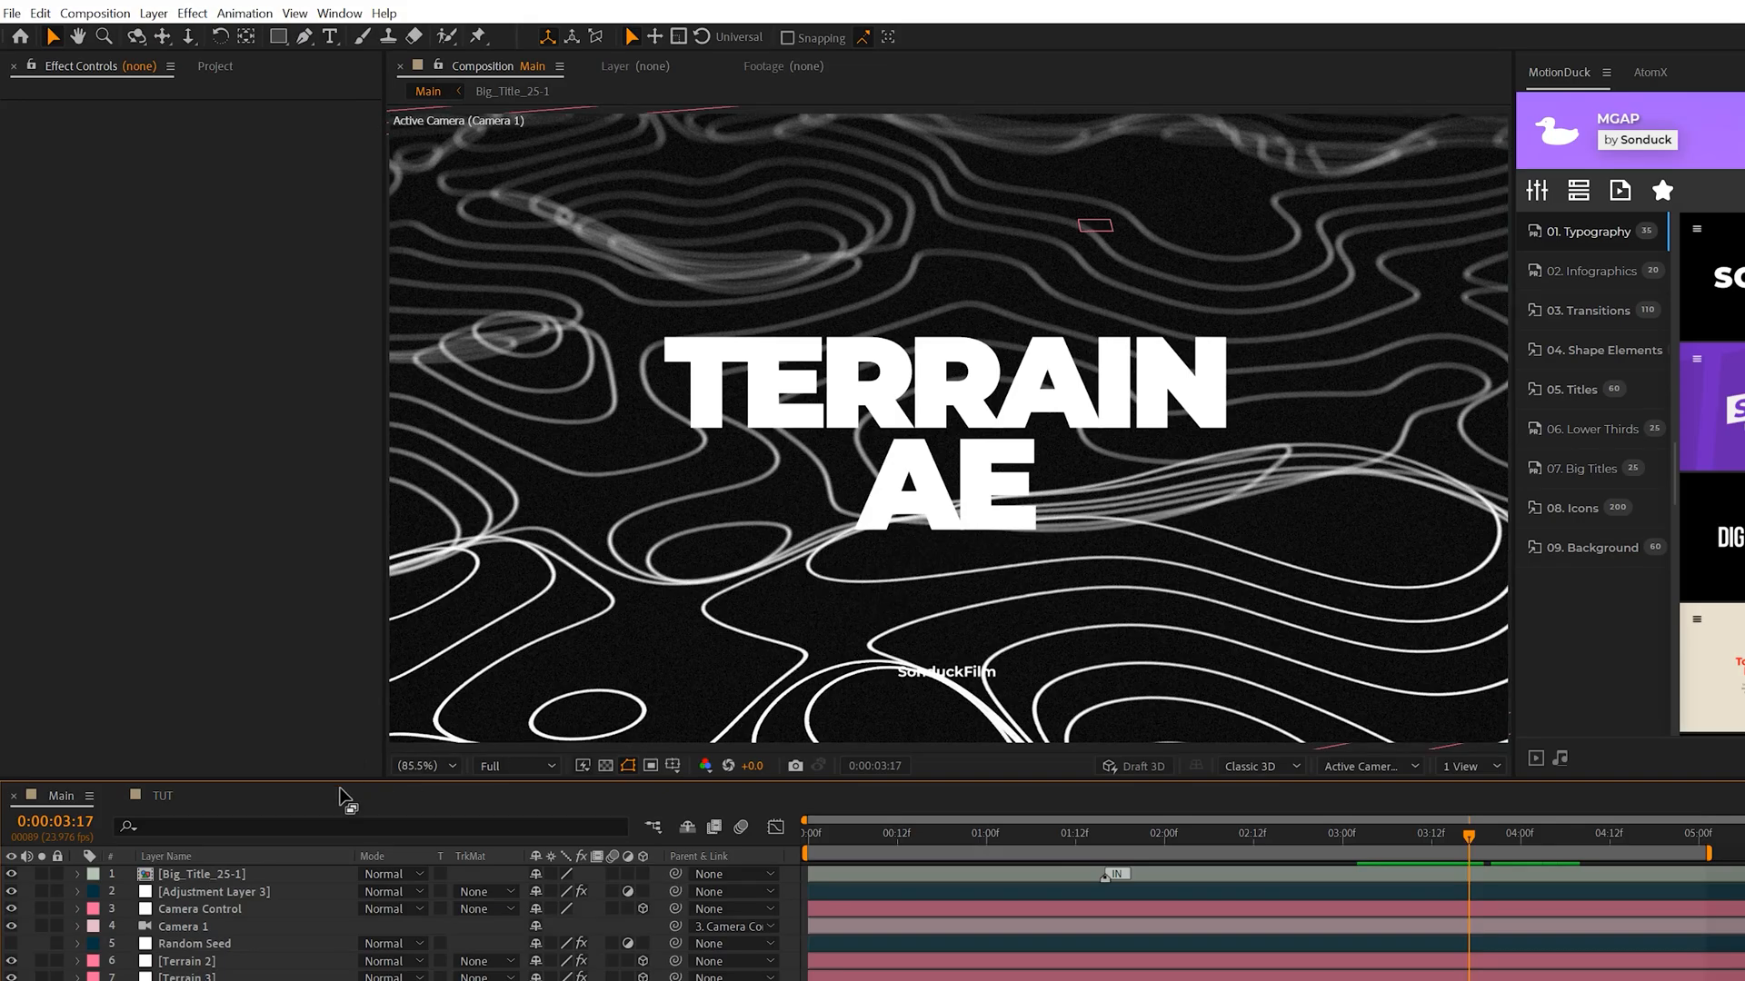
{"action": "left_click", "coordinate": [162, 796]}
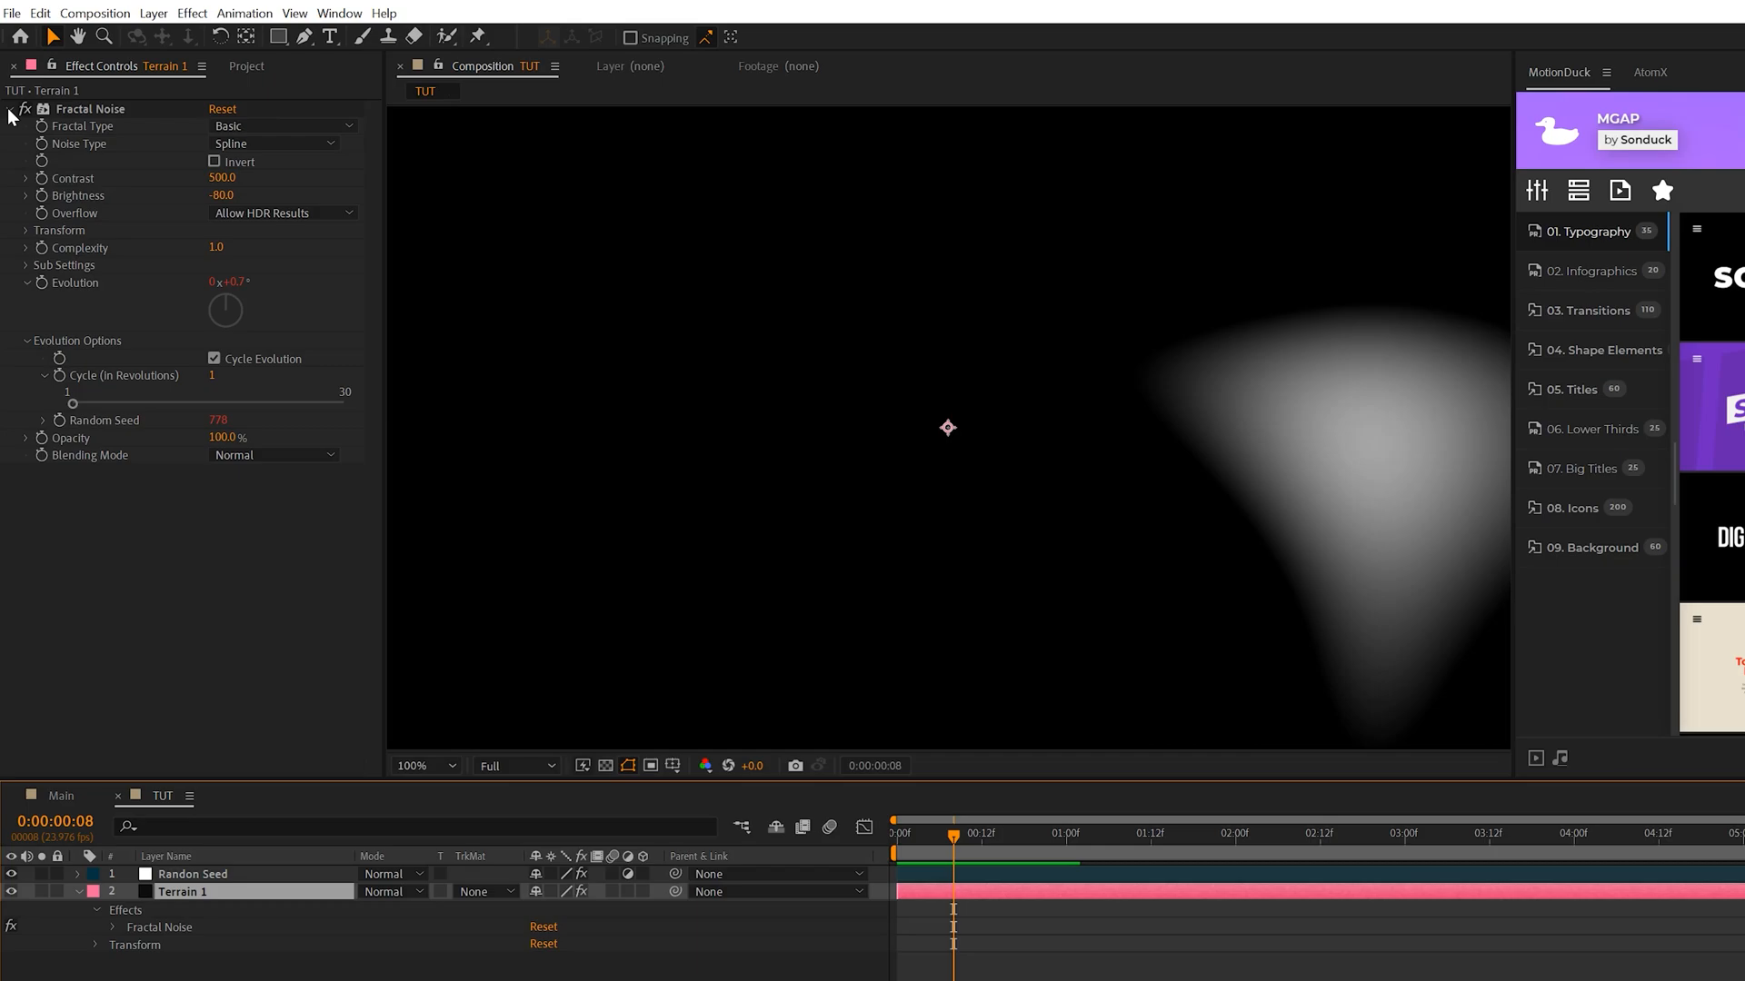
Add Levels to Terrain 1 with Input Black 109 and Input White 110
{"action": "left_click", "coordinate": [9, 110]}
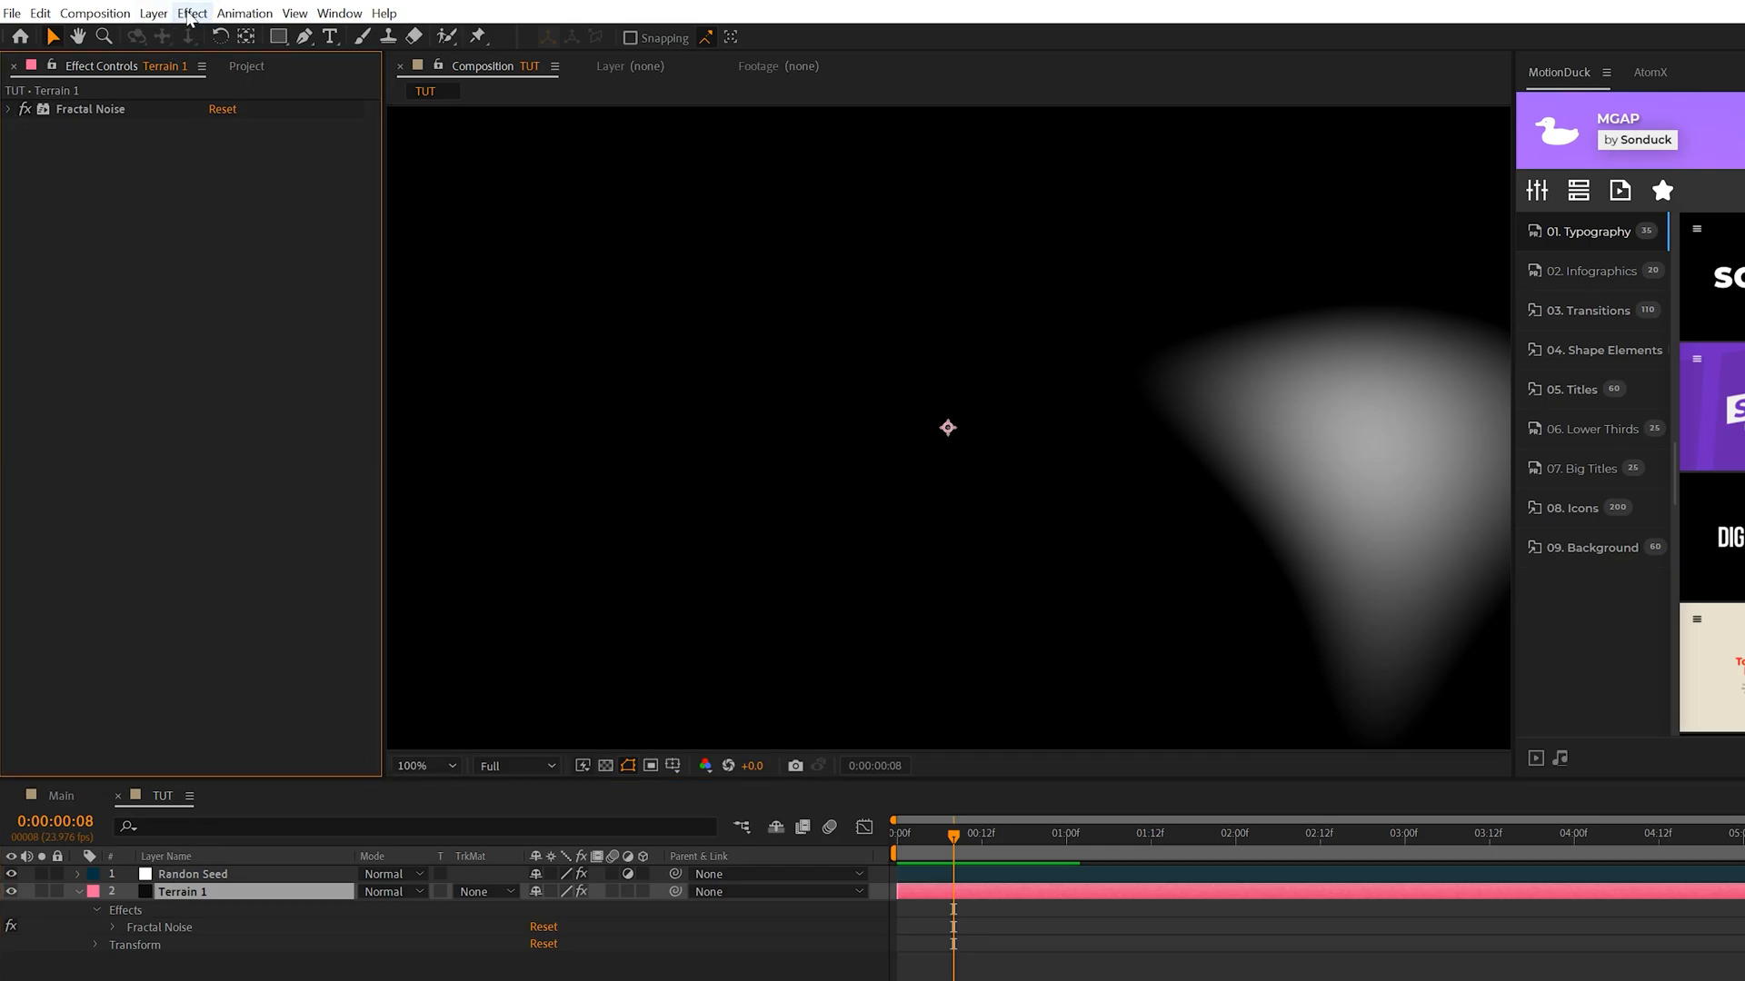
{"action": "left_click", "coordinate": [192, 12]}
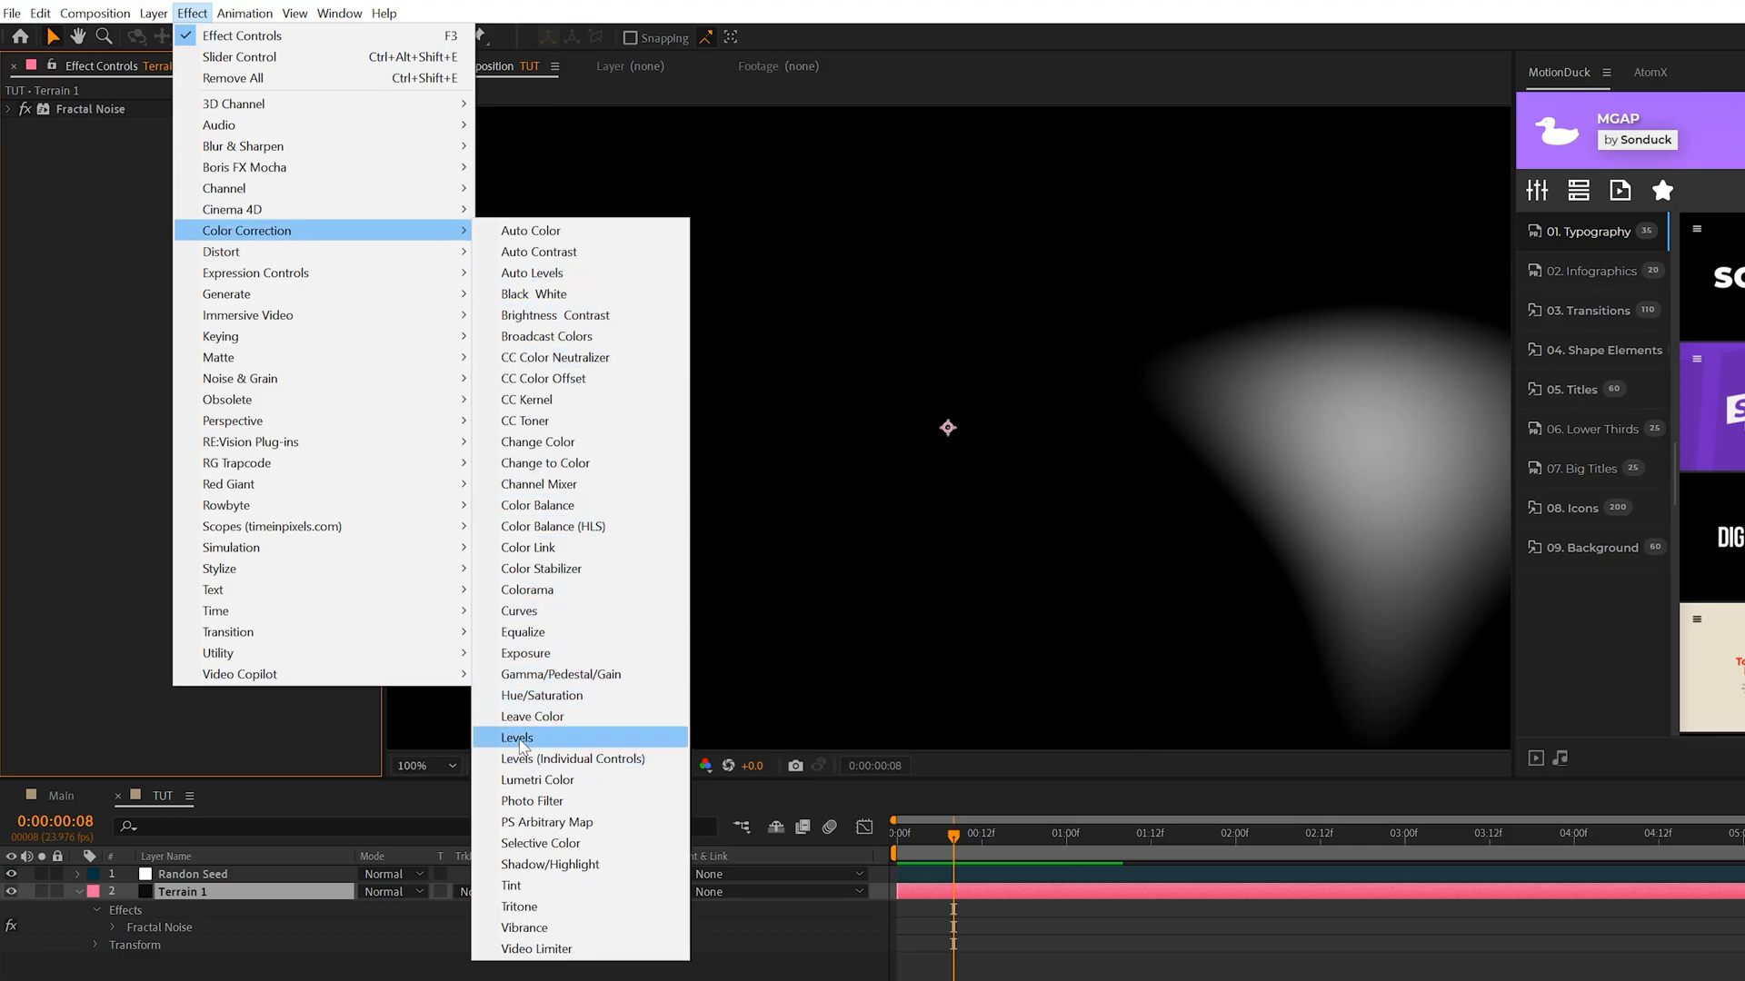
{"action": "left_click", "coordinate": [516, 738]}
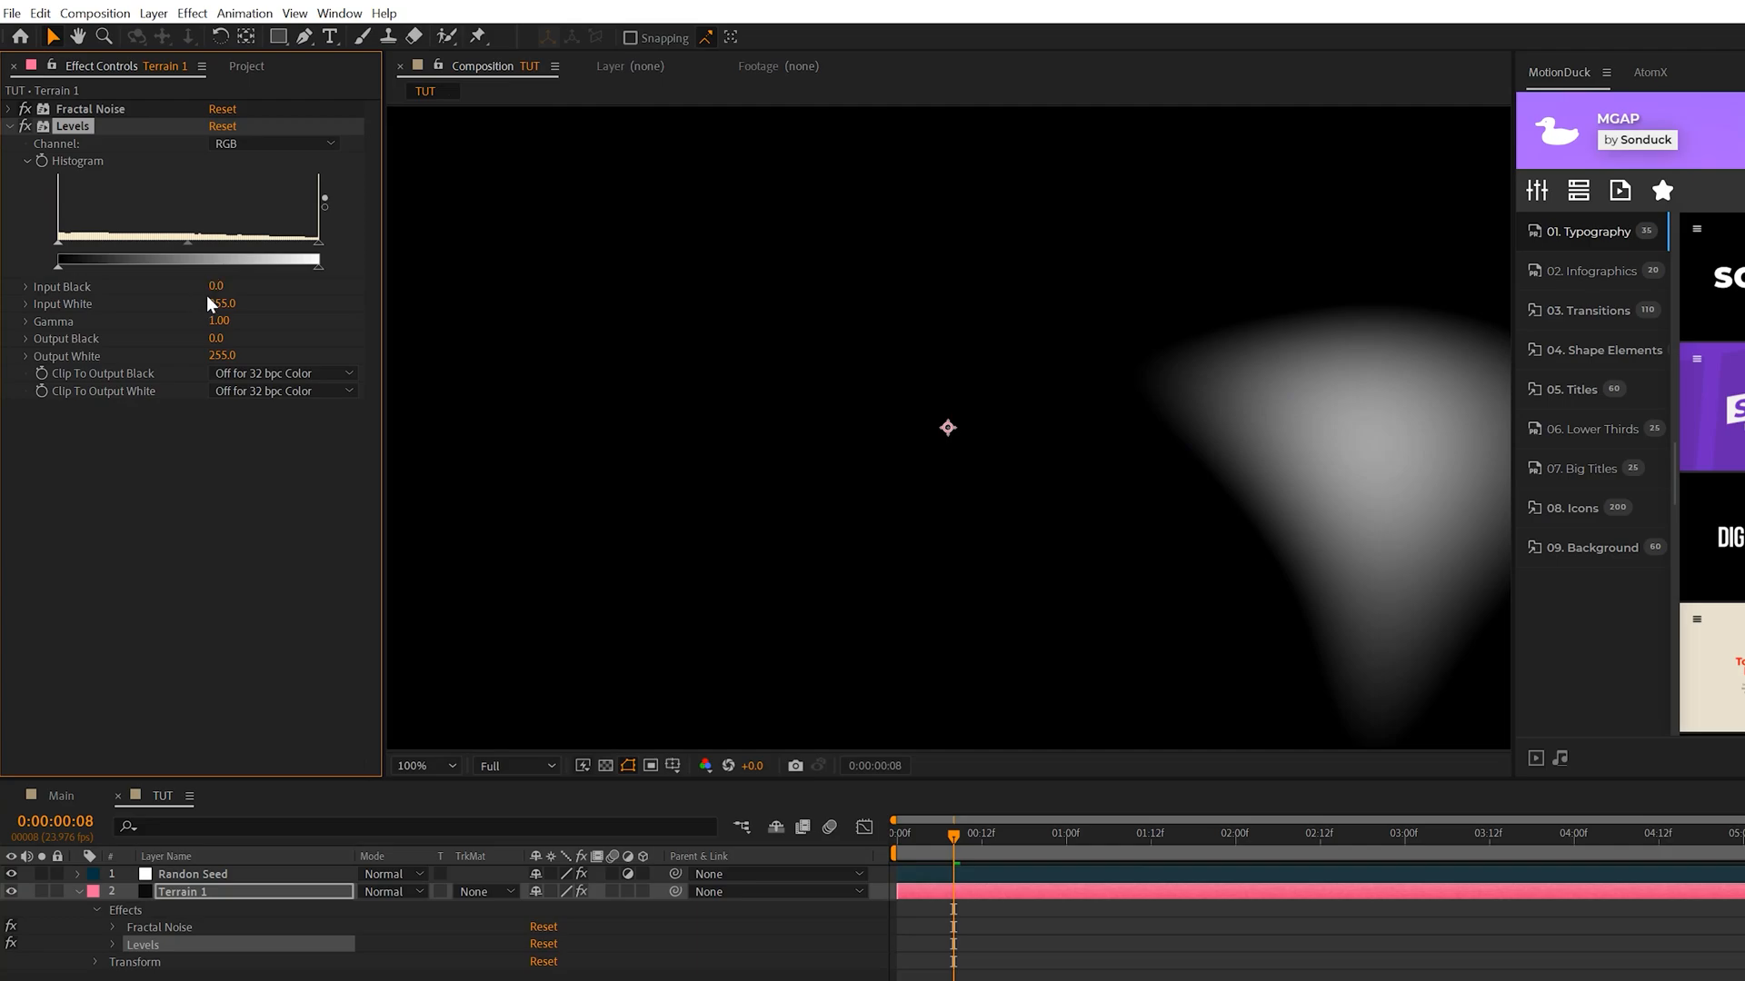
{"action": "double_click", "coordinate": [216, 286]}
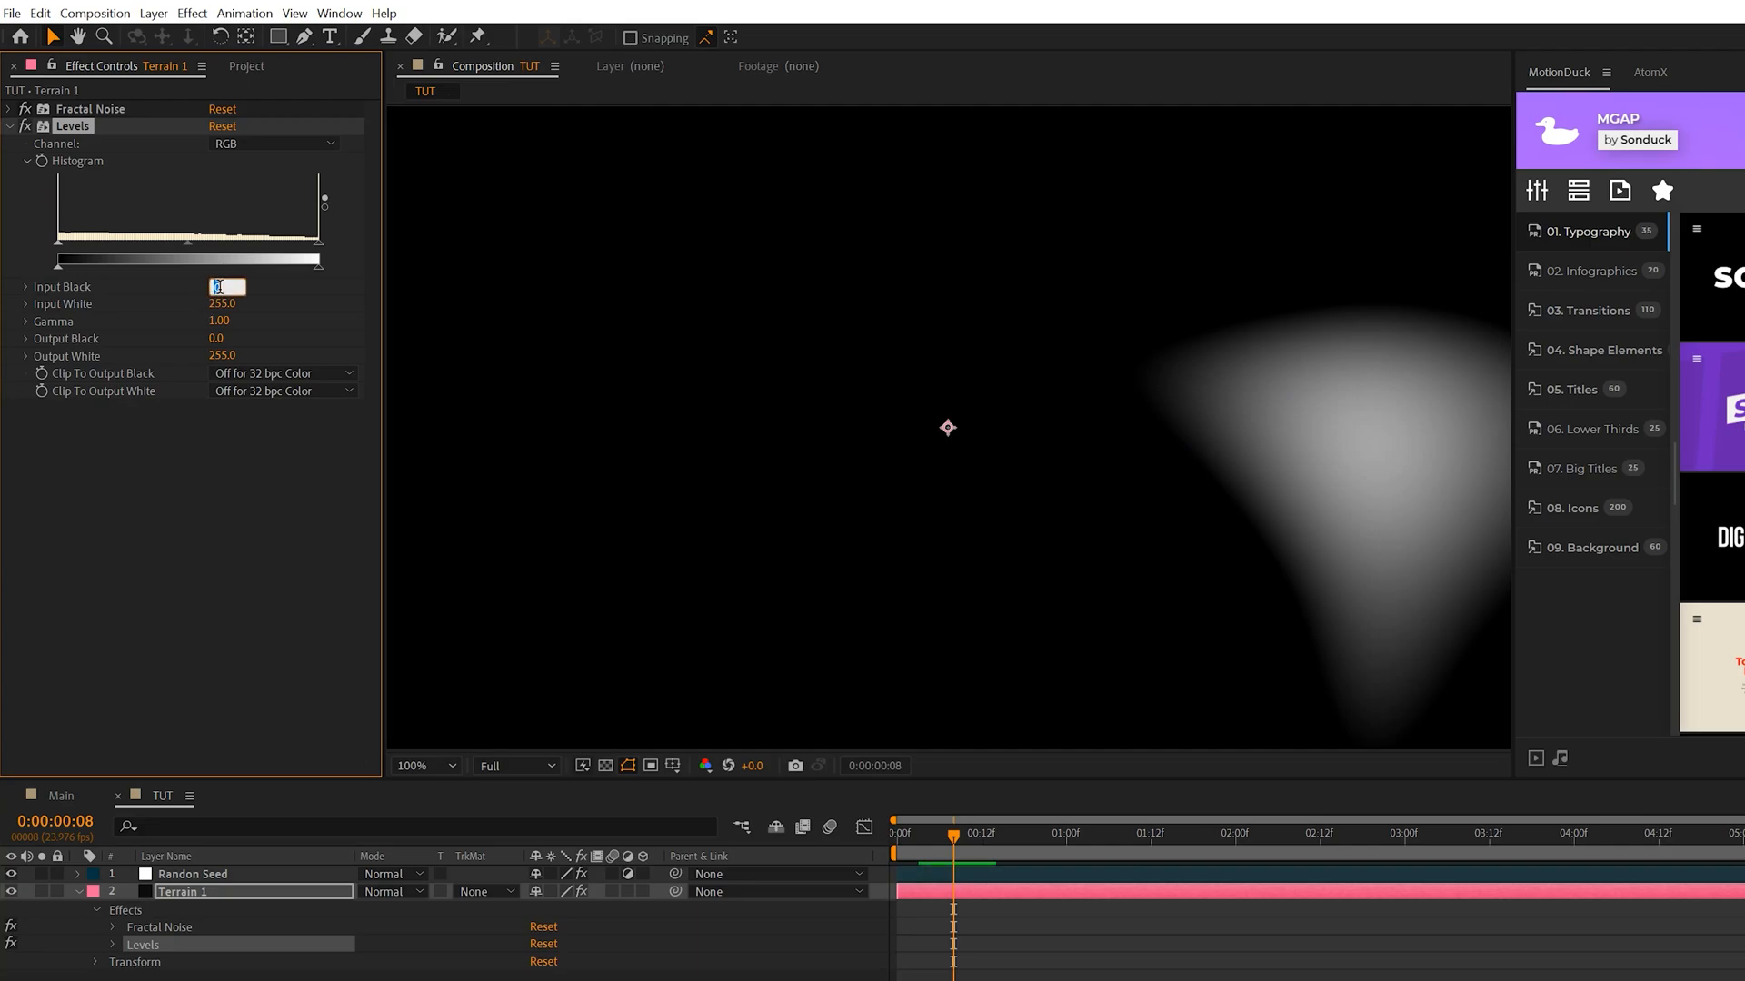
{"action": "type", "text": "108"}
{"action": "left_click", "coordinate": [226, 304]}
{"action": "type", "text": "110"}
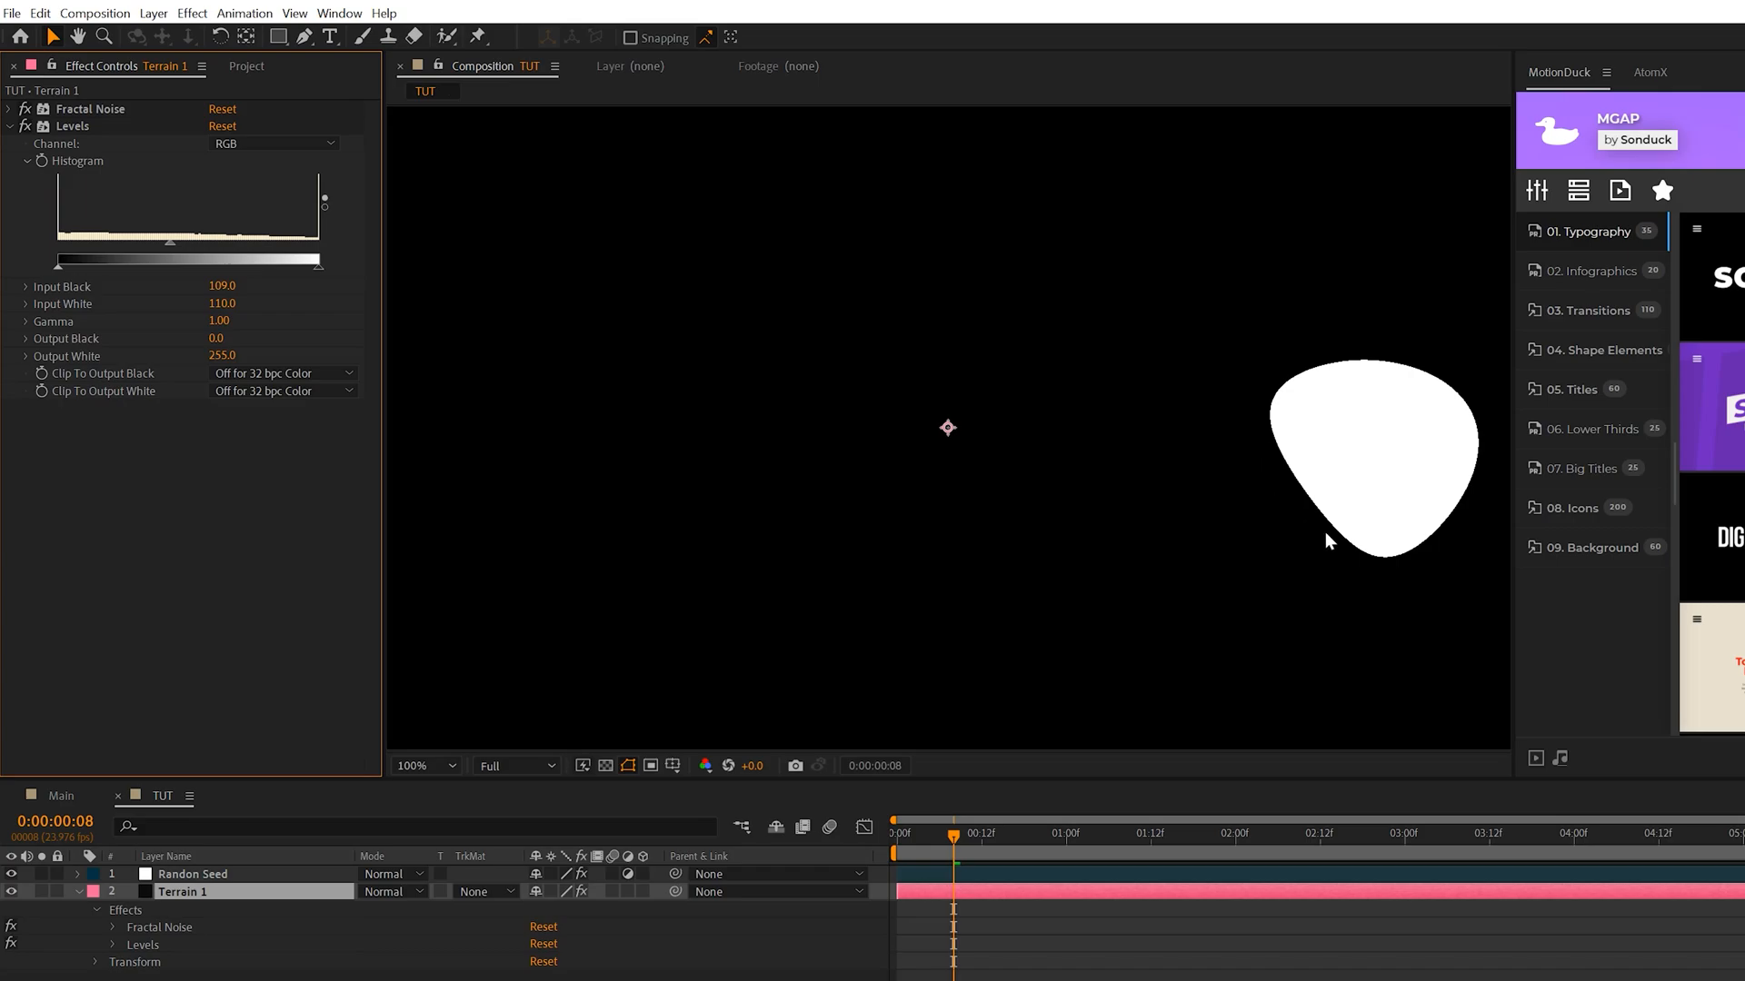
{"action": "mouse_move", "coordinate": [1209, 435]}
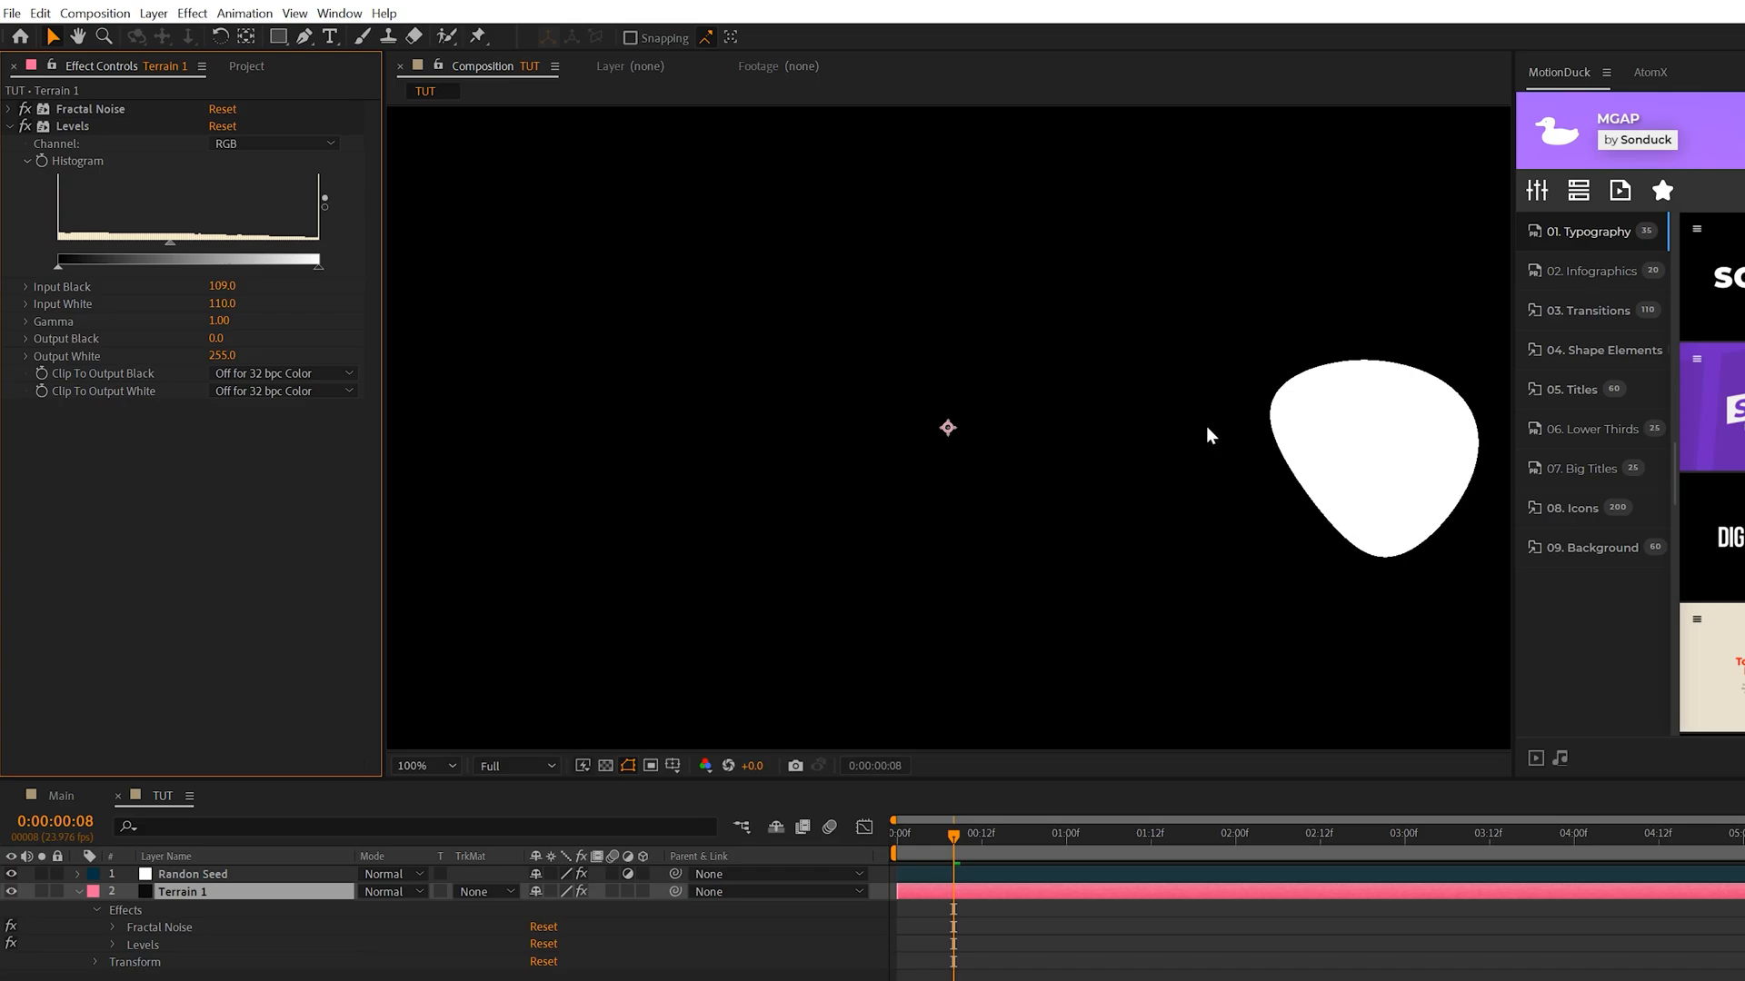
{"action": "mouse_move", "coordinate": [466, 26]}
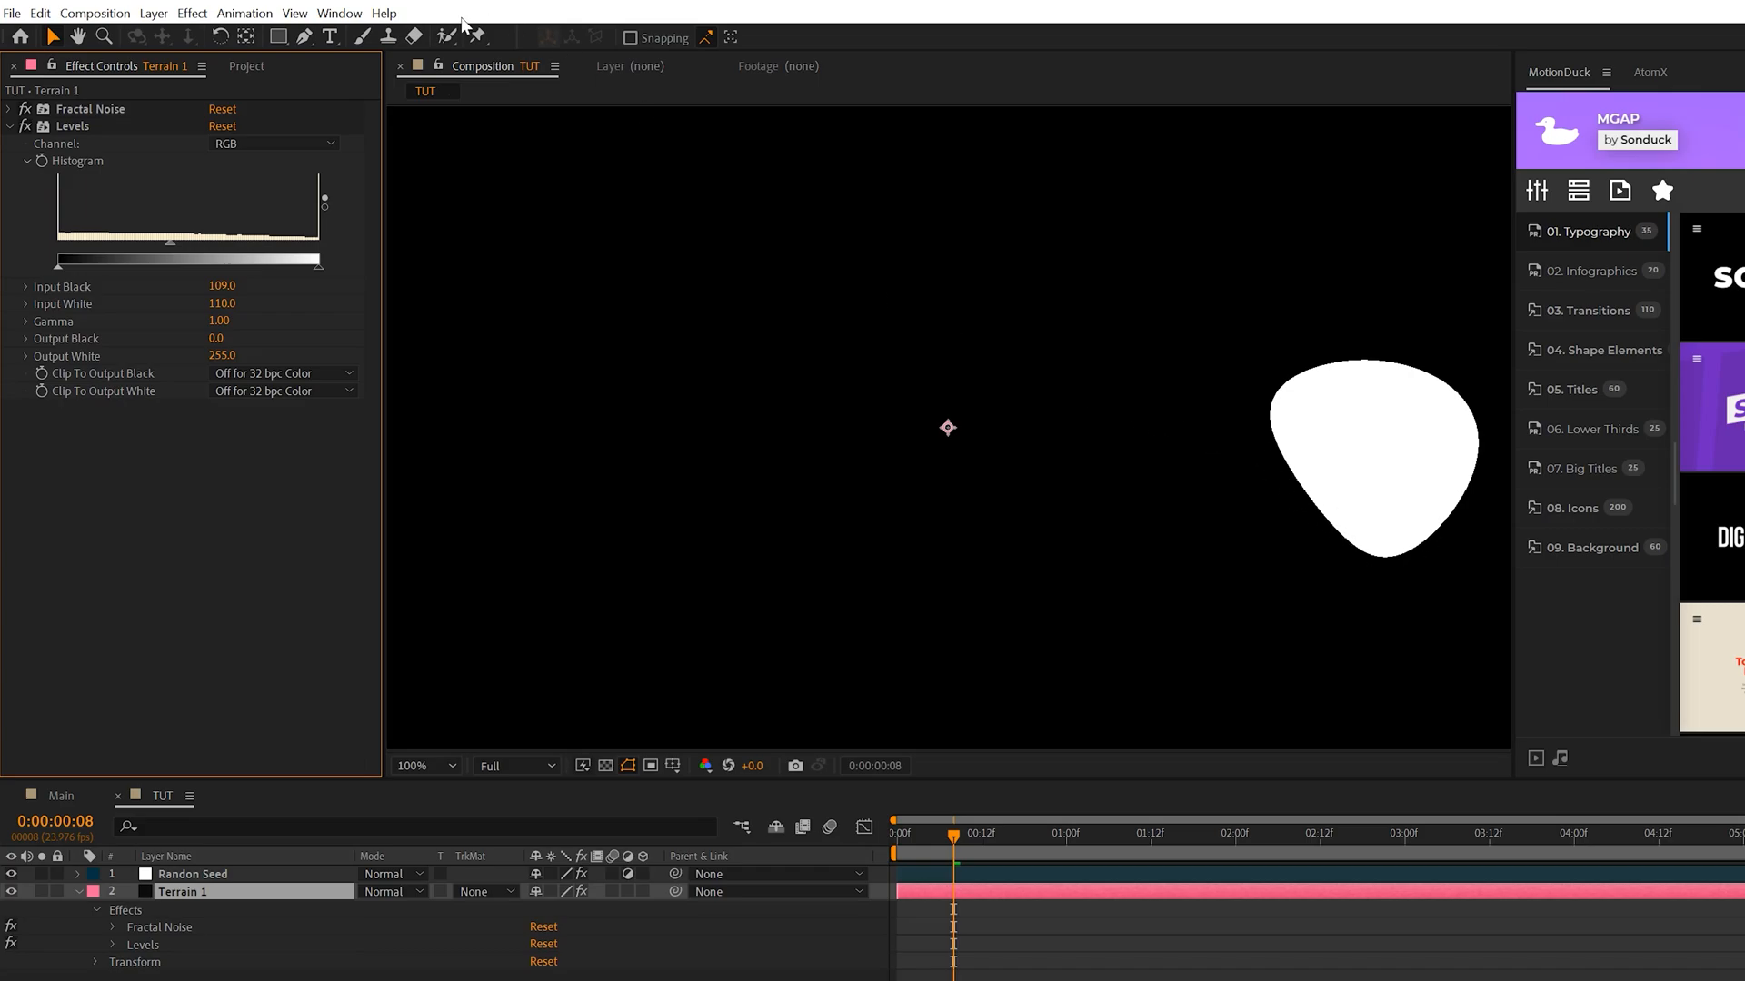
{"action": "mouse_move", "coordinate": [682, 450]}
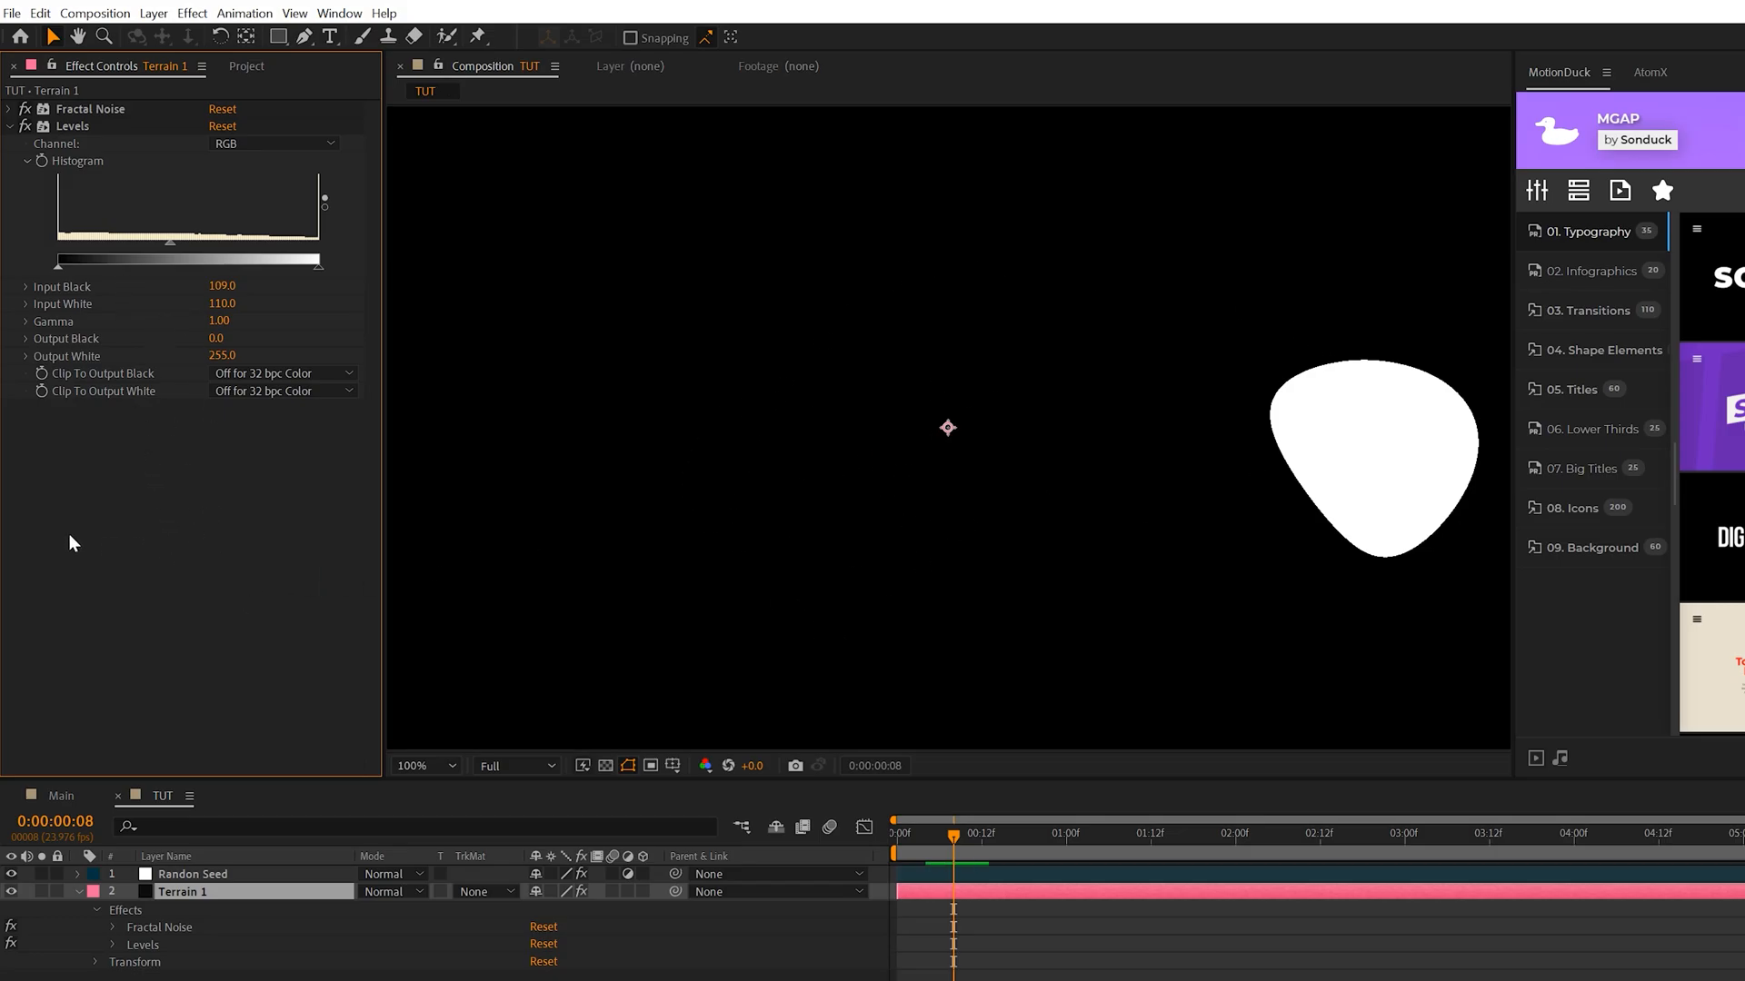
Add Shift Channels taking alpha from Luminance and turn on the transparency grid
{"action": "left_click", "coordinate": [192, 12]}
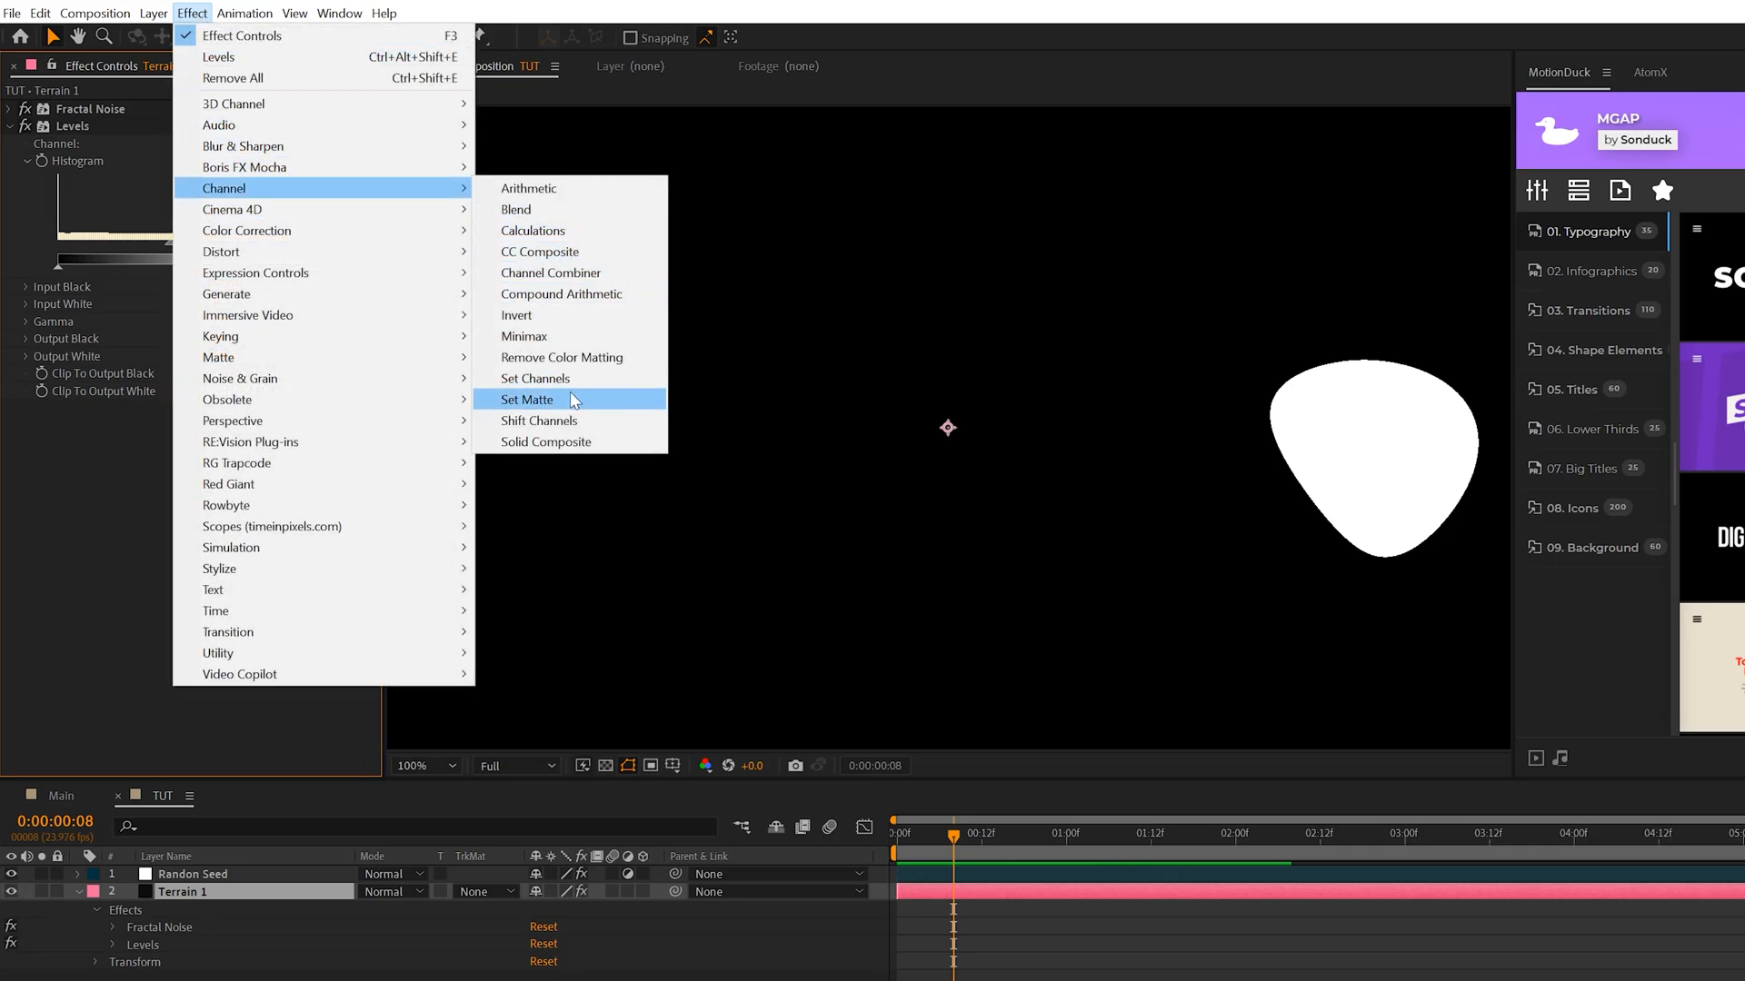
{"action": "left_click", "coordinate": [539, 420]}
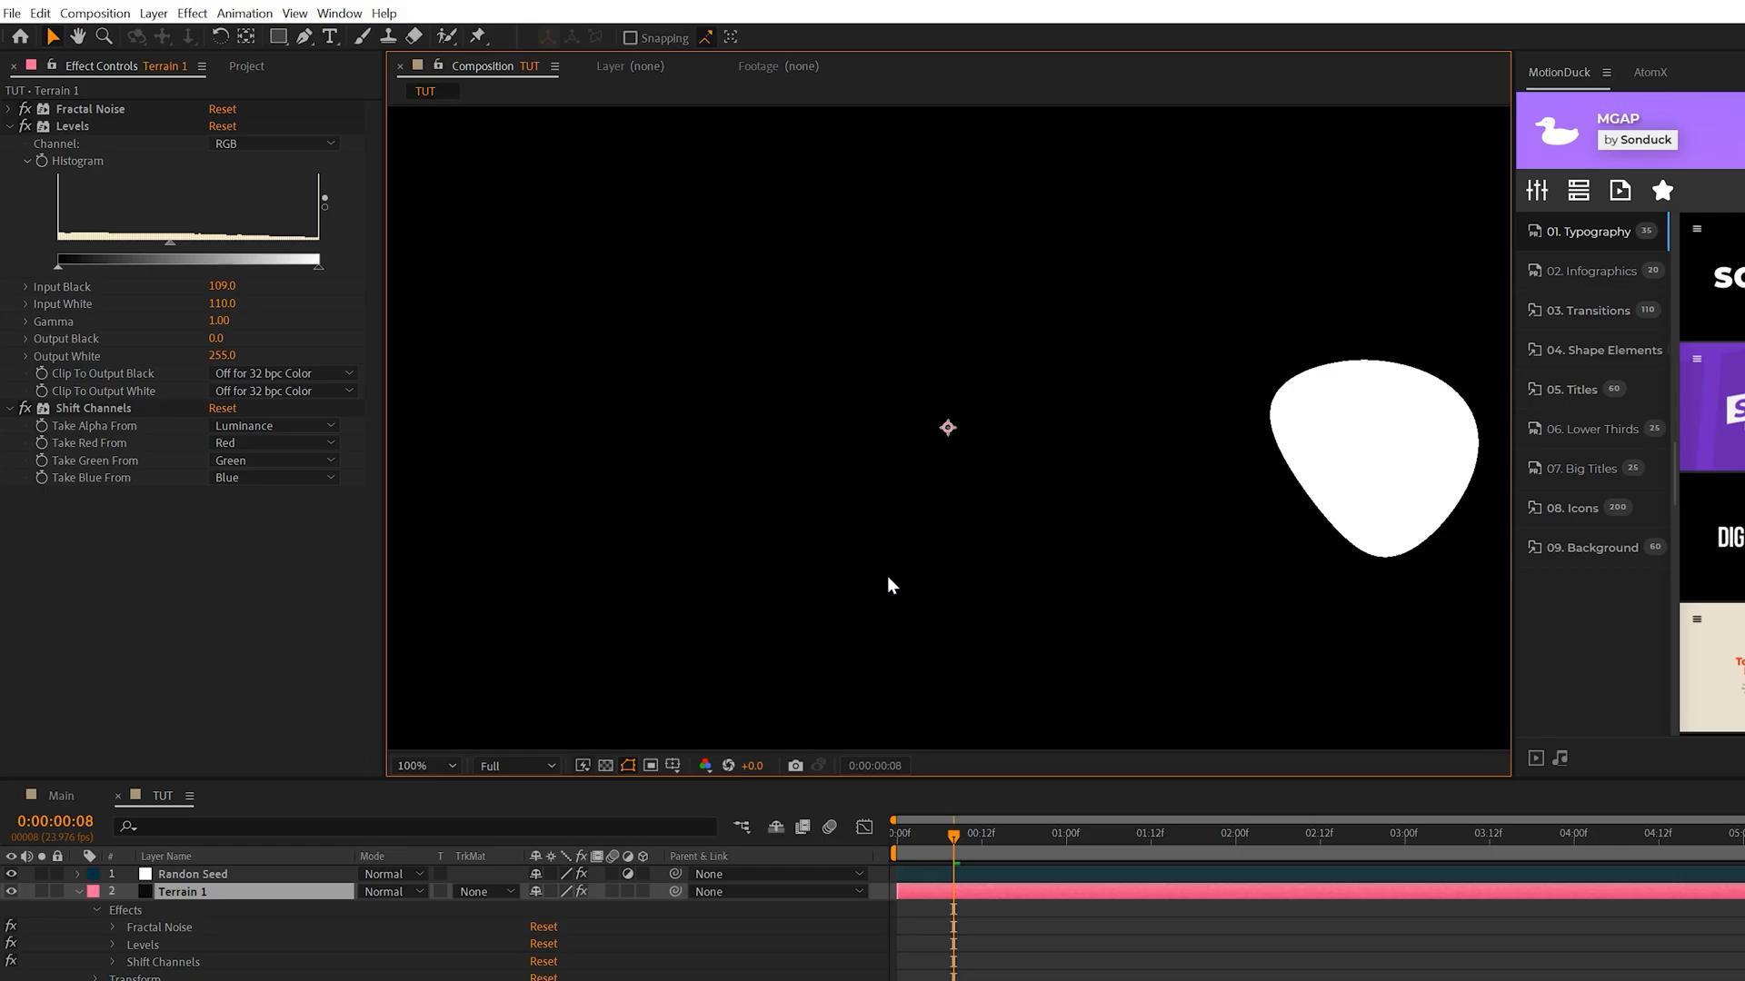
{"action": "mouse_move", "coordinate": [421, 683]}
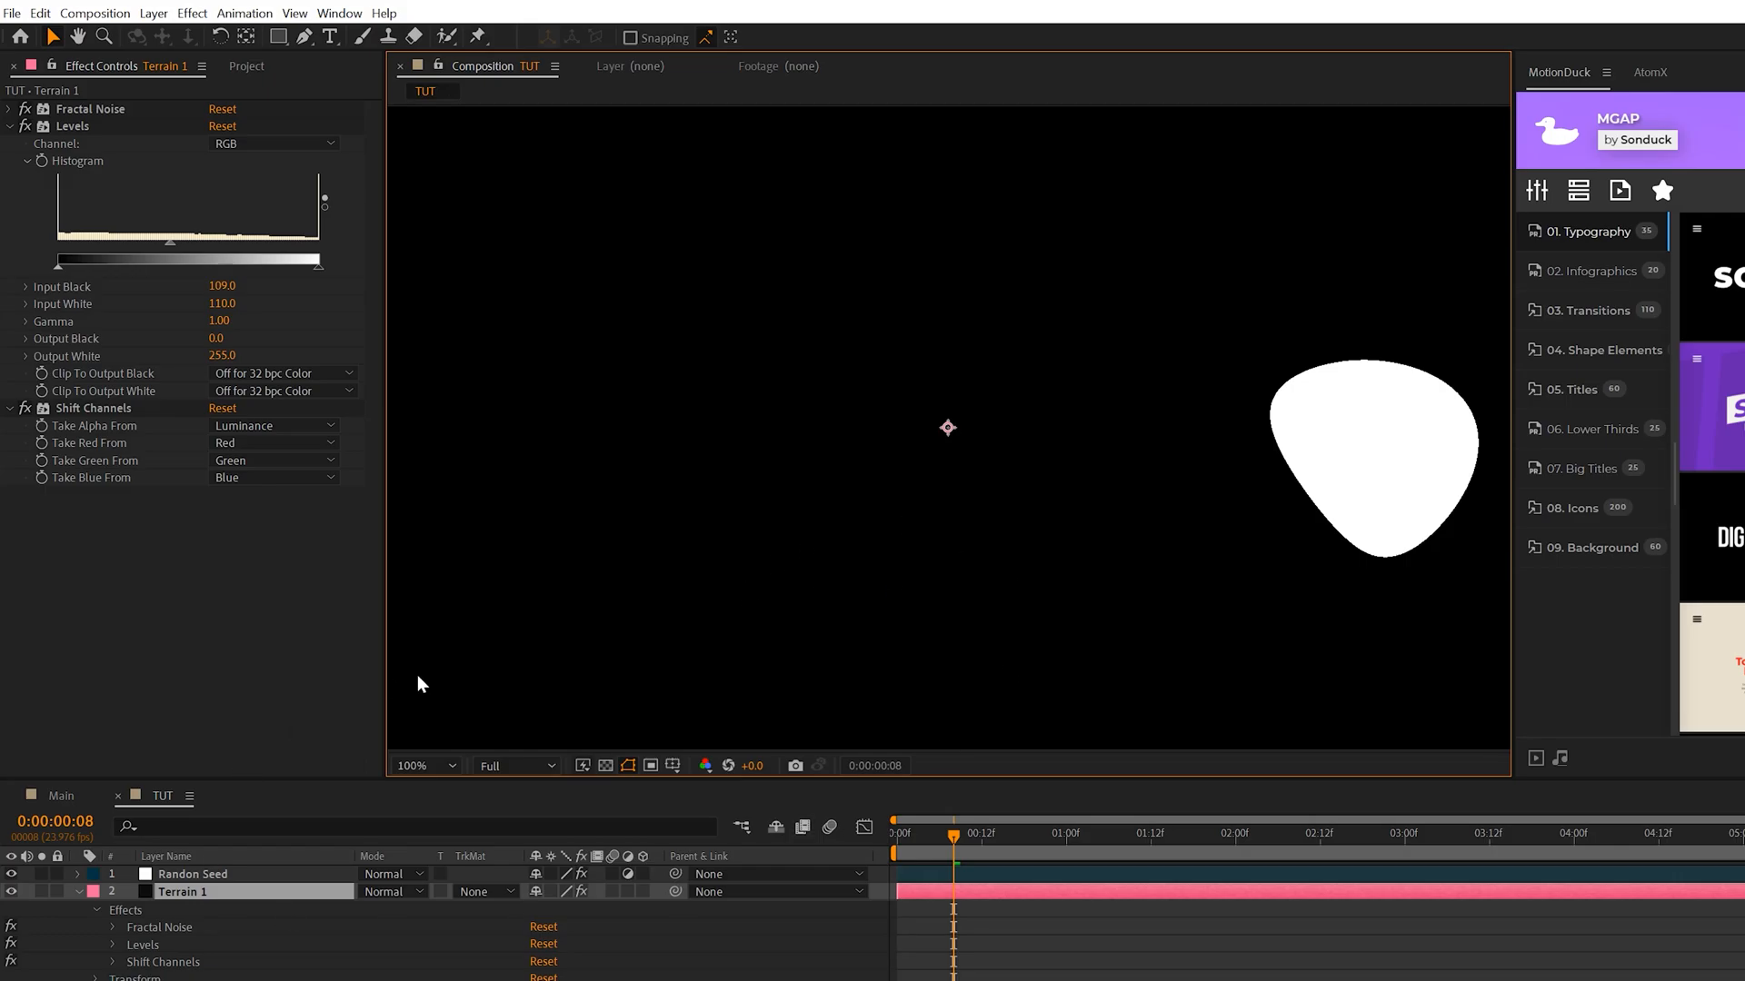
{"action": "left_click", "coordinate": [607, 764]}
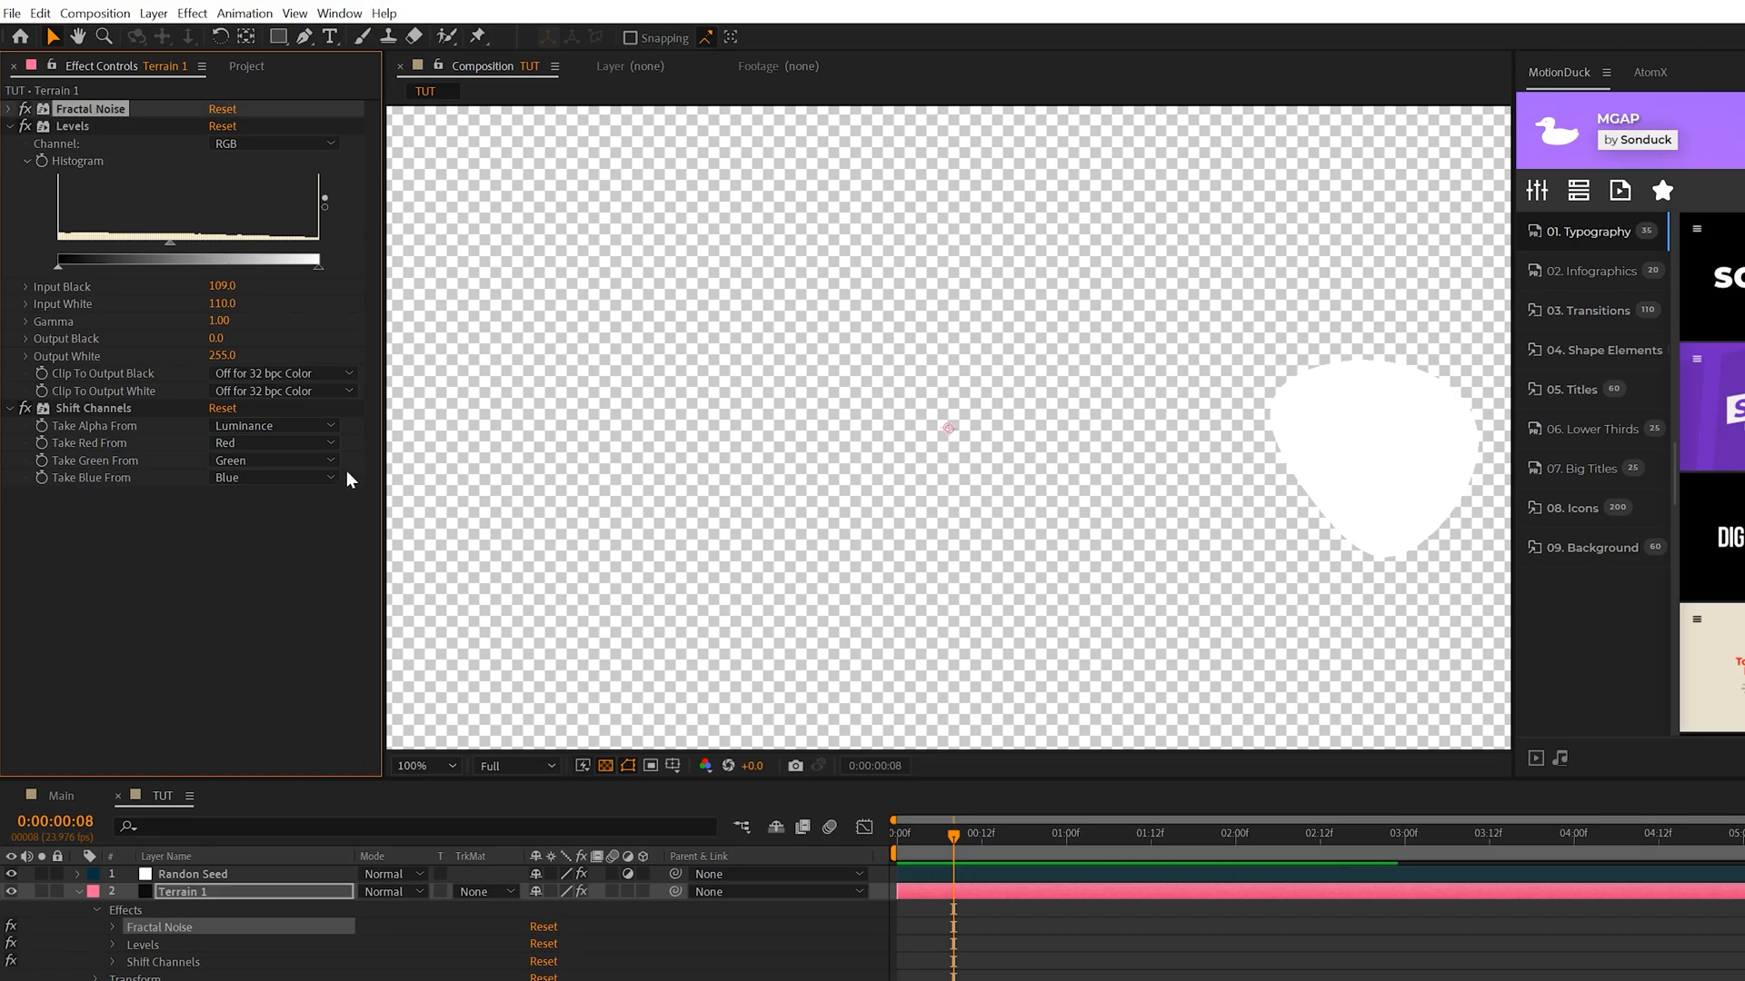
{"action": "mouse_move", "coordinate": [561, 154]}
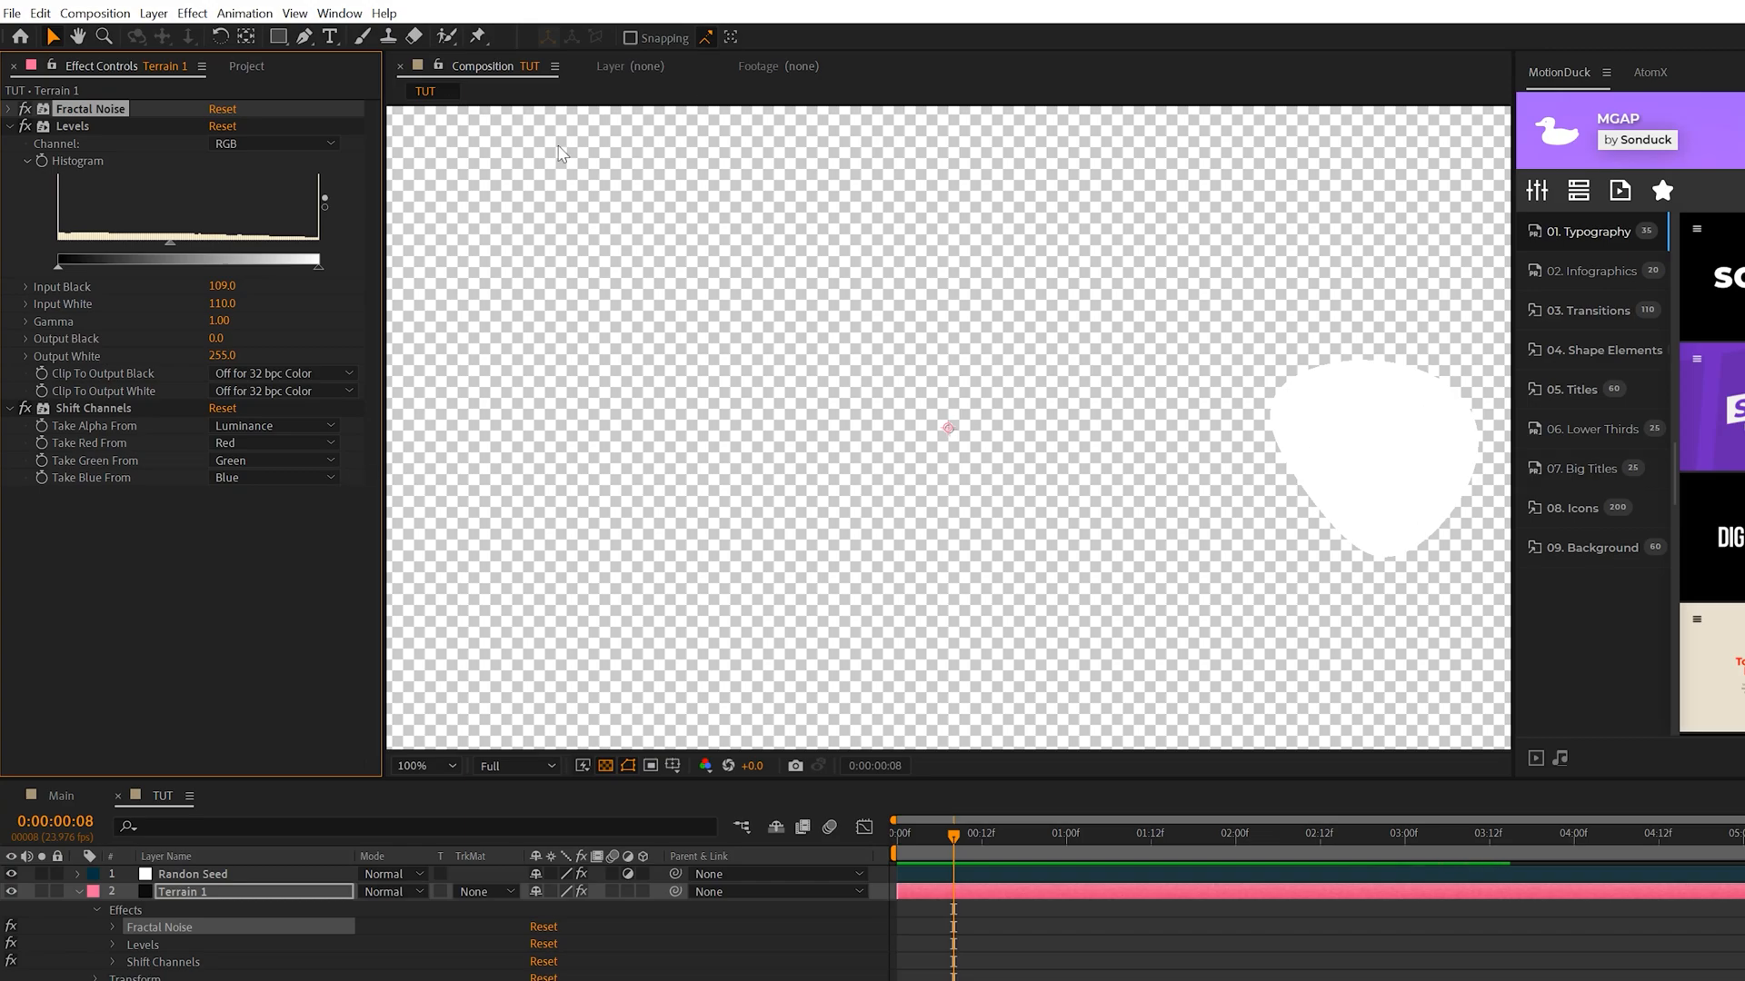
Add Simple Choker to Terrain 1 with Choke Matte at -24.50
{"action": "left_click", "coordinate": [191, 12]}
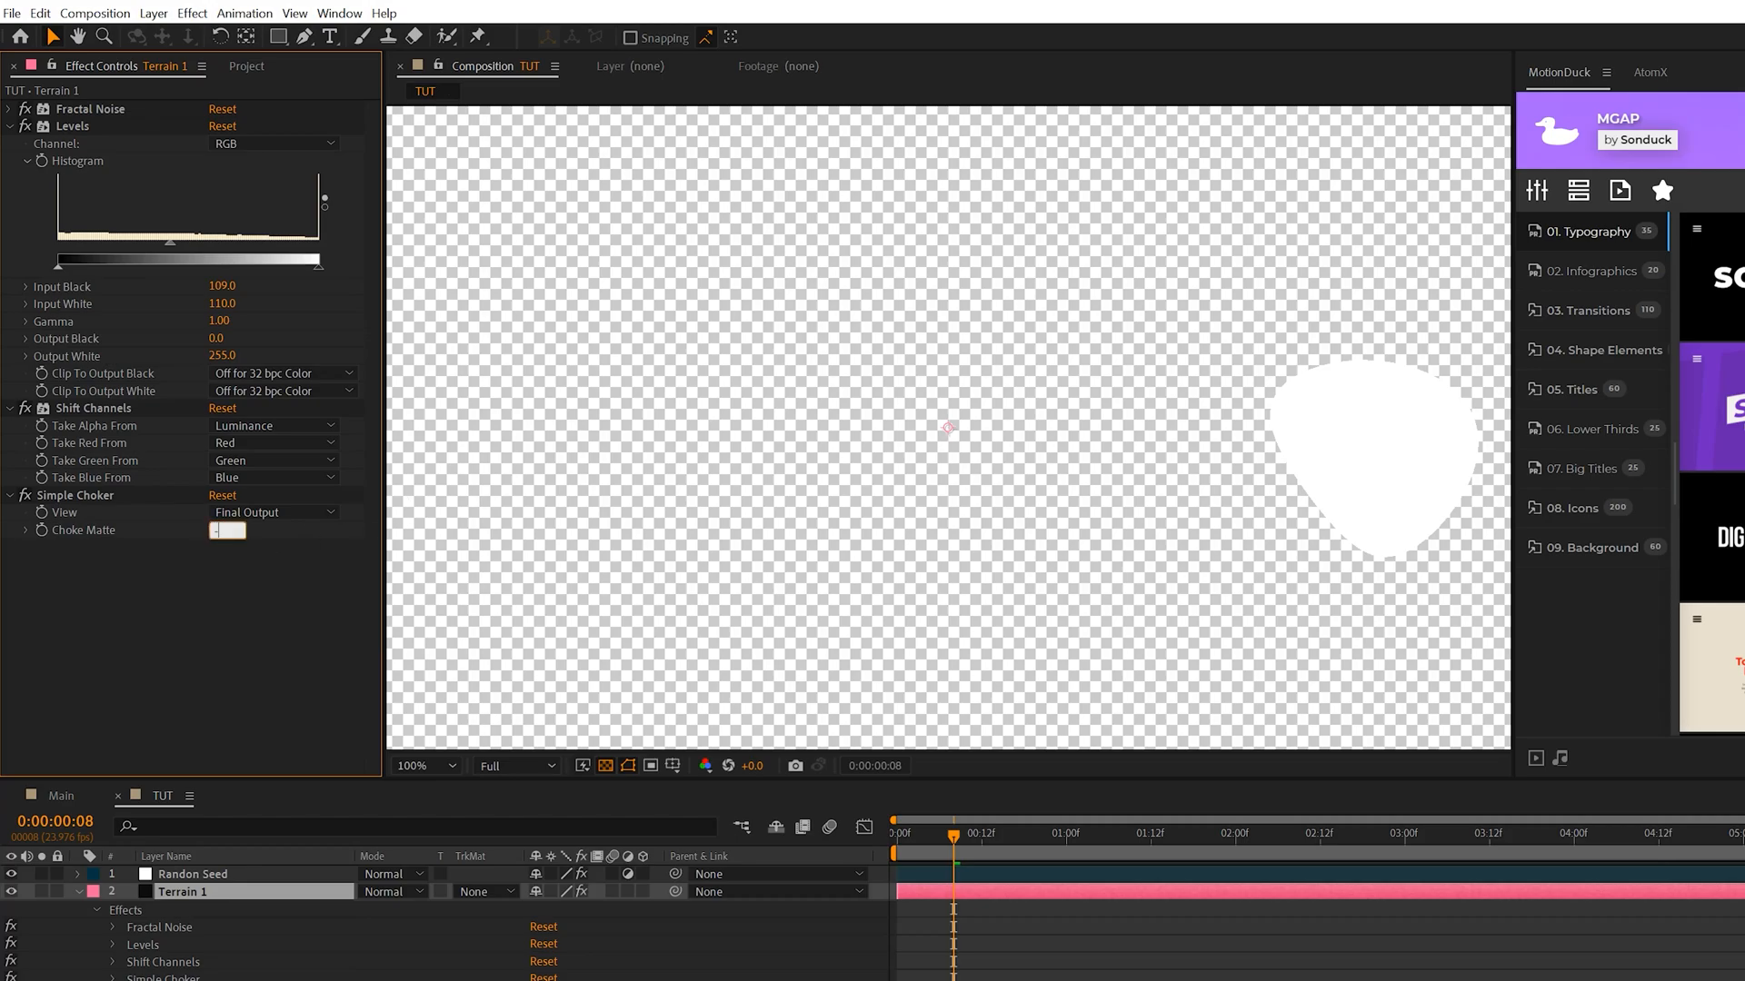
{"action": "double_click", "coordinate": [226, 530]}
{"action": "type", "text": "24.50"}
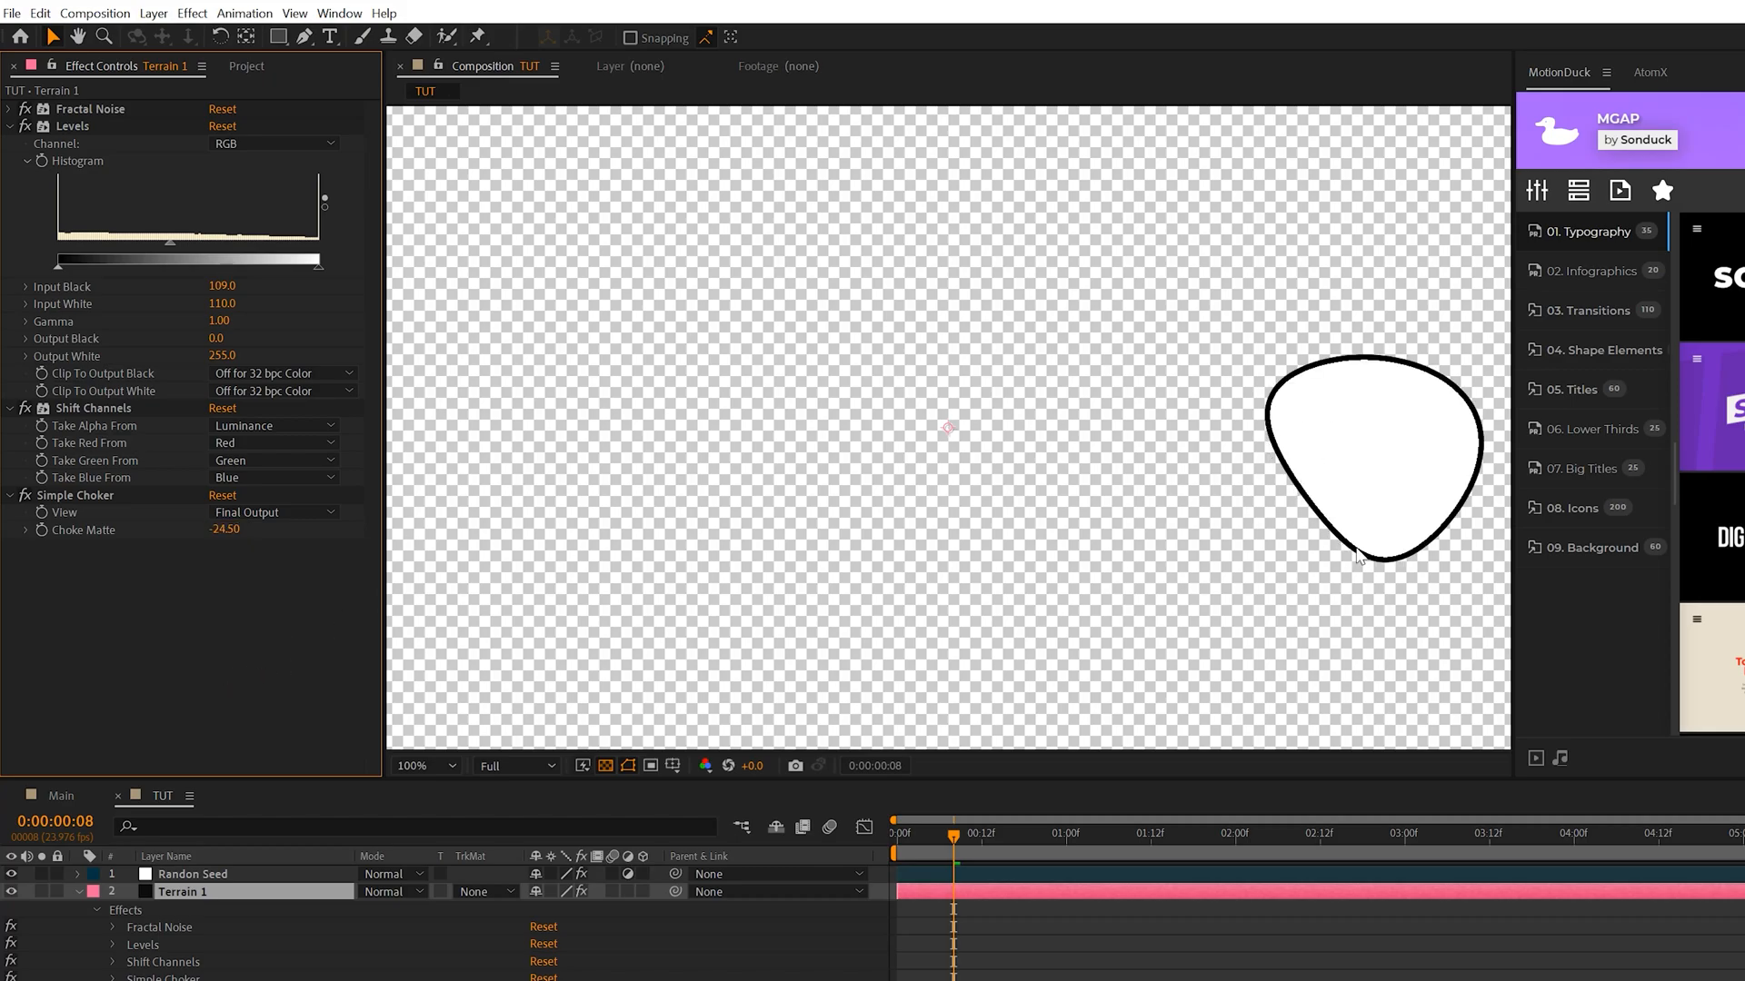
{"action": "mouse_move", "coordinate": [1434, 395]}
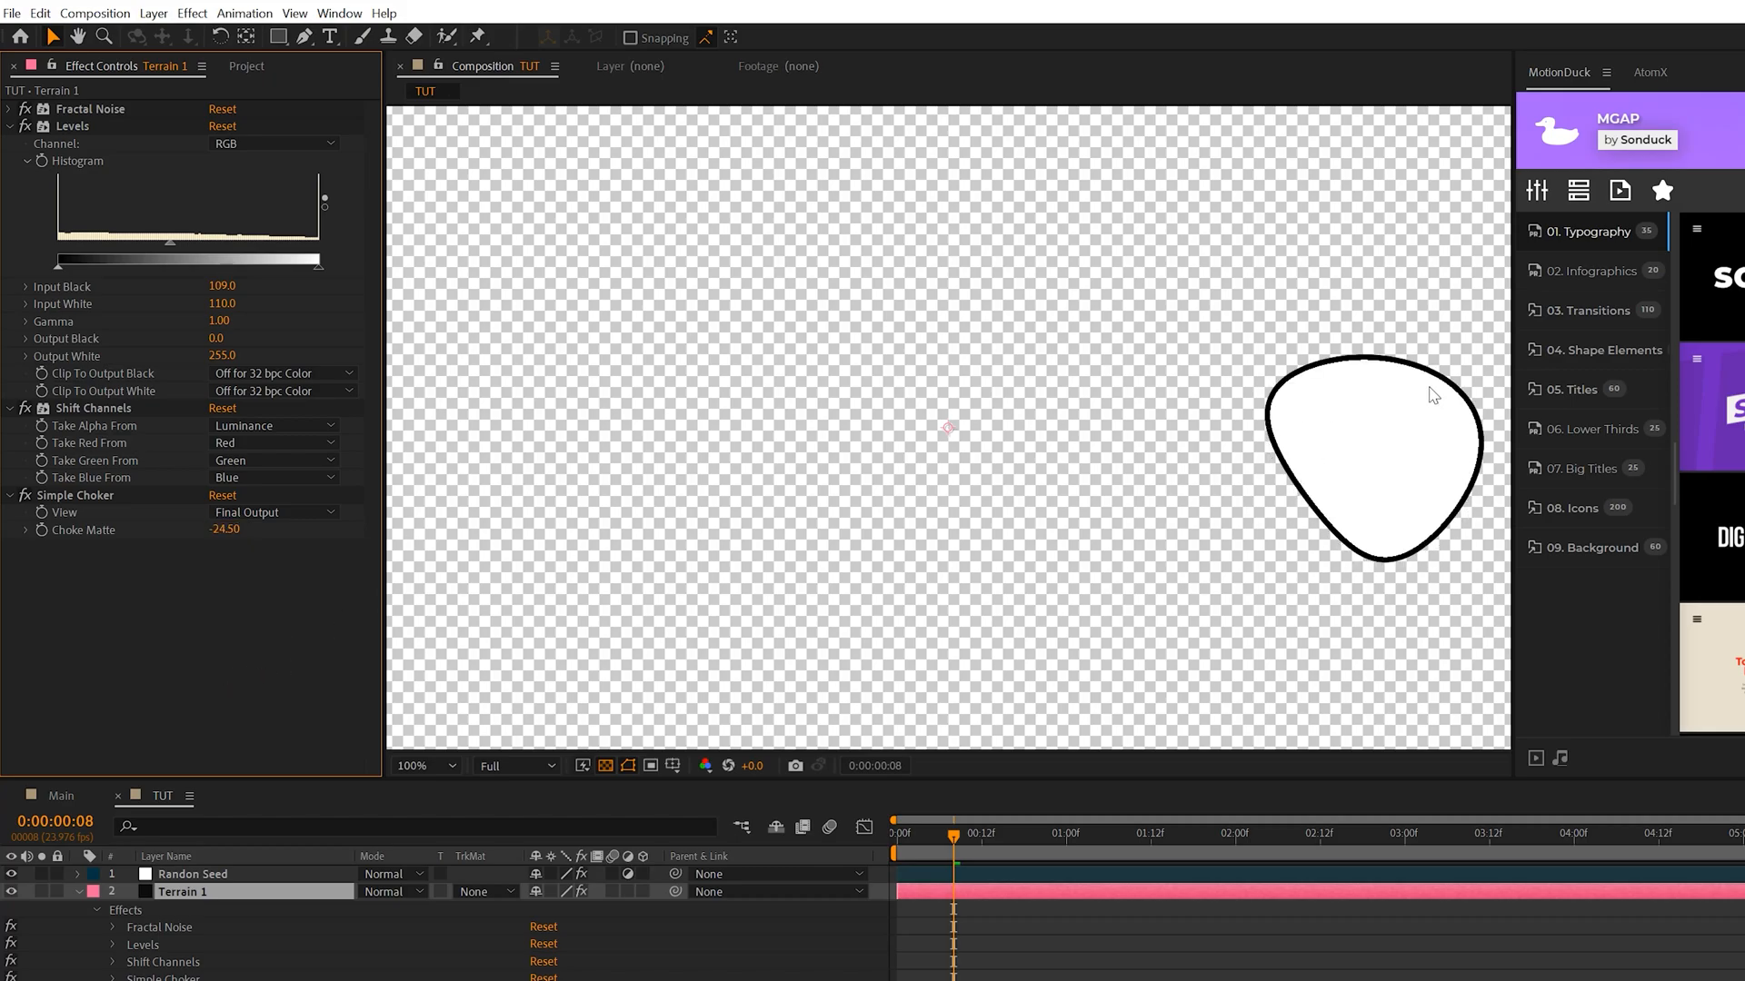
{"action": "mouse_move", "coordinate": [1167, 347]}
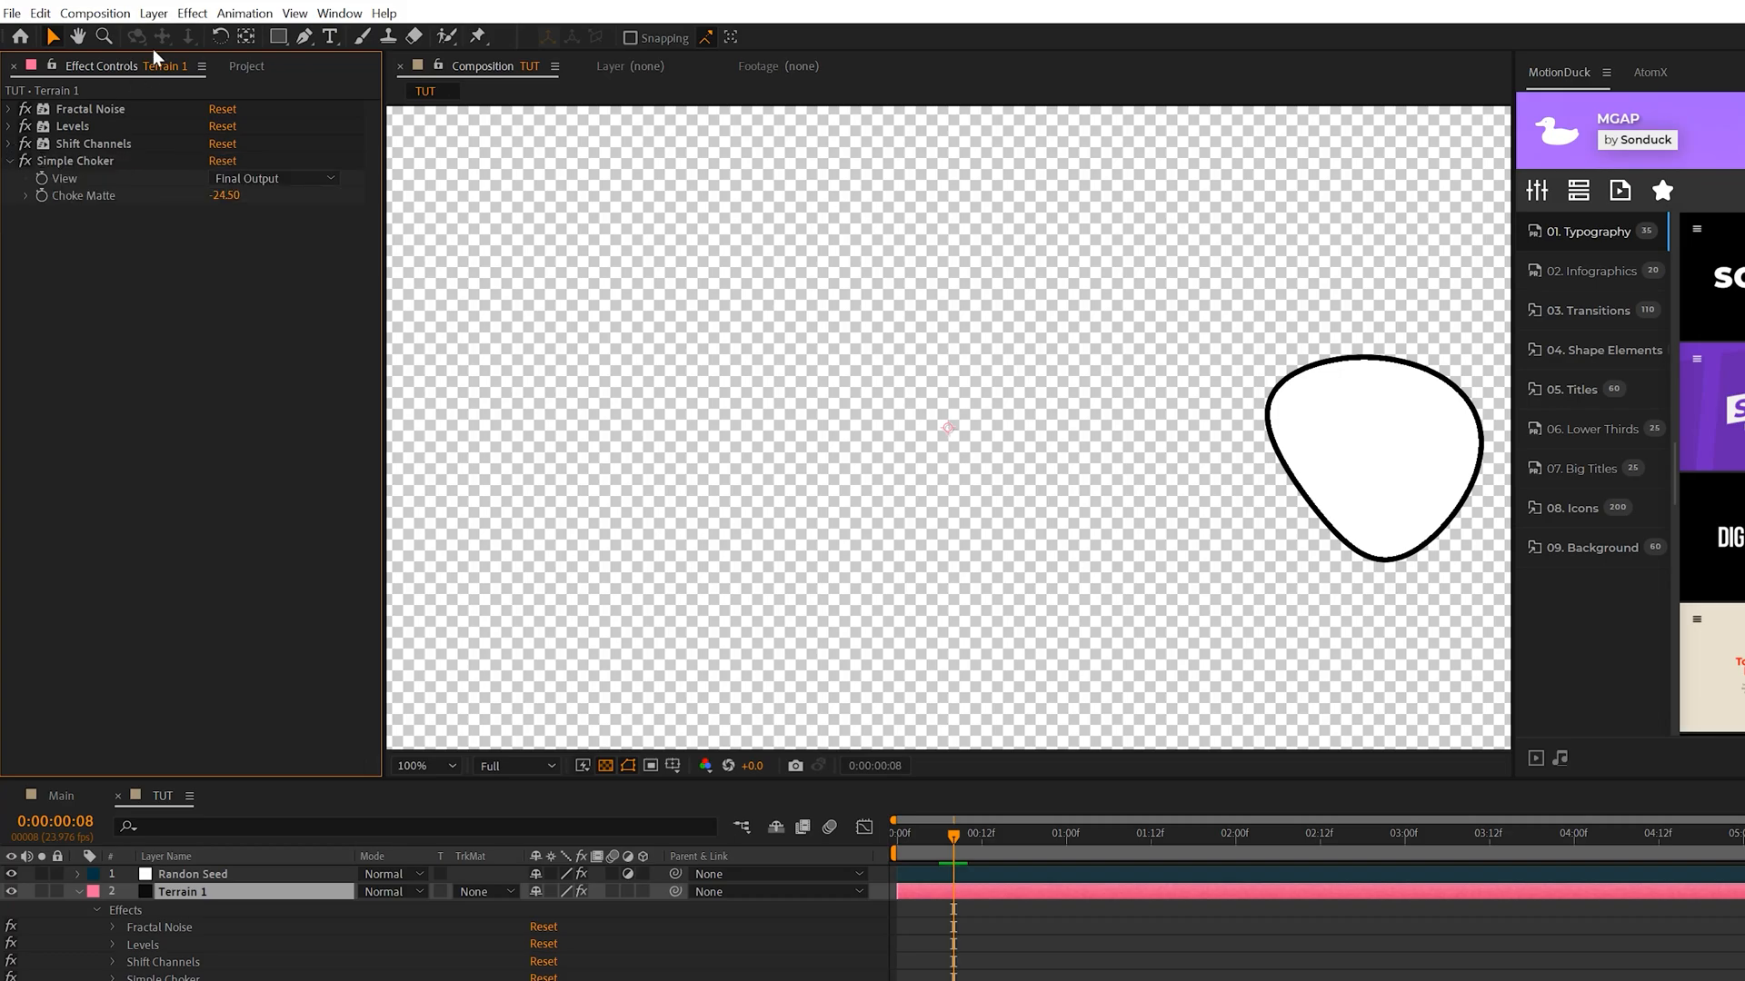
Apply Extract to Terrain 1 with White Point set to 75
{"action": "left_click", "coordinate": [192, 12]}
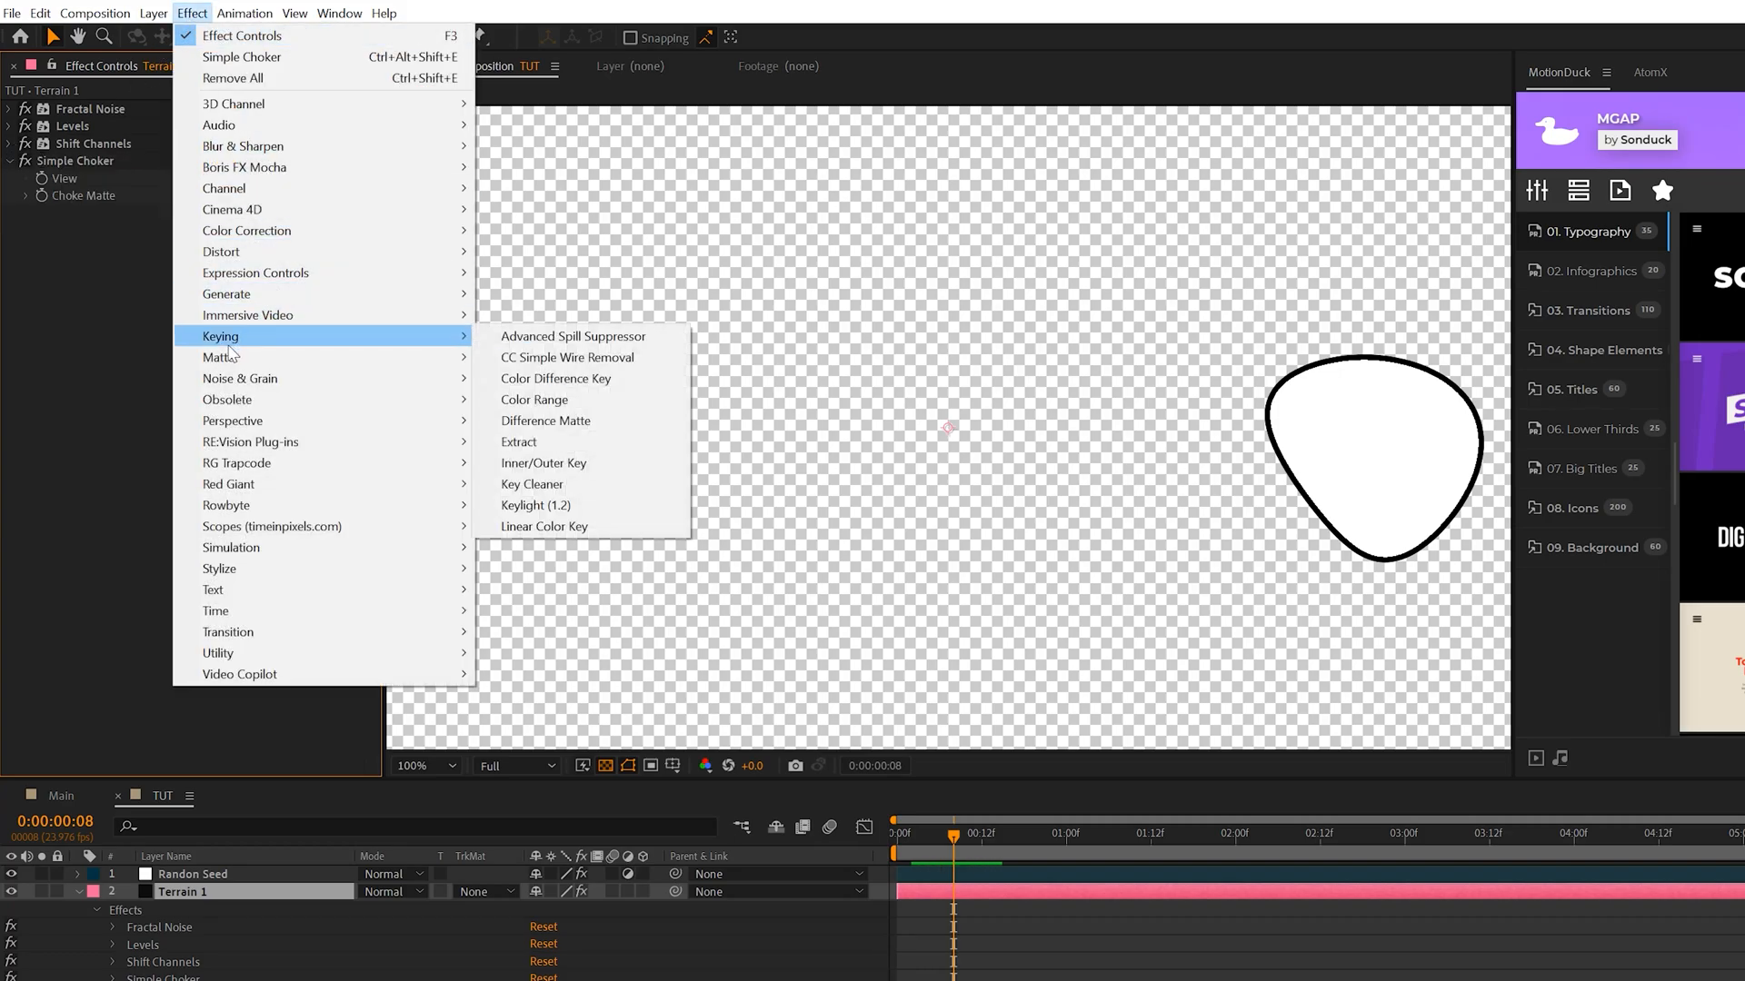
{"action": "left_click", "coordinate": [519, 442]}
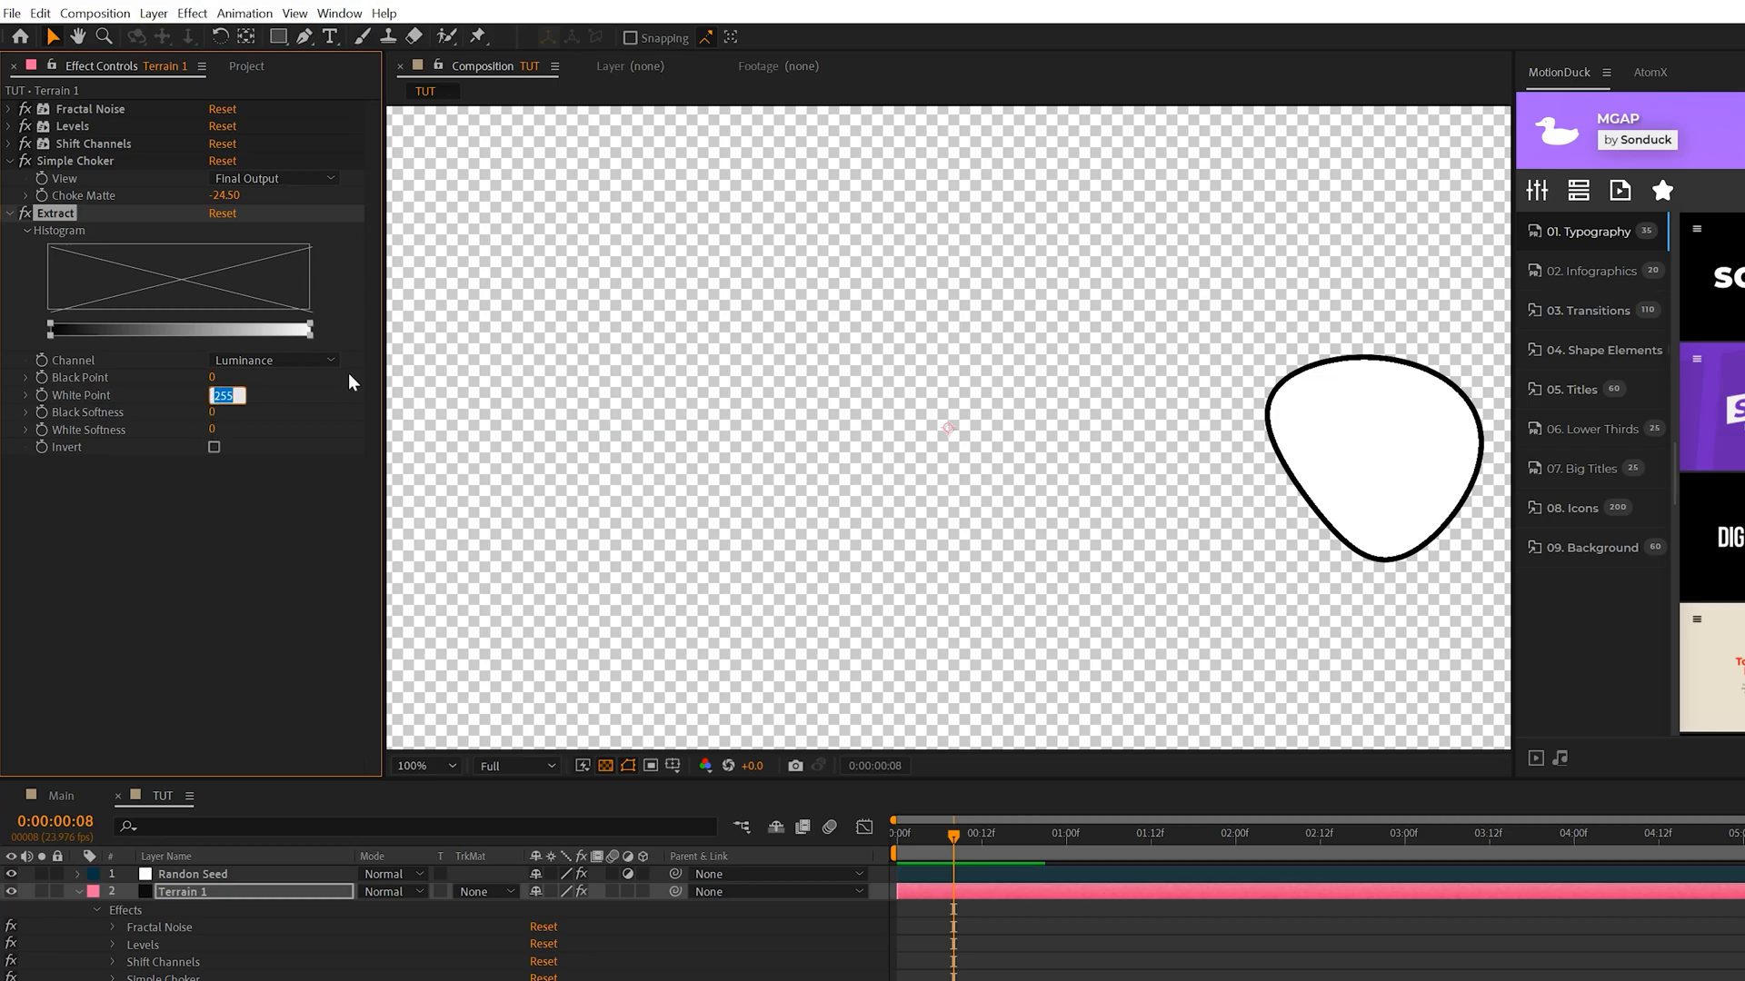
{"action": "type", "text": "75"}
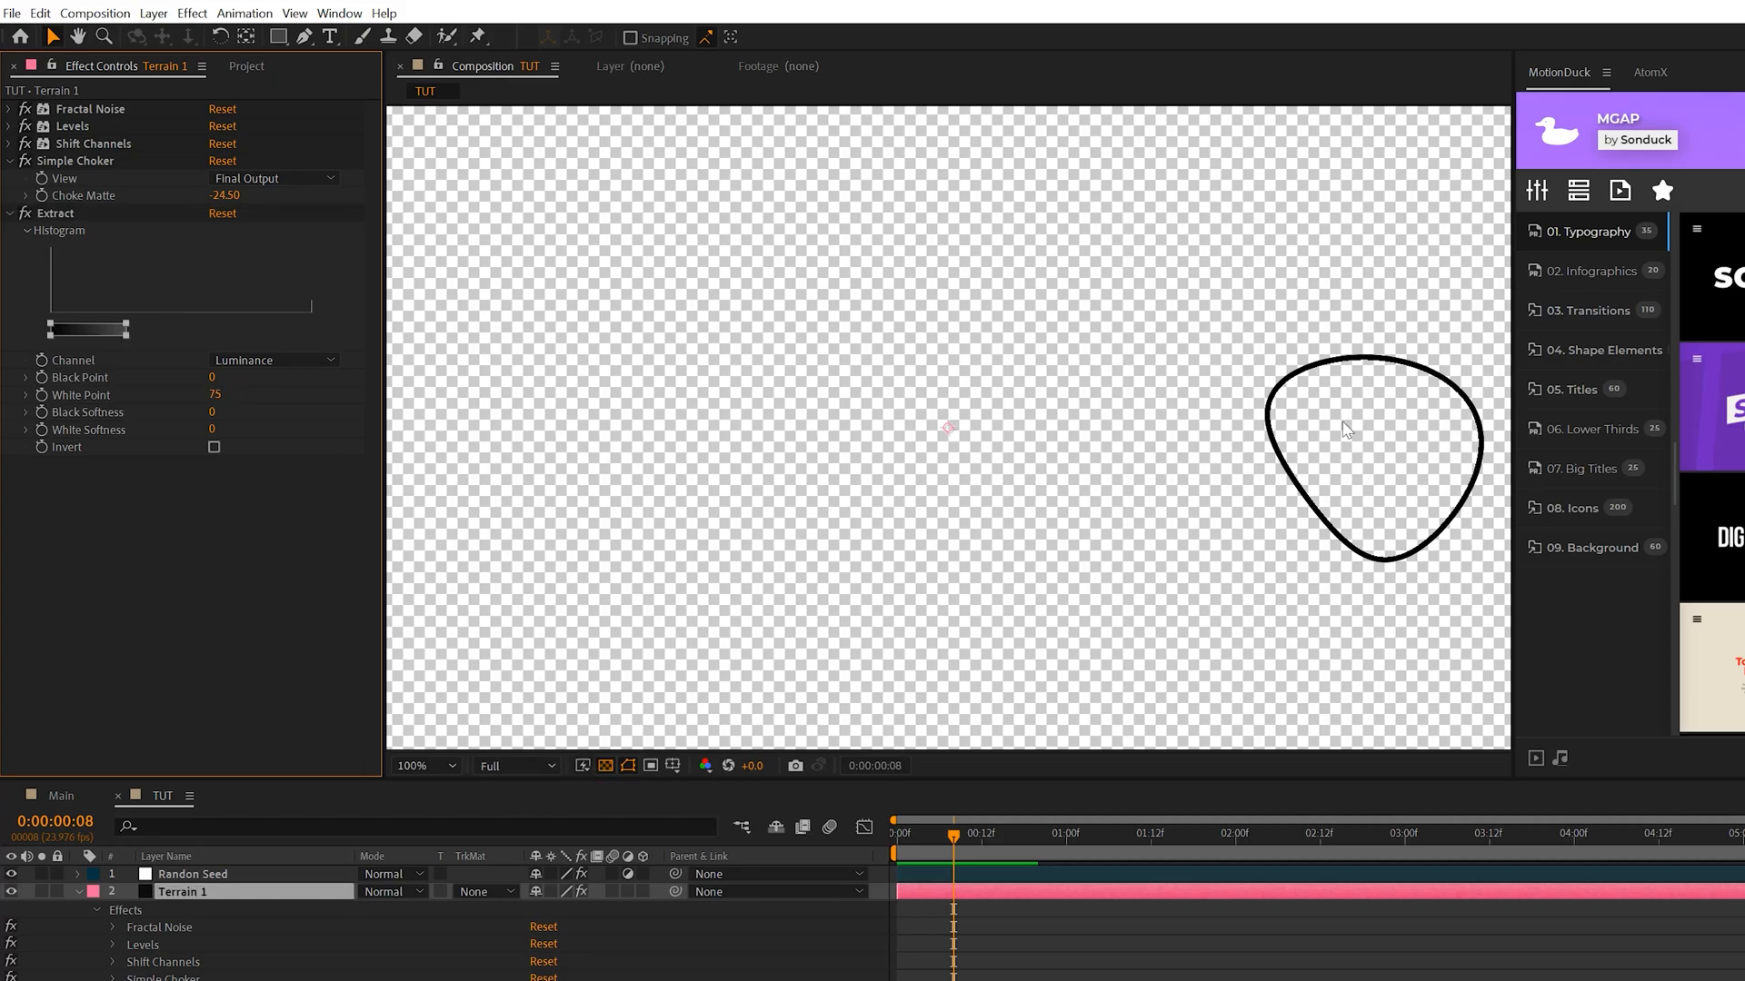
{"action": "mouse_move", "coordinate": [430, 275]}
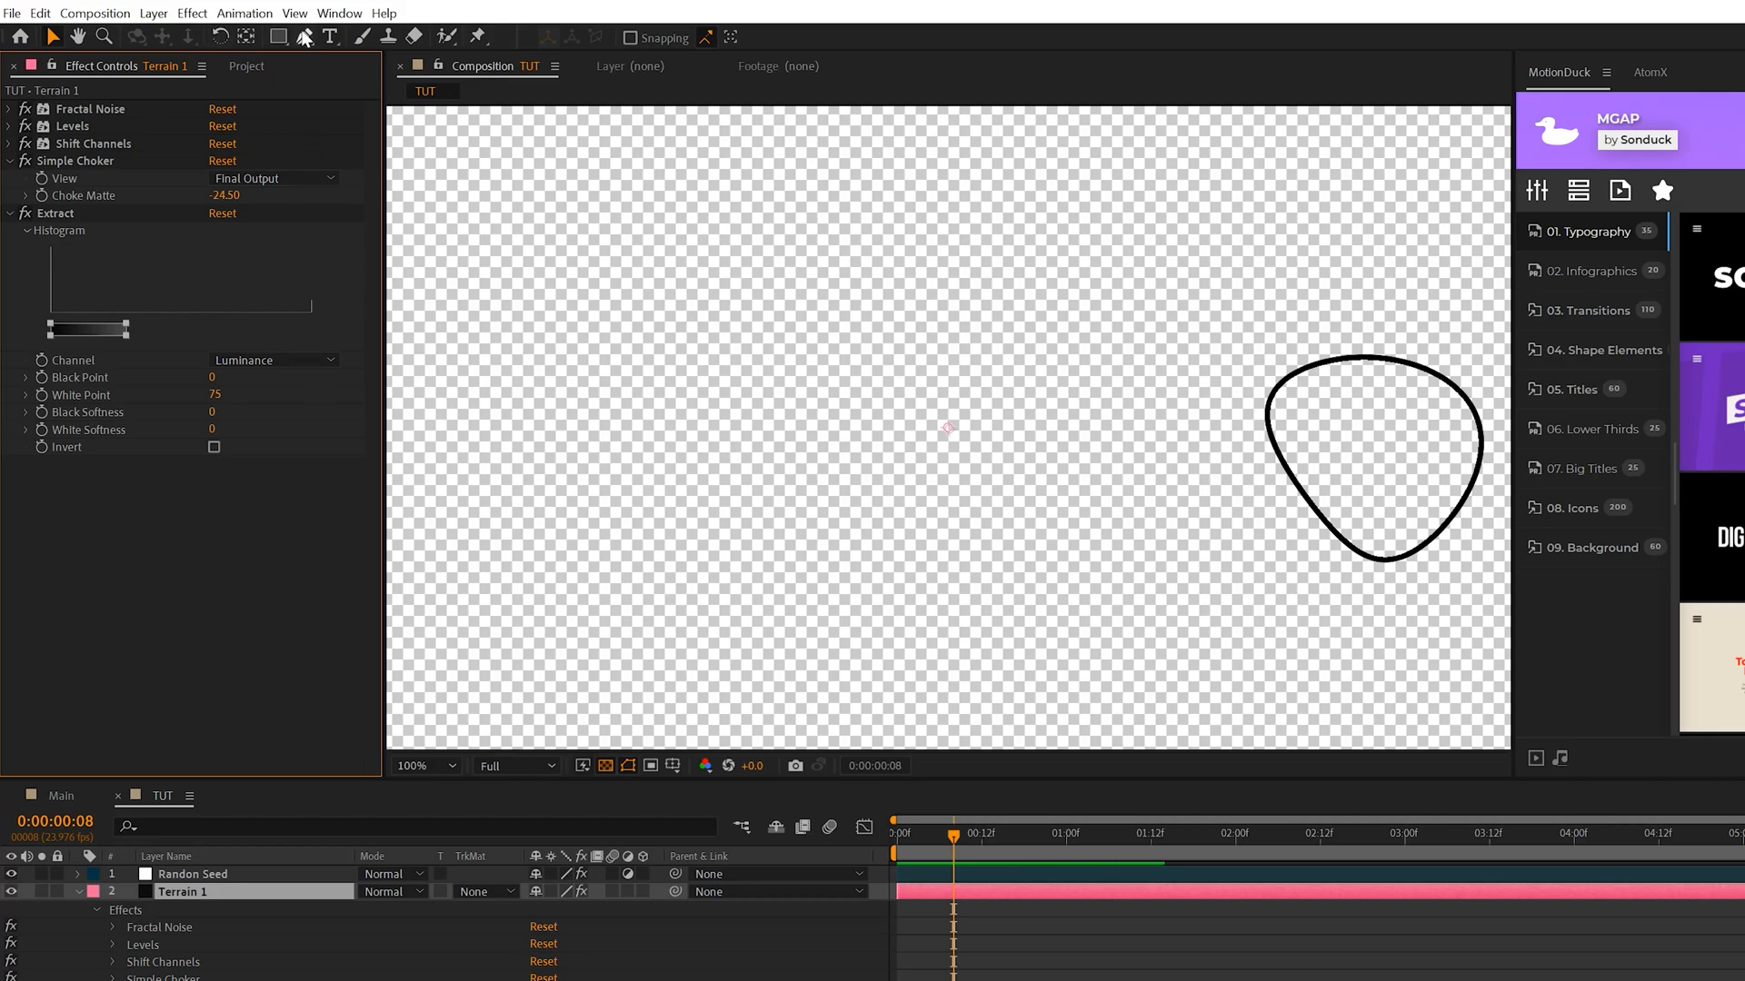
Add a Fill effect to Terrain 1 coloured white (FFFFFF)
{"action": "left_click", "coordinate": [192, 11]}
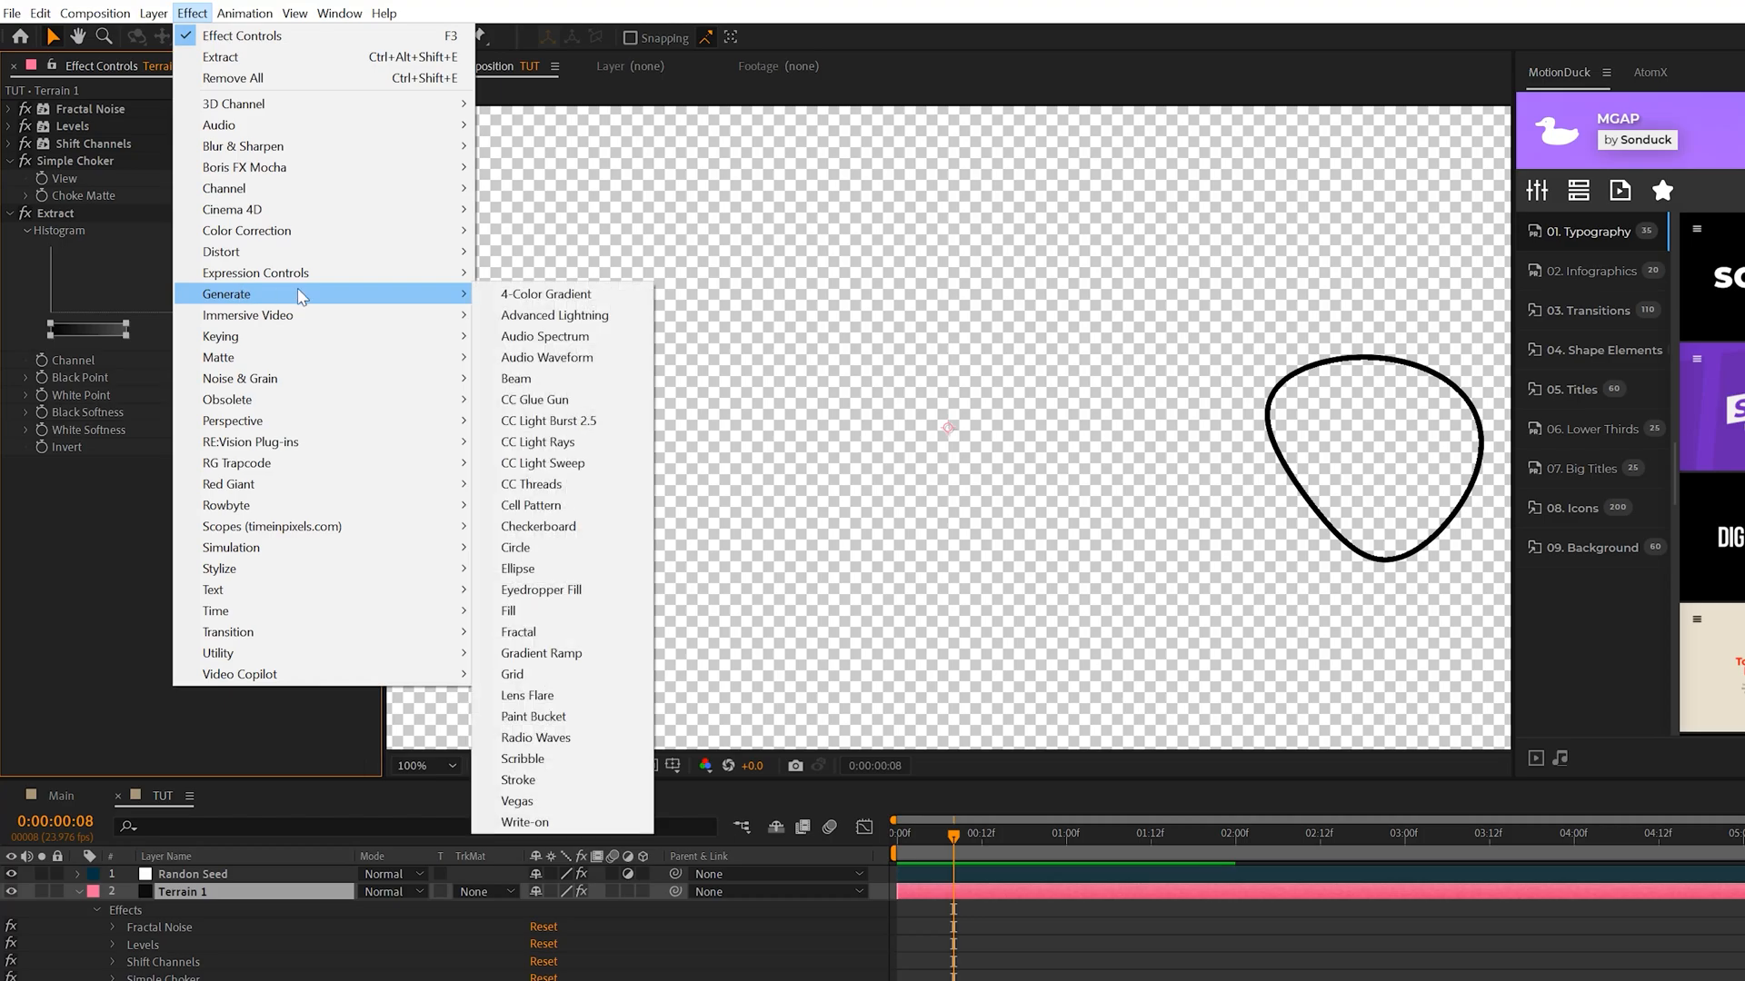
{"action": "left_click", "coordinate": [508, 611]}
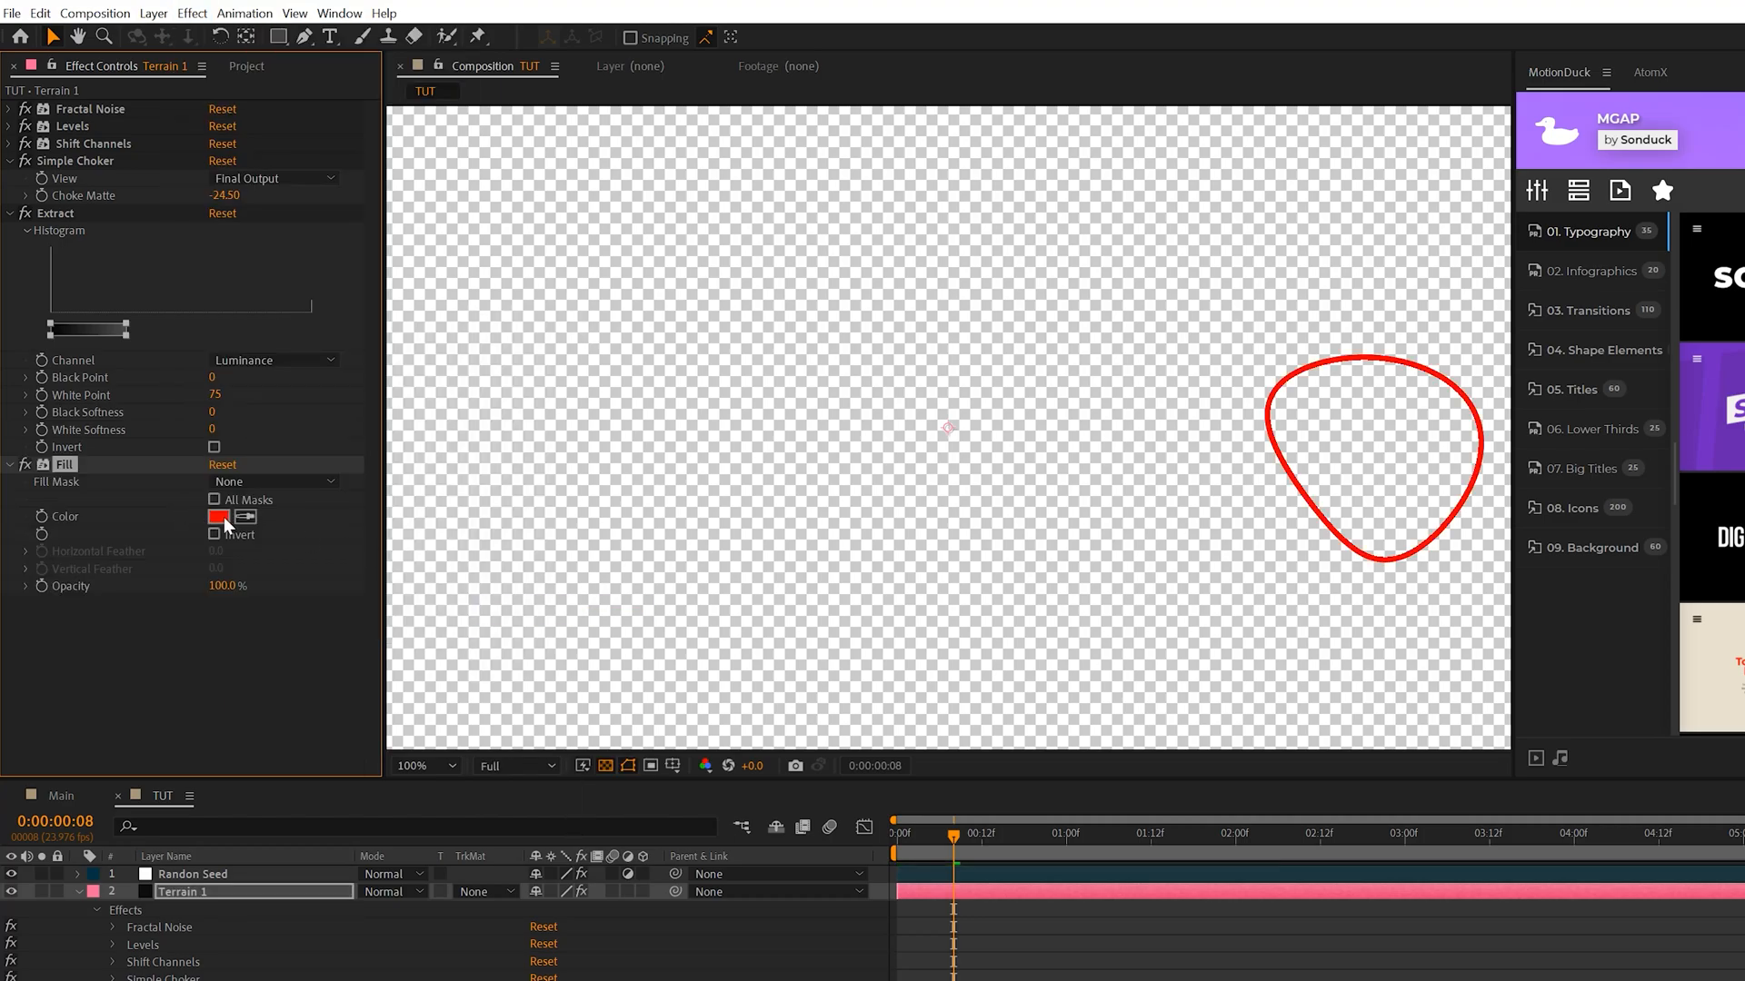
{"action": "left_click", "coordinate": [227, 516]}
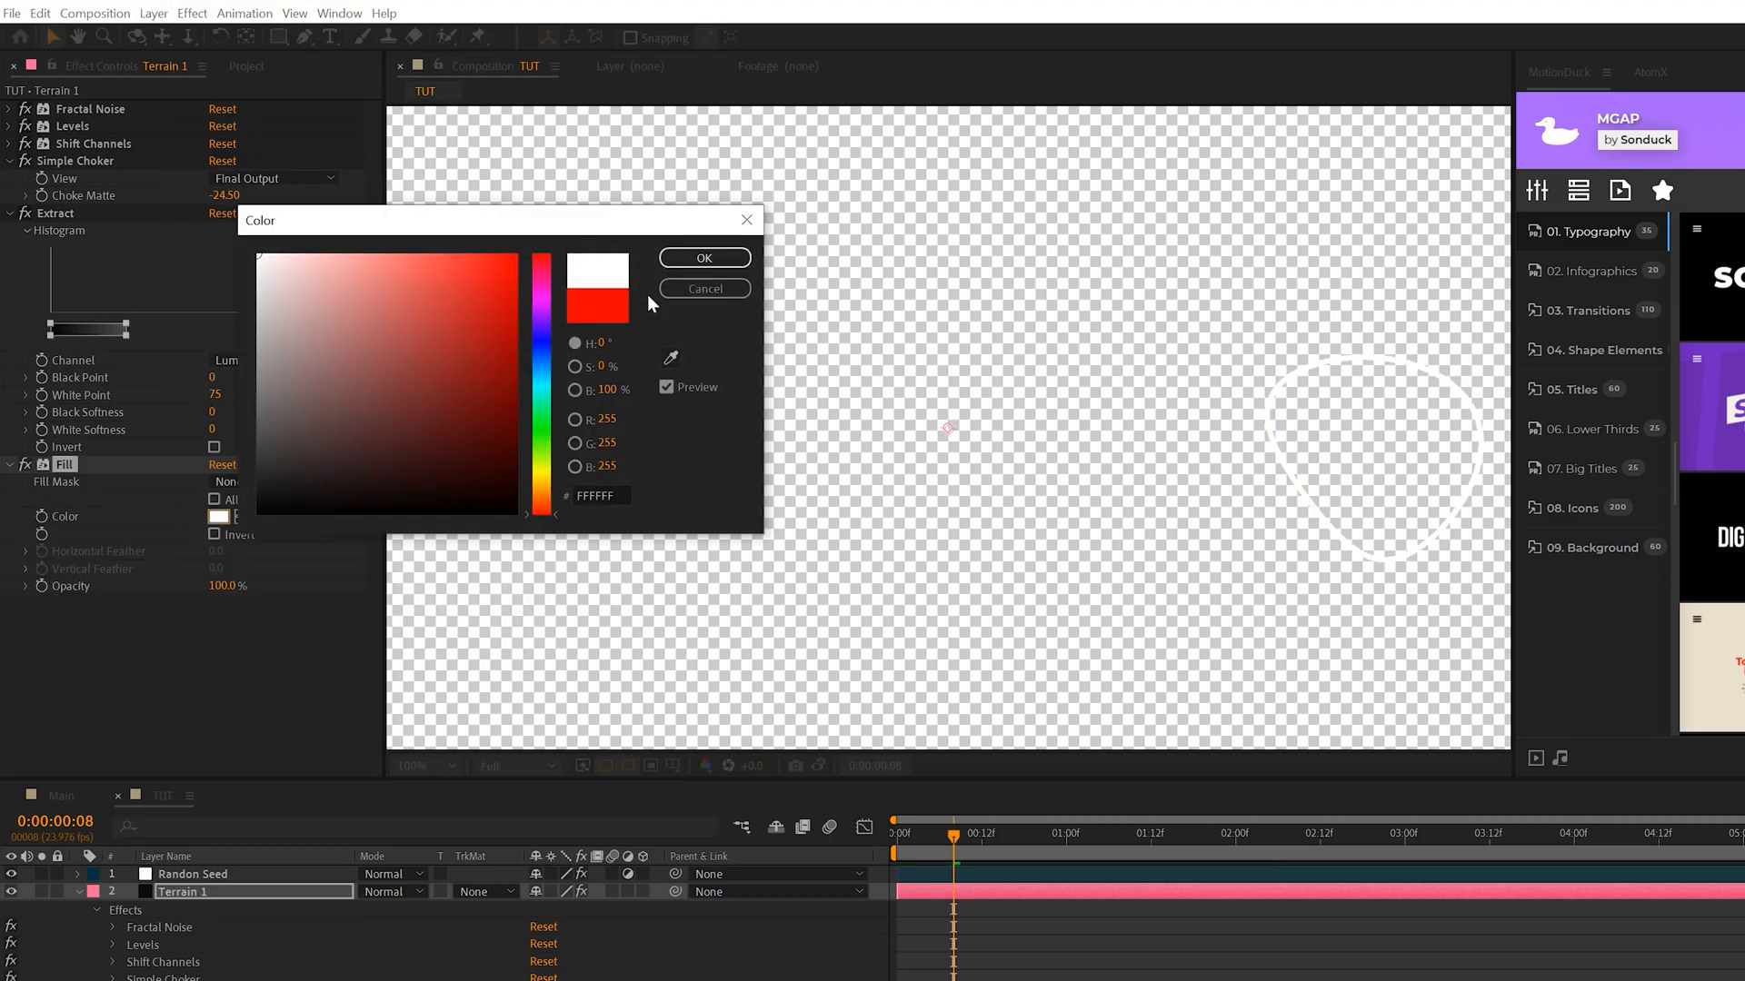
{"action": "left_click", "coordinate": [703, 257]}
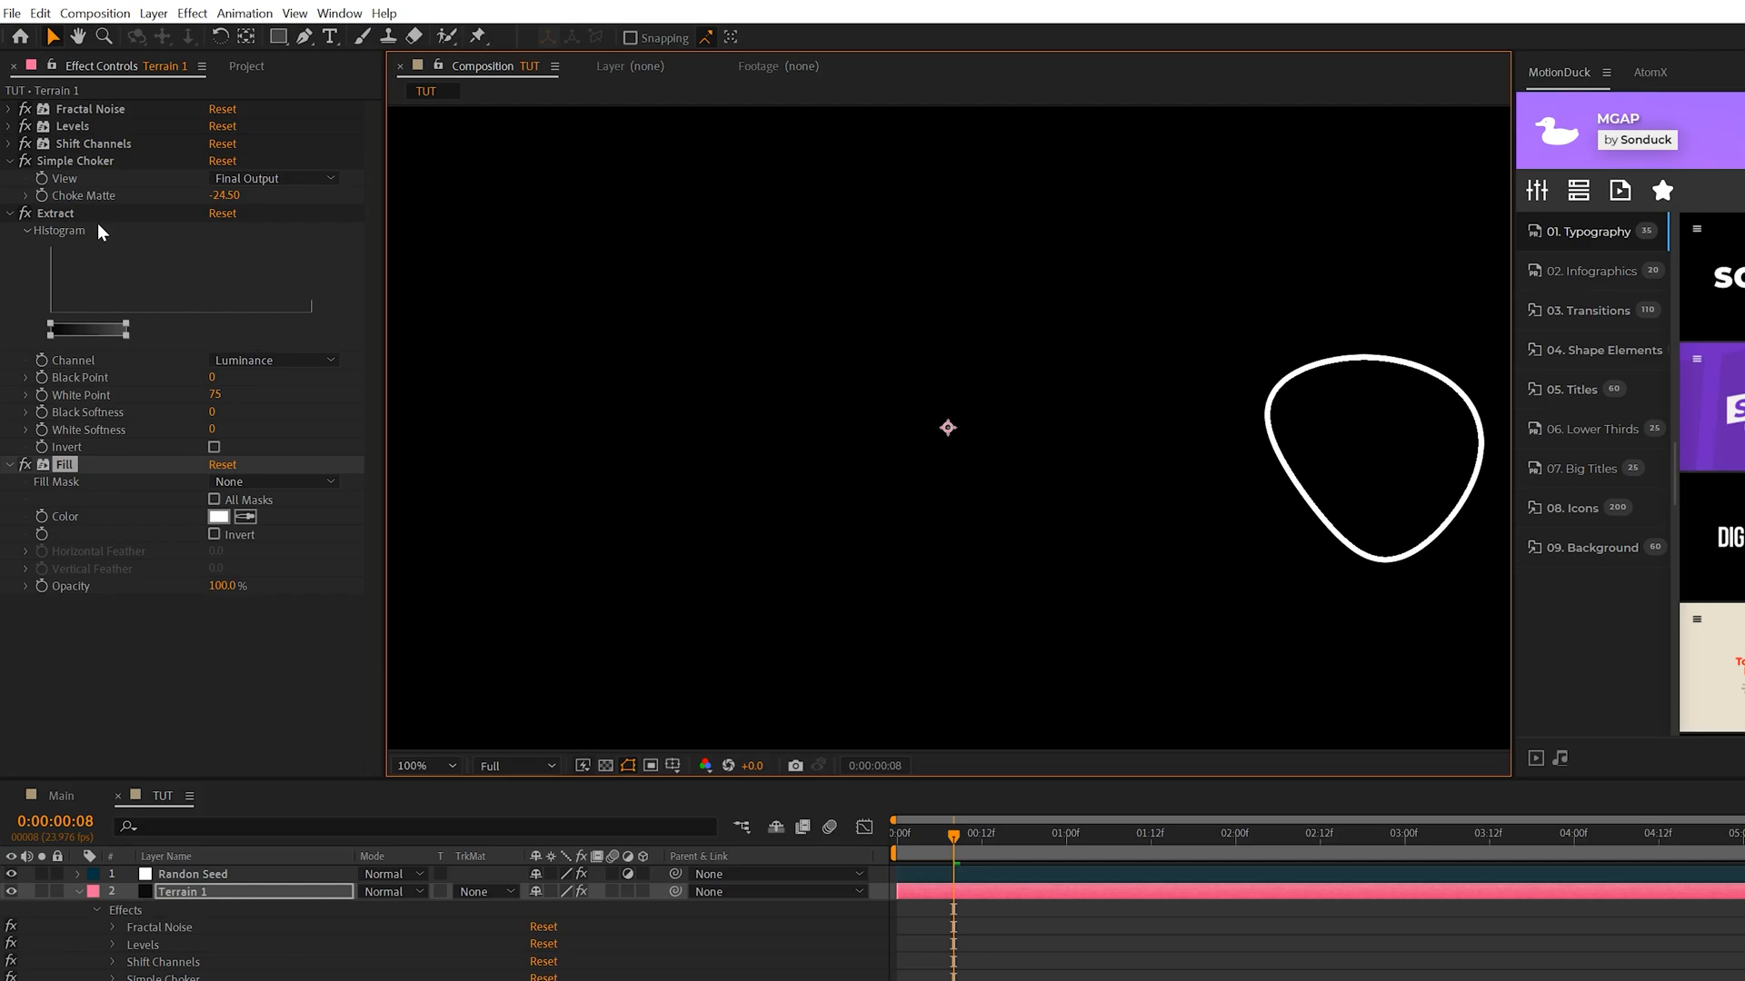
{"action": "mouse_move", "coordinate": [1368, 338]}
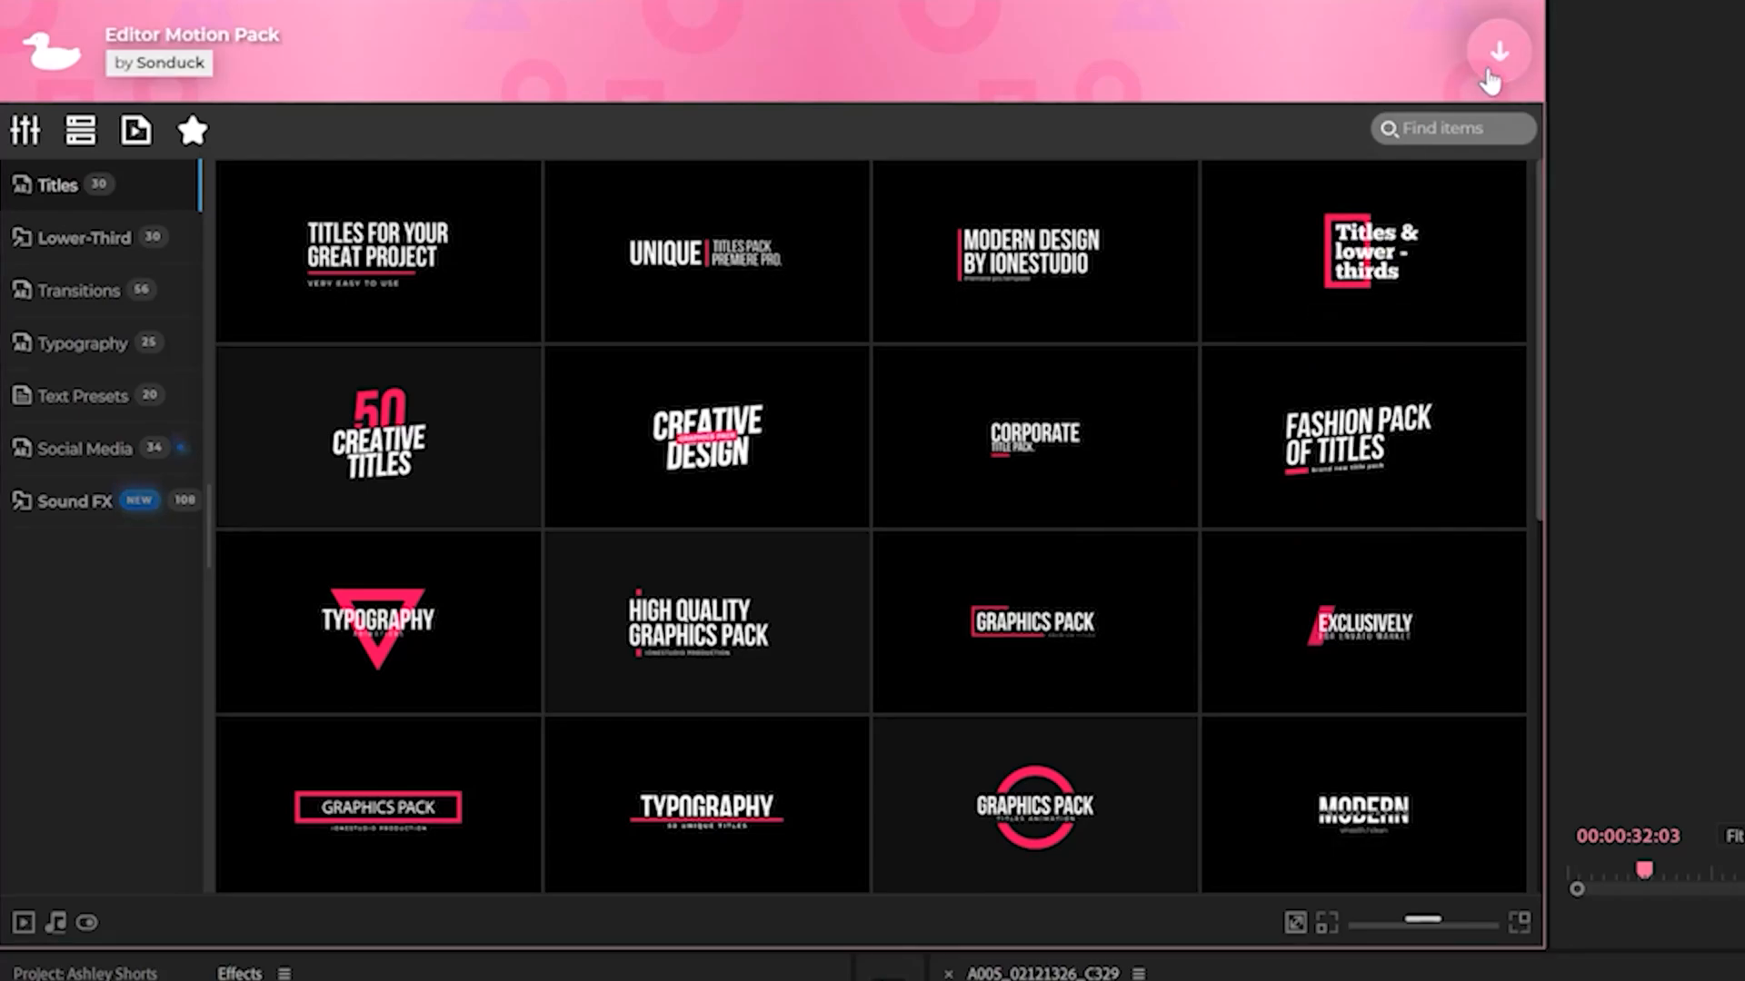
Download the Editor Motion Pack in MotionDuck and apply Title 178
{"action": "left_click", "coordinate": [1497, 51]}
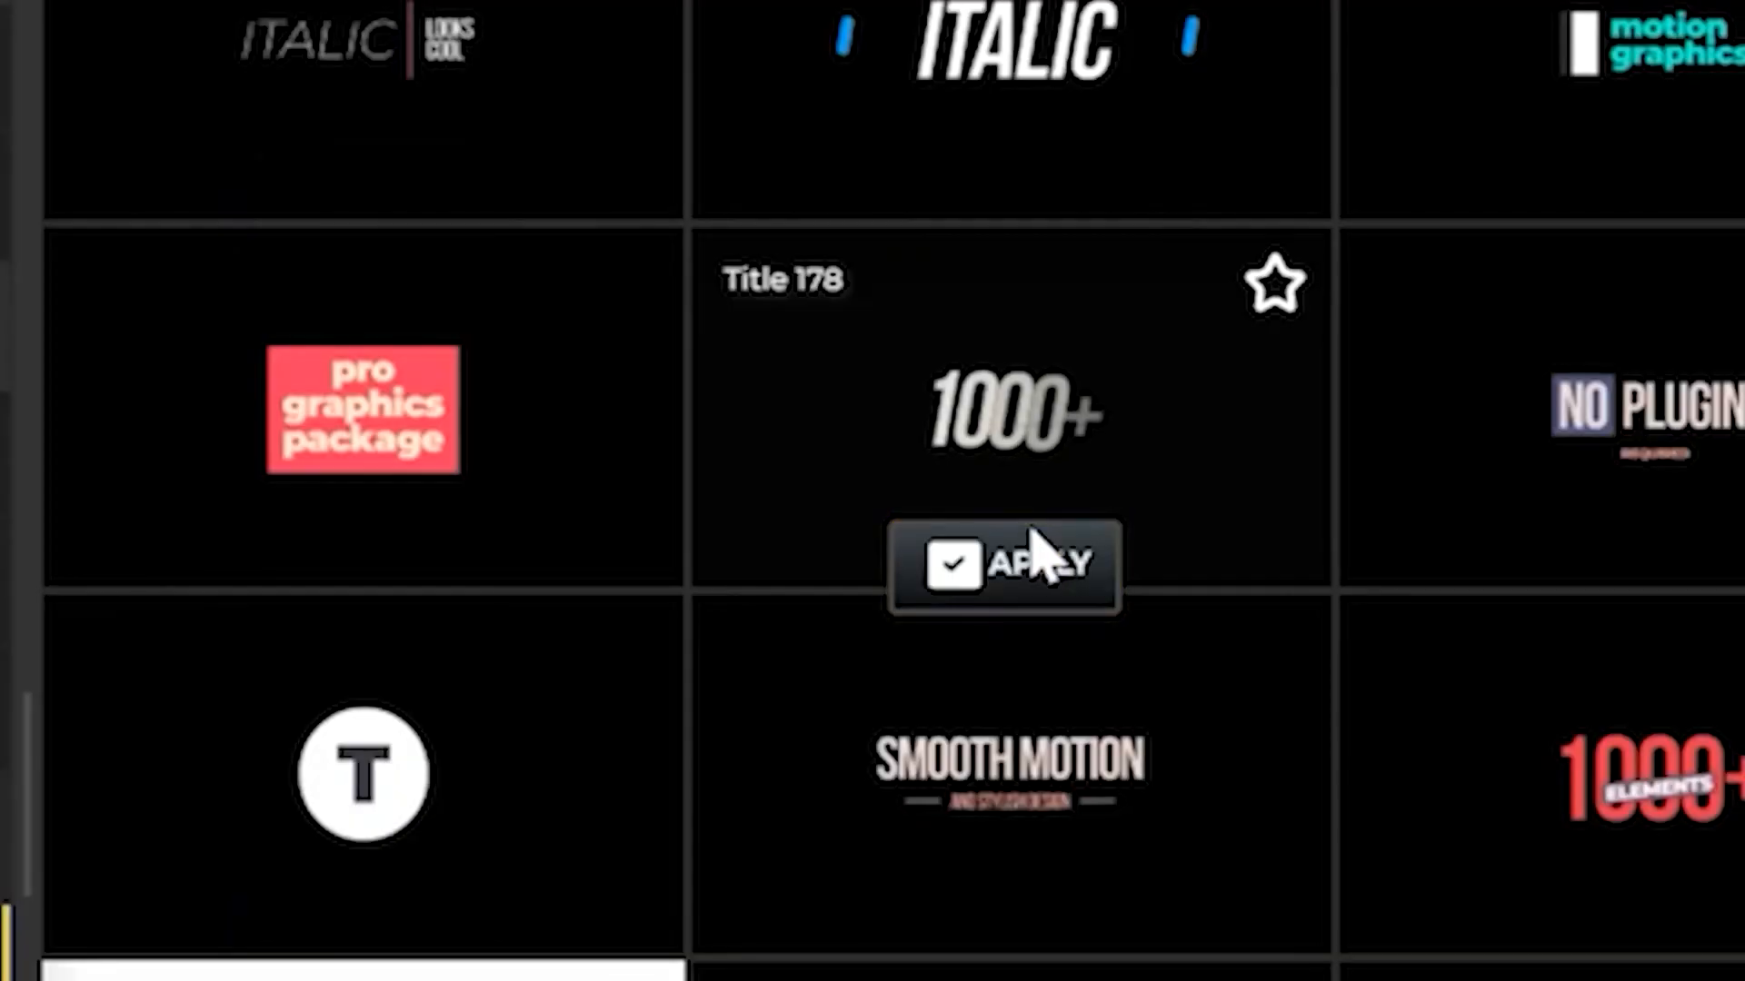
{"action": "left_click", "coordinate": [1002, 565]}
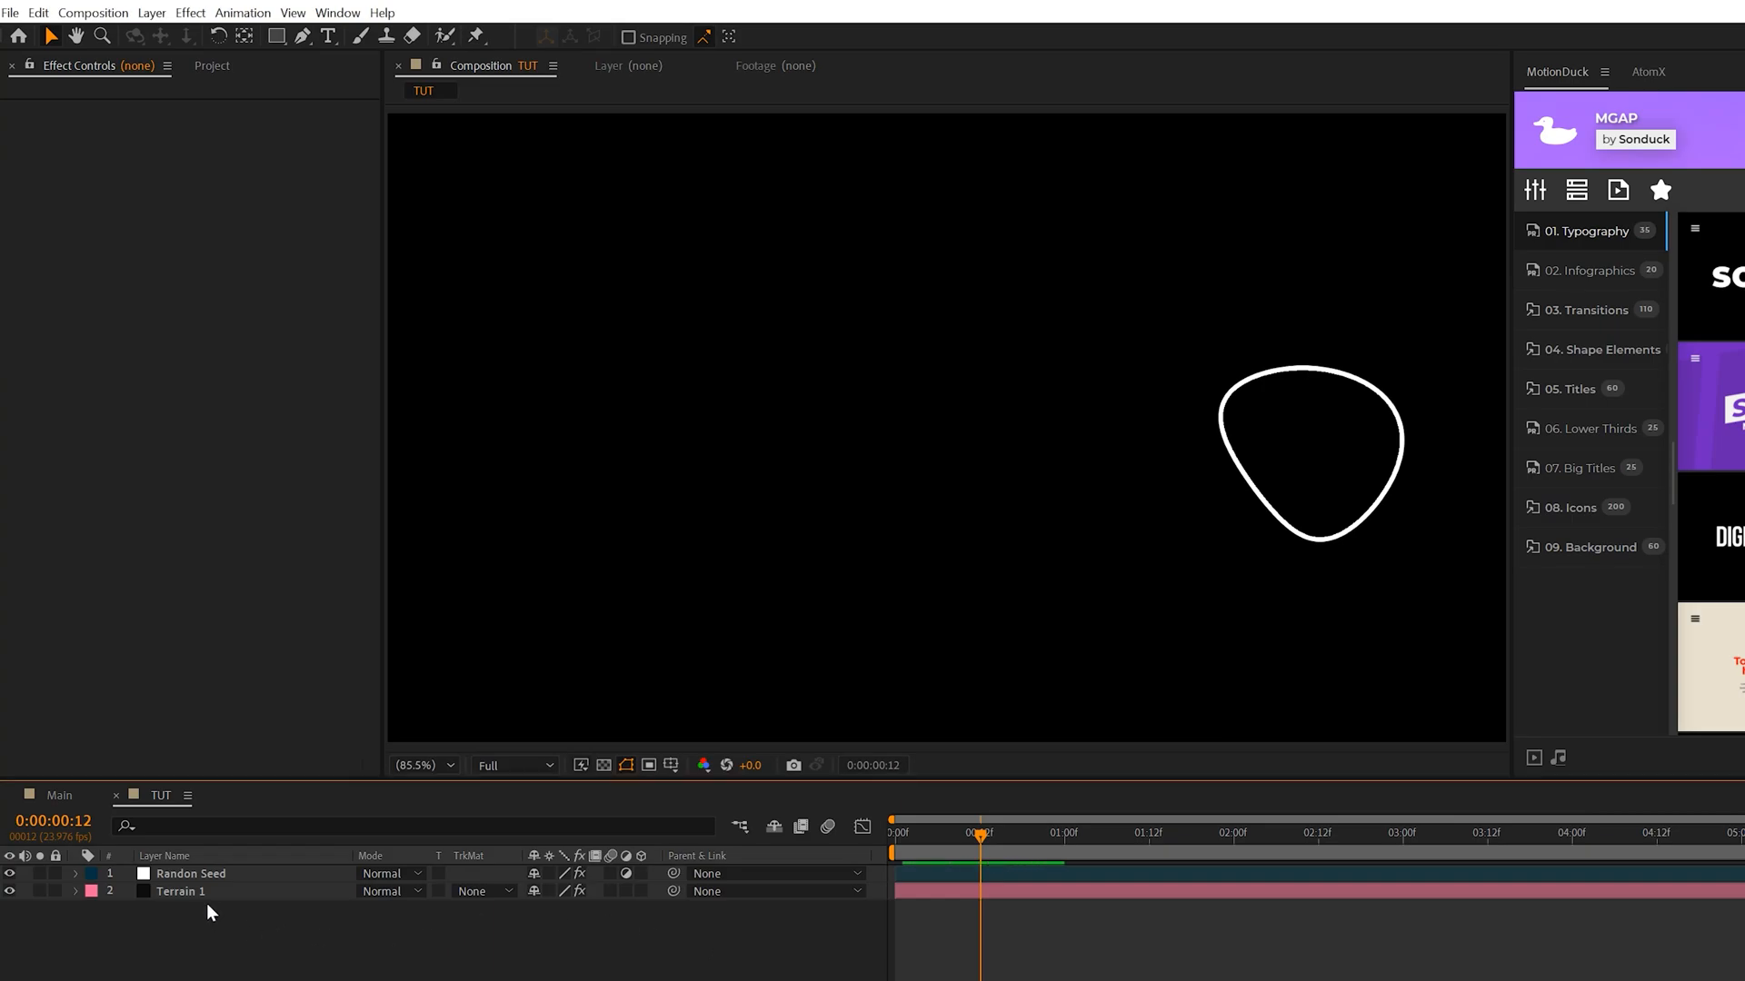
Turn on 3D for Terrain 1, duplicate it as Terrain 2, and set Terrain 1's Z position to 50
{"action": "left_click", "coordinate": [182, 891]}
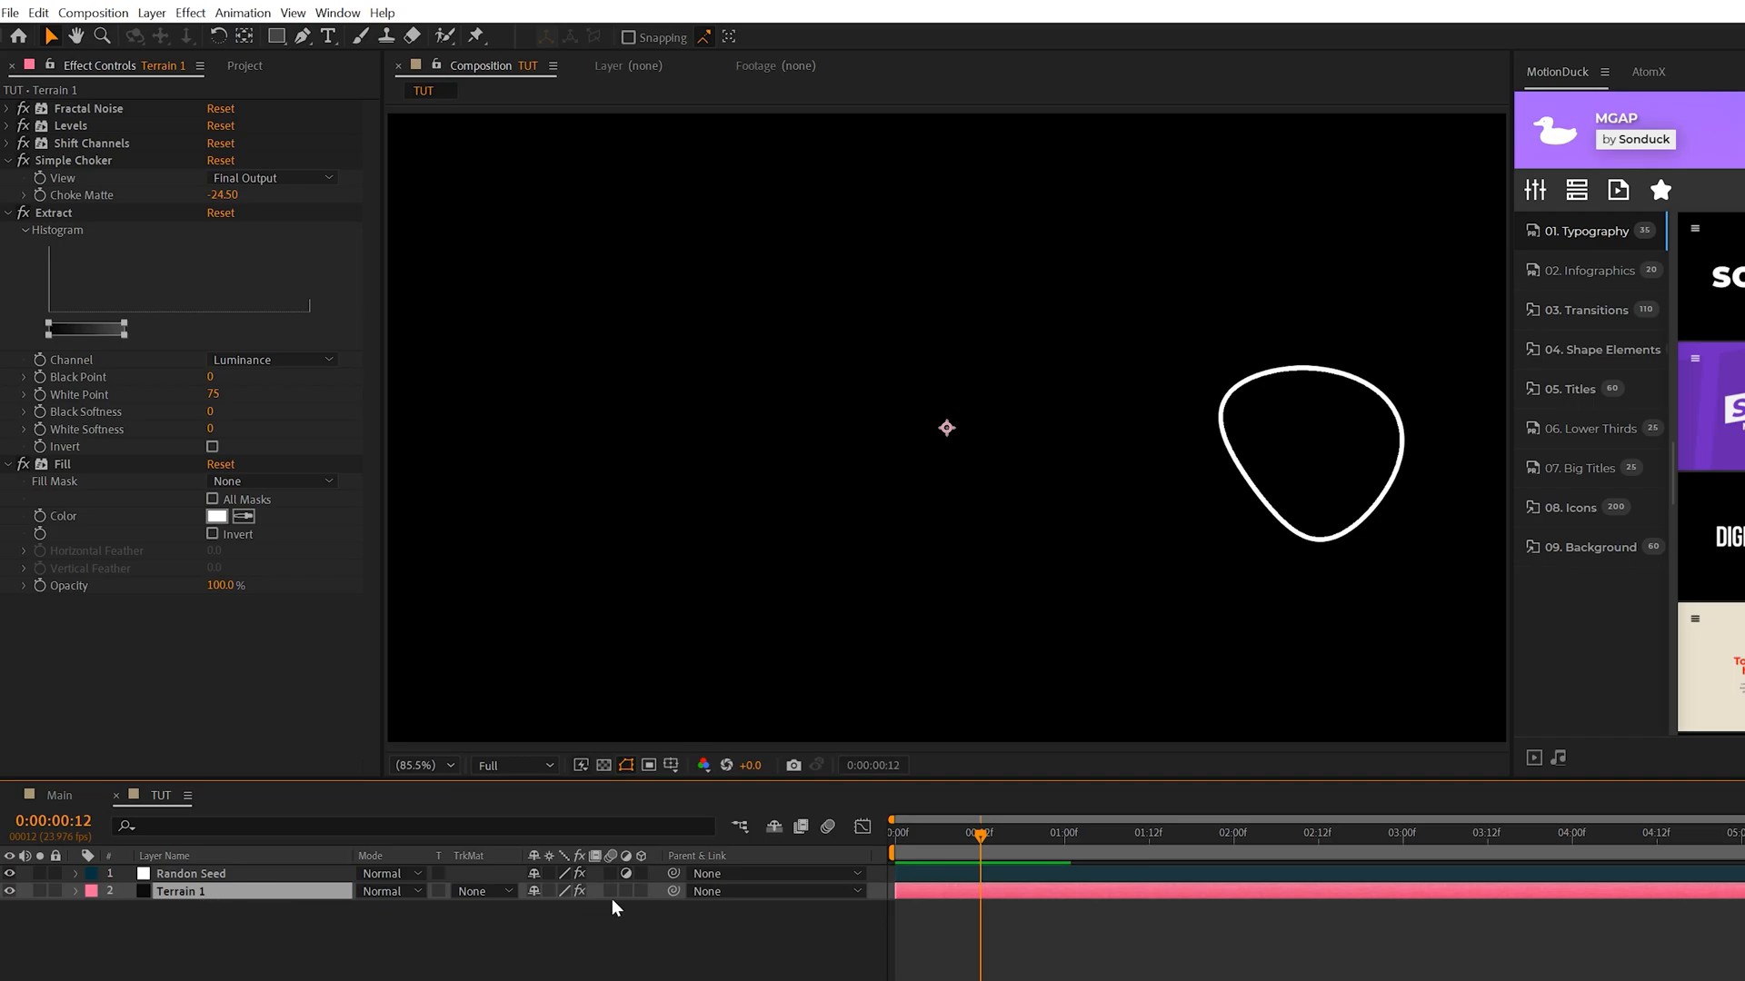
{"action": "left_click", "coordinate": [640, 891]}
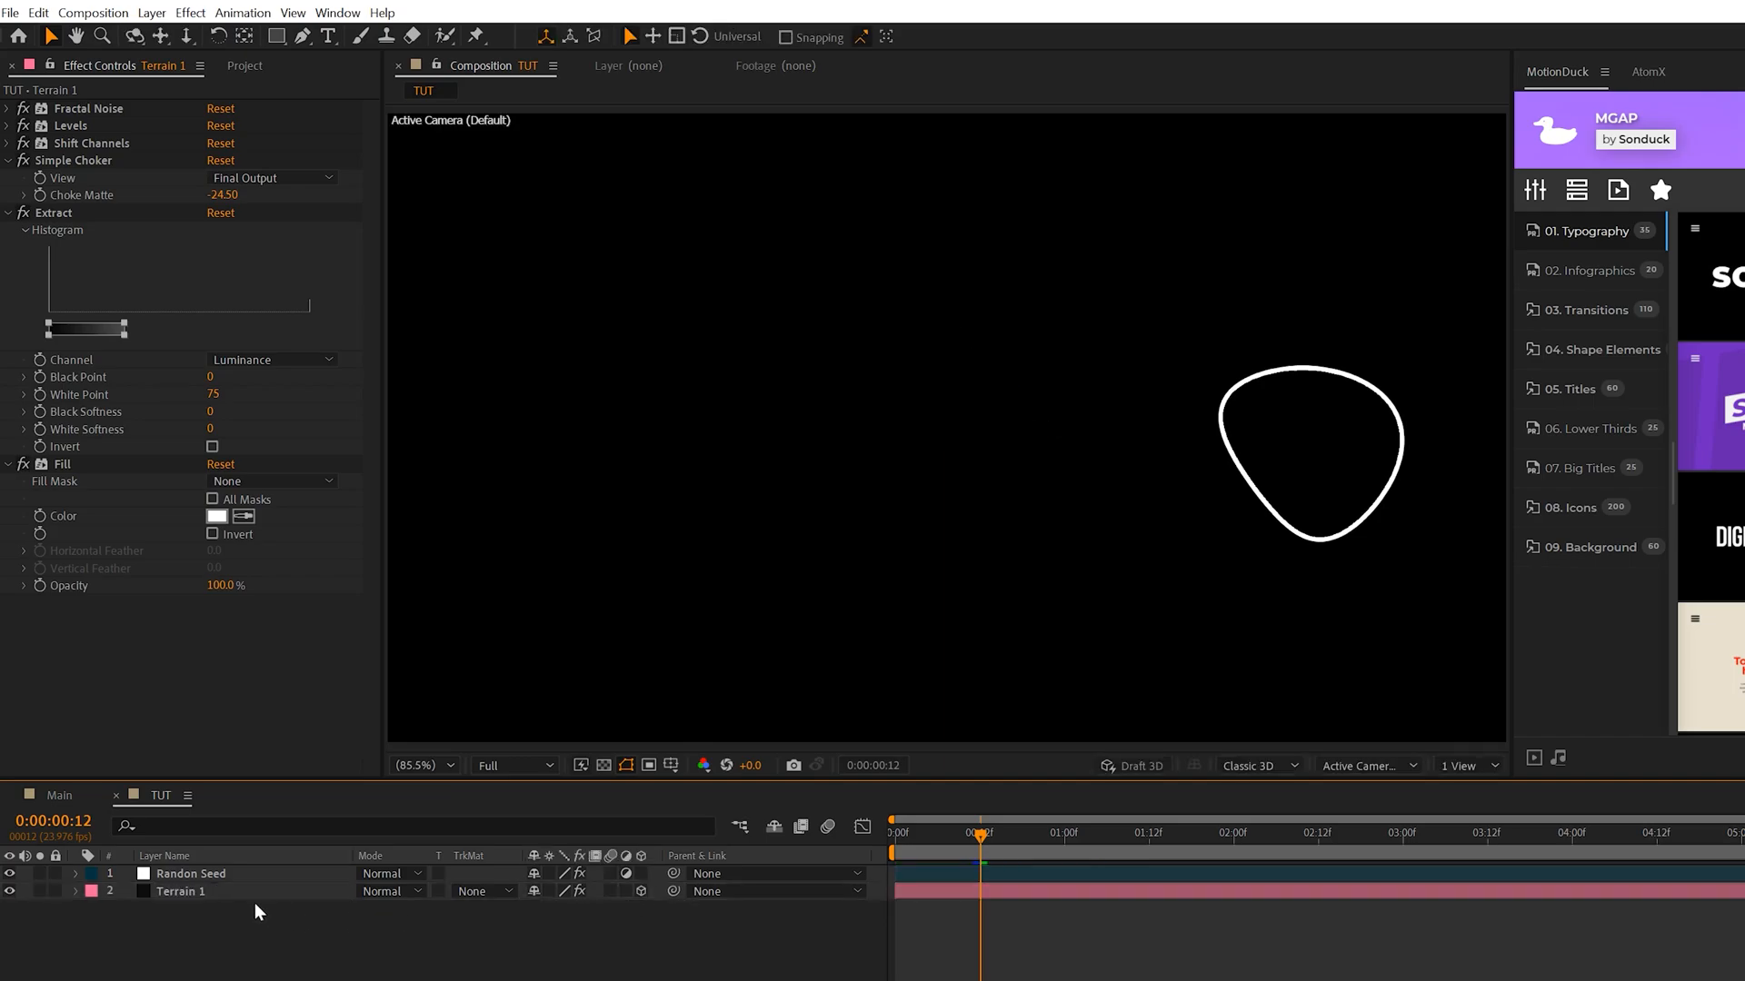
{"action": "left_click", "coordinate": [180, 891]}
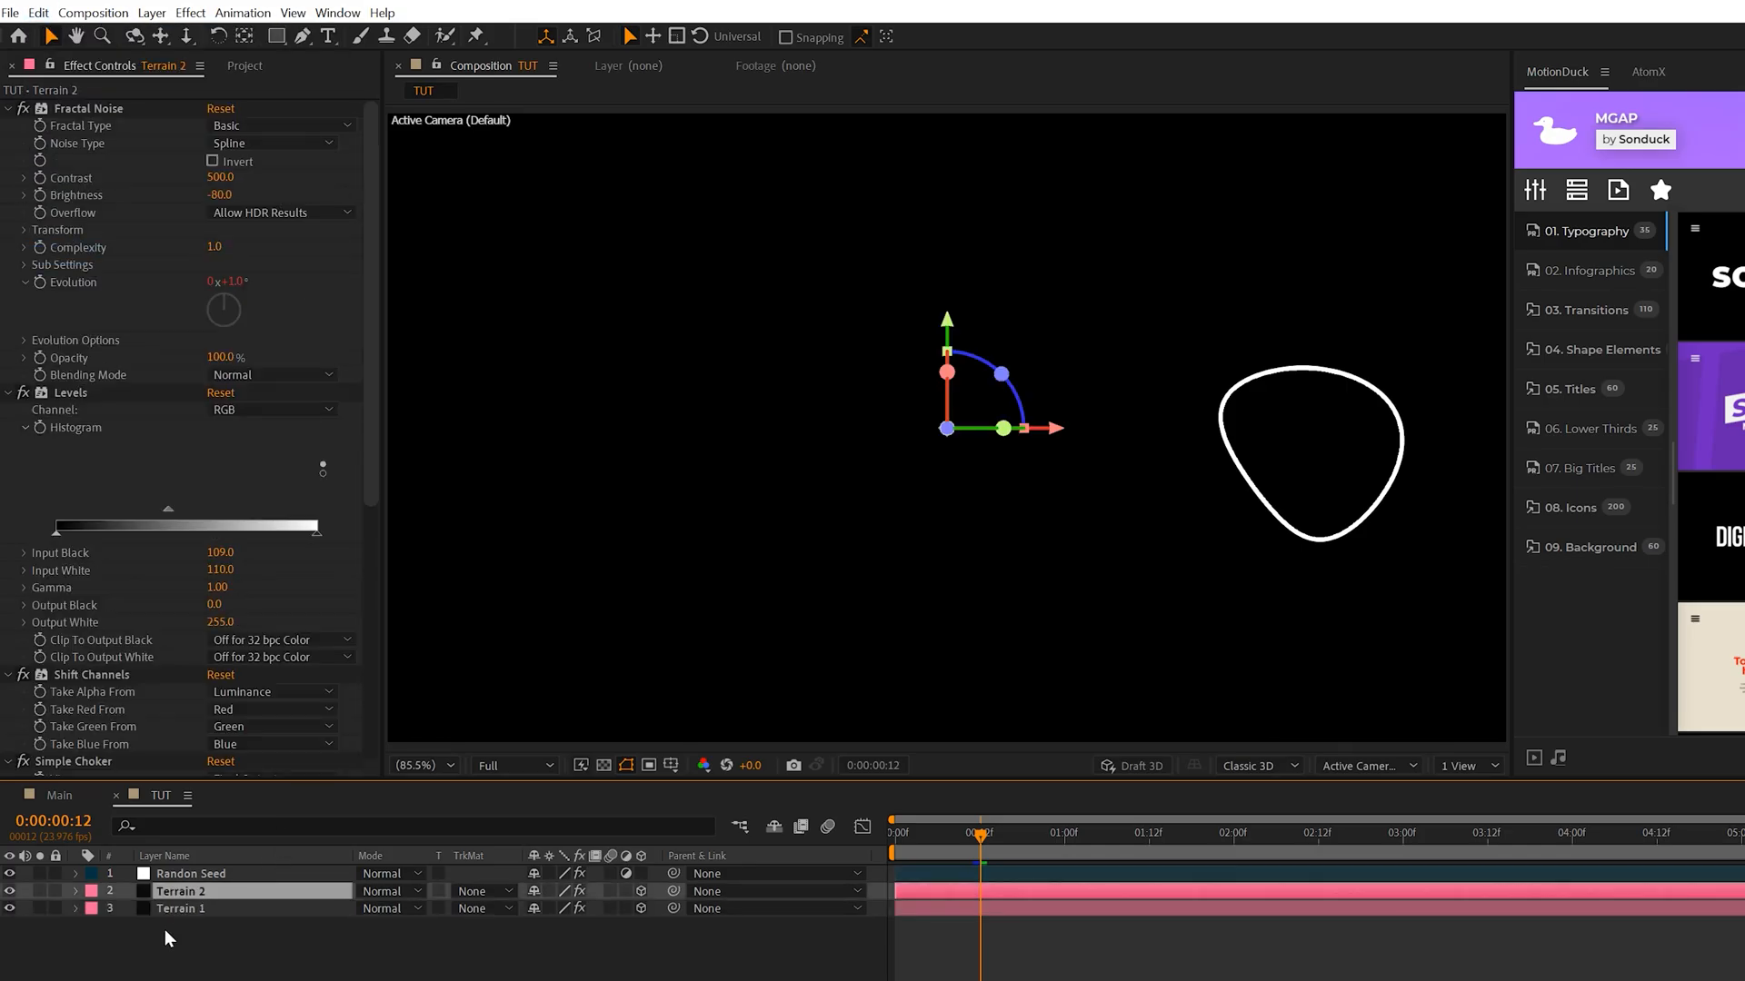
{"action": "left_click", "coordinate": [178, 908]}
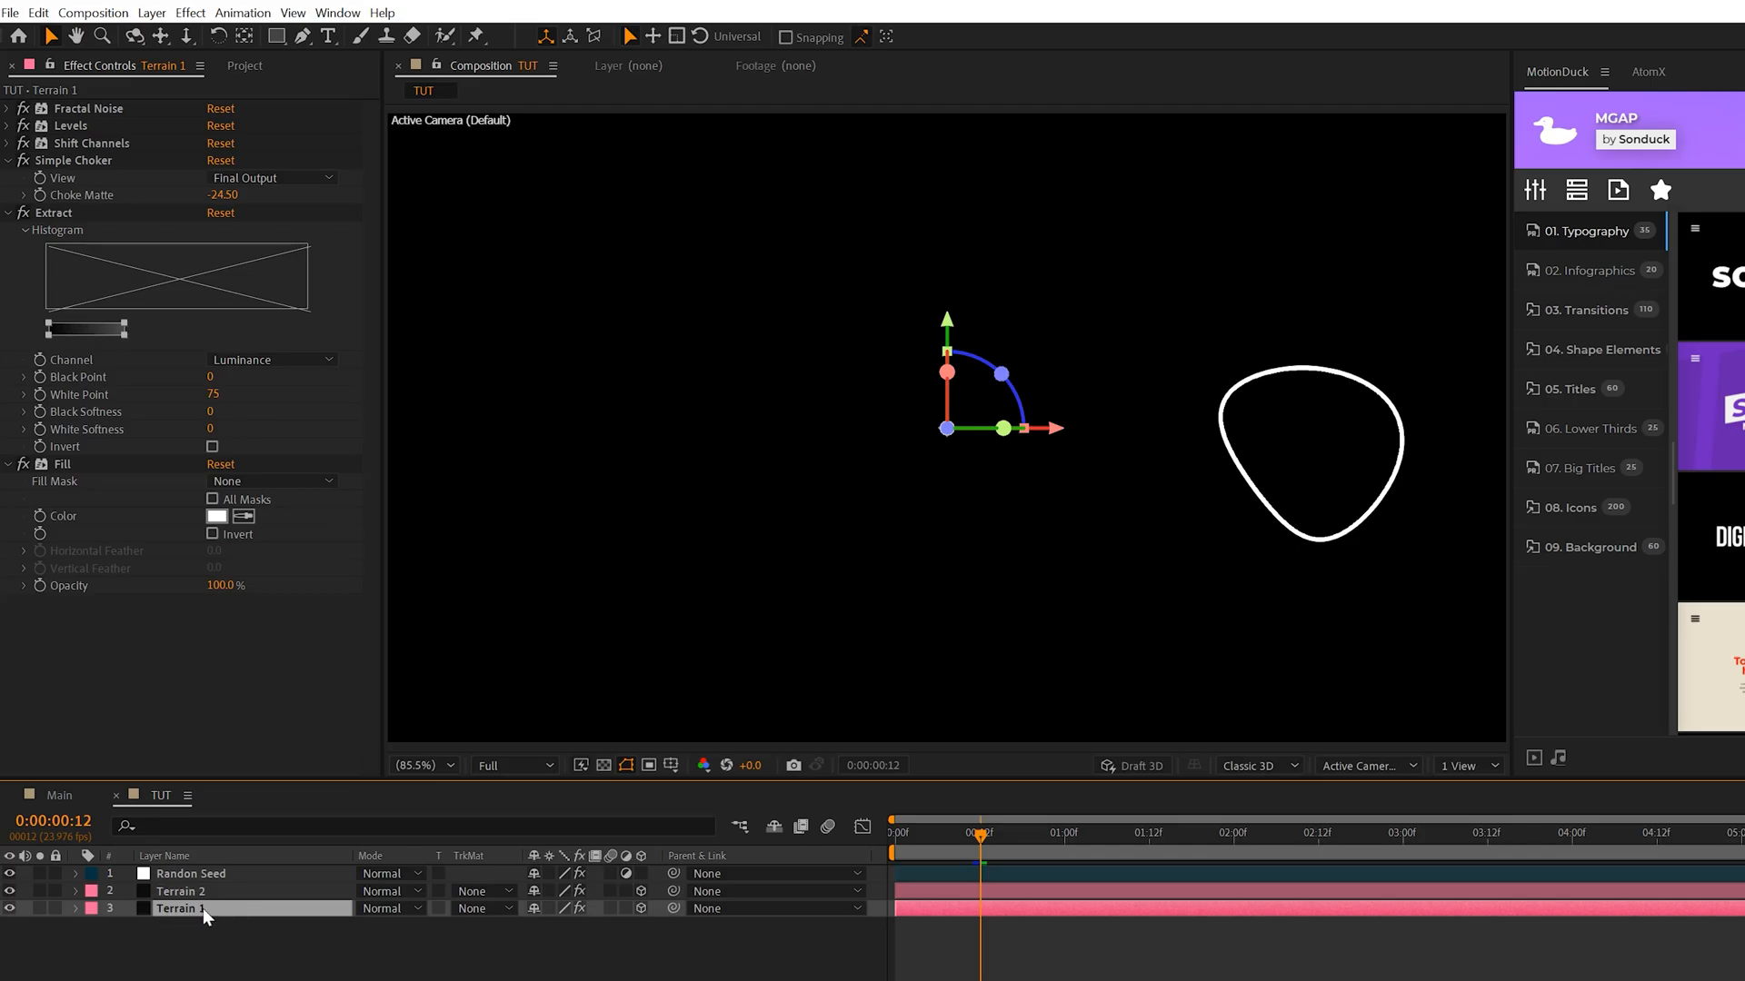
{"action": "mouse_move", "coordinate": [244, 871]}
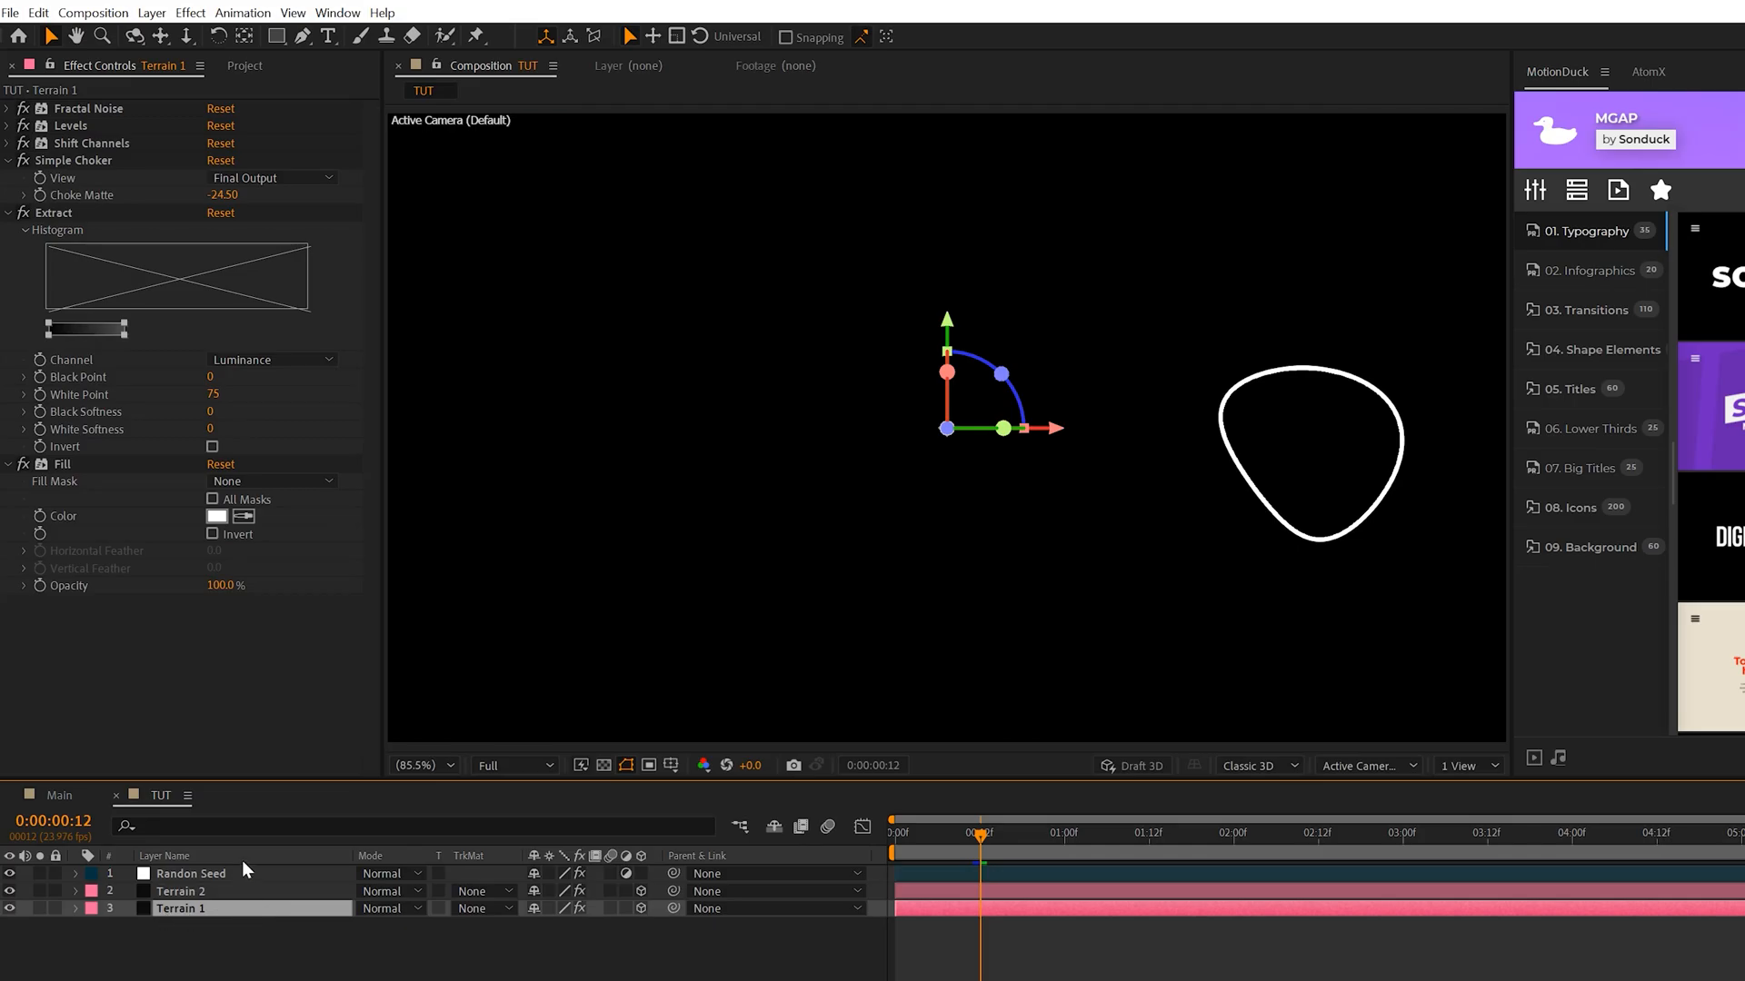
{"action": "mouse_move", "coordinate": [245, 871]}
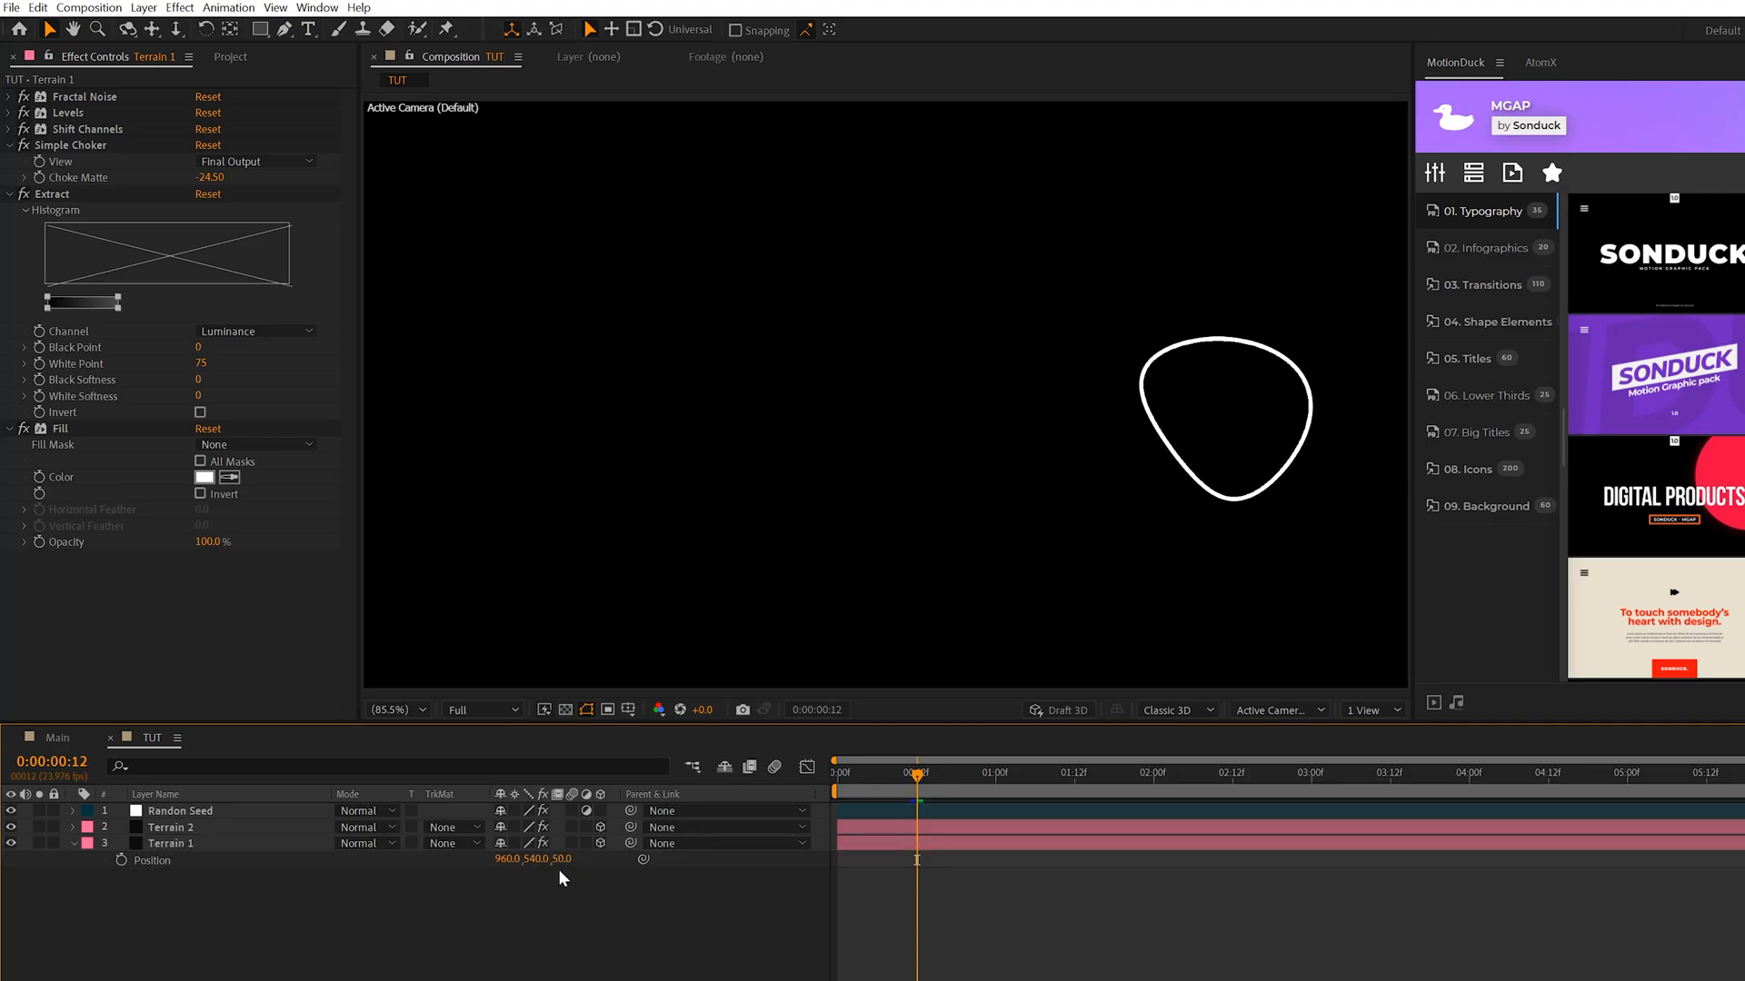
{"action": "mouse_move", "coordinate": [187, 870]}
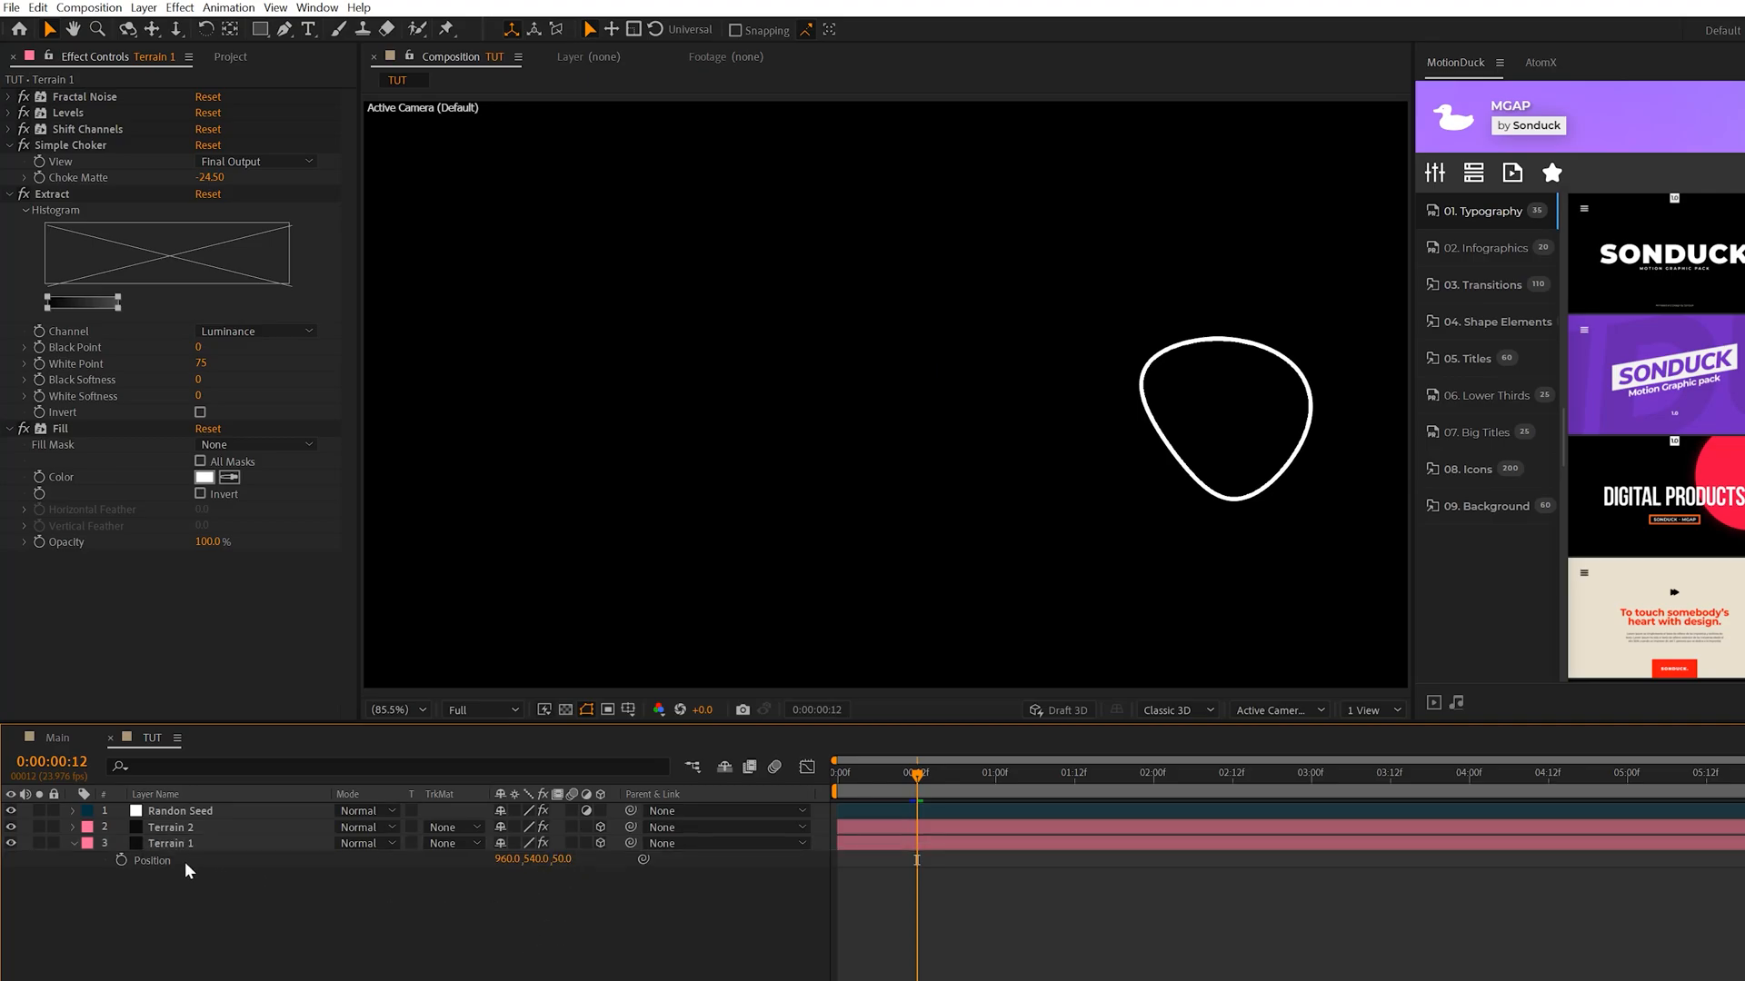
Set Terrain 1's Fractal Noise Brightness to -50 and preview at Third resolution
{"action": "left_click", "coordinate": [169, 842]}
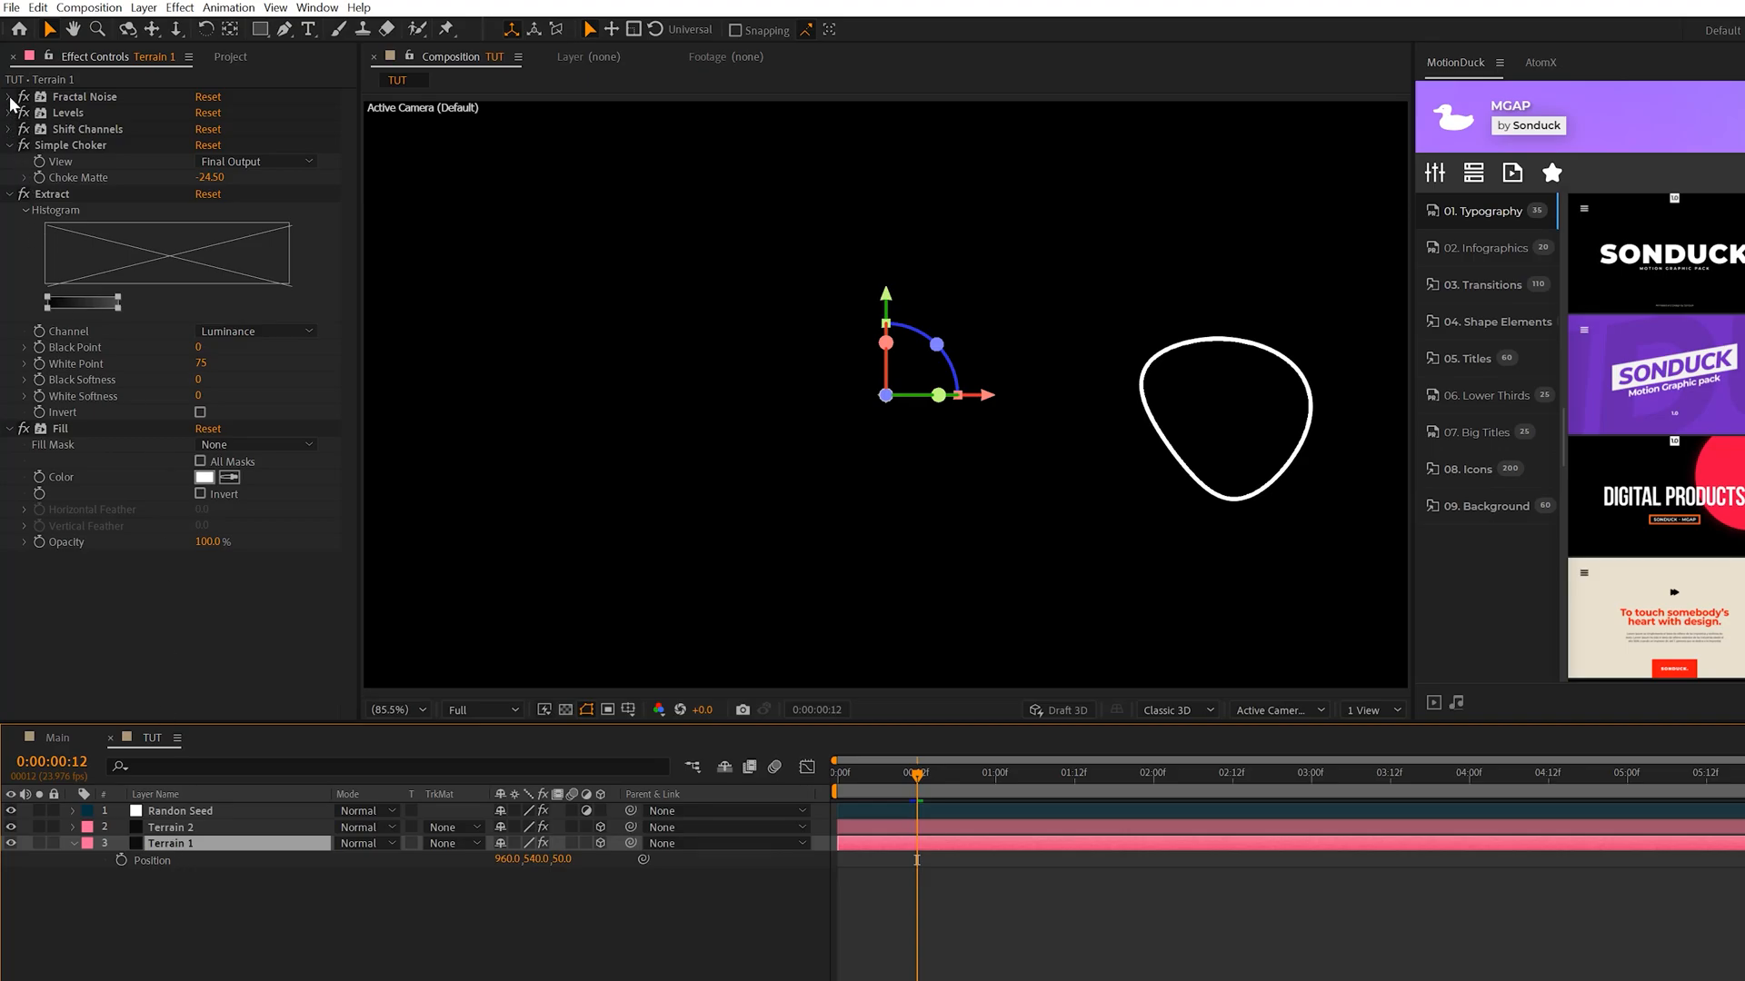
{"action": "left_click", "coordinate": [10, 98]}
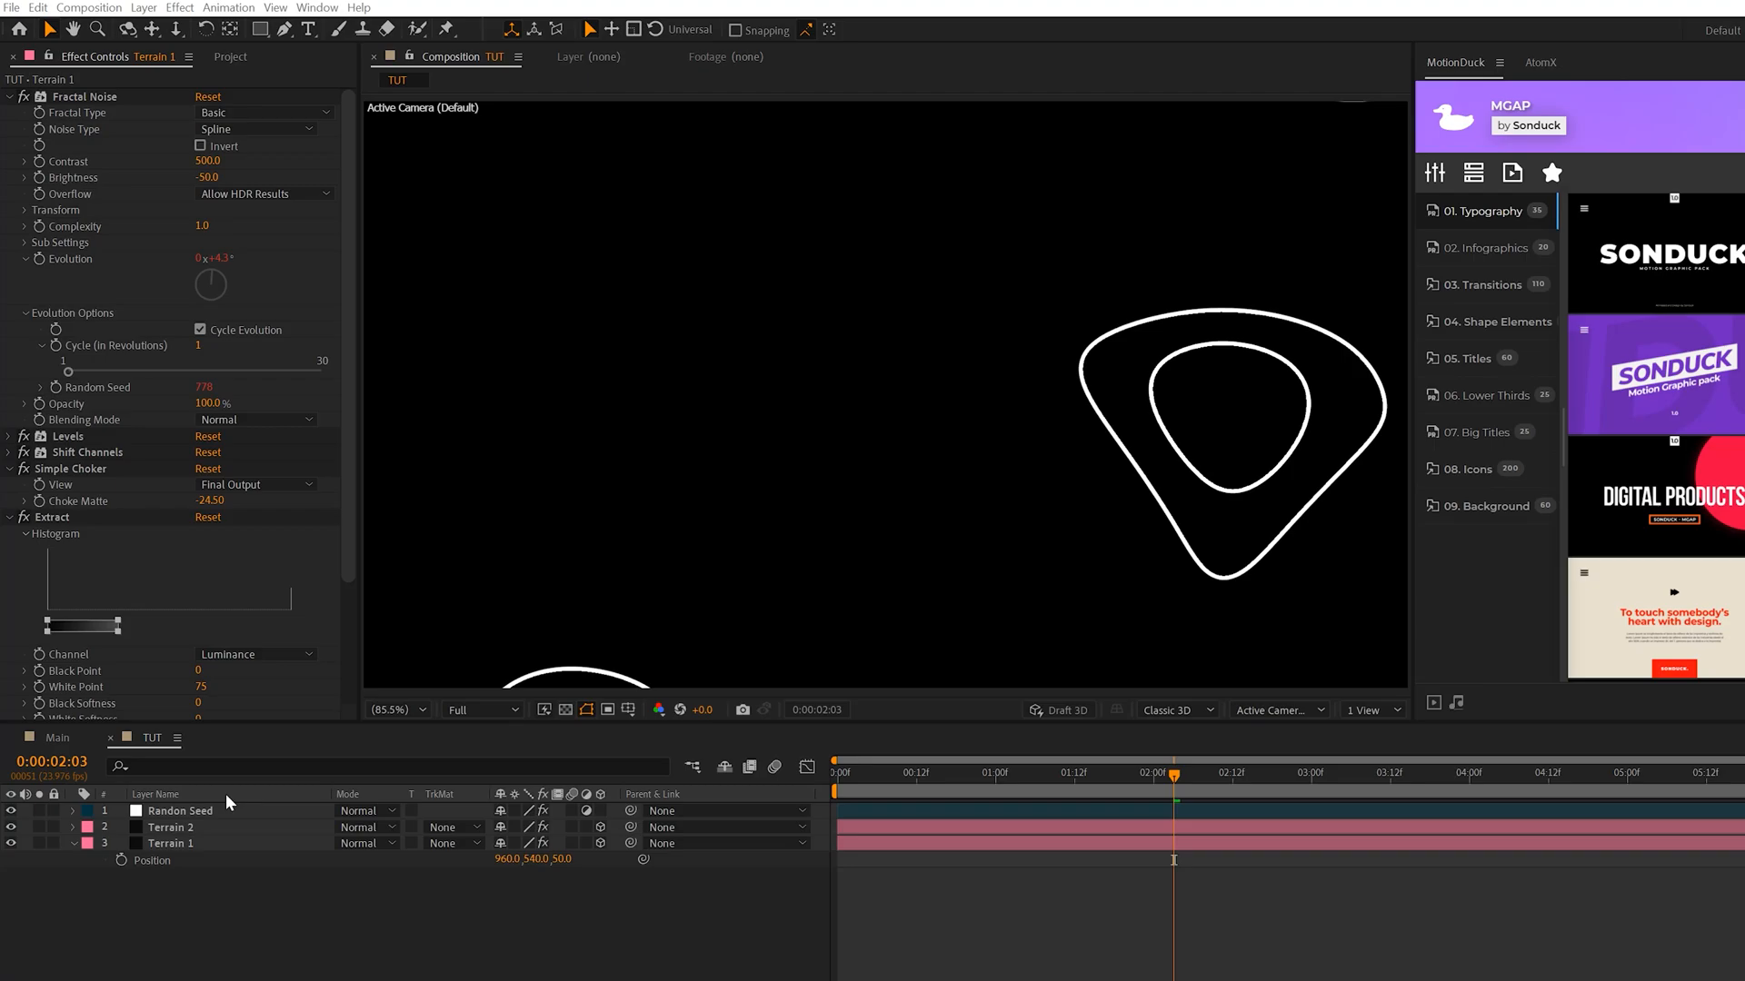
{"action": "mouse_move", "coordinate": [1110, 433]}
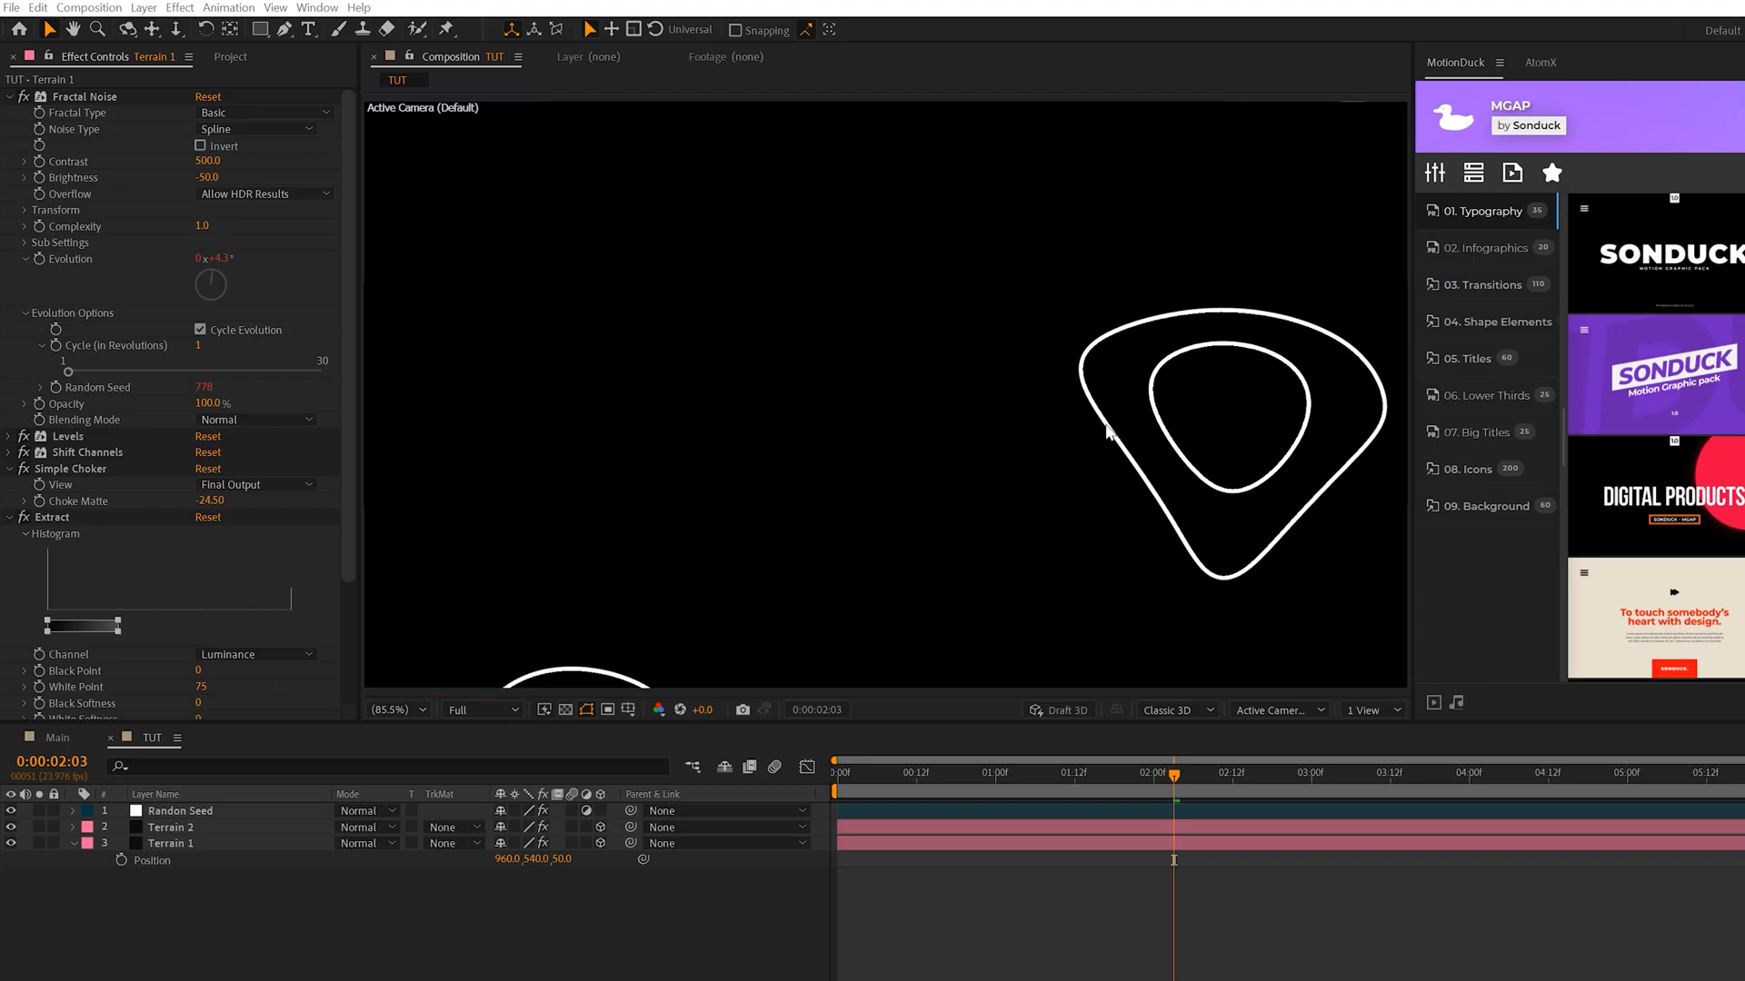
{"action": "left_click", "coordinate": [478, 709]}
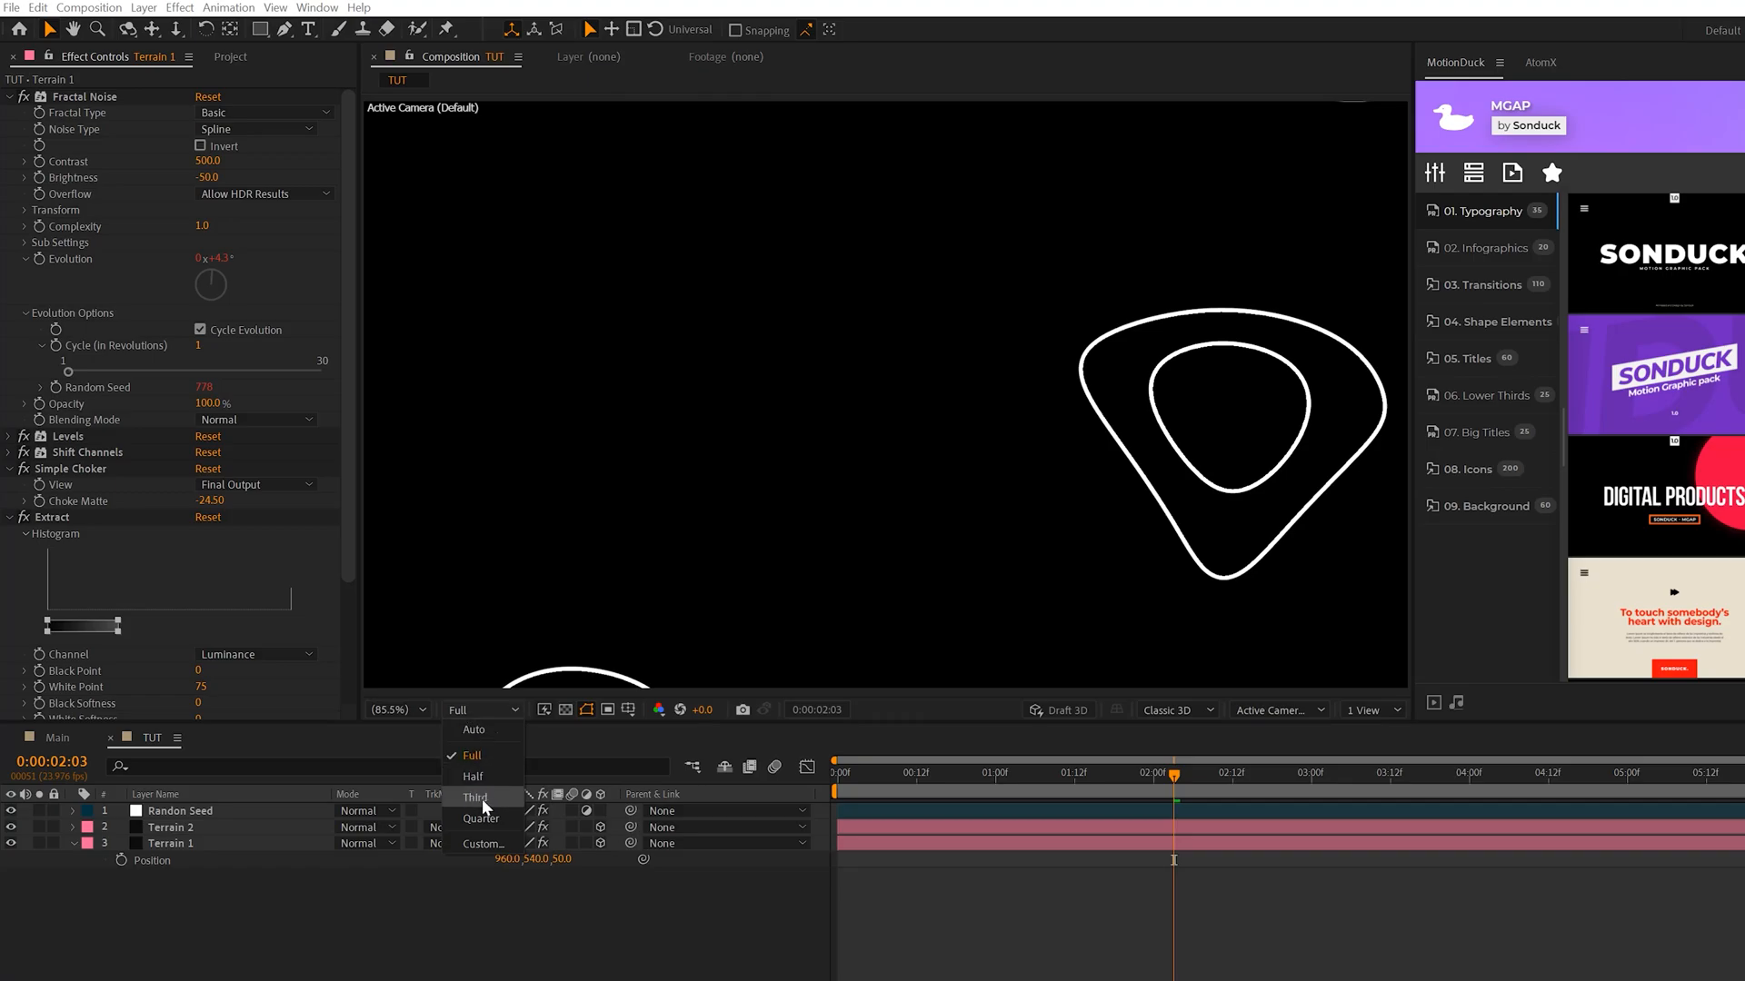
{"action": "left_click", "coordinate": [475, 797]}
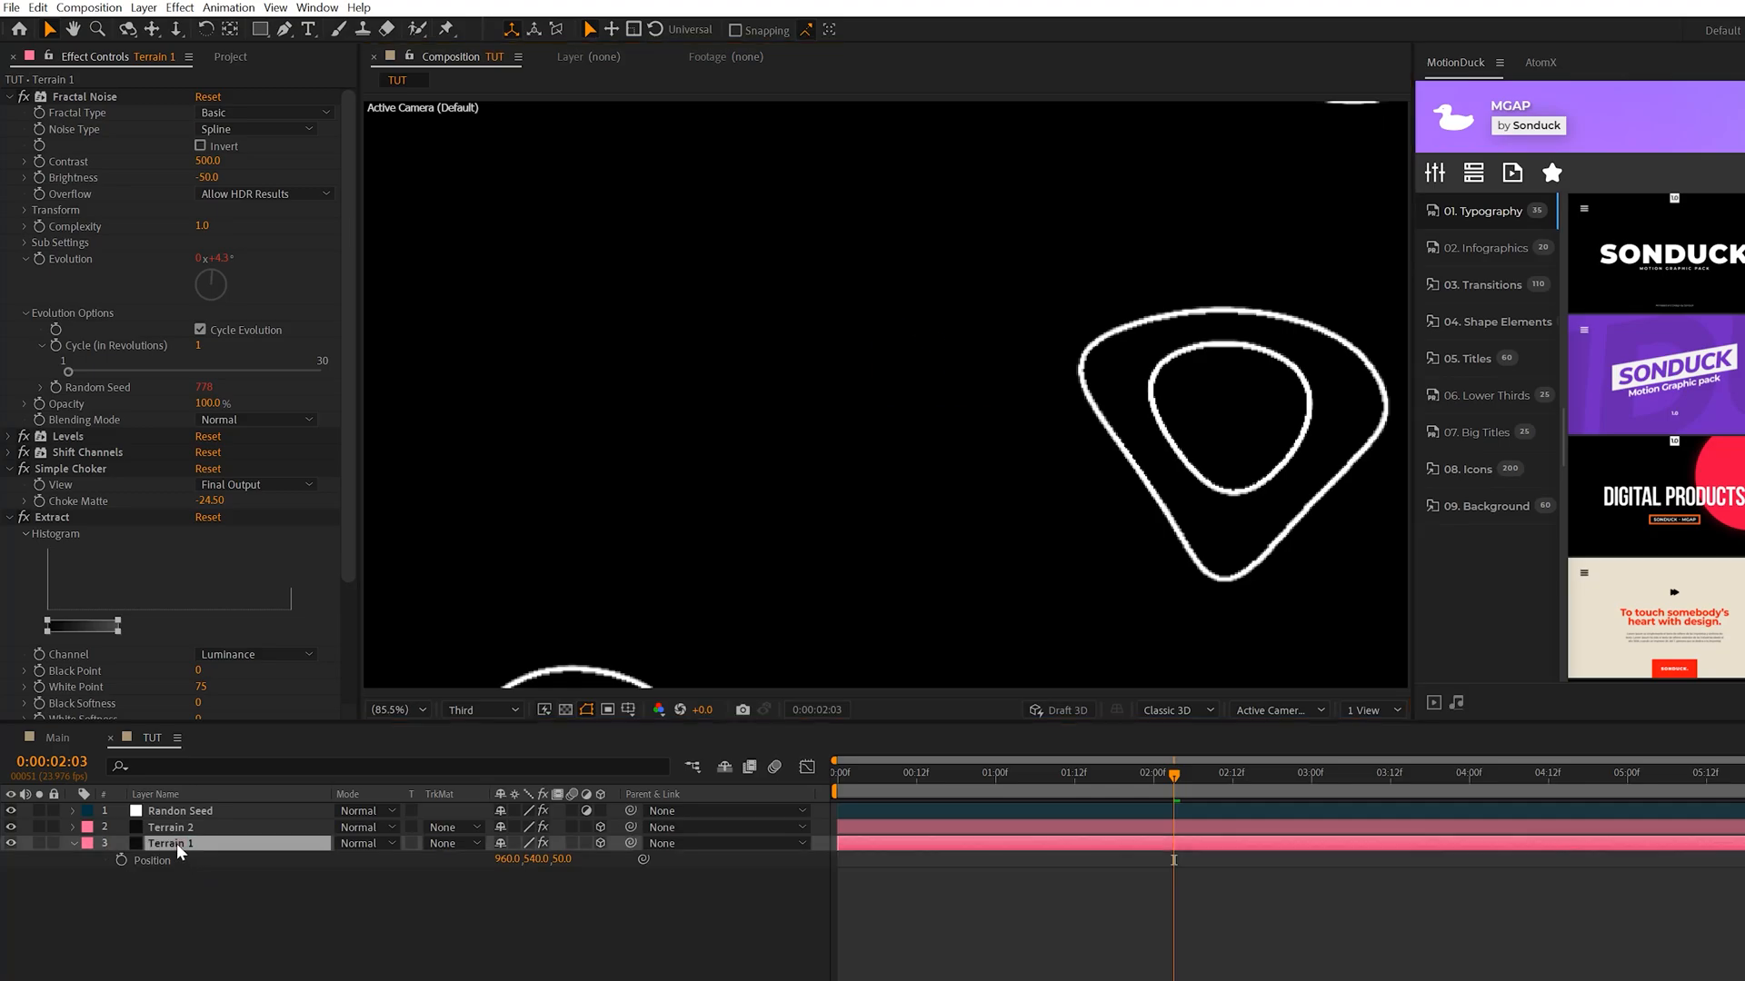
Duplicate Terrain copies up to Terrain 7, raising noise brightness and offsetting each Z by 50
{"action": "left_click", "coordinate": [170, 843]}
{"action": "type", "text": "100"}
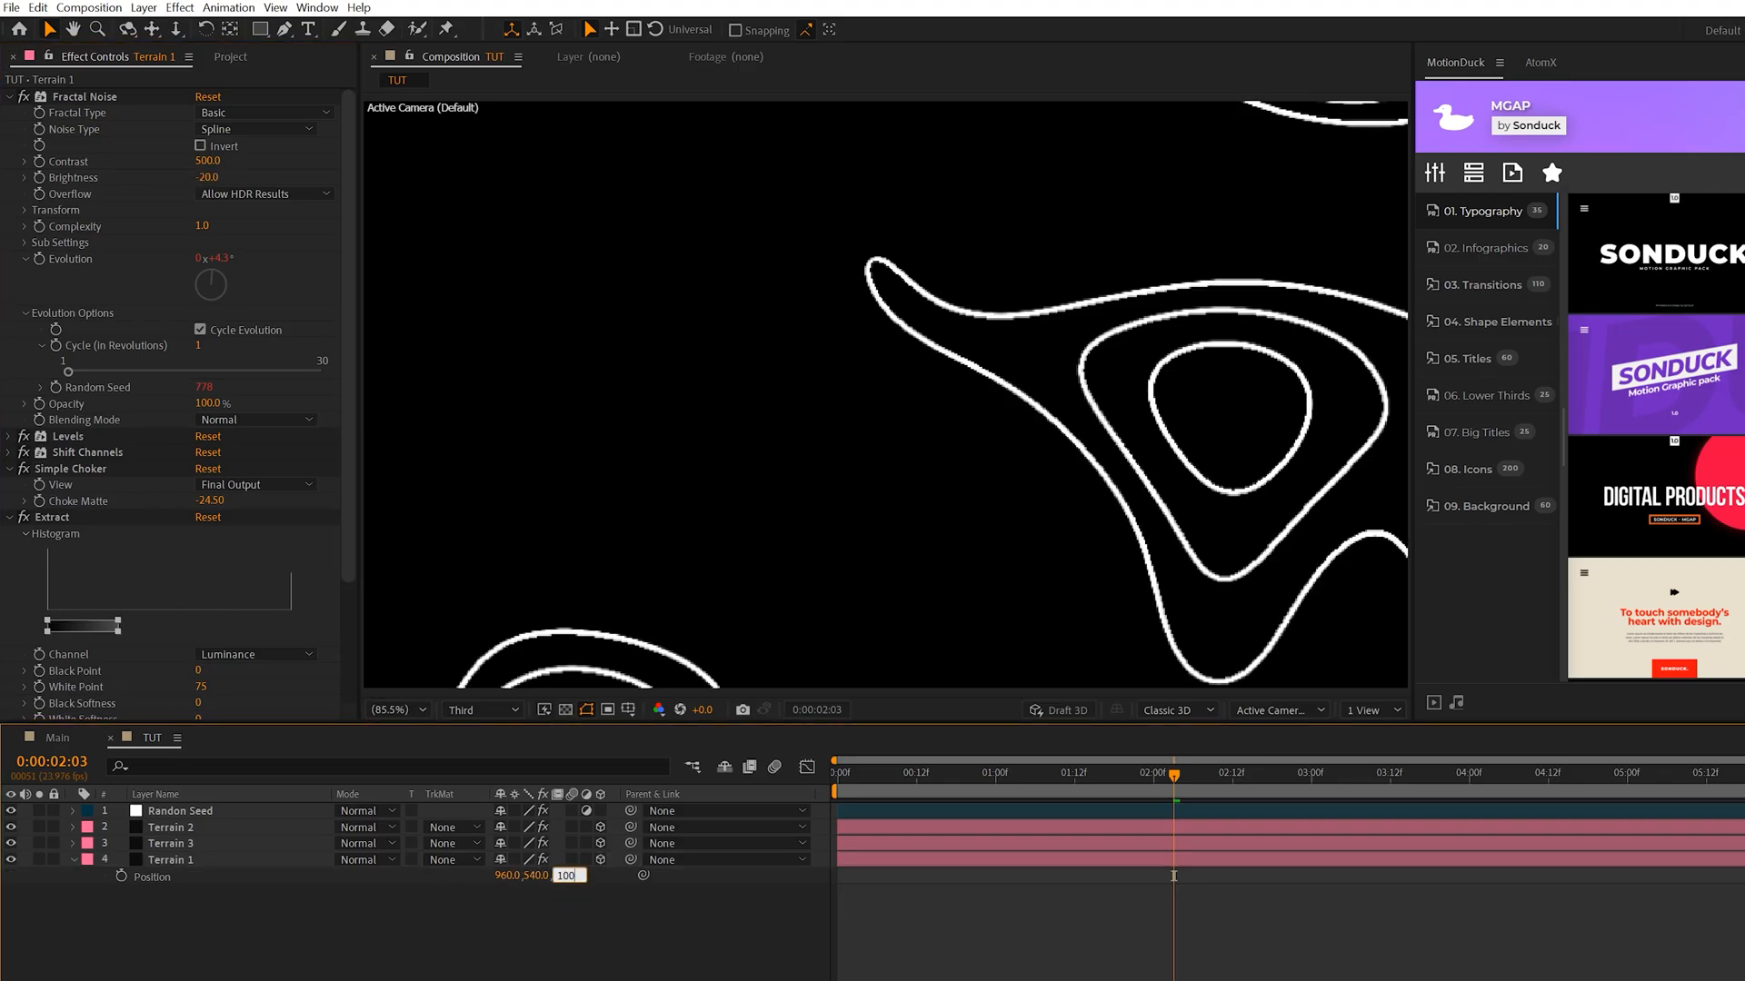
{"action": "left_click", "coordinate": [170, 859]}
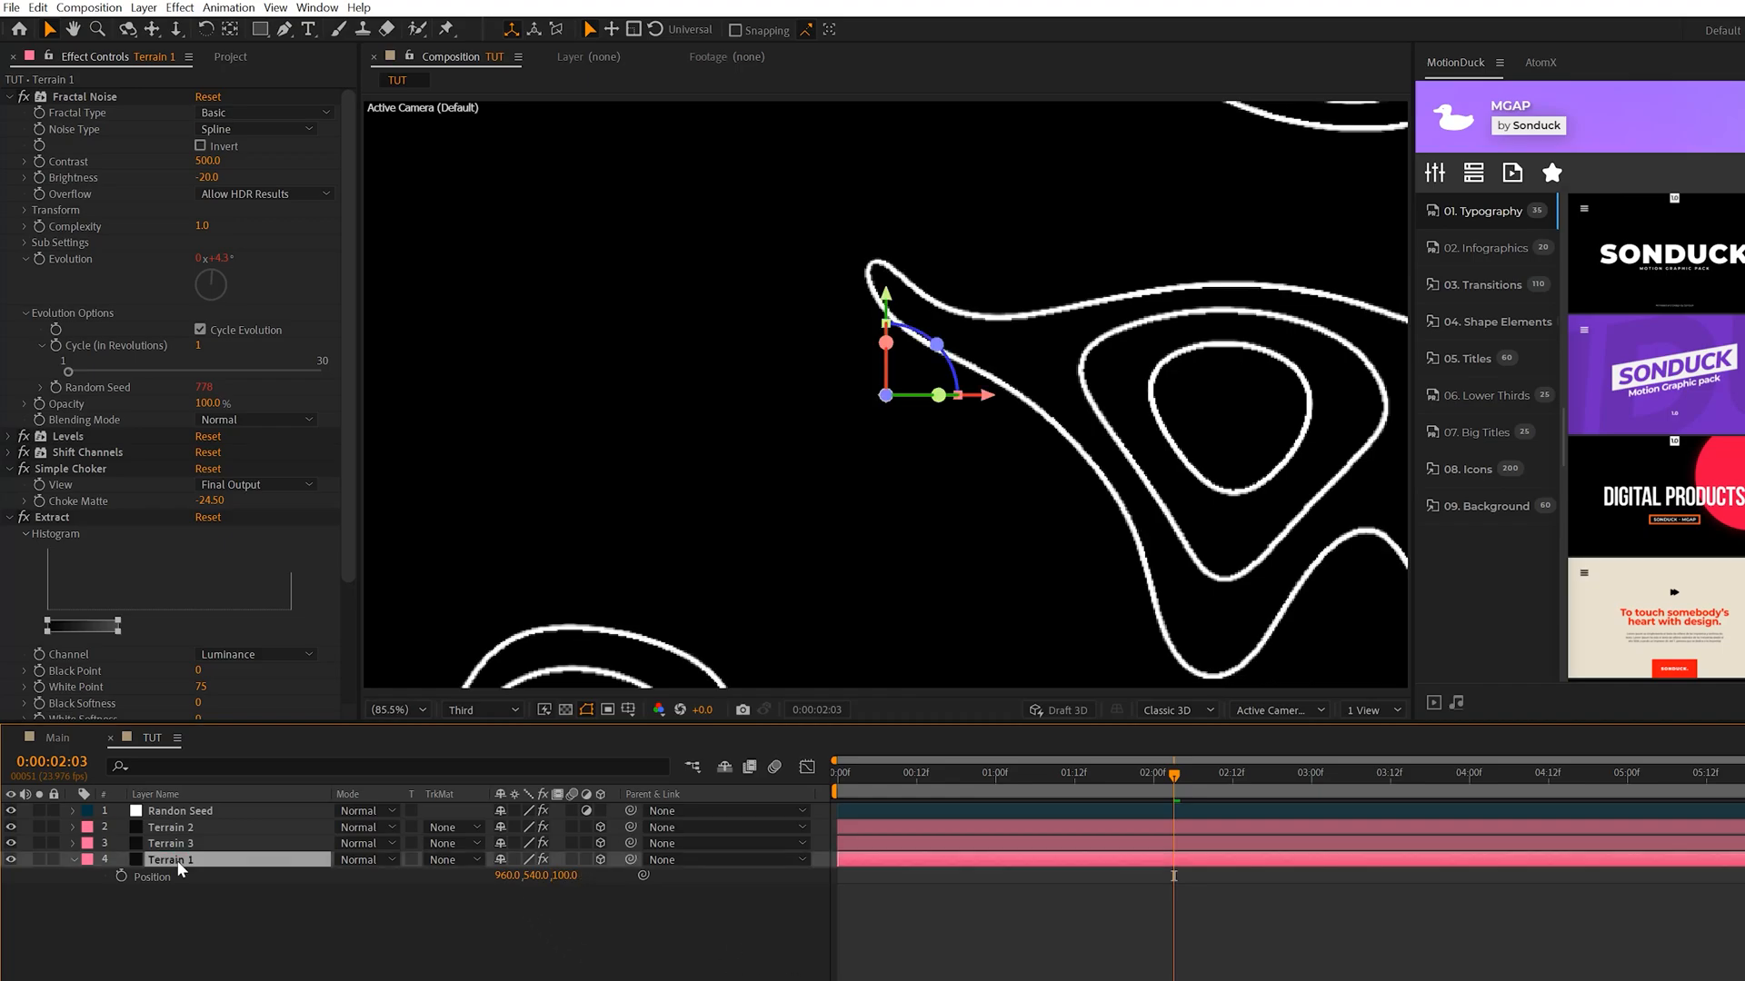
{"action": "left_click", "coordinate": [173, 859]}
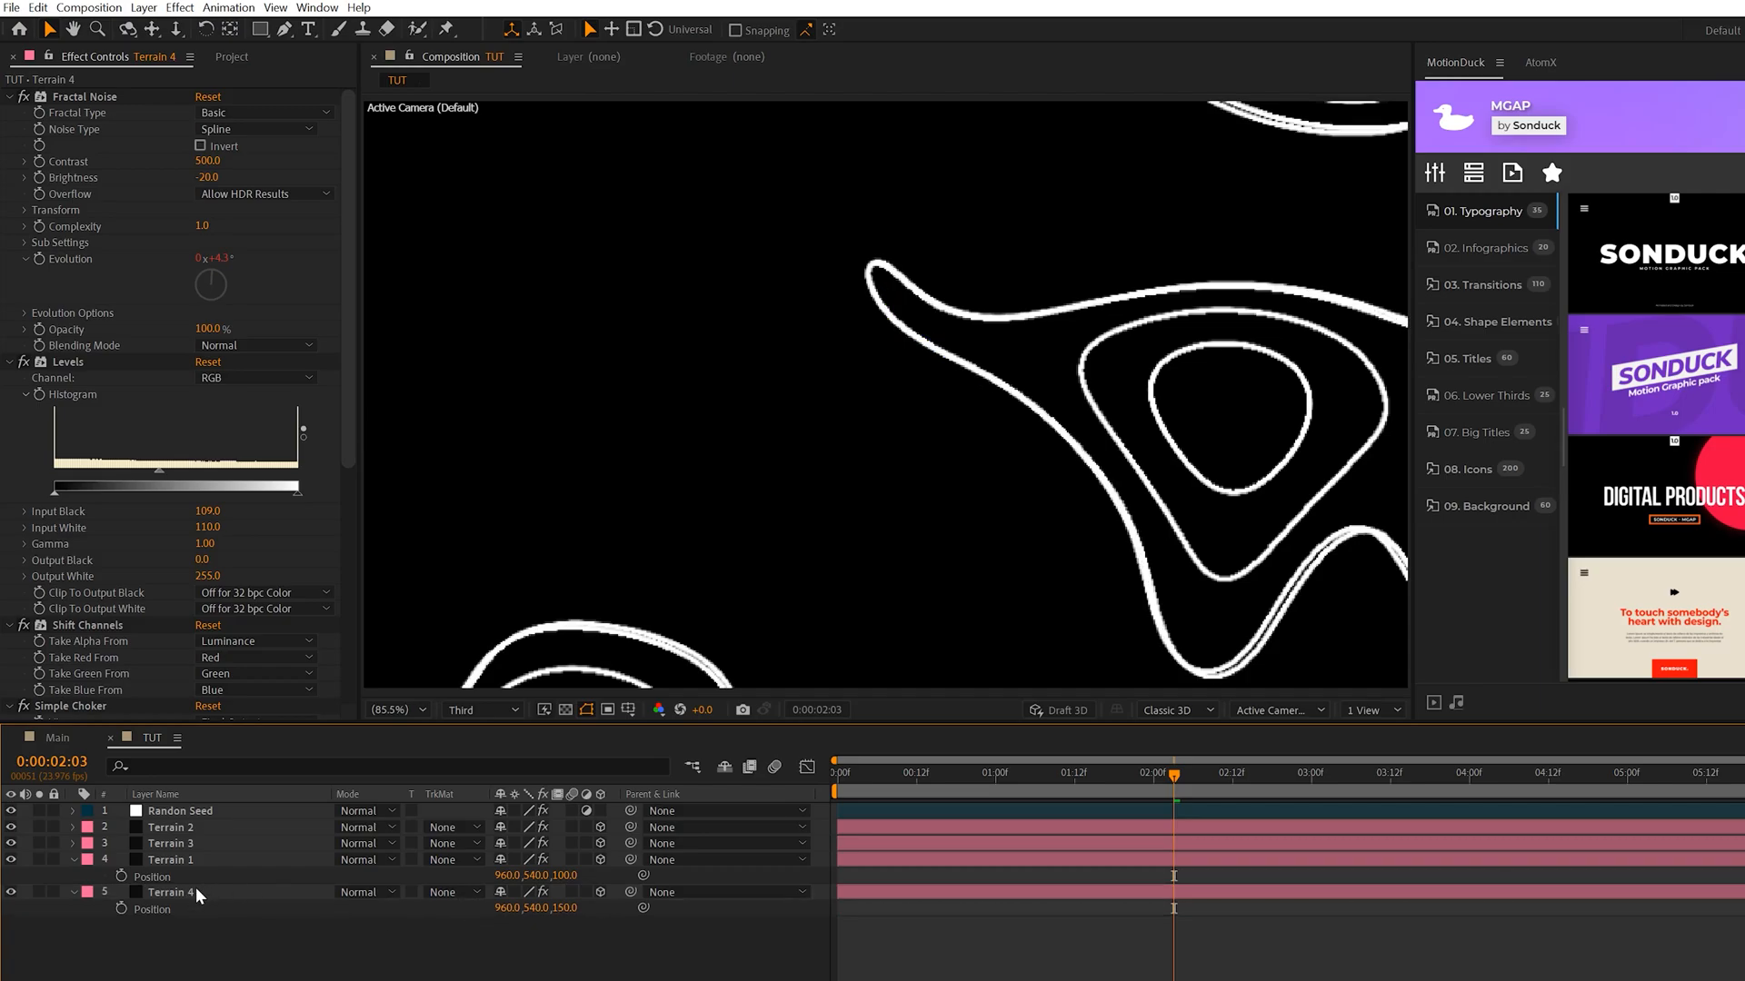
{"action": "left_click", "coordinate": [173, 892]}
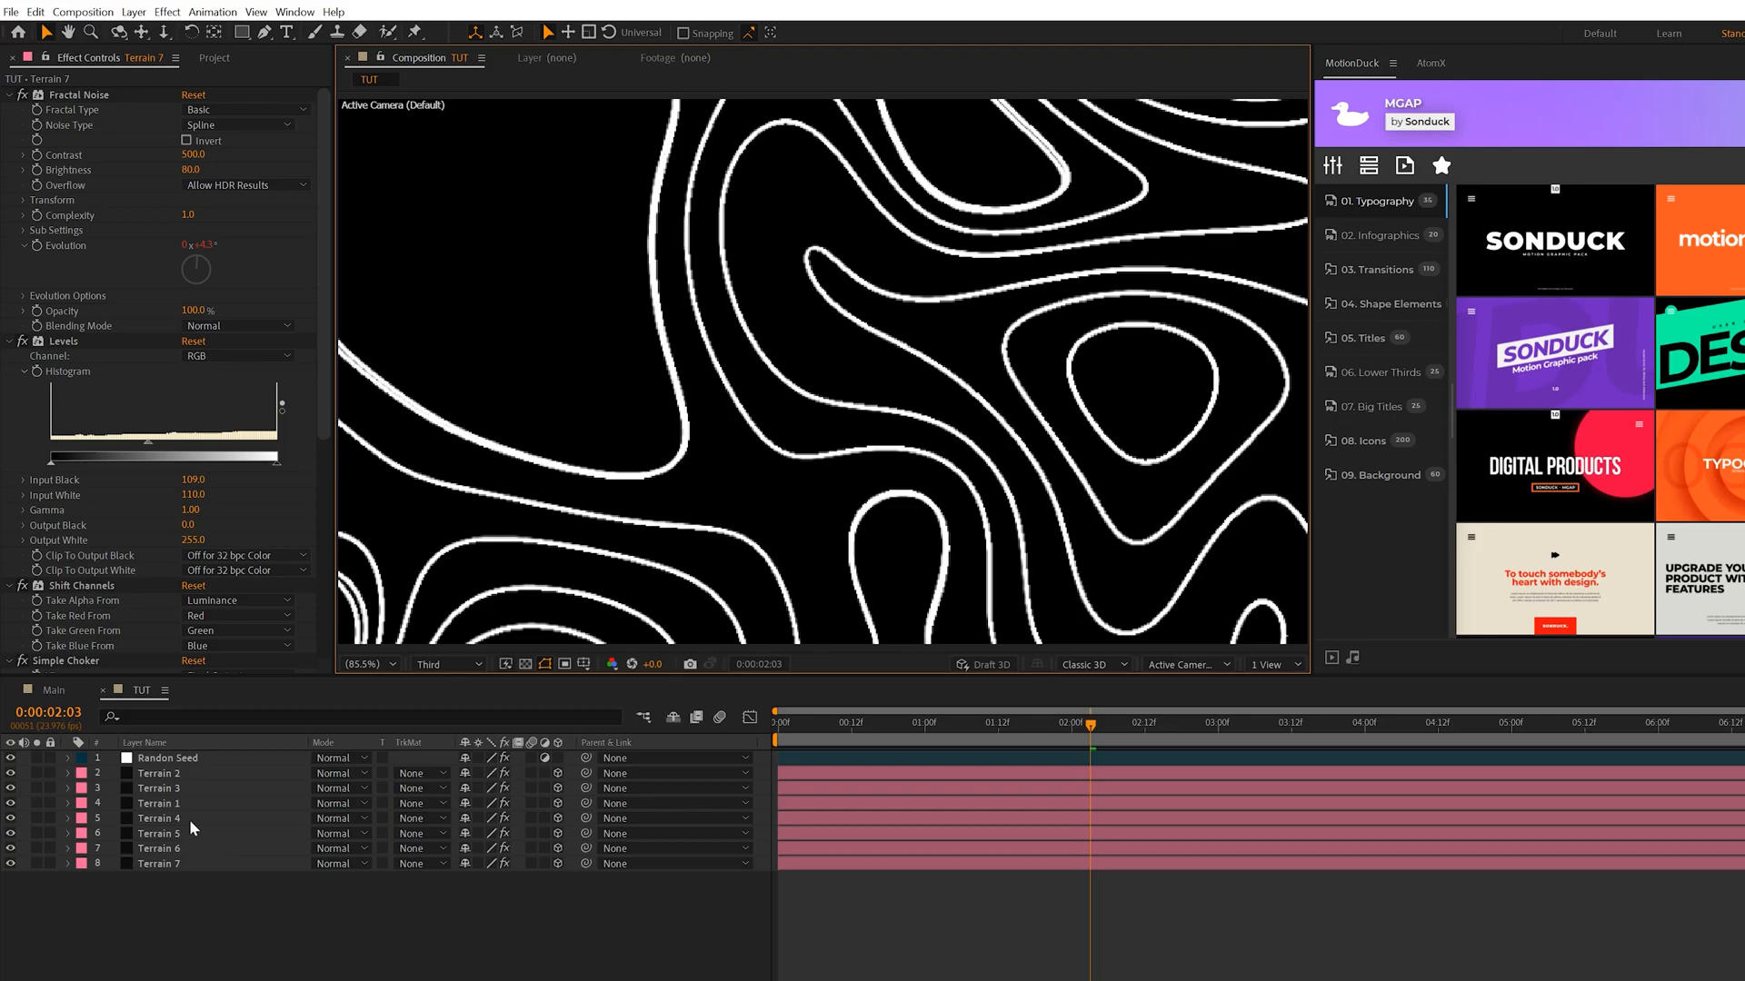
{"action": "mouse_move", "coordinate": [667, 586]}
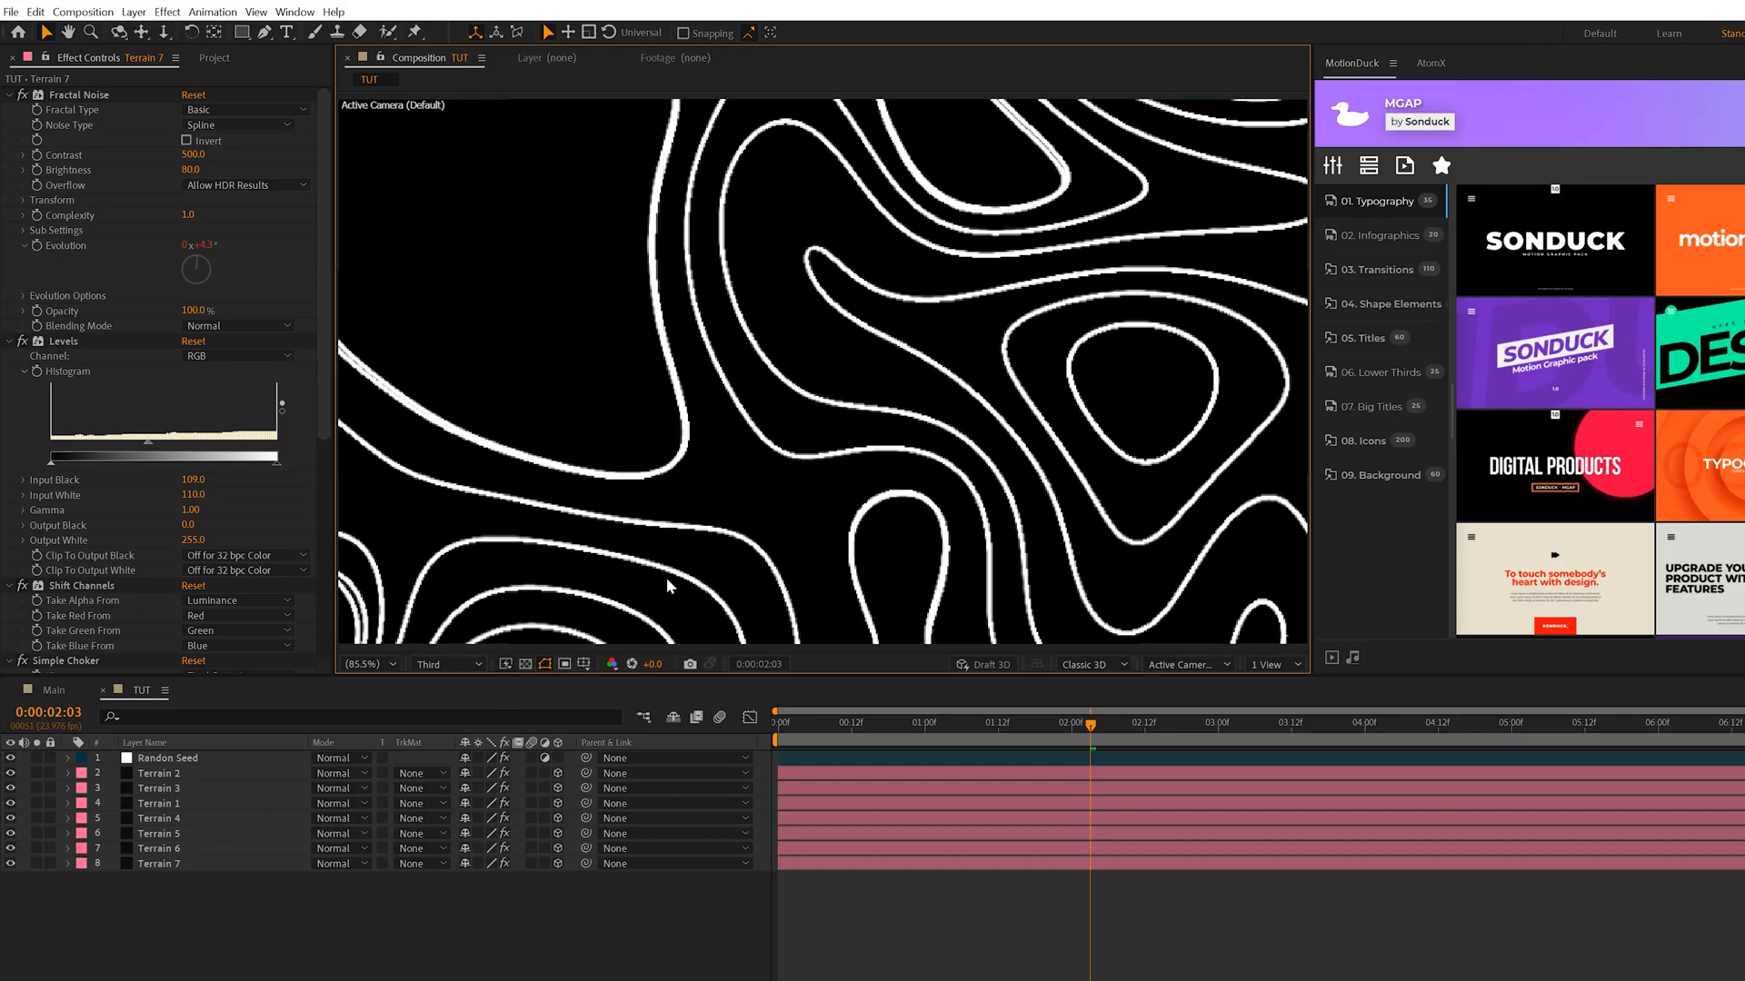
{"action": "mouse_move", "coordinate": [837, 412]}
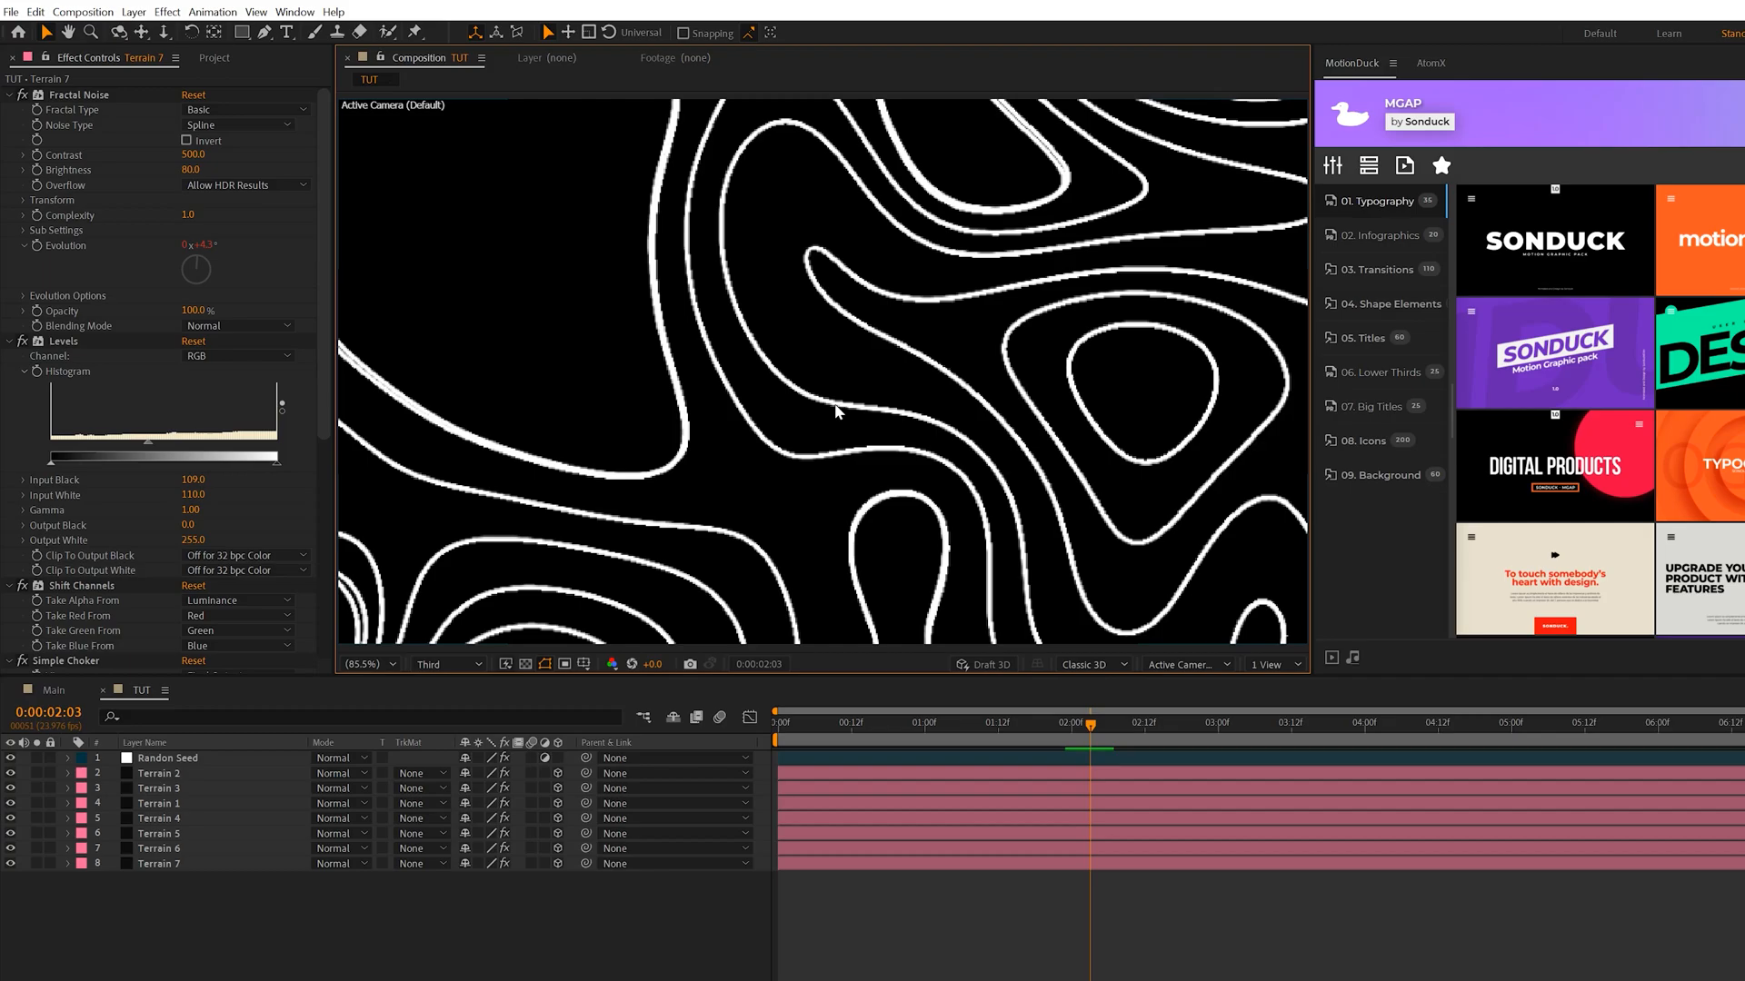
{"action": "mouse_move", "coordinate": [539, 778]}
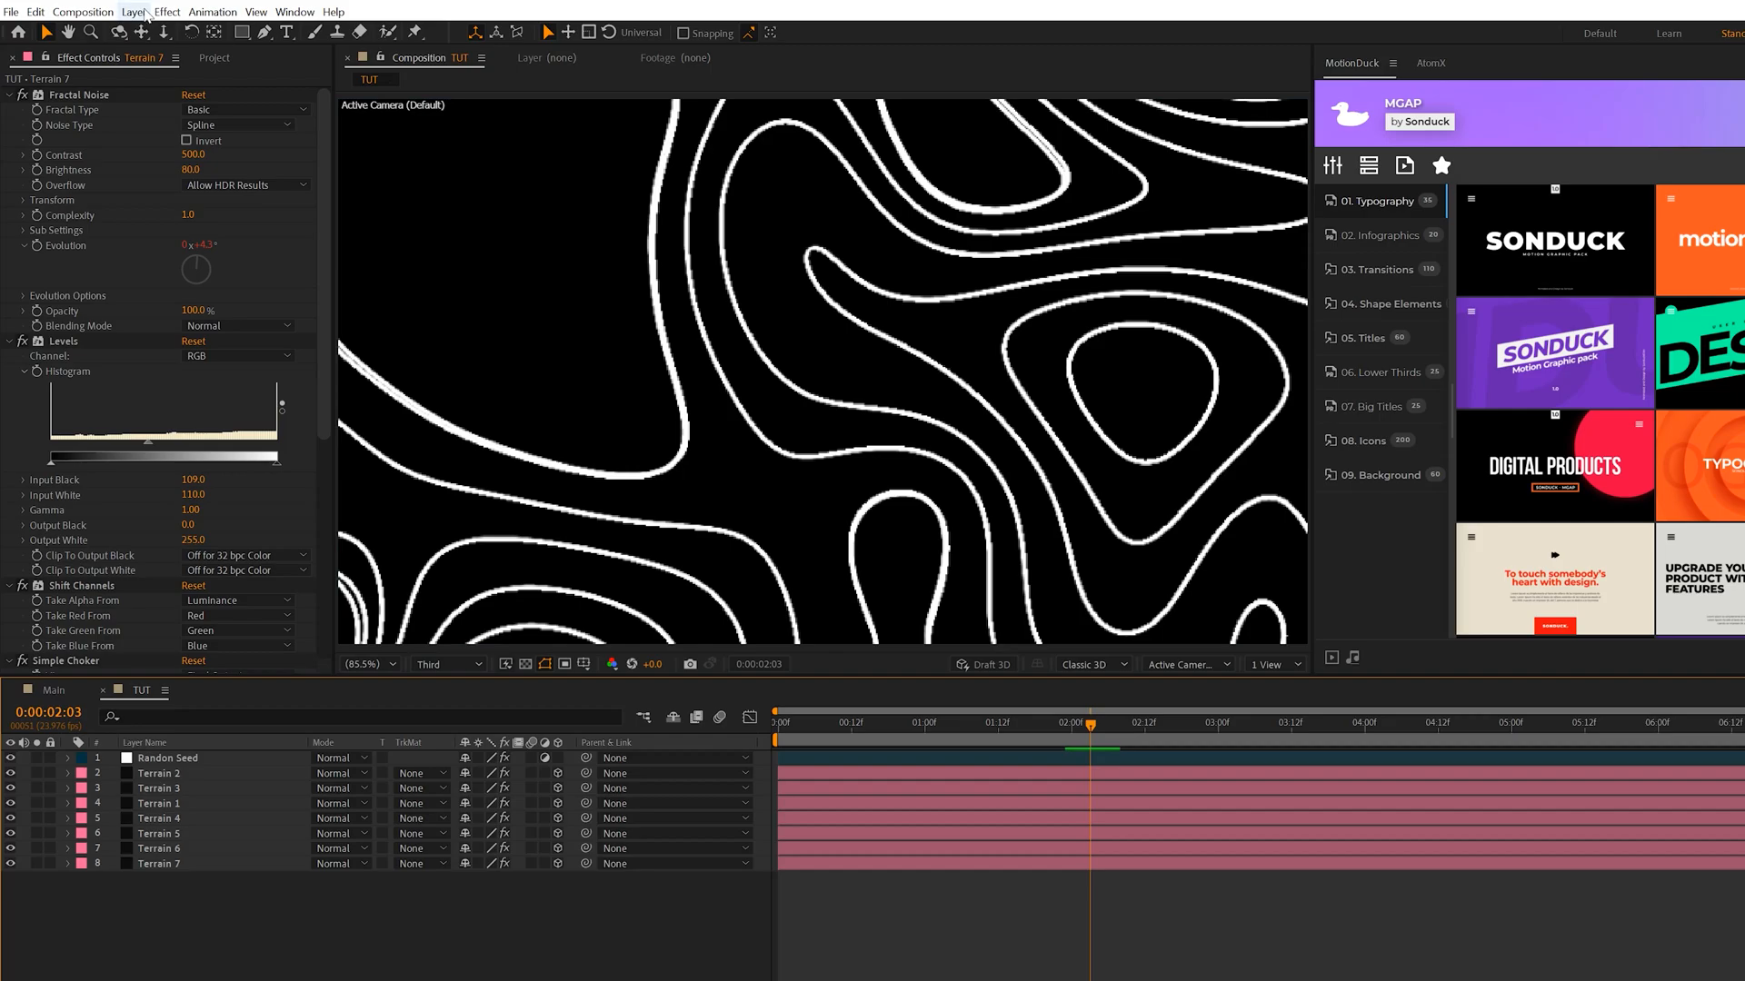
Add a new Camera 1 layer using the 50mm preset
{"action": "left_click", "coordinate": [133, 11]}
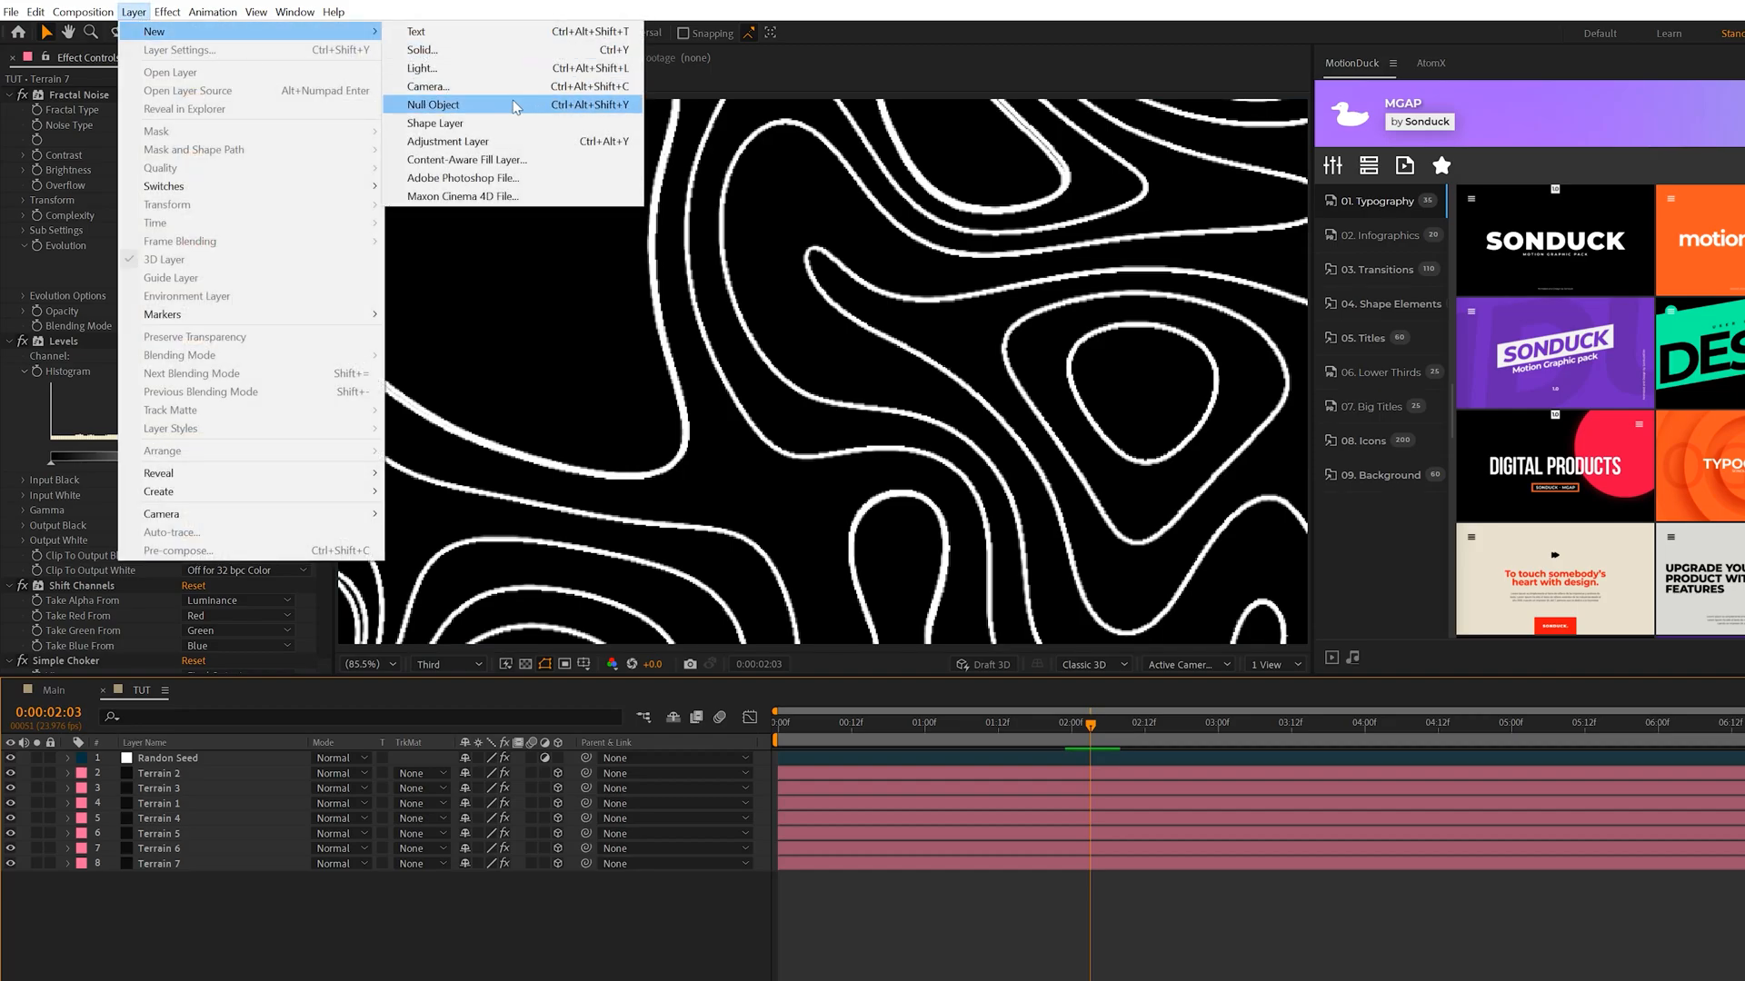
{"action": "left_click", "coordinate": [427, 85]}
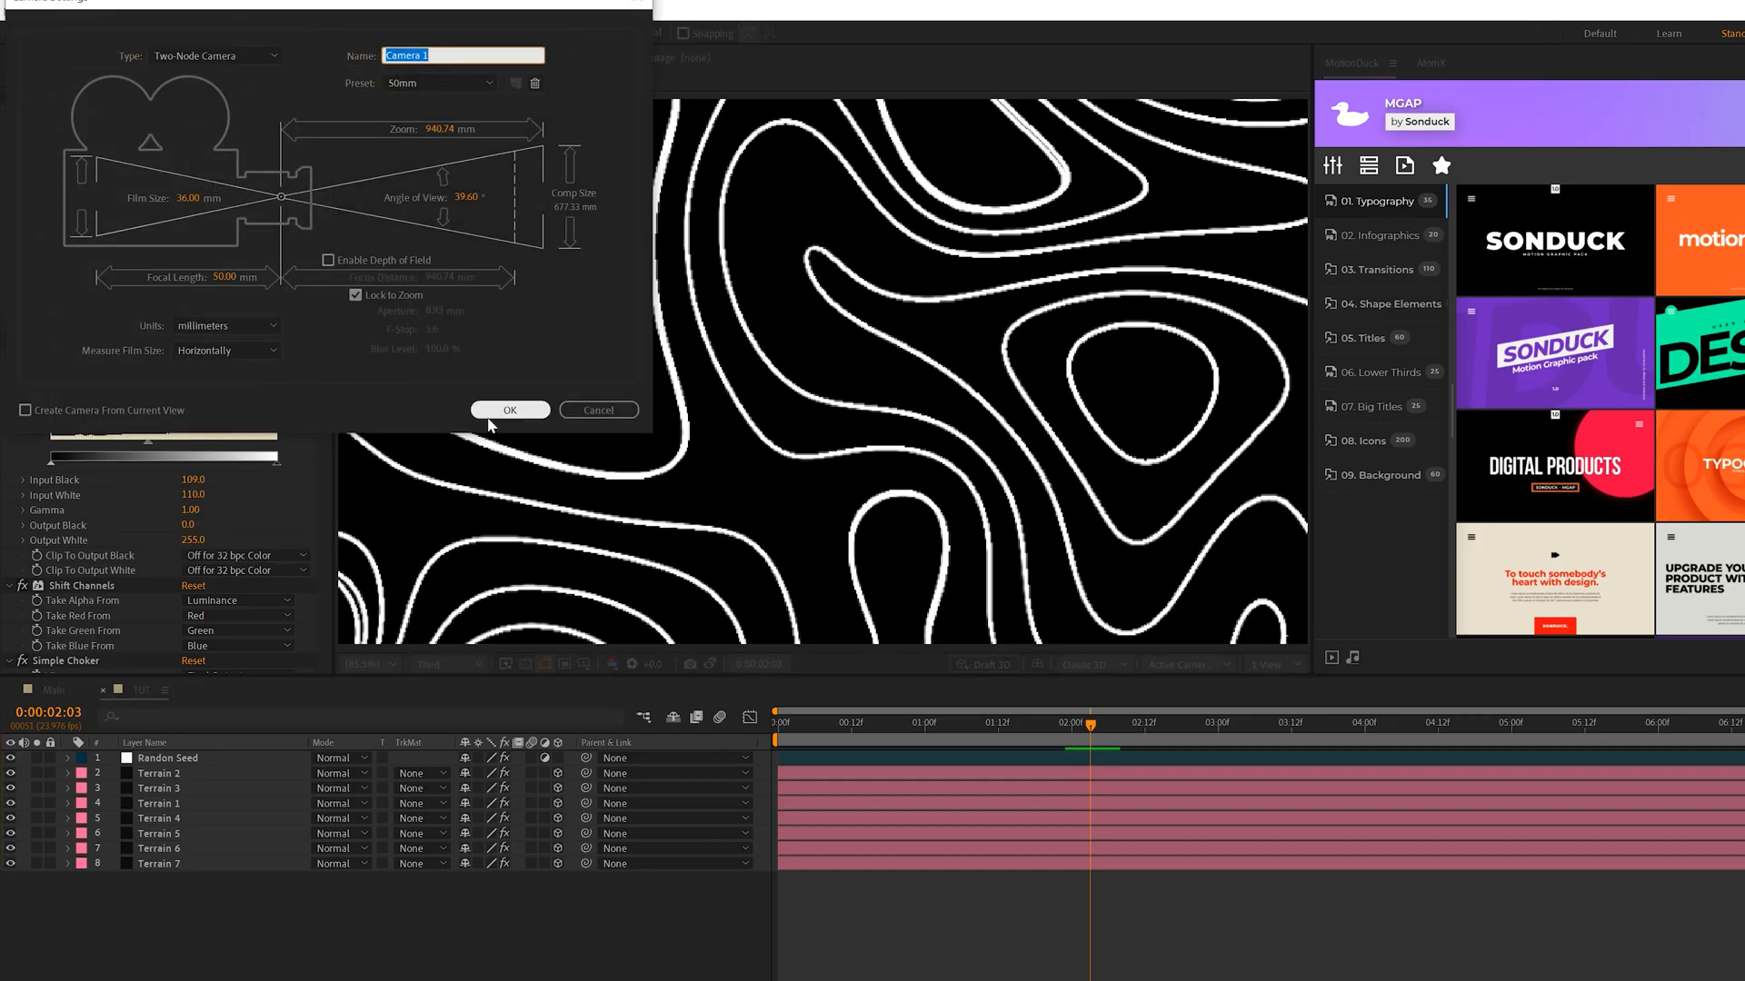
{"action": "left_click", "coordinate": [509, 410]}
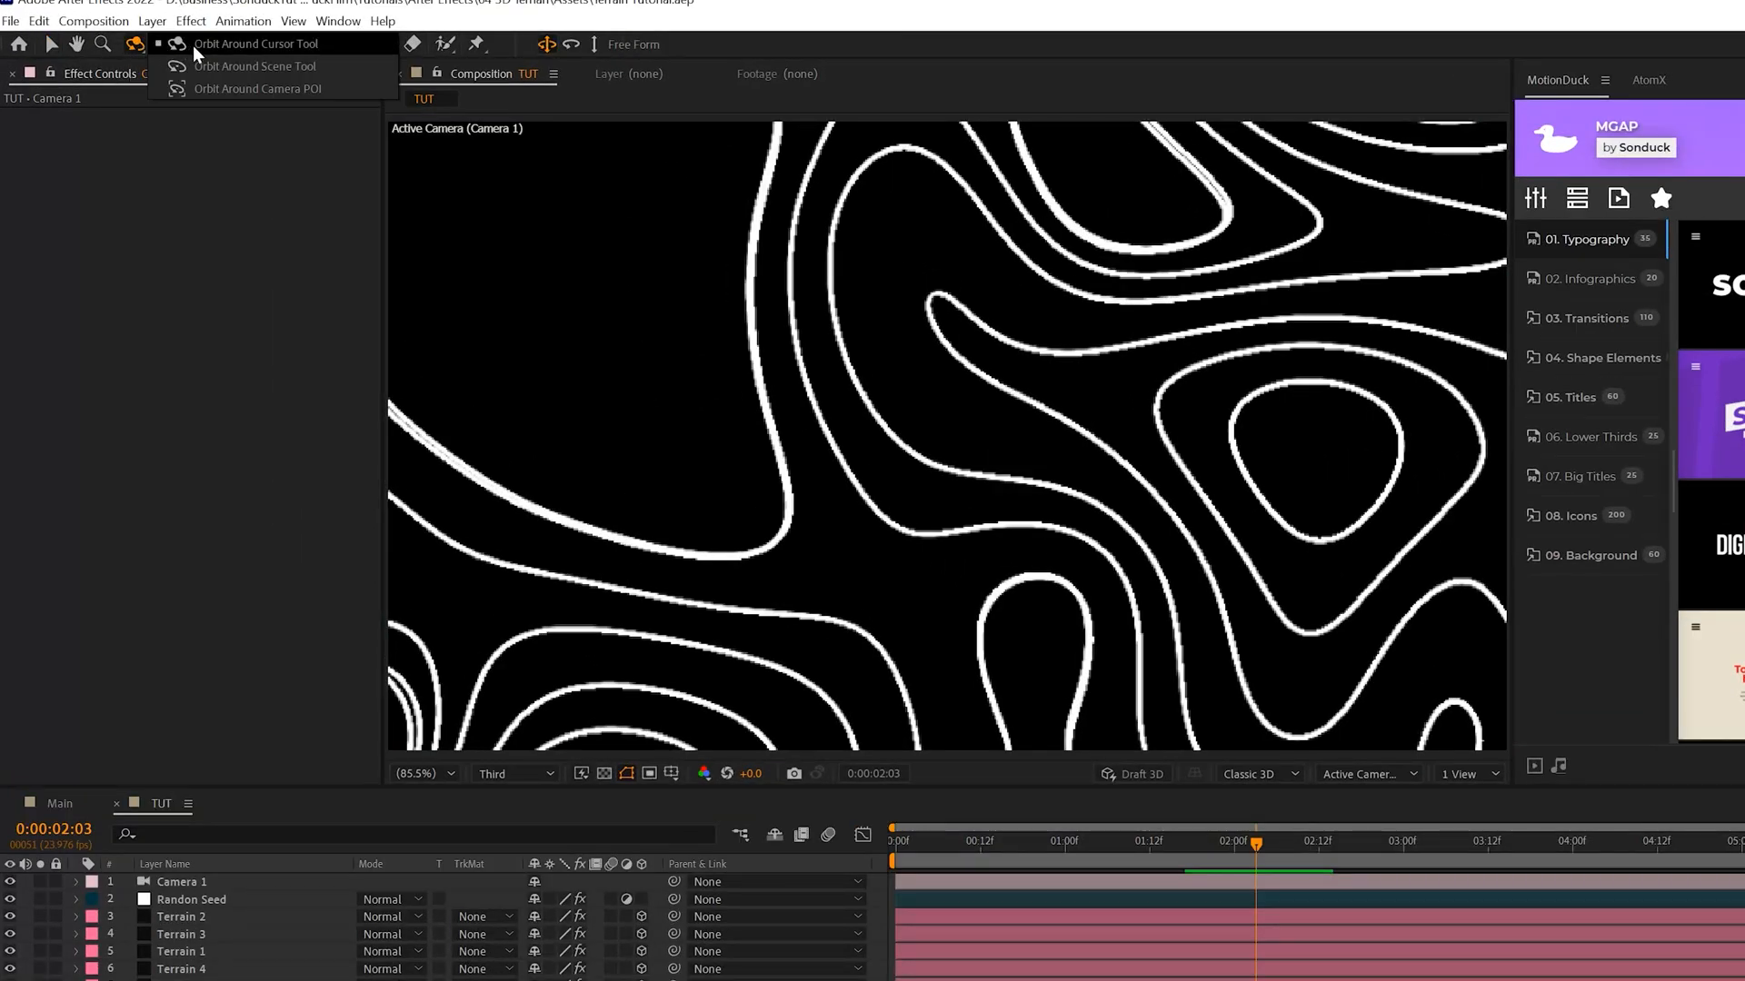
Orbit Camera 1 to tilt down over the contours, then select a terrain layer
{"action": "left_click", "coordinate": [256, 44]}
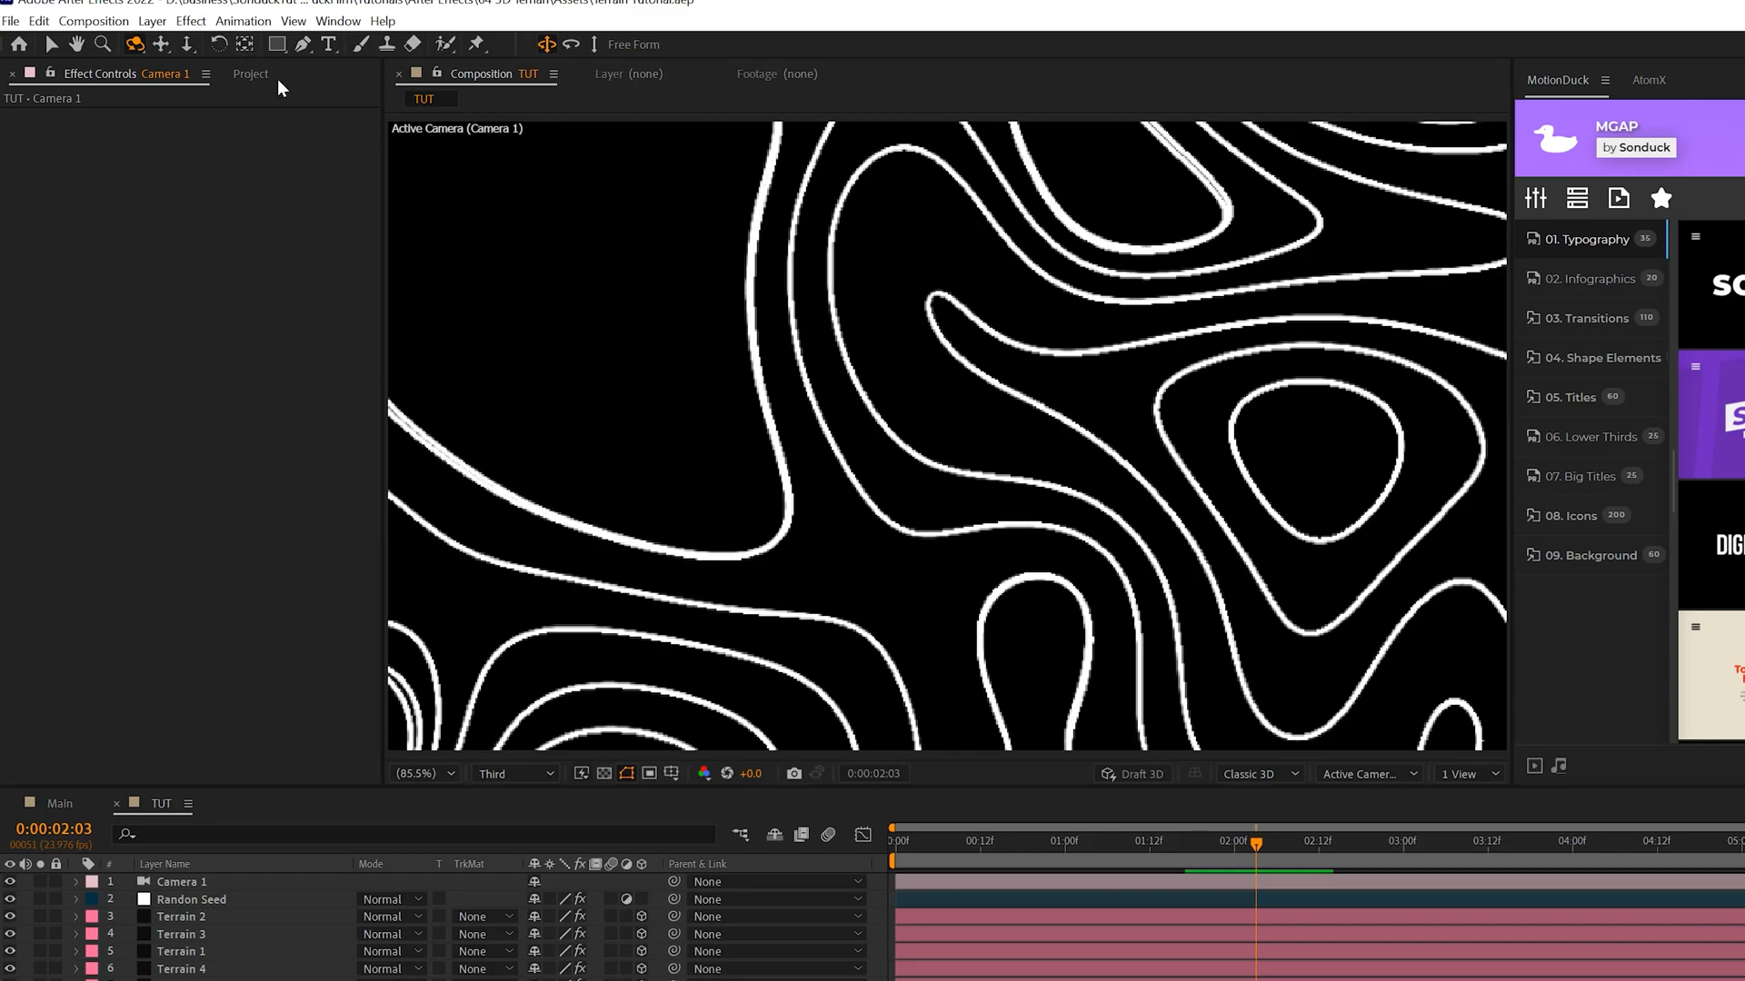
{"action": "mouse_move", "coordinate": [821, 410]}
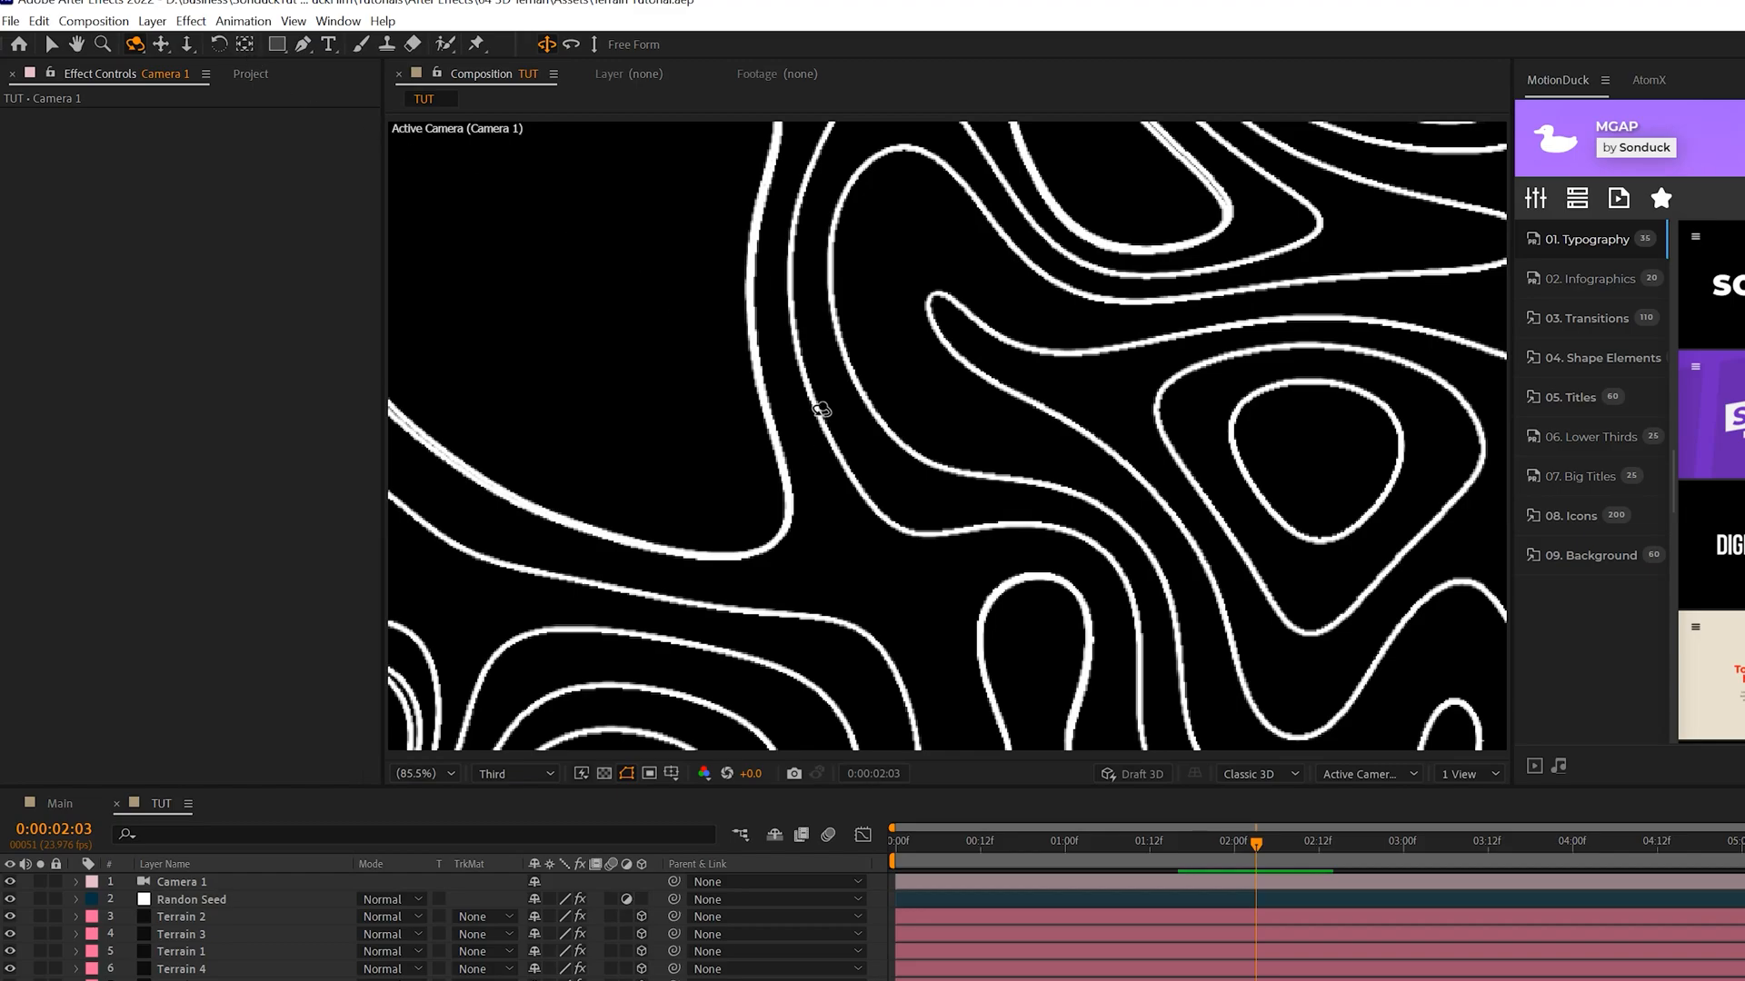
{"action": "mouse_move", "coordinate": [976, 497]}
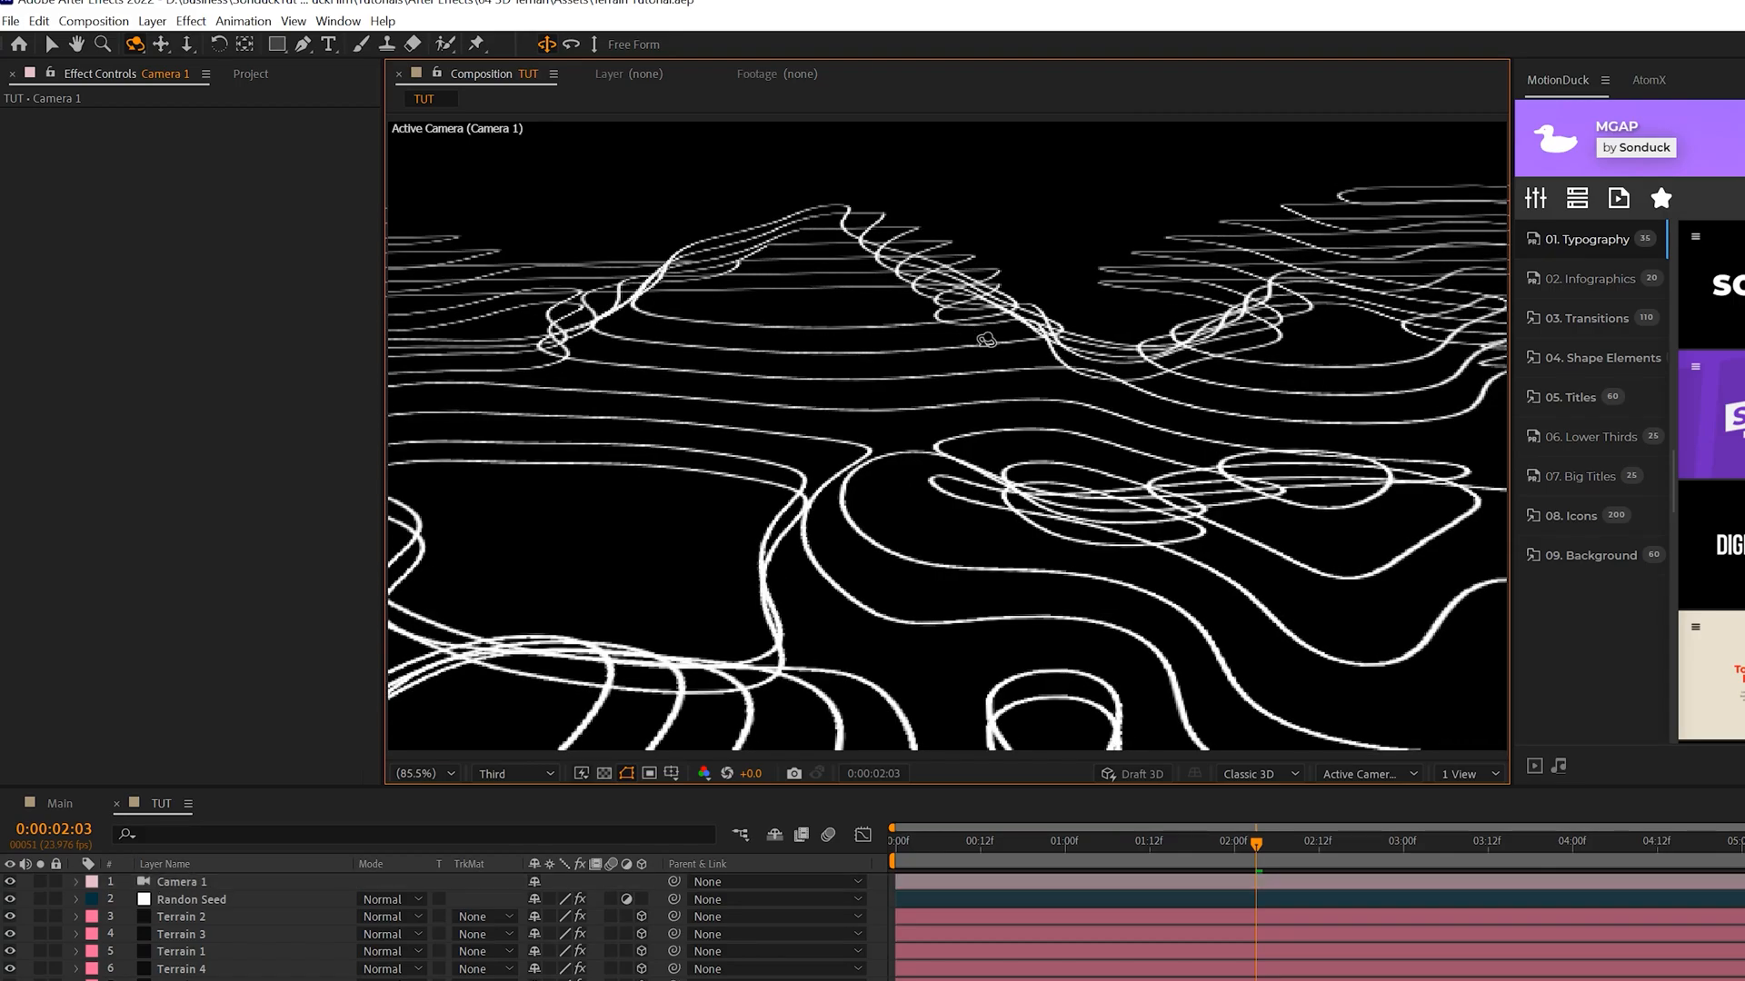
{"action": "mouse_move", "coordinate": [985, 339]}
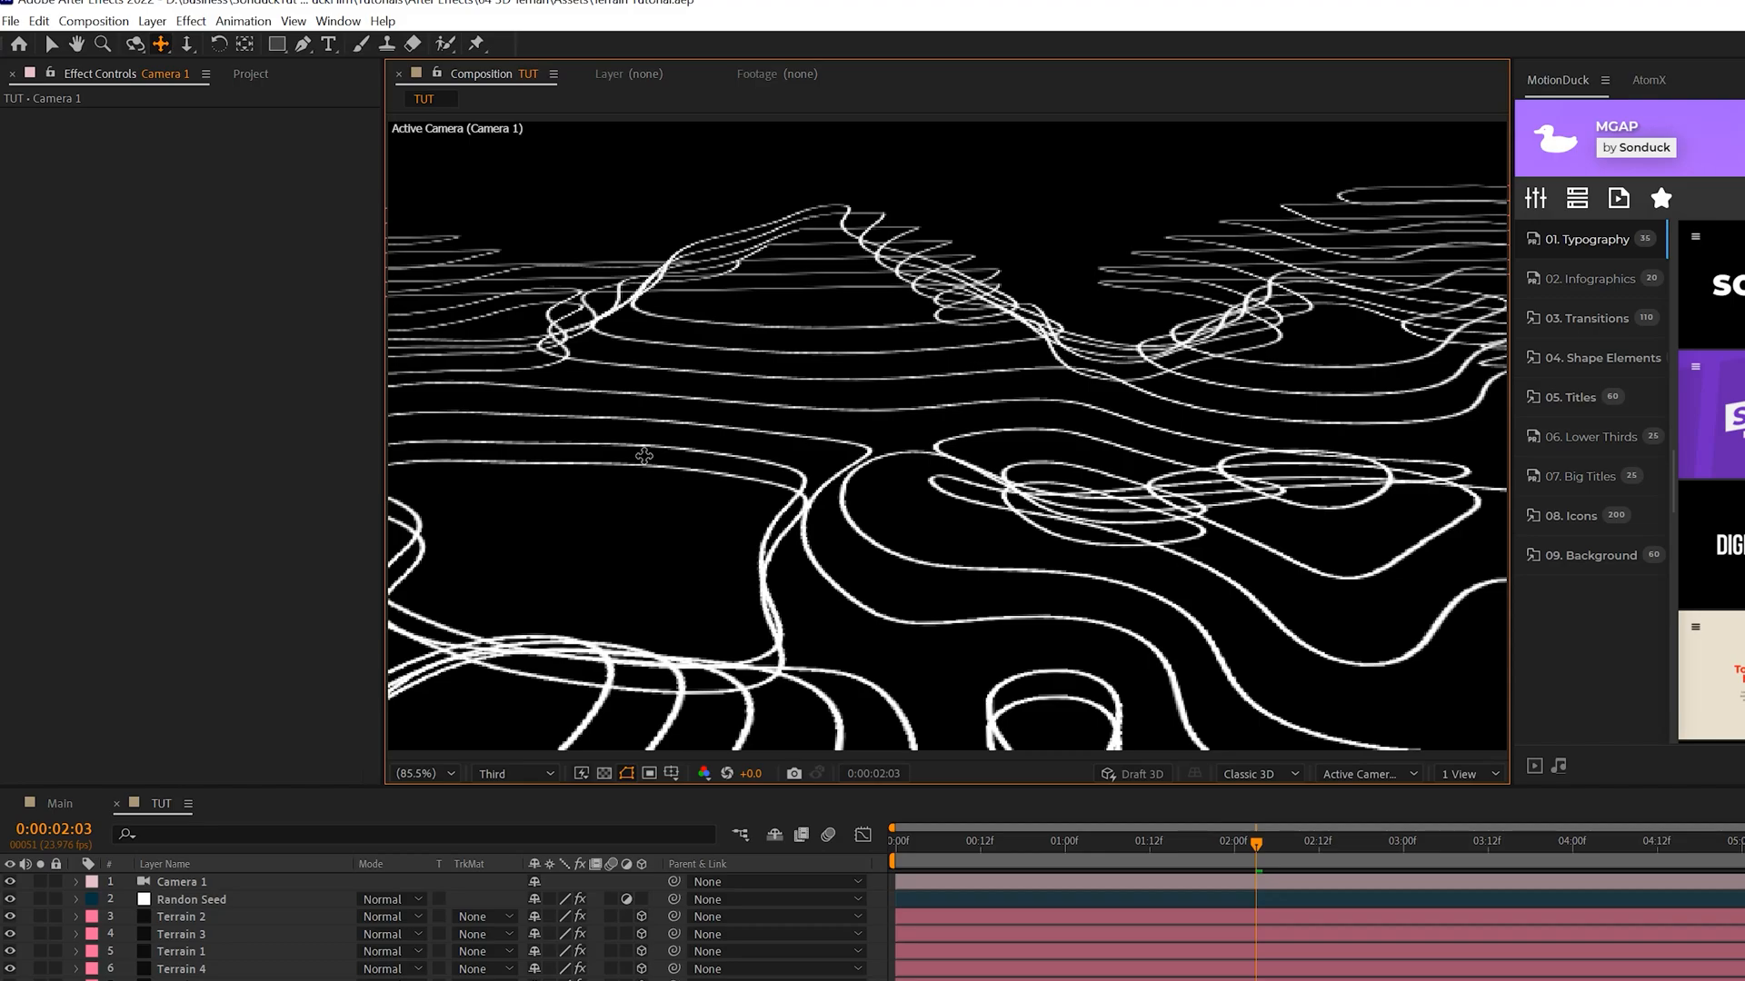
{"action": "mouse_move", "coordinate": [682, 511]}
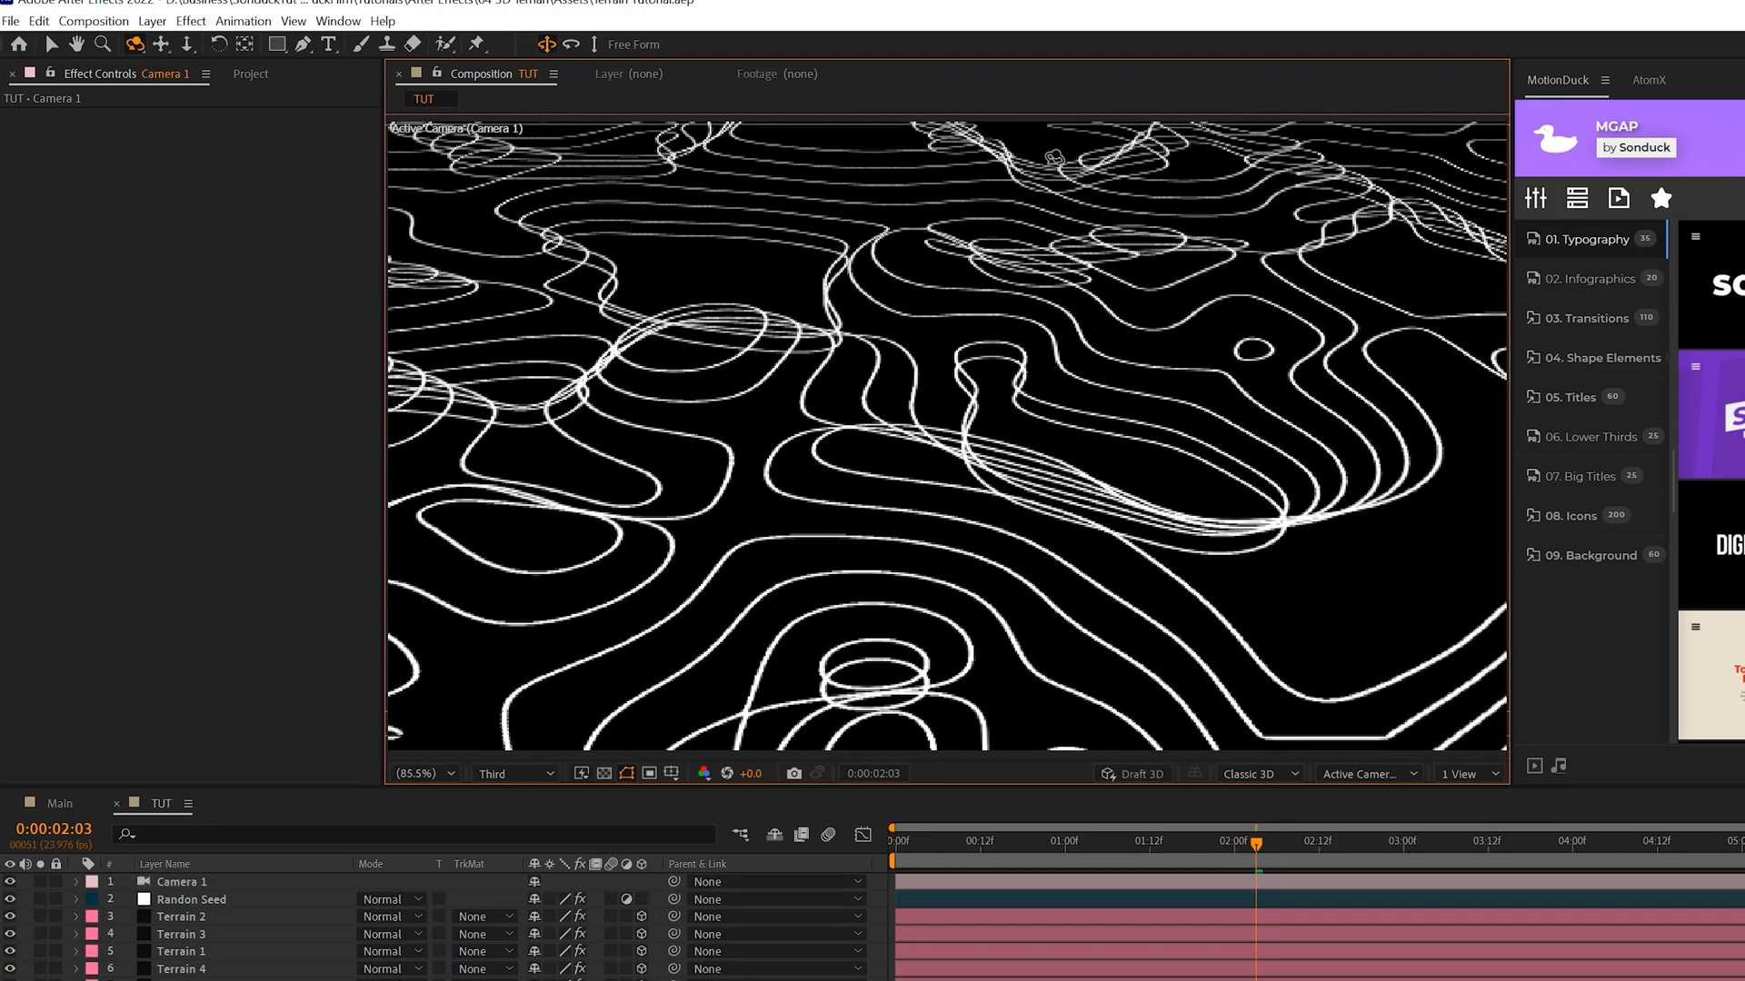
{"action": "left_click", "coordinate": [180, 933]}
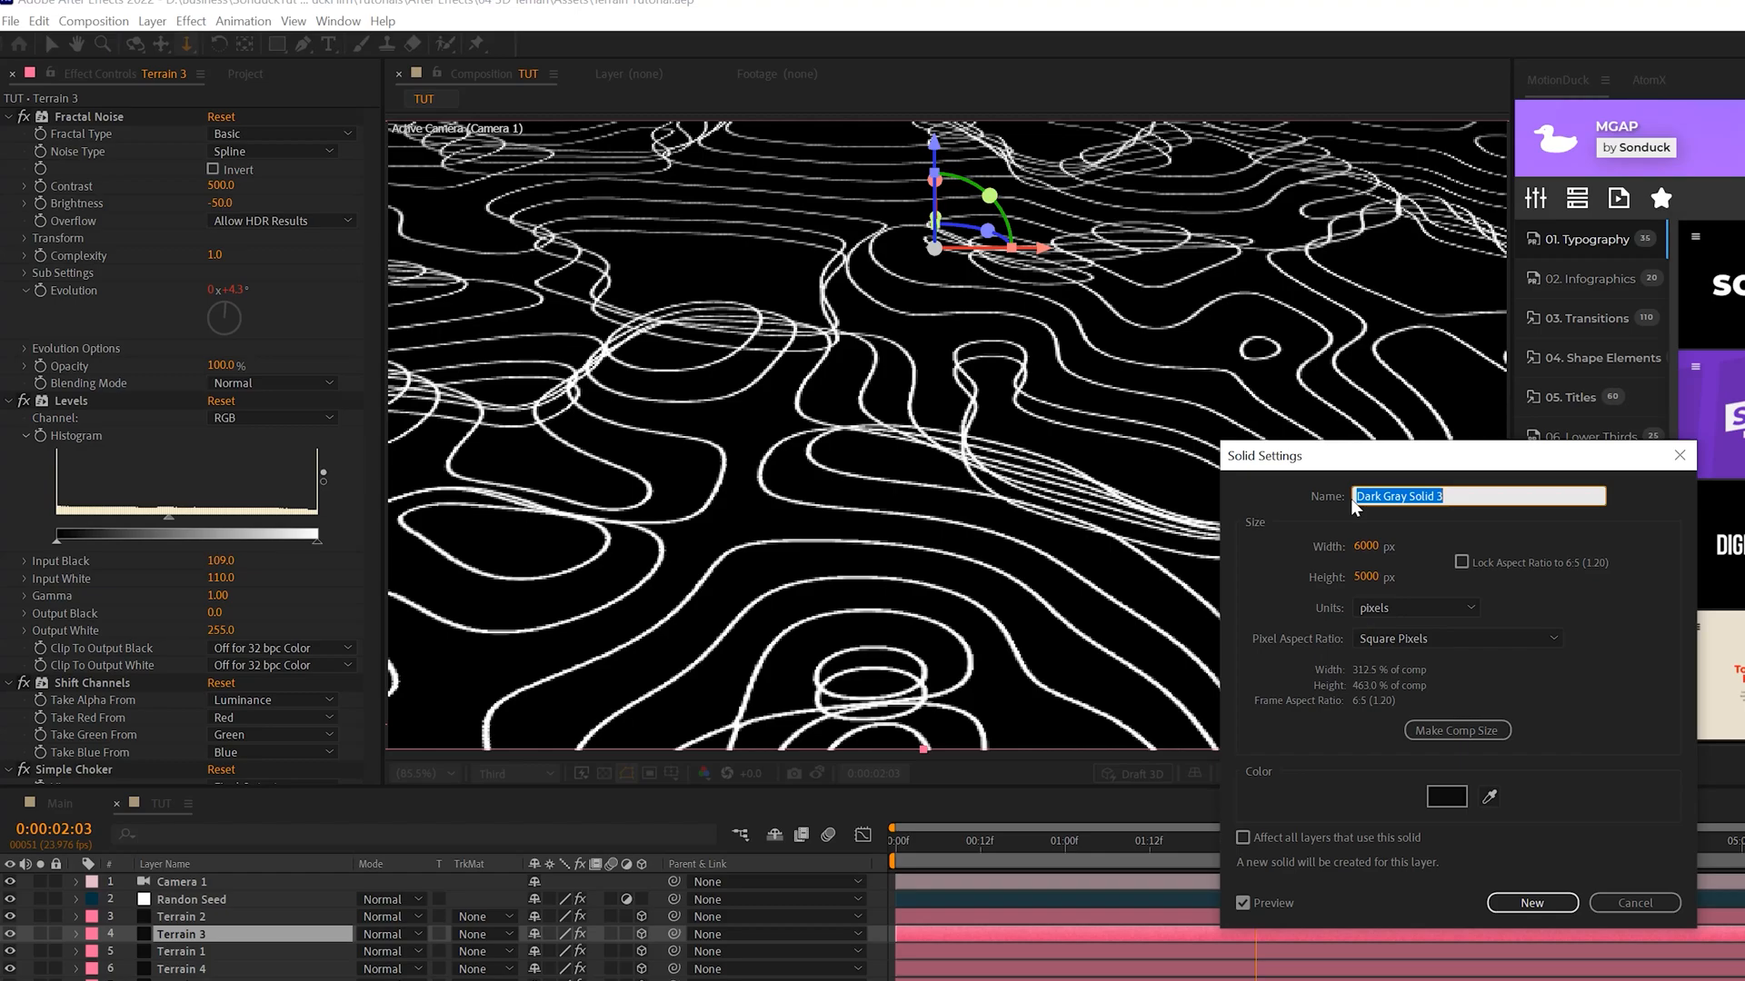
{"action": "mouse_move", "coordinate": [1573, 879]}
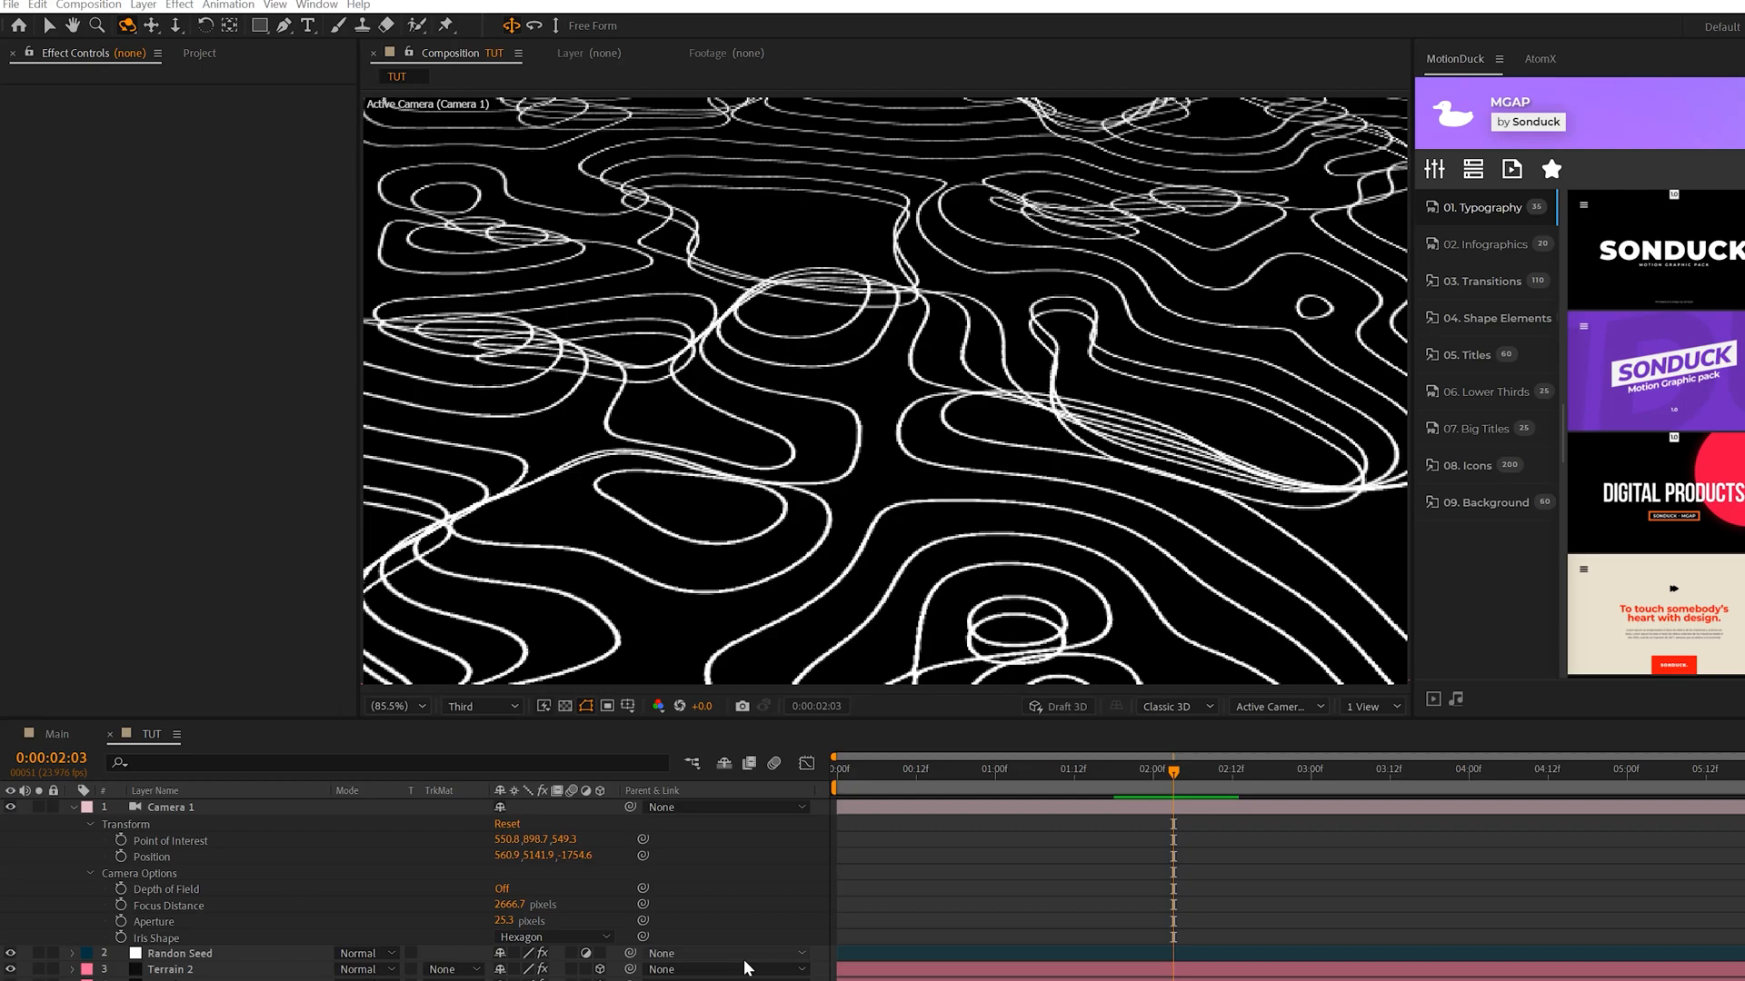
{"action": "mouse_move", "coordinate": [553, 311]}
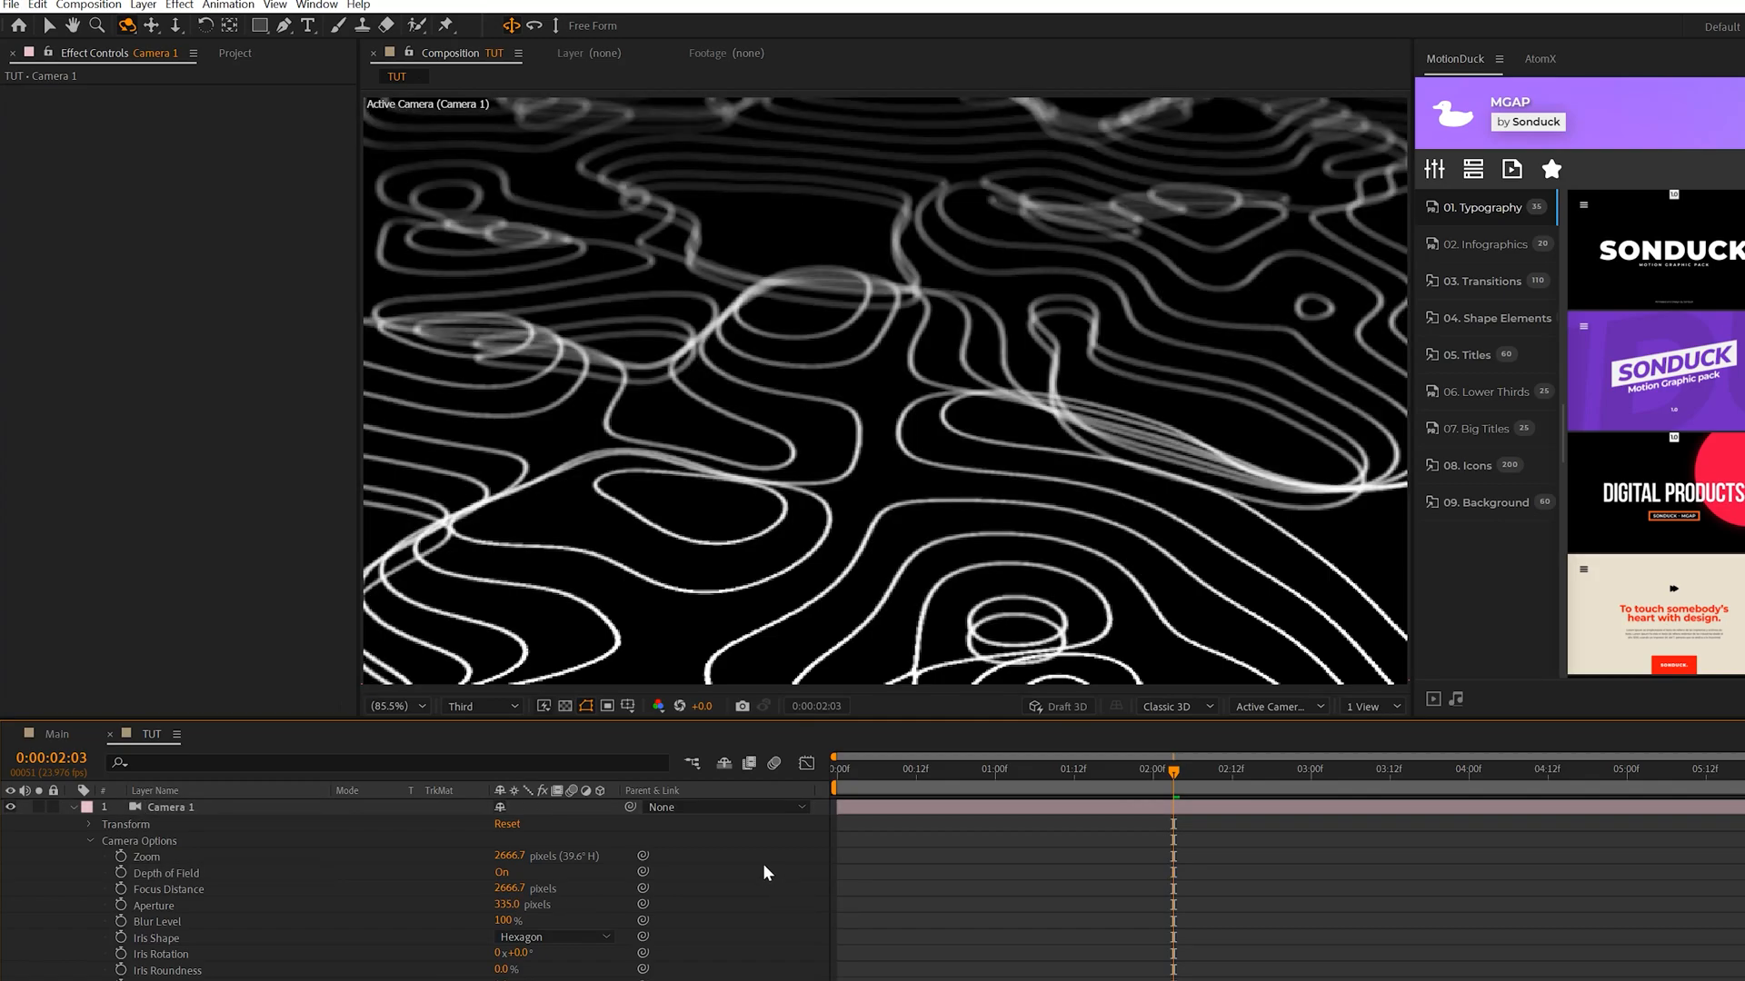
{"action": "mouse_move", "coordinate": [579, 905]}
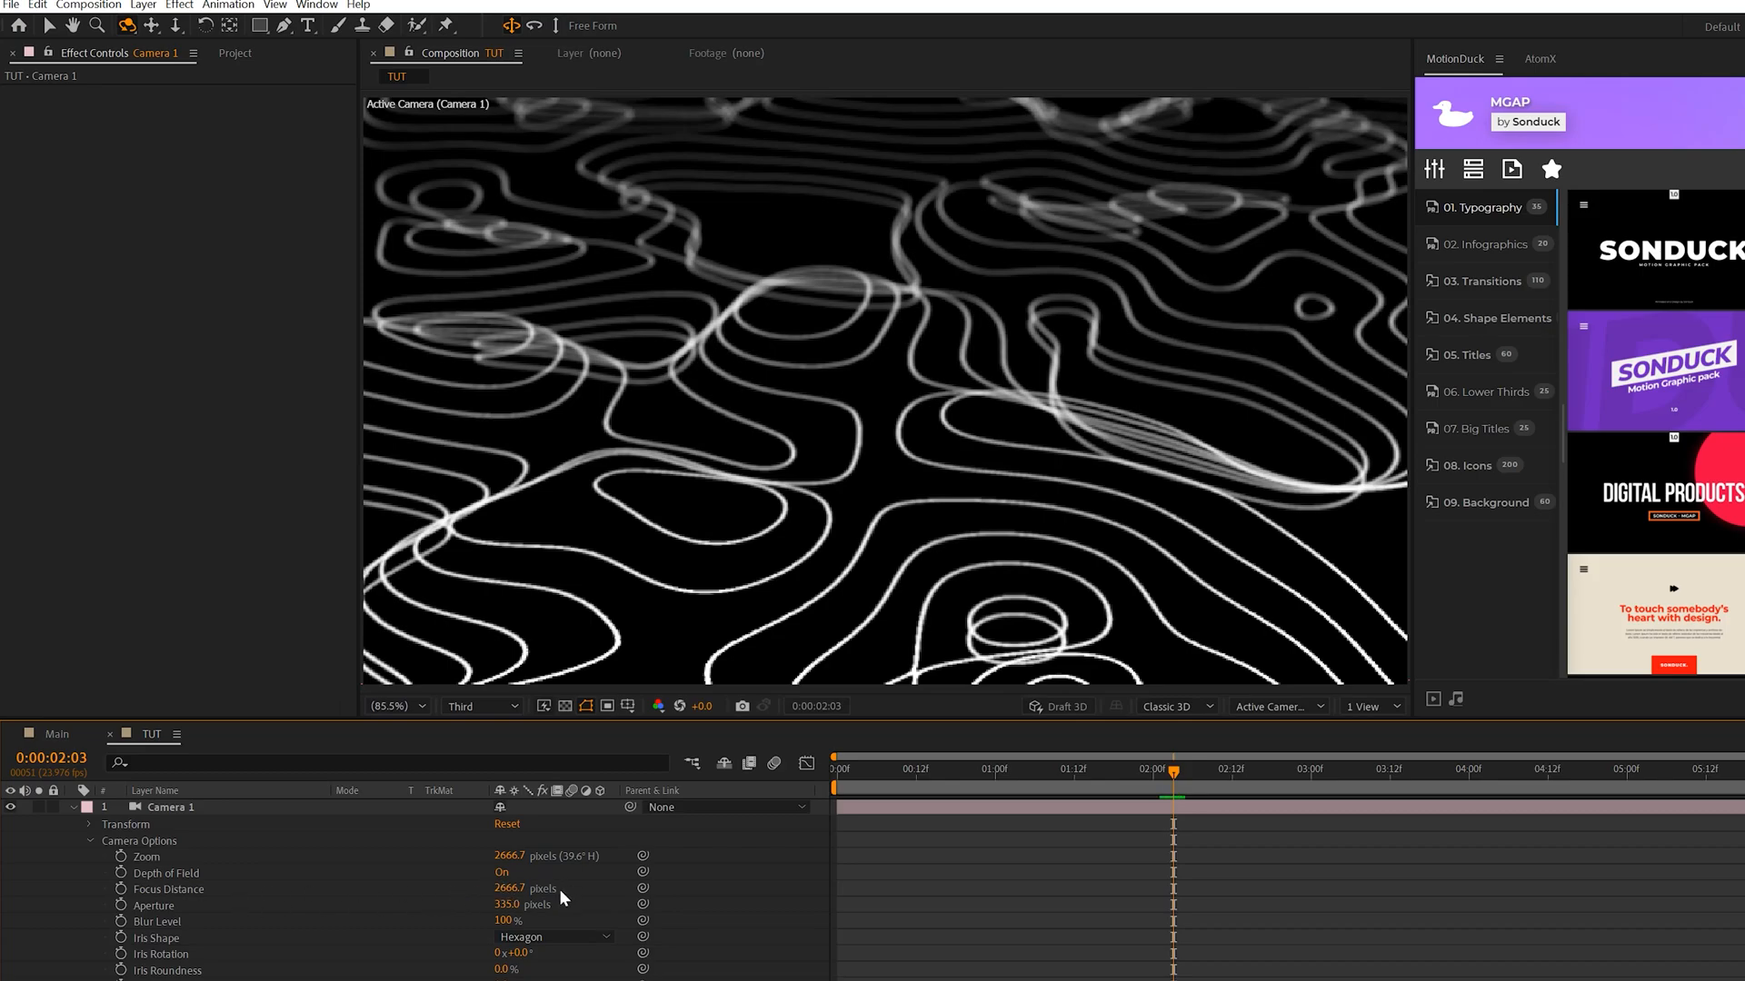
Set Camera 1's focus distance to 2900 and switch the preview to Full resolution
{"action": "double_click", "coordinate": [506, 888]}
{"action": "type", "text": "2900"}
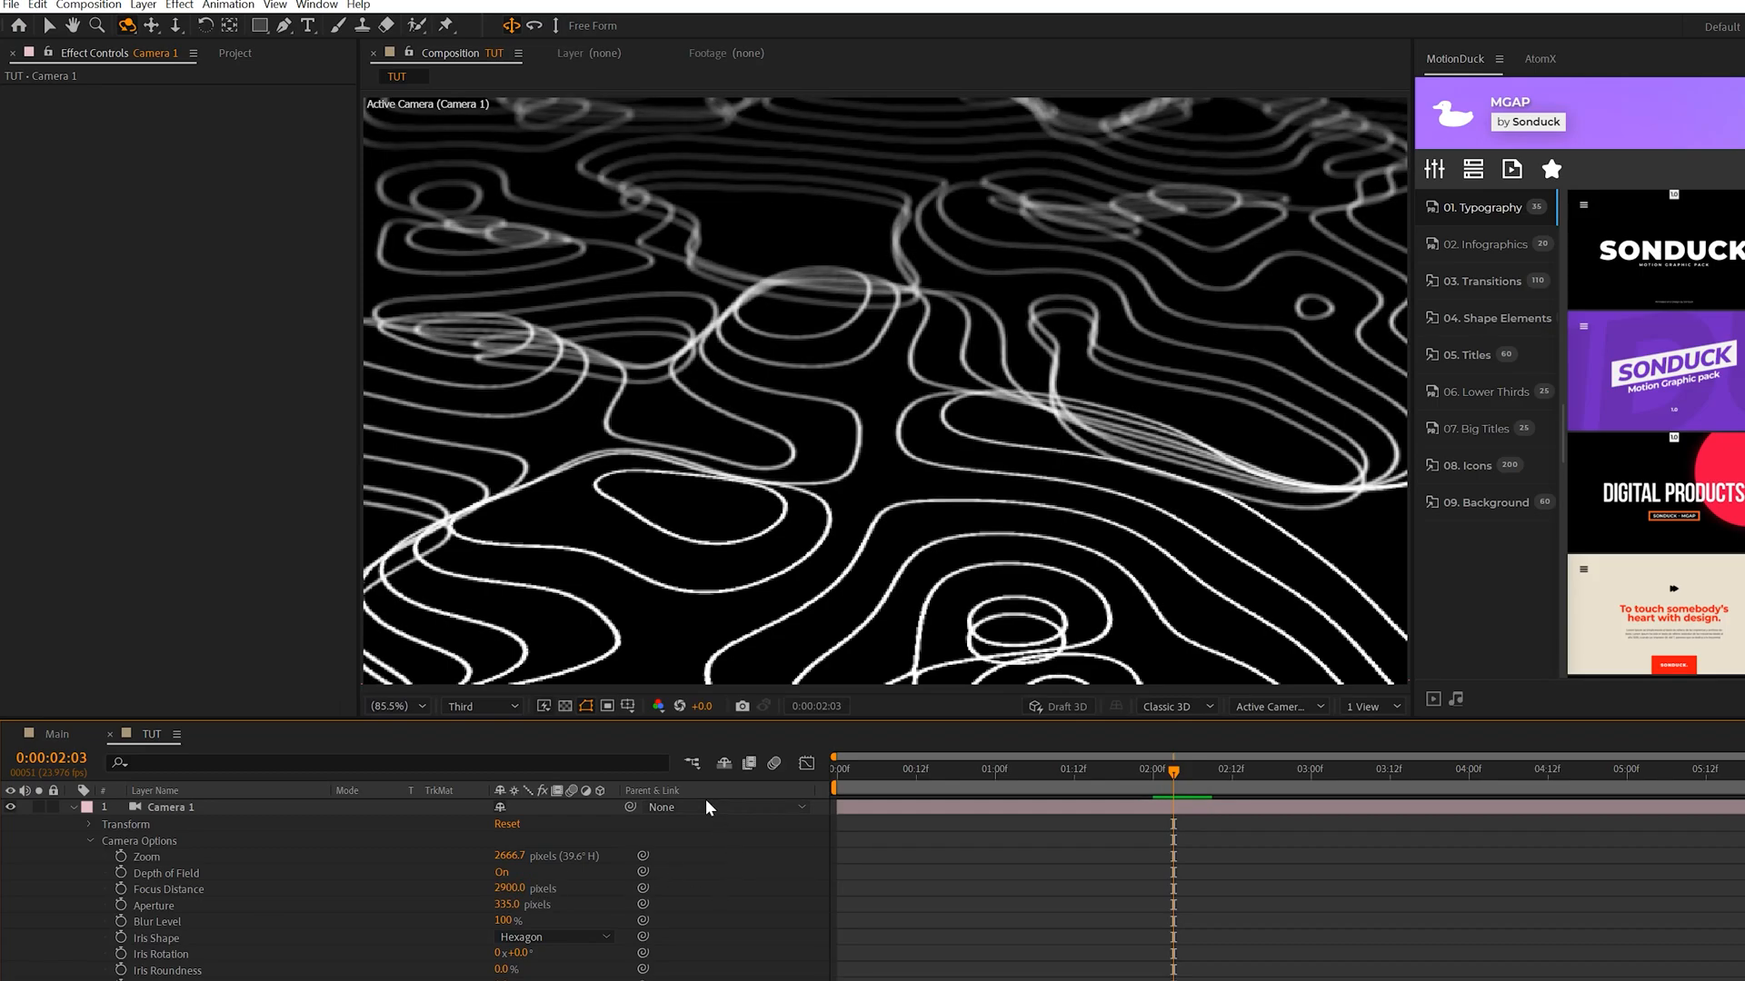
{"action": "mouse_move", "coordinate": [707, 807]}
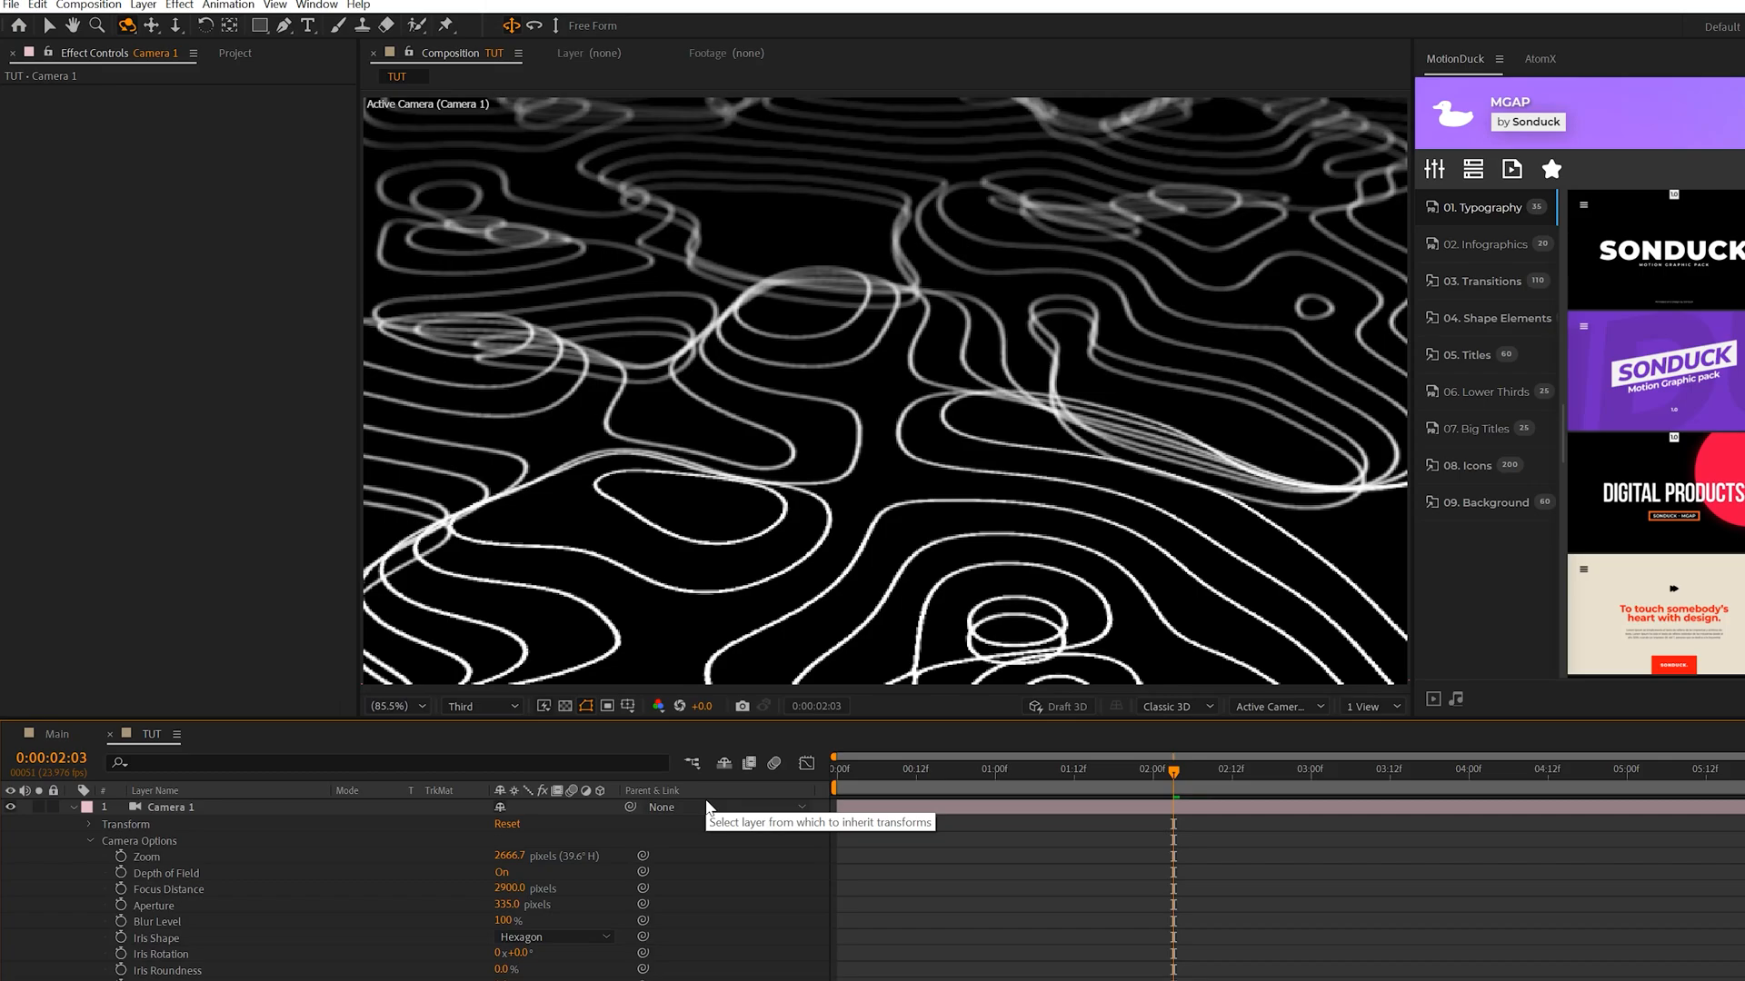
{"action": "mouse_move", "coordinate": [590, 884]}
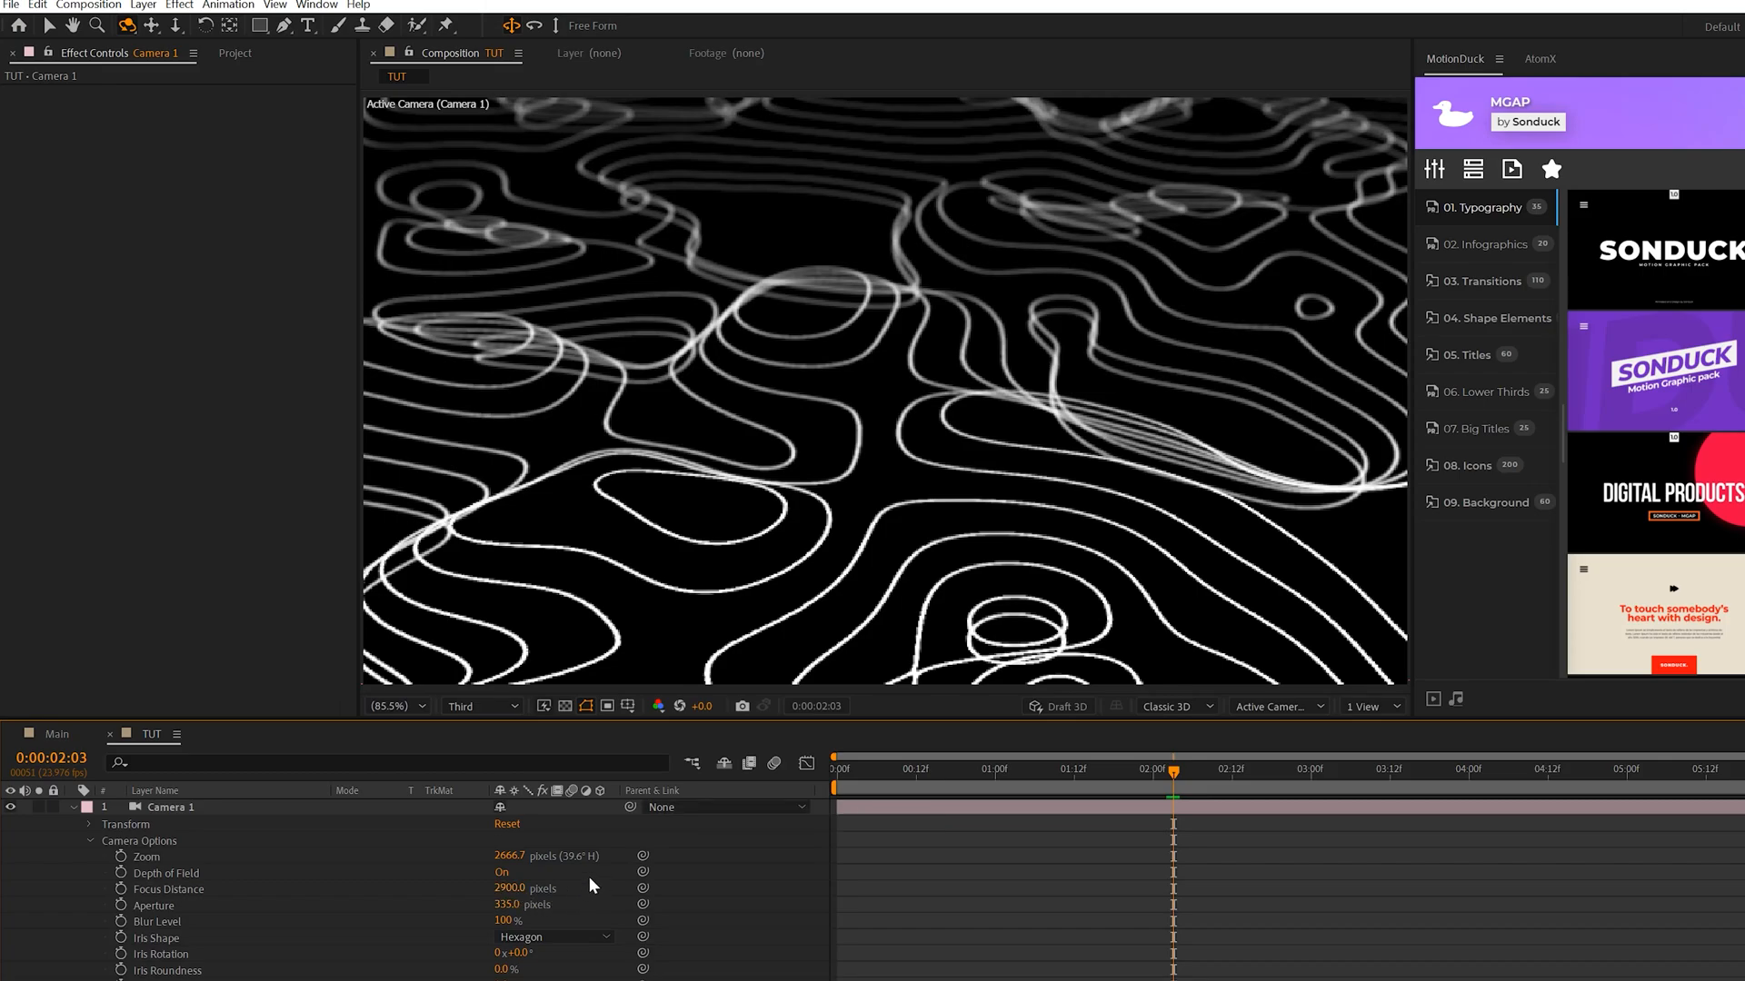
{"action": "left_click", "coordinate": [479, 705]}
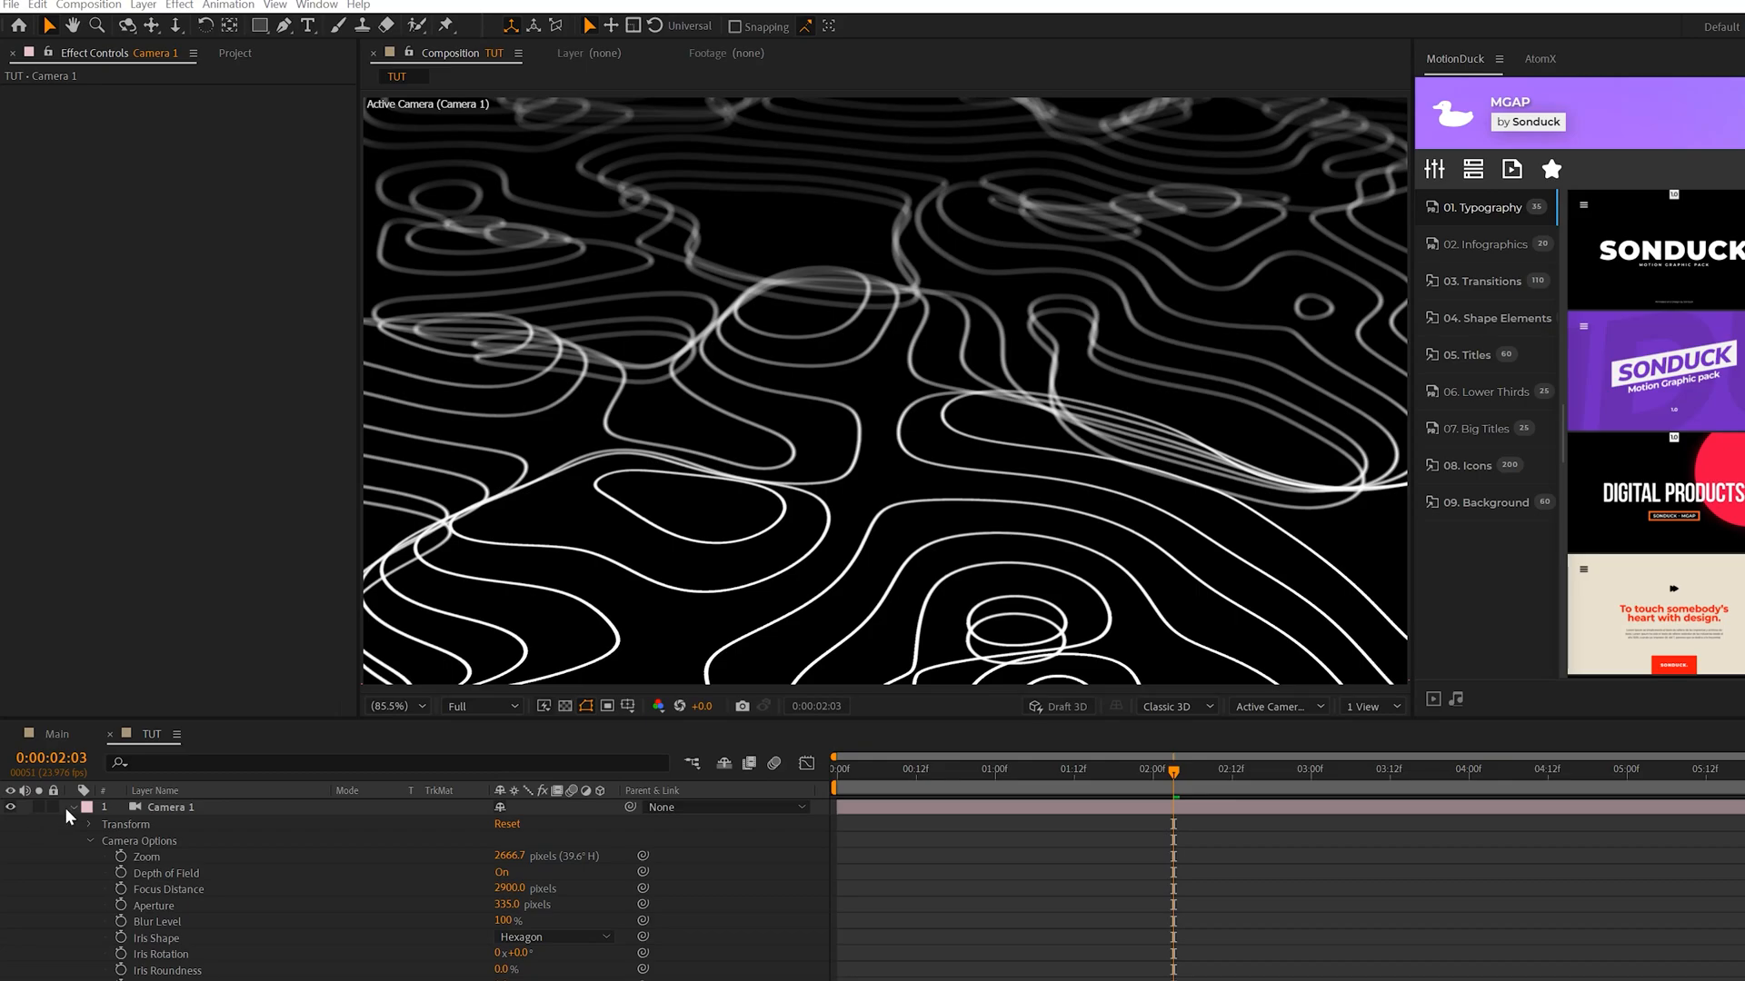
Collapse the camera properties and create a new null object, Null 13
{"action": "left_click", "coordinate": [71, 807]}
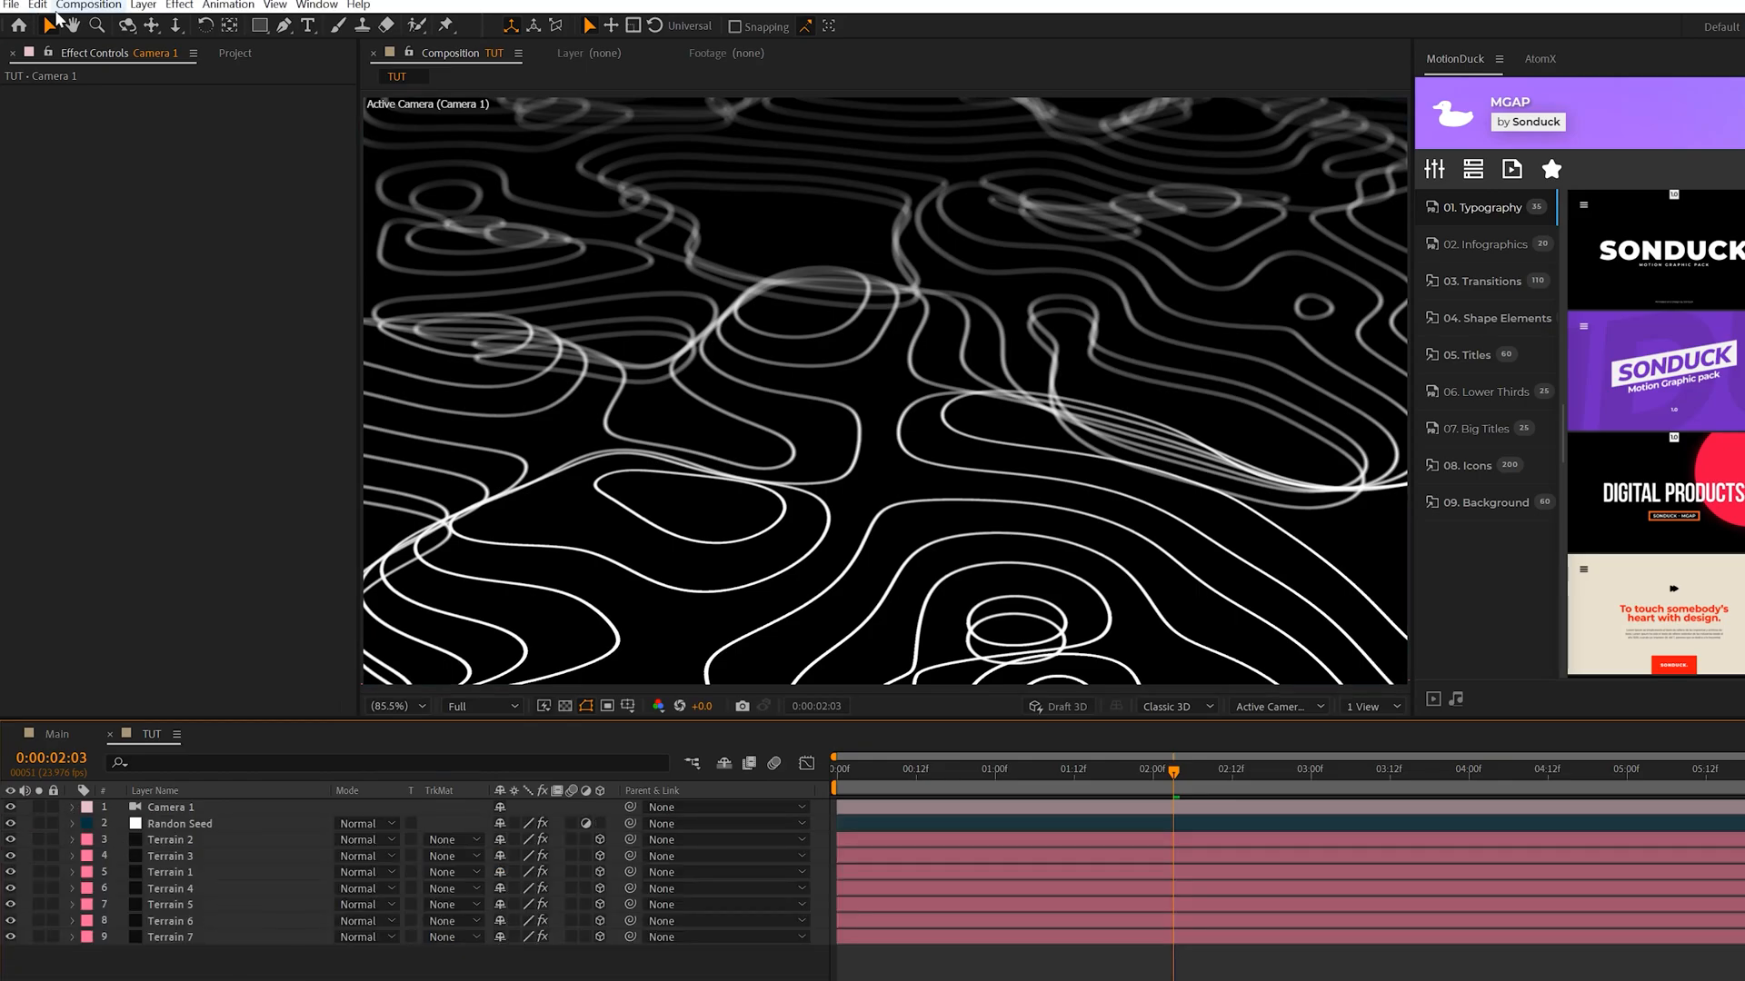
{"action": "left_click", "coordinate": [143, 6]}
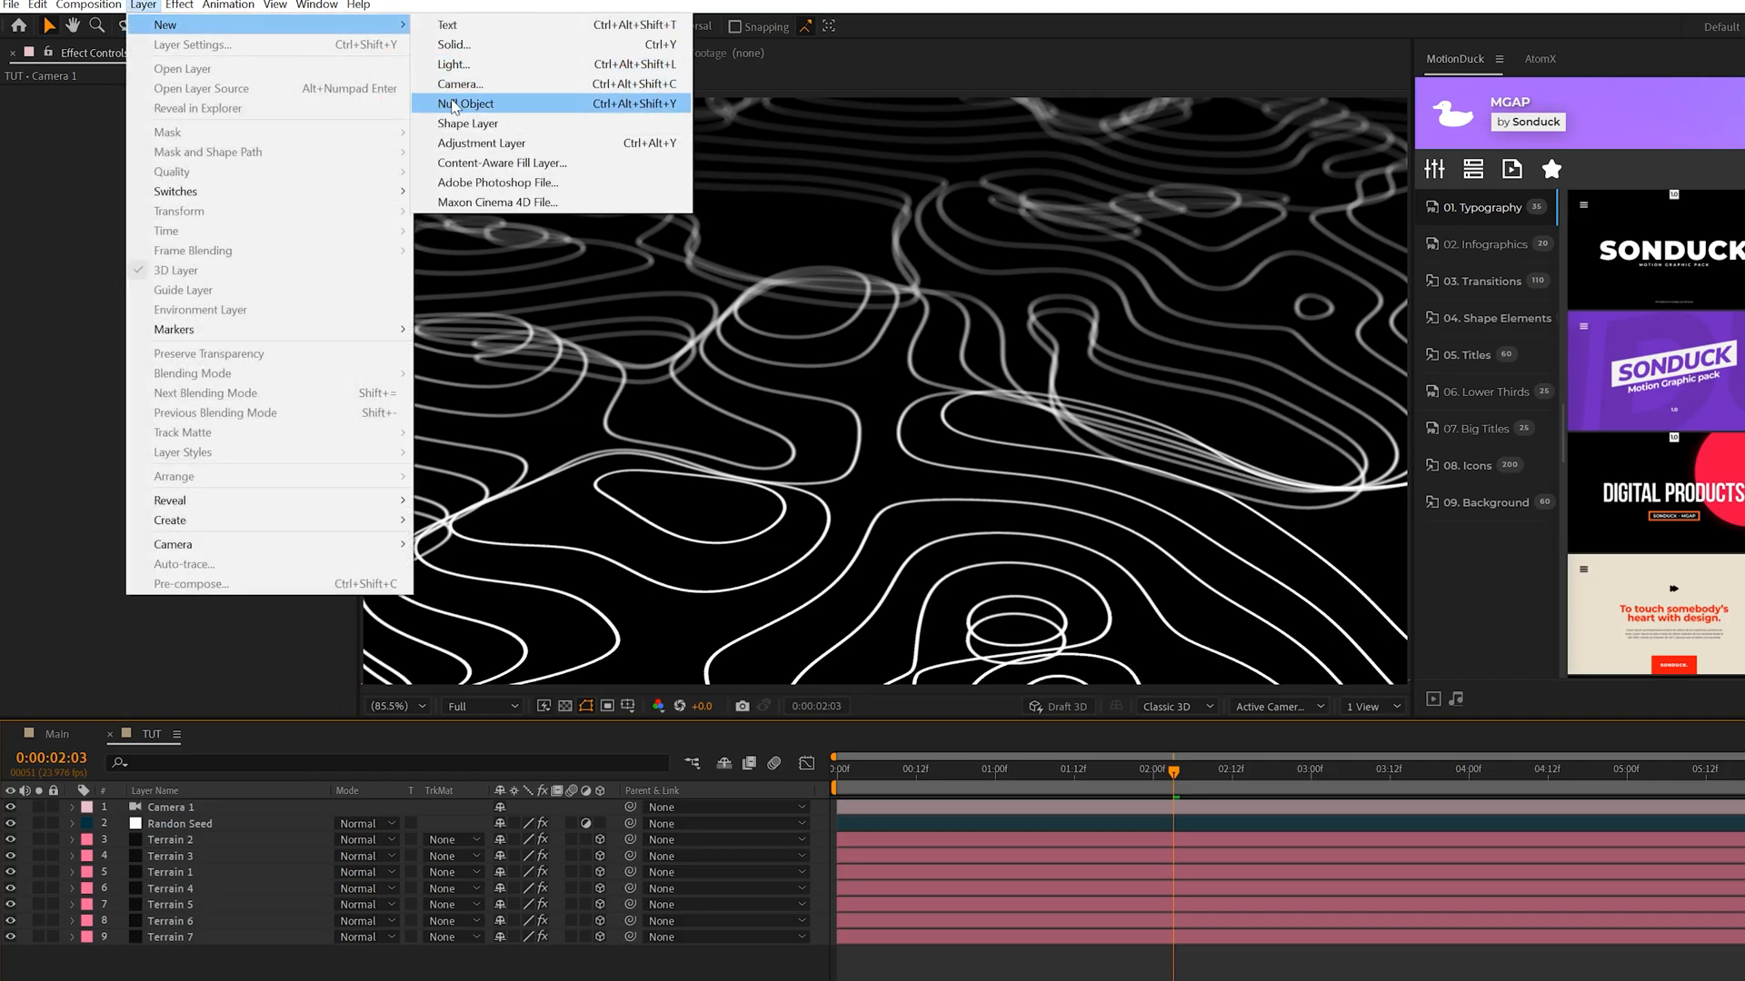
{"action": "left_click", "coordinate": [466, 102]}
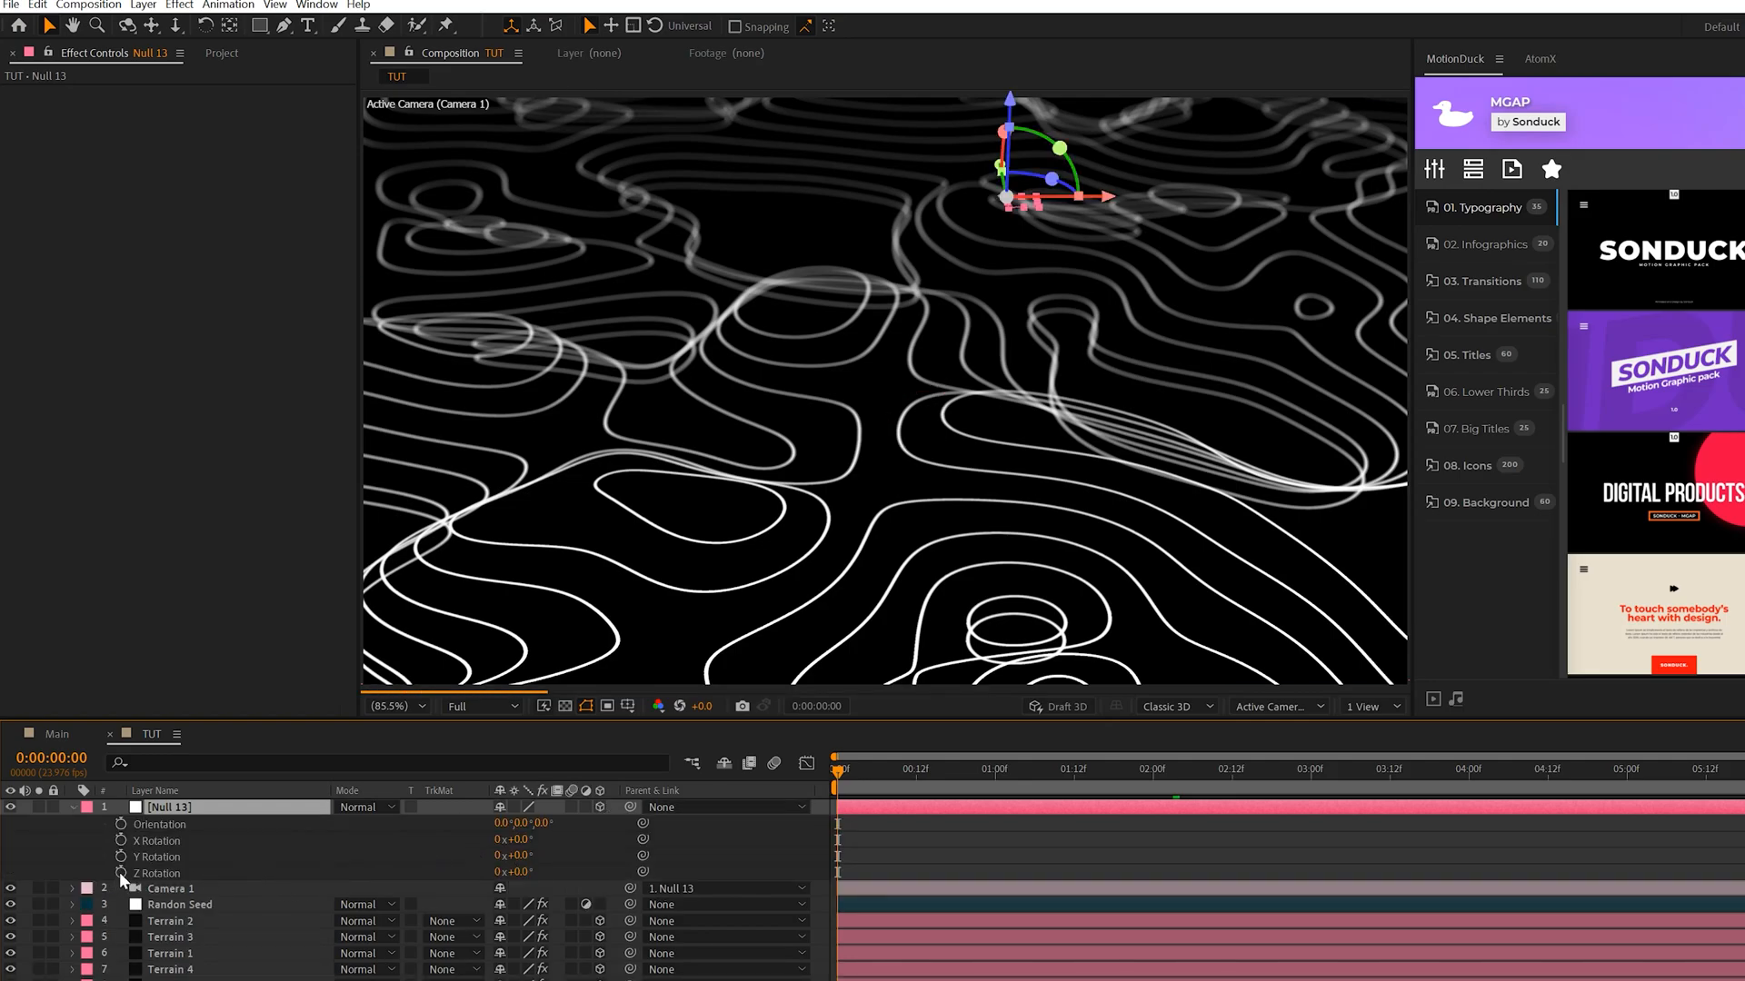
Drive Null 13's Z Rotation with the expression time*4
{"action": "left_click", "coordinate": [120, 873]}
{"action": "type", "text": "time*"}
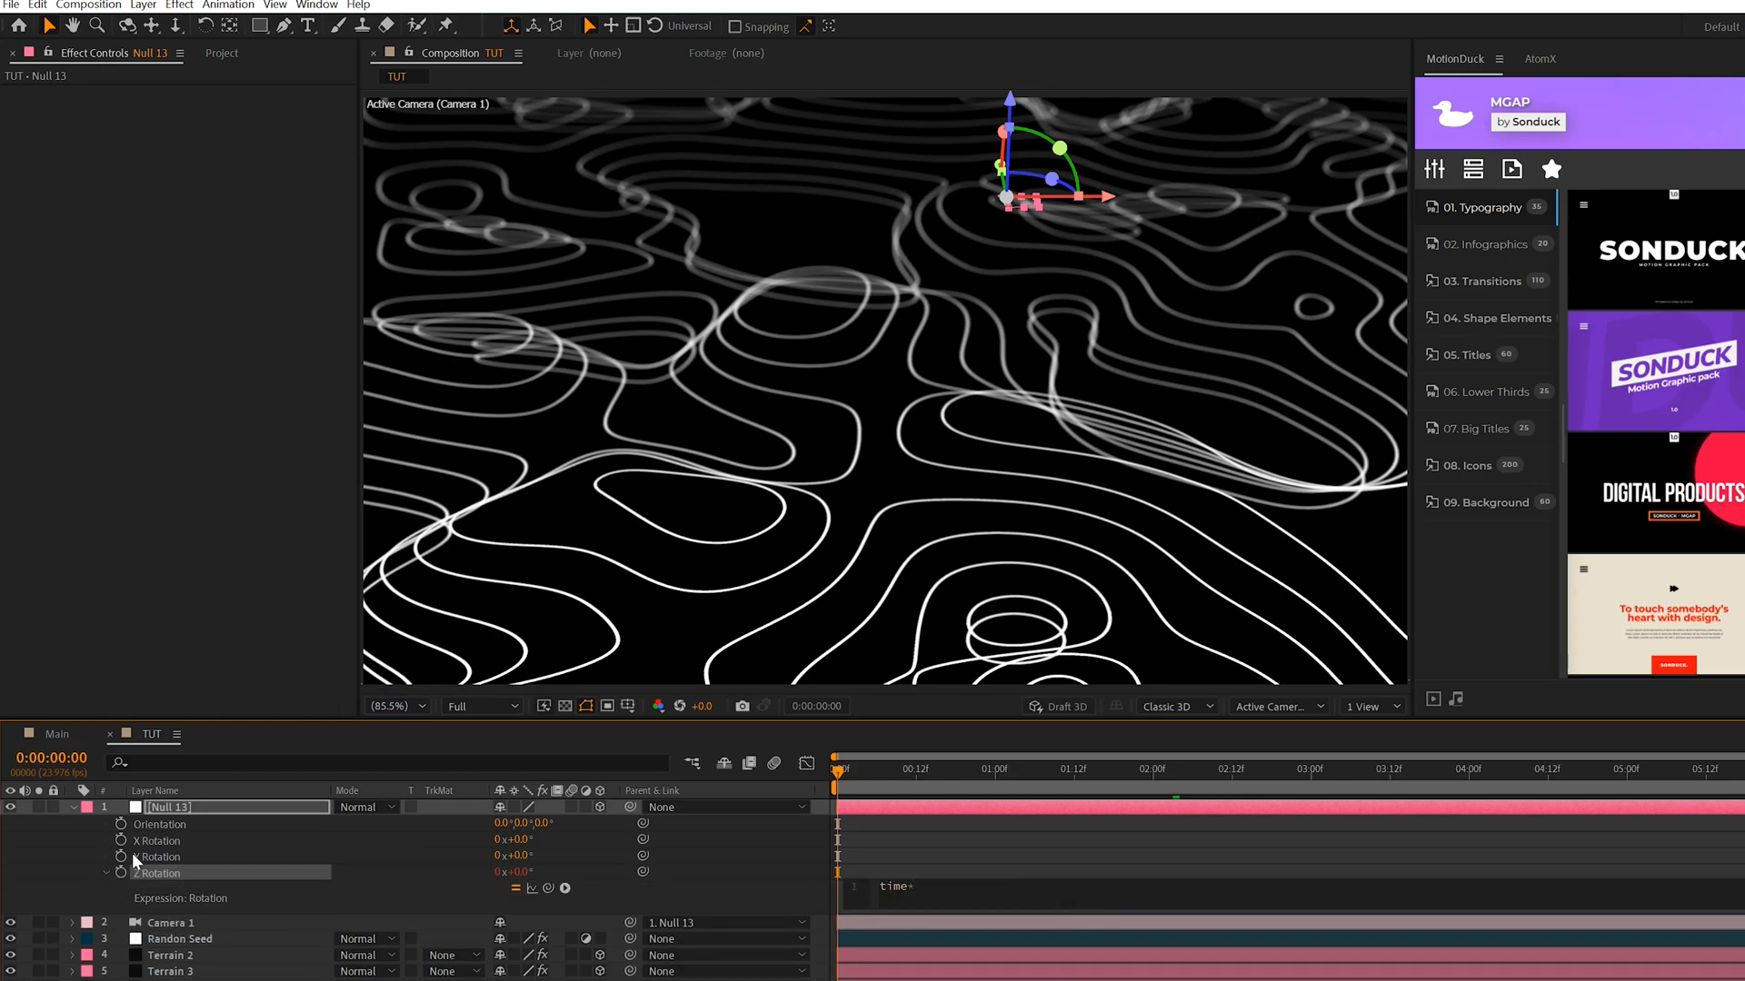
{"action": "type", "text": "4"}
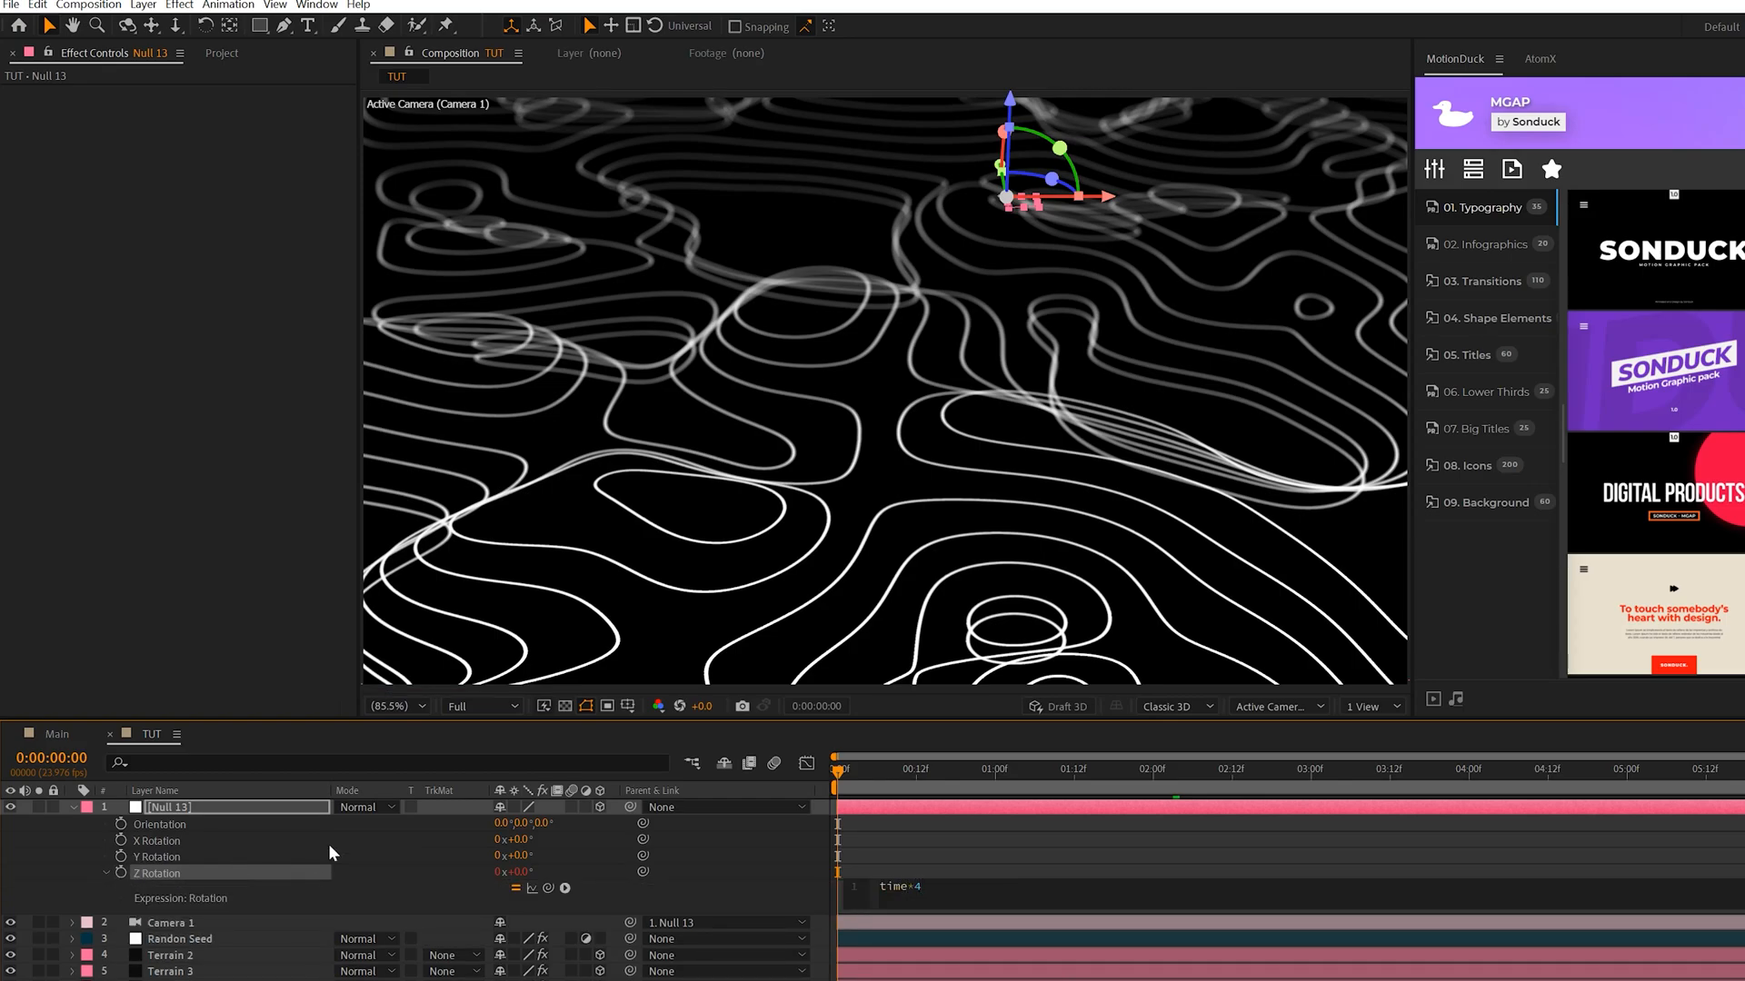
{"action": "left_click", "coordinate": [993, 767]}
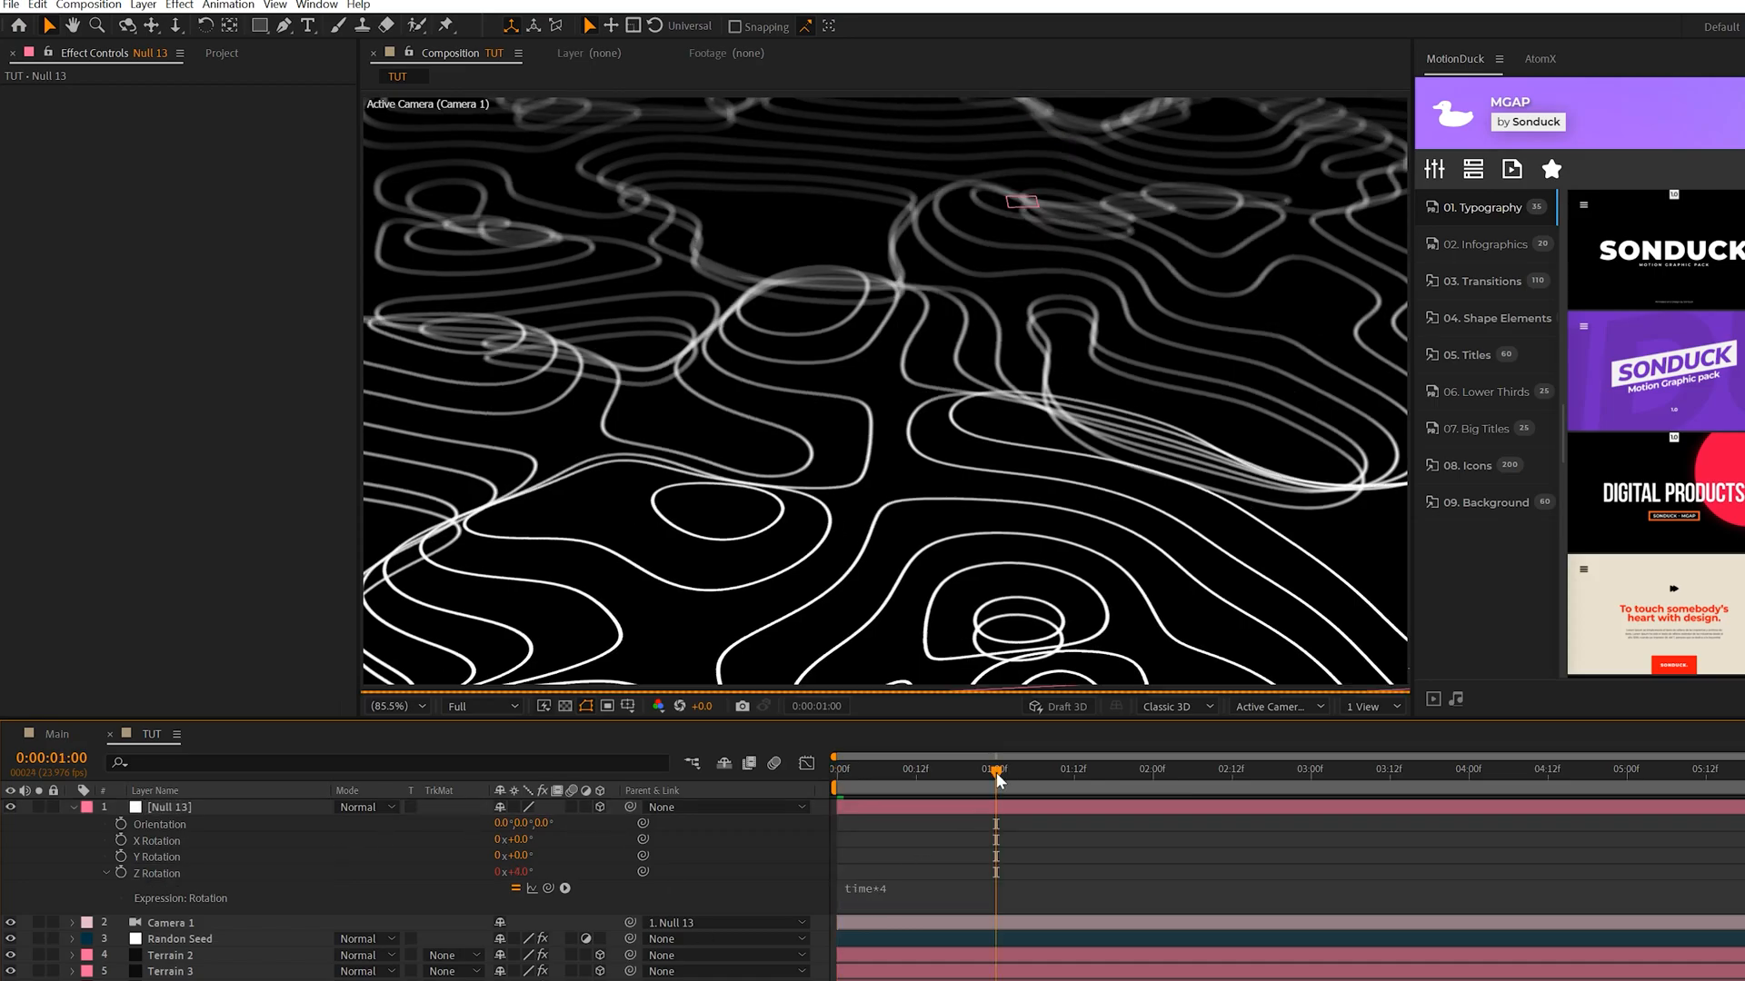
{"action": "mouse_move", "coordinate": [829, 899]}
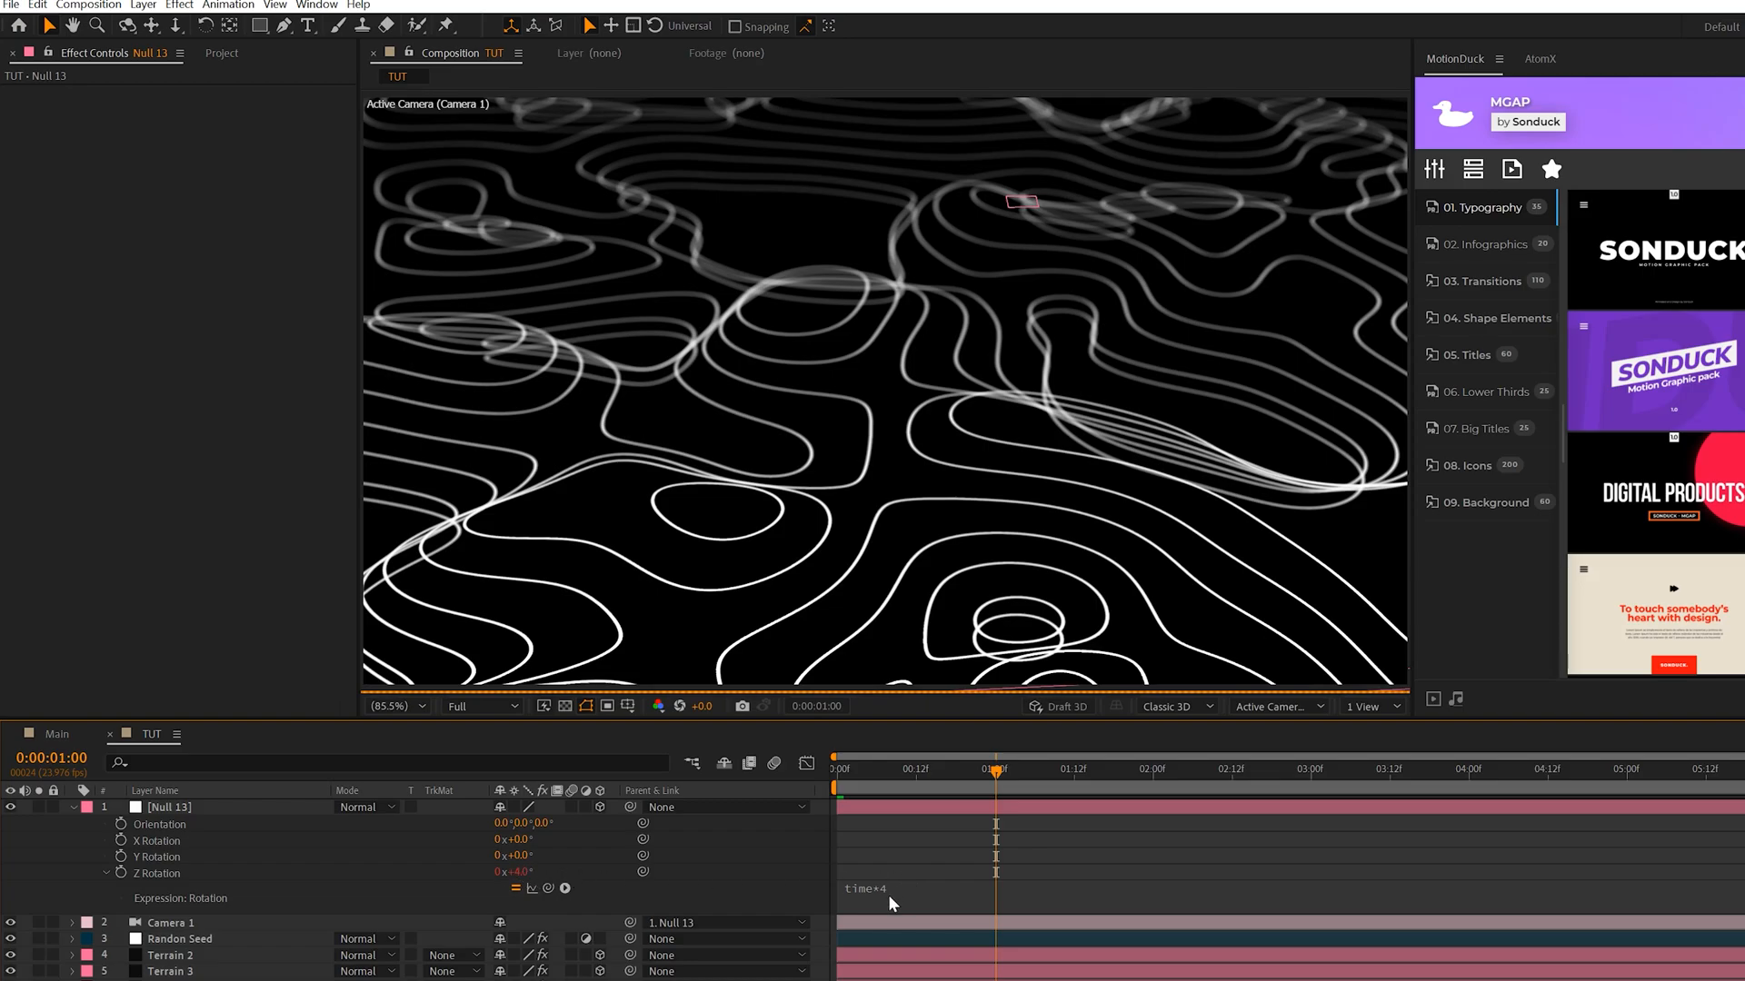
{"action": "mouse_move", "coordinate": [531, 878]}
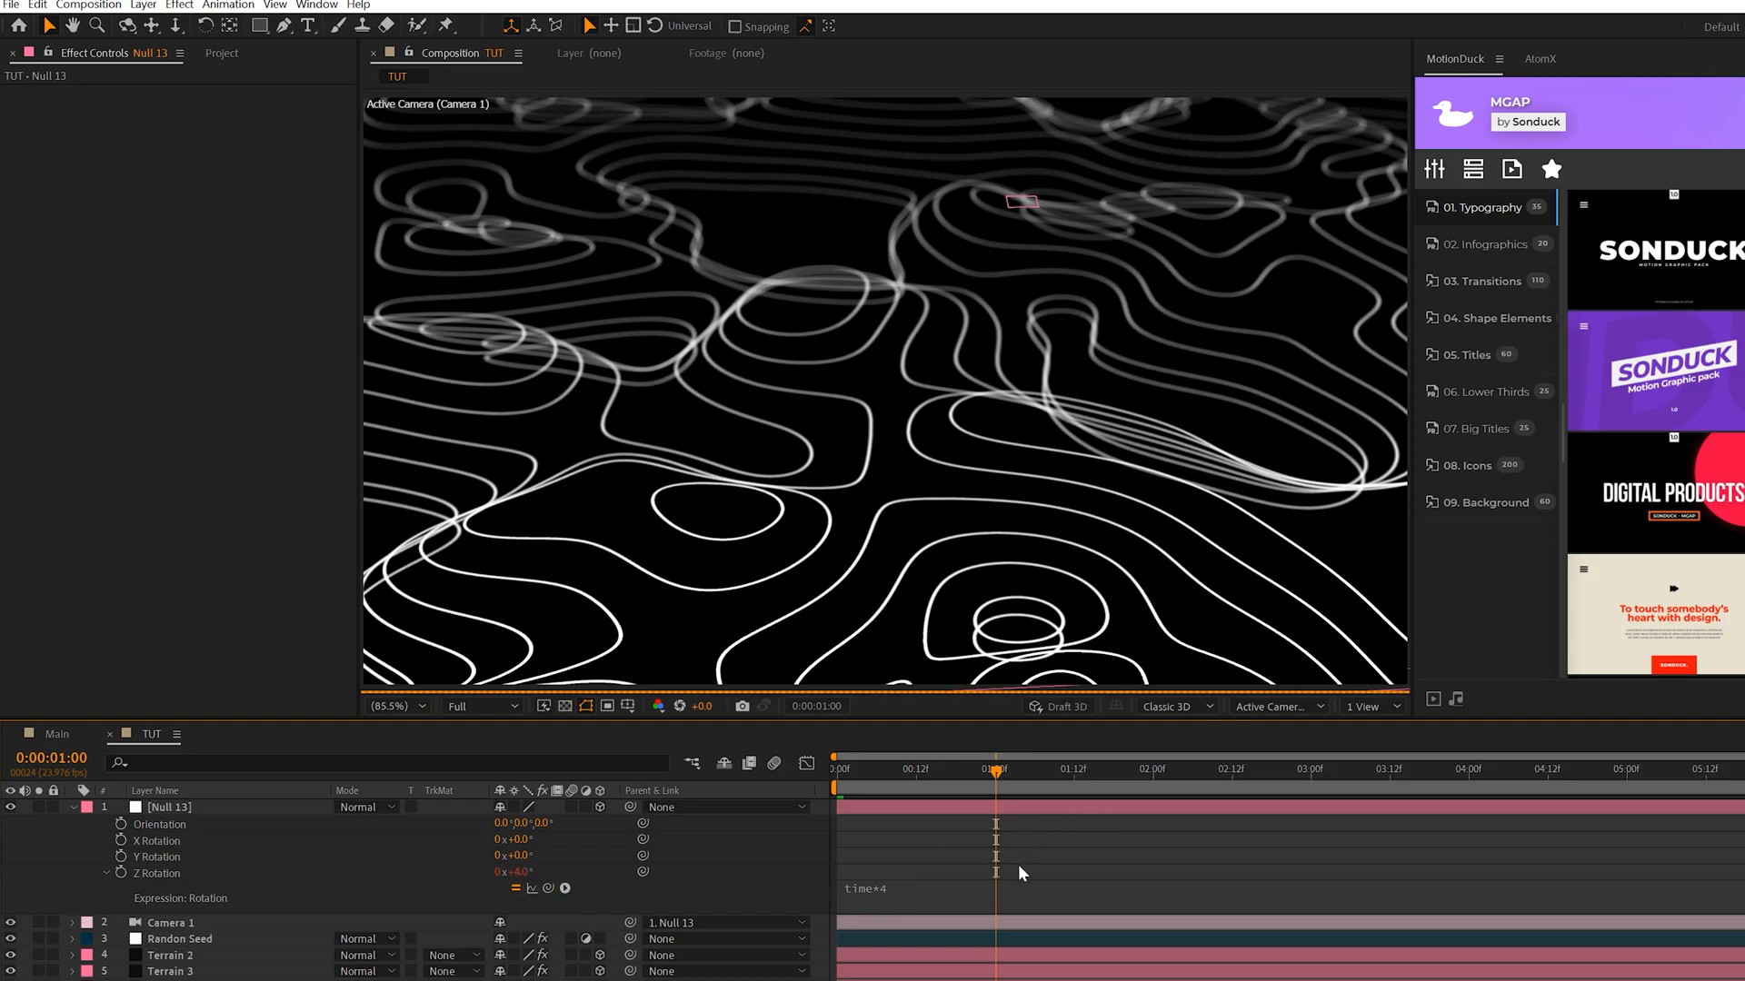
{"action": "mouse_move", "coordinate": [1157, 773]}
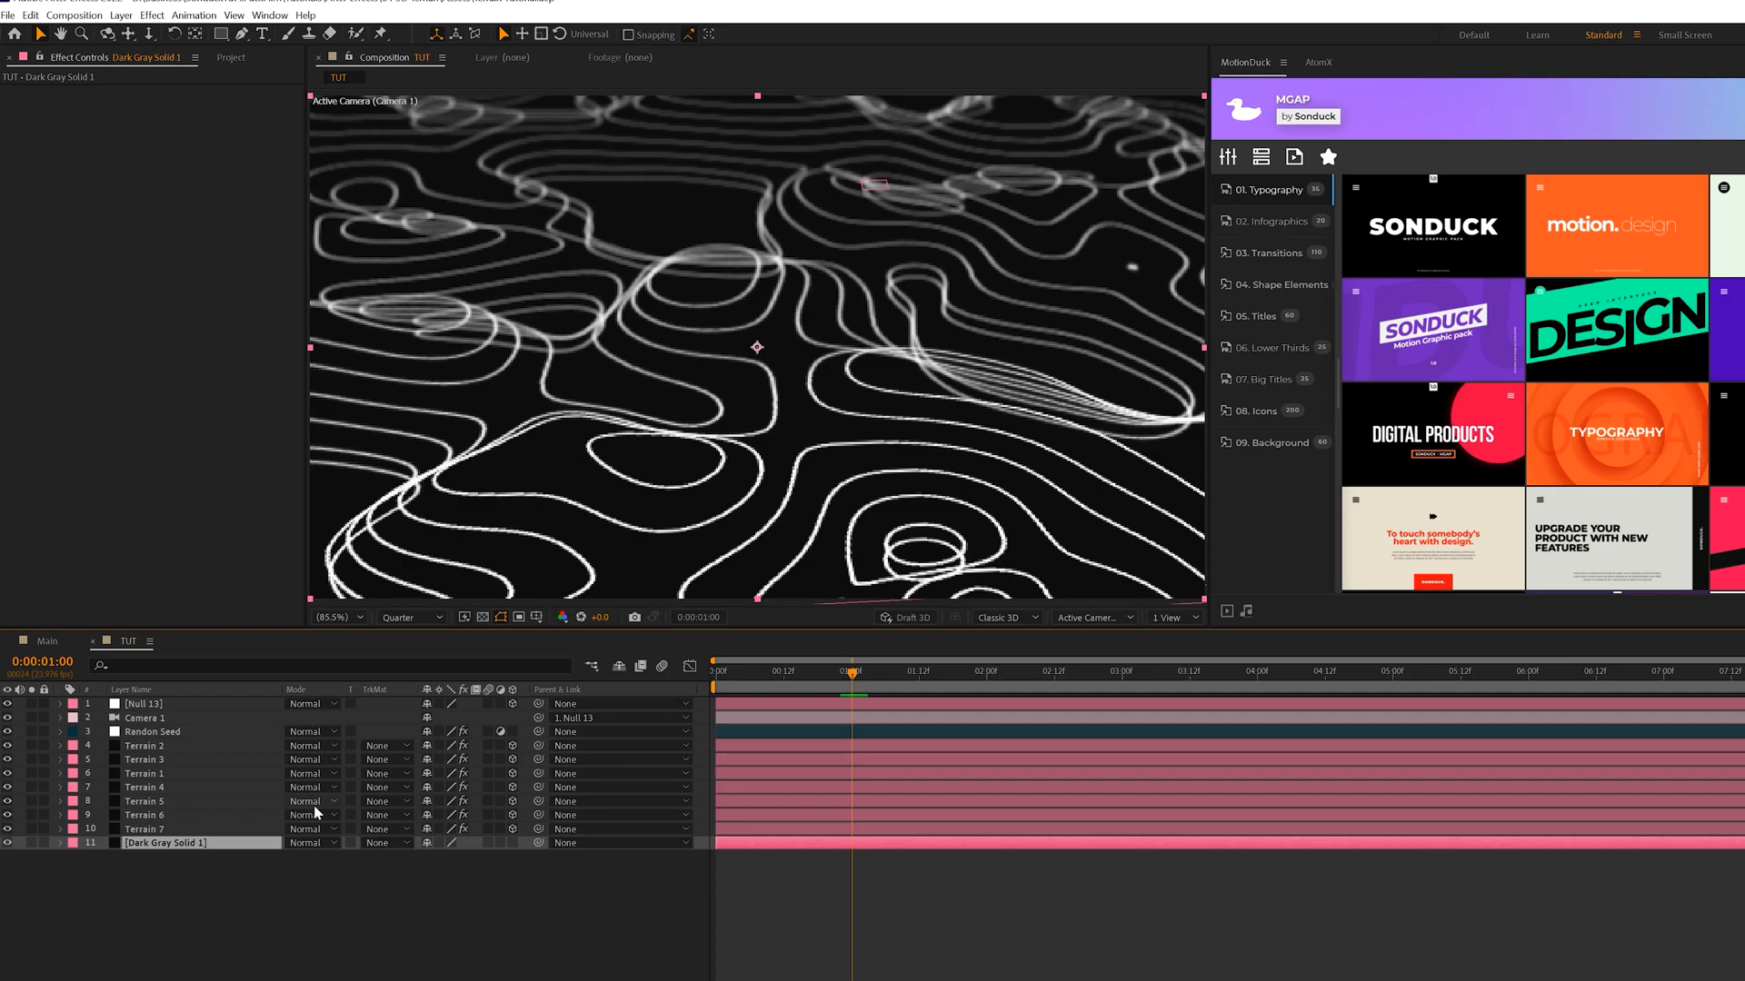
Switch to the Main composition showing the TERRAIN AE title
{"action": "left_click", "coordinate": [45, 641]}
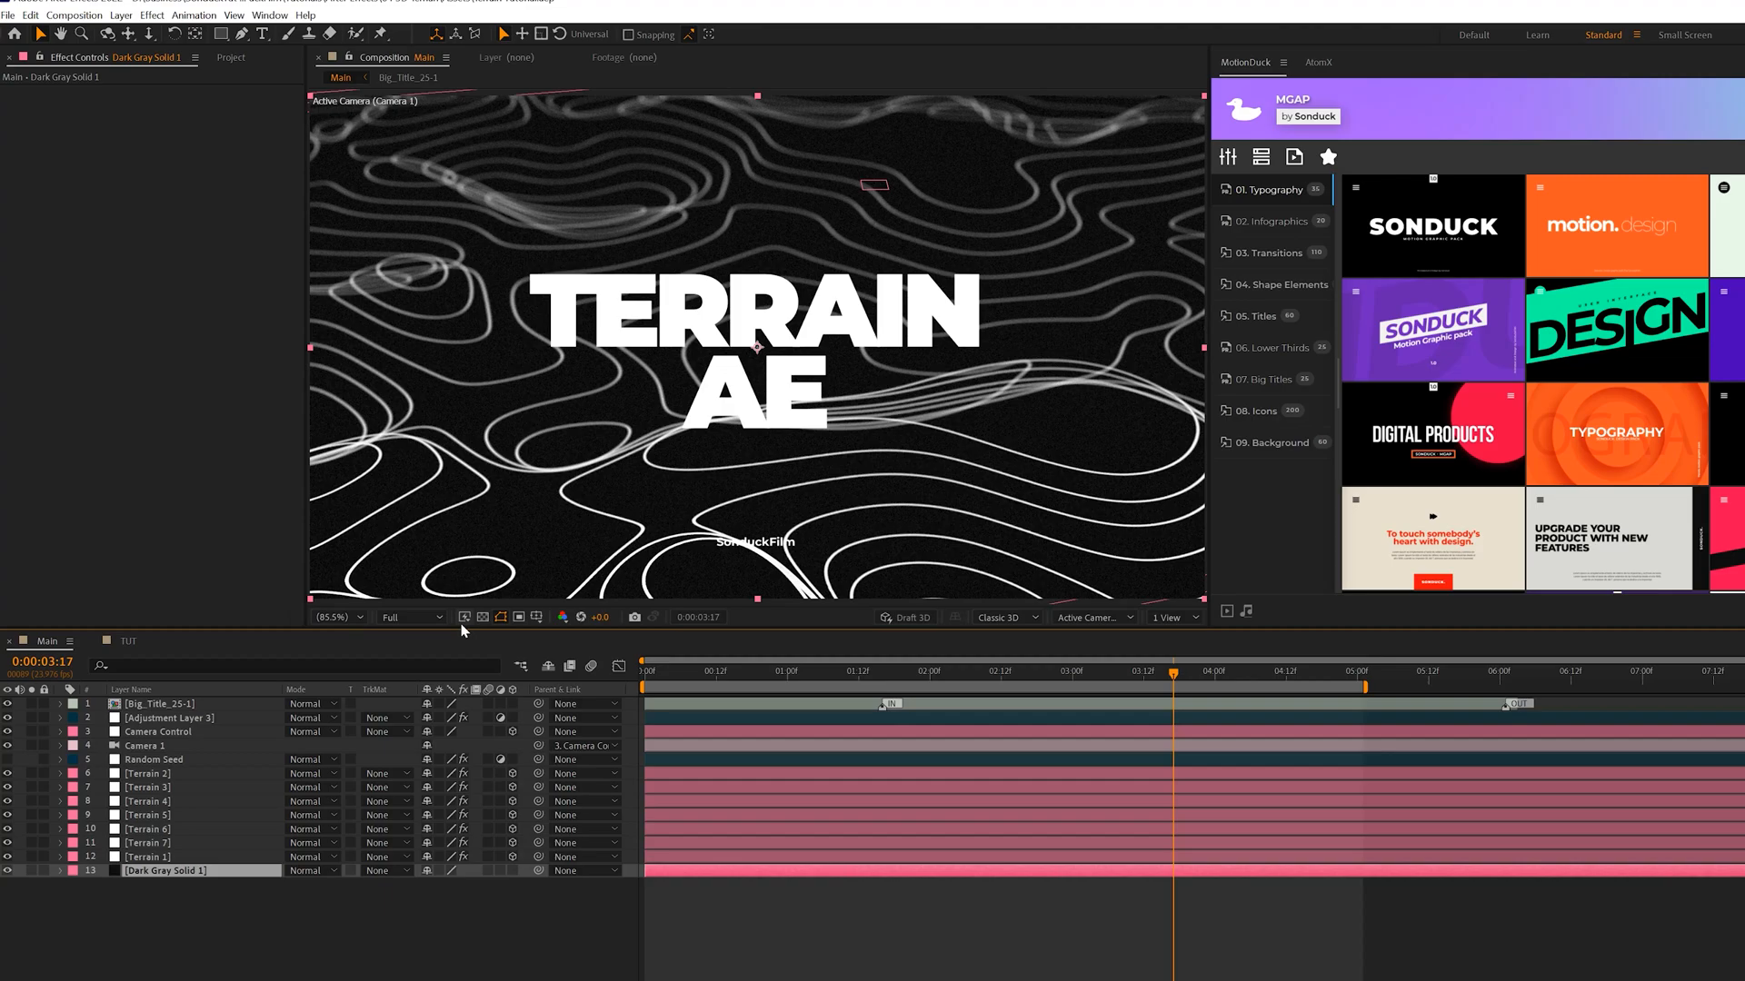
Show Adjustment Layer 3's 12% Noise effect and open the Effect categories list
{"action": "left_click", "coordinate": [167, 718]}
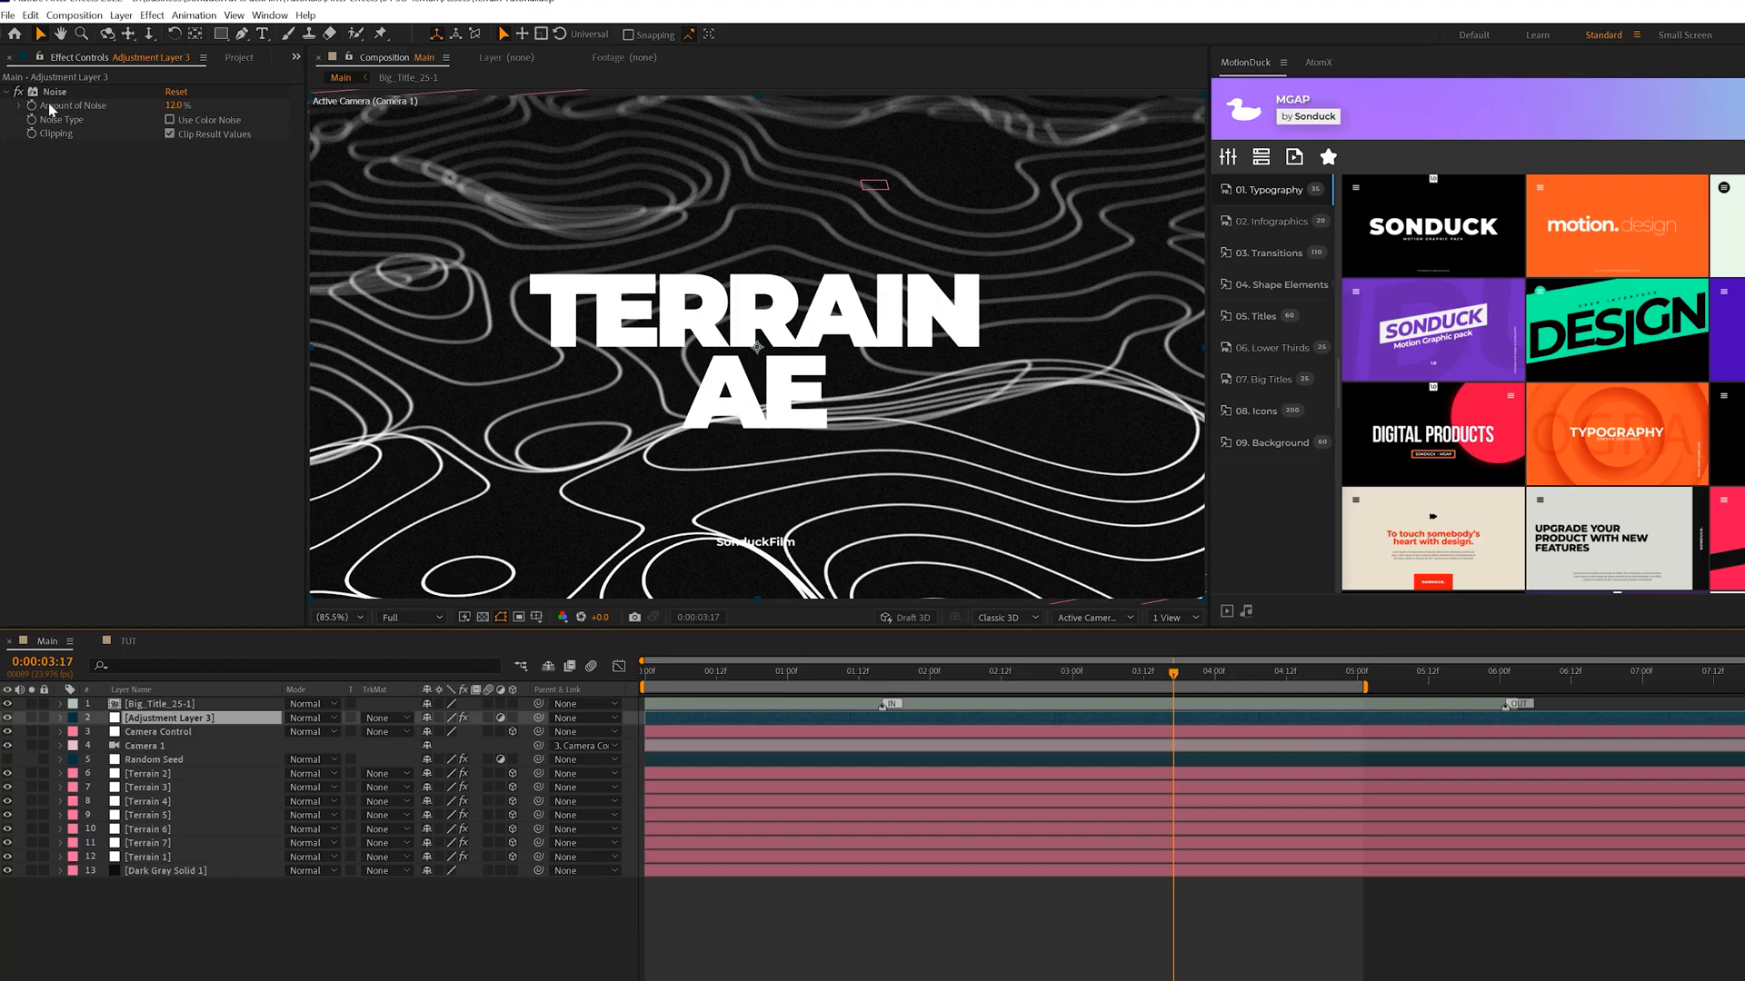
{"action": "mouse_move", "coordinate": [553, 184]}
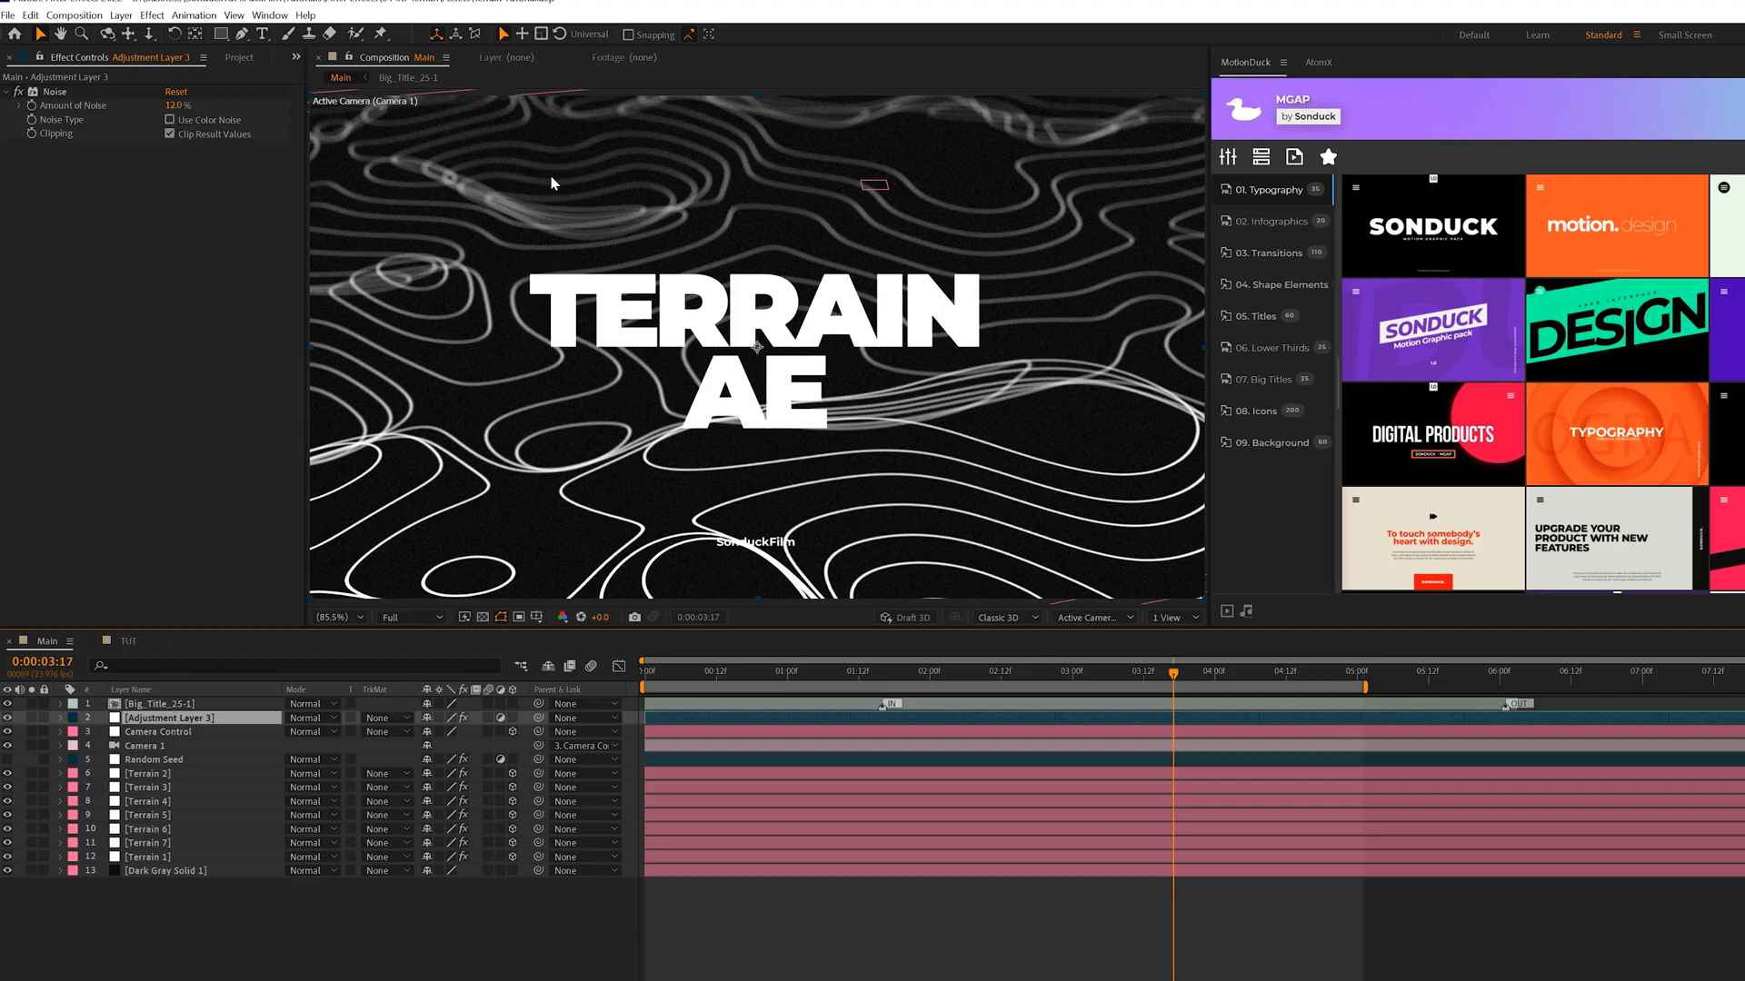
{"action": "mouse_move", "coordinate": [579, 198]}
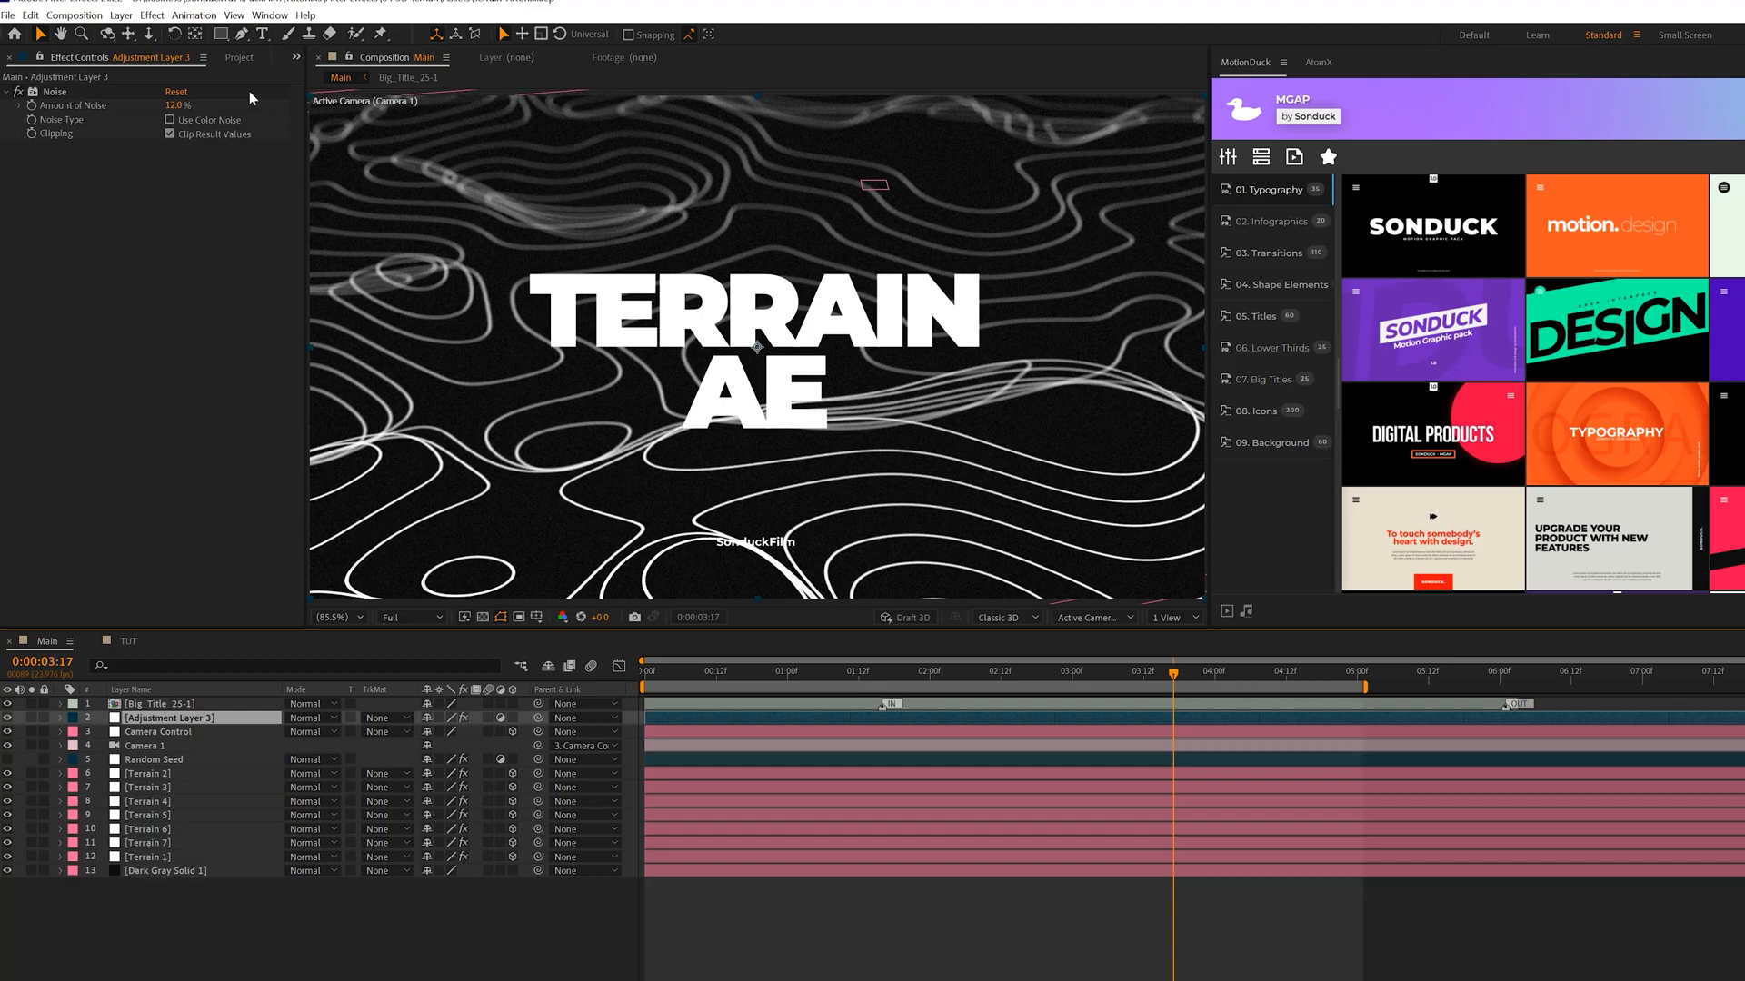
{"action": "left_click", "coordinate": [152, 15]}
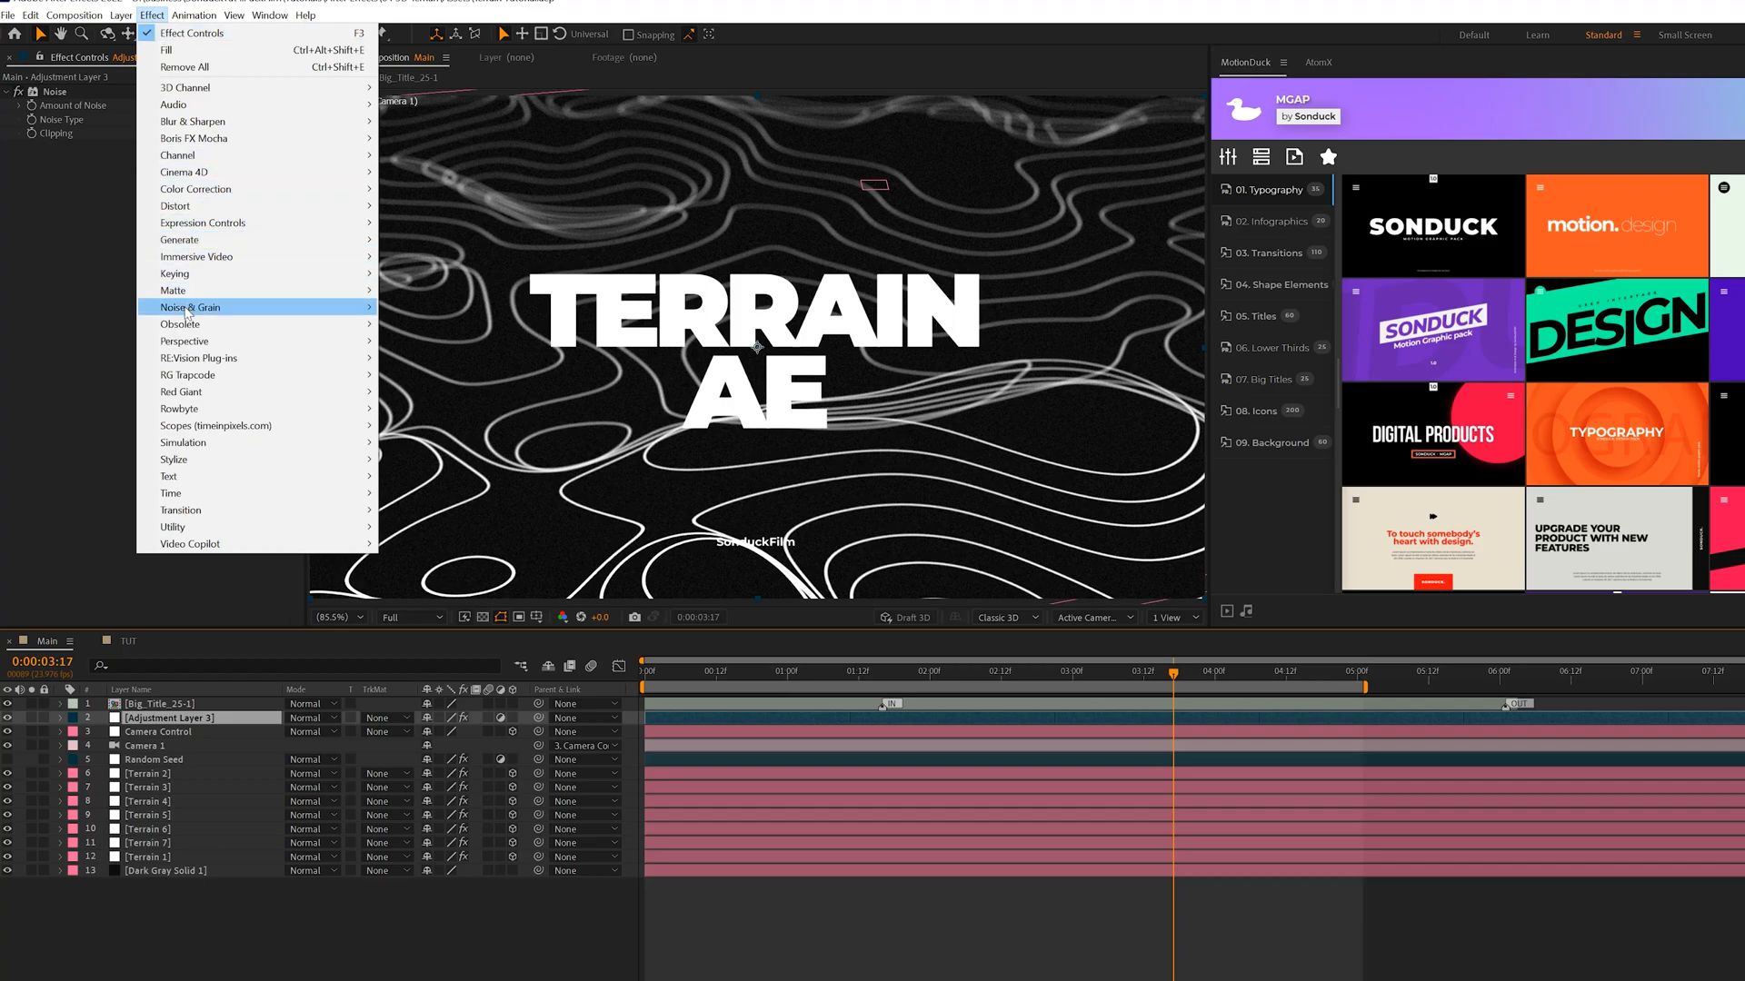